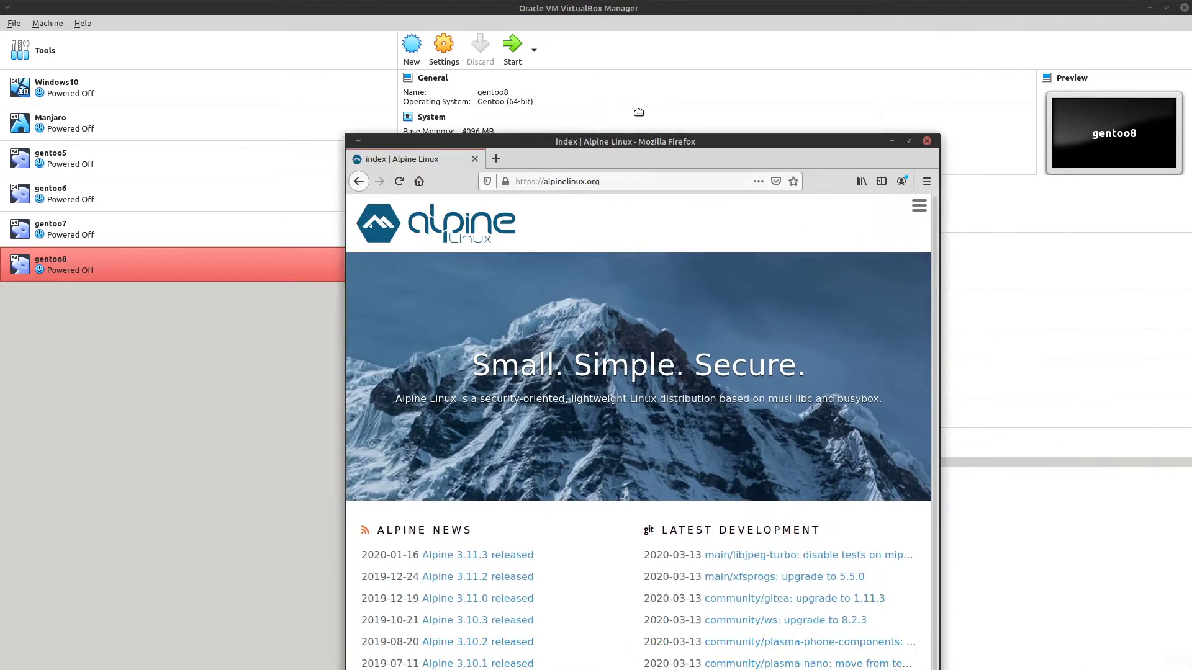
# Maximize Firefox and open the Alpine Linux About page from the site navigation.
pyautogui.click(909, 141)
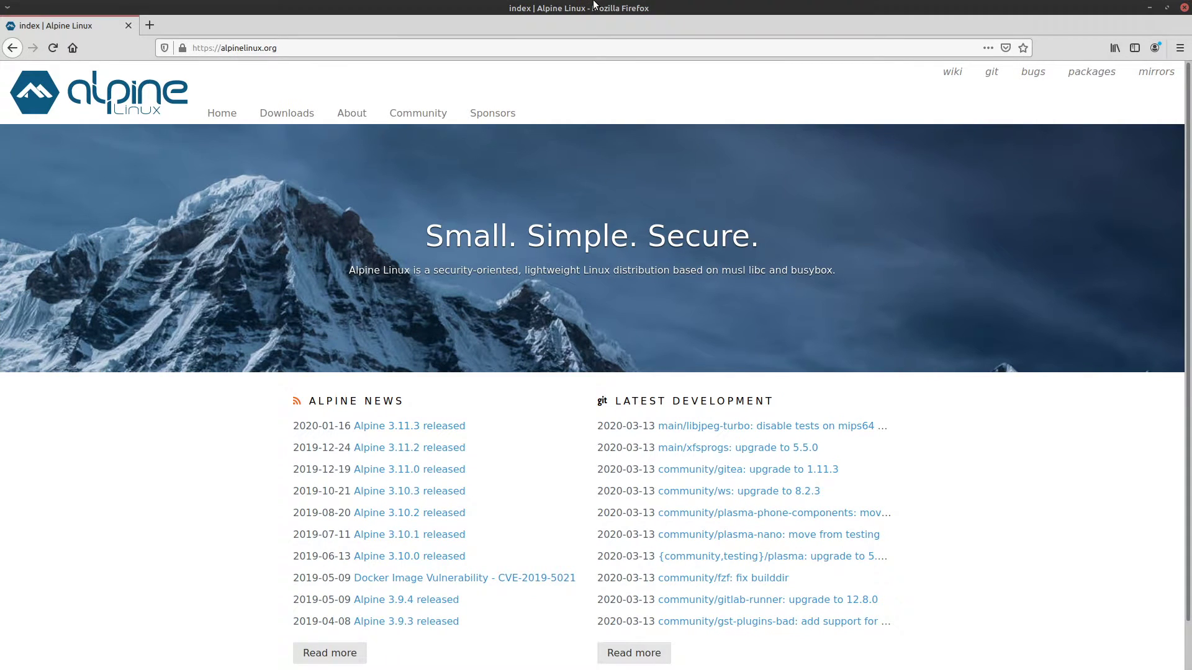
pyautogui.click(350, 113)
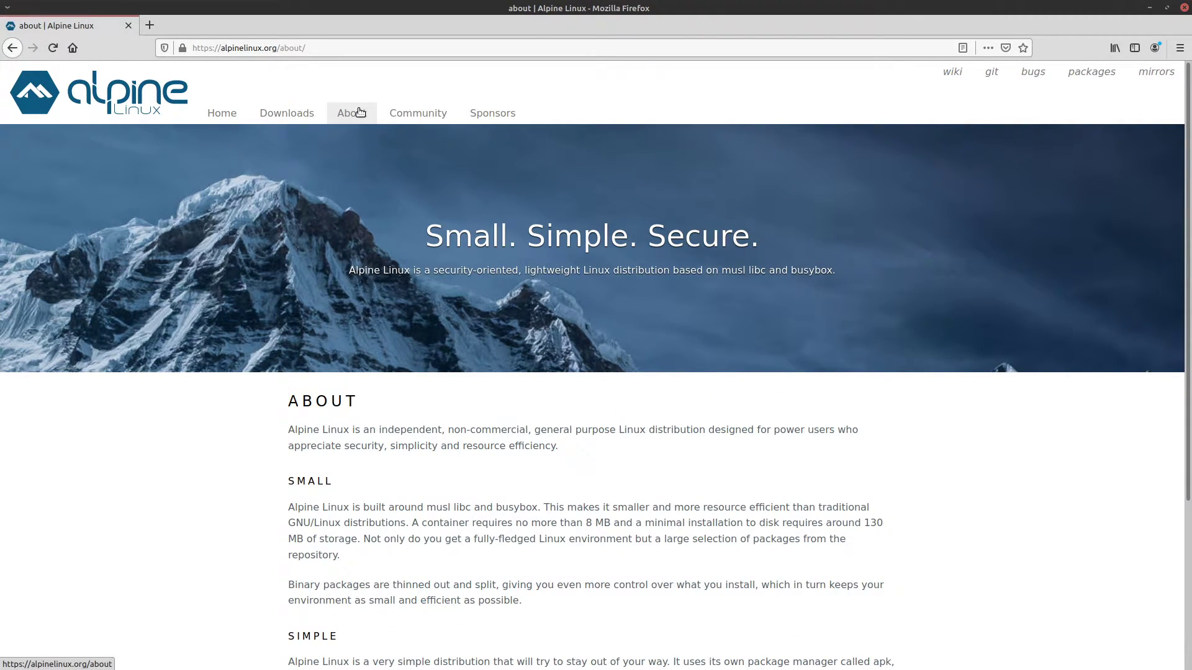
pyautogui.moveTo(538, 212)
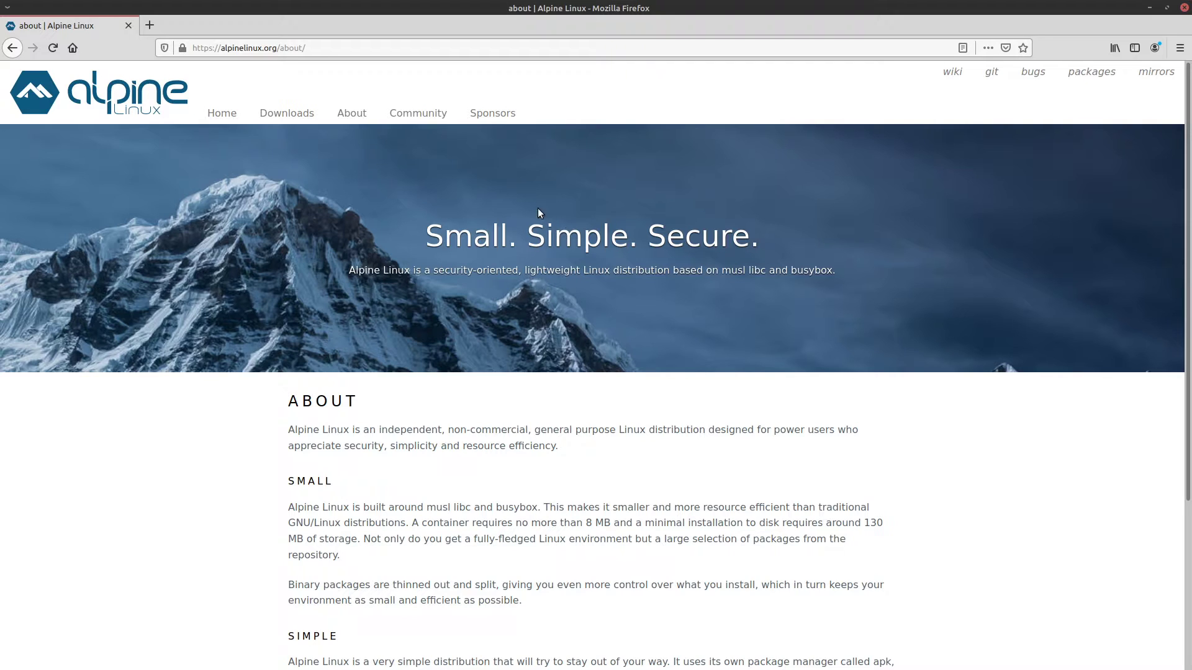
pyautogui.moveTo(538, 203)
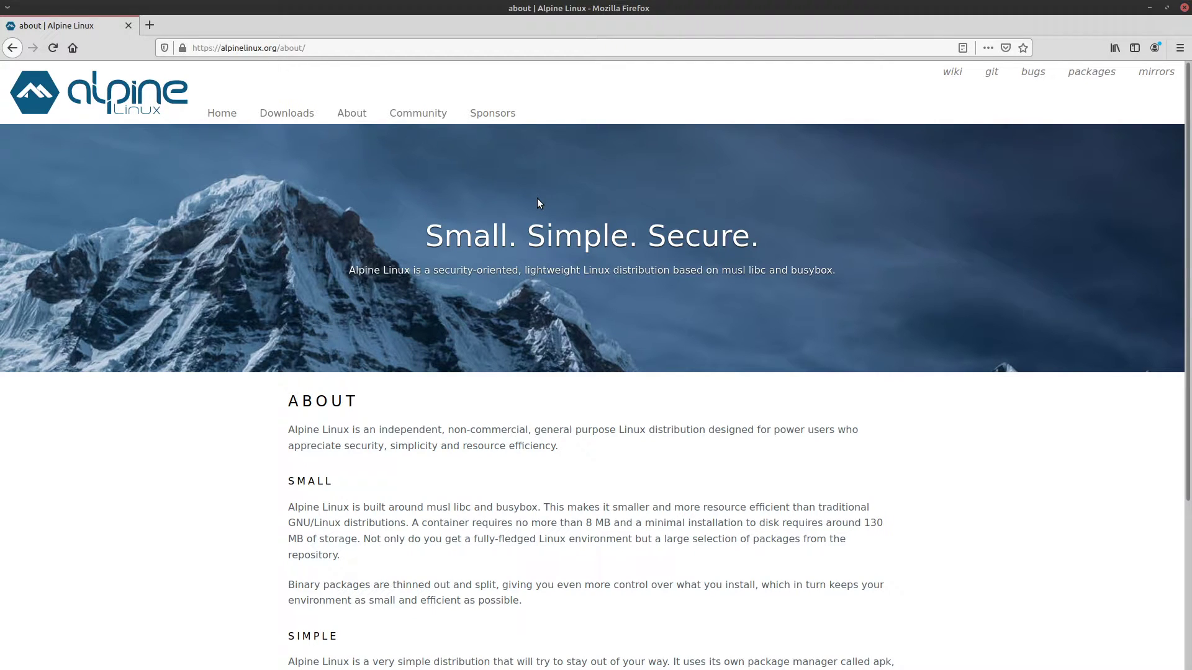
pyautogui.moveTo(574, 223)
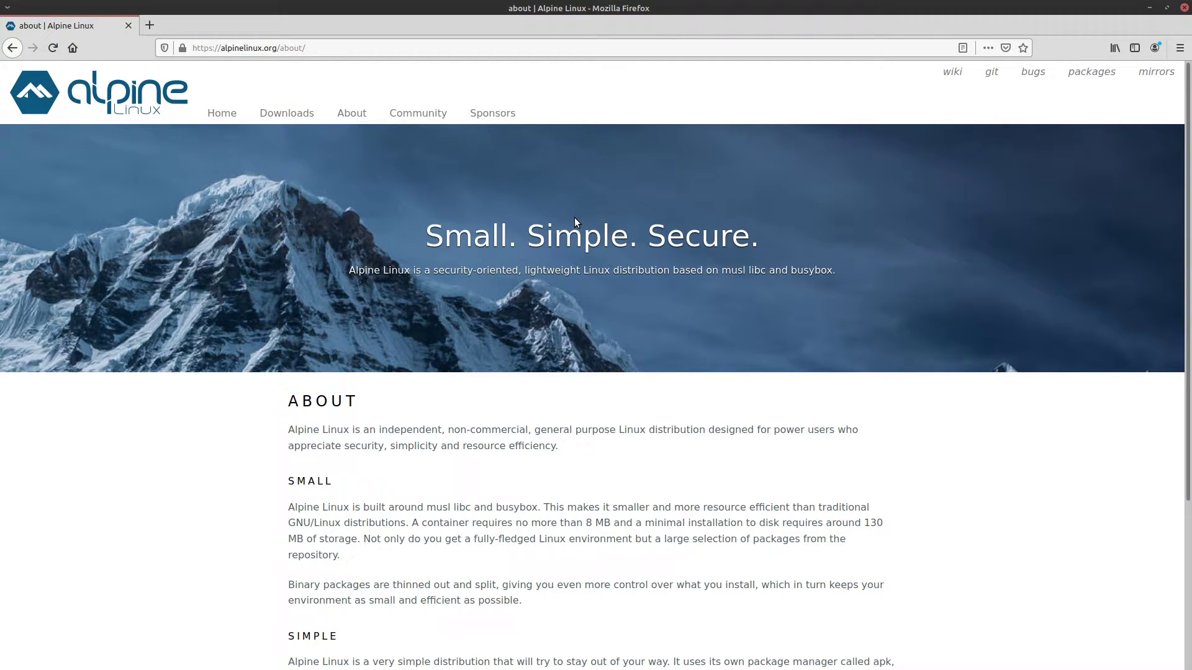
pyautogui.moveTo(595, 245)
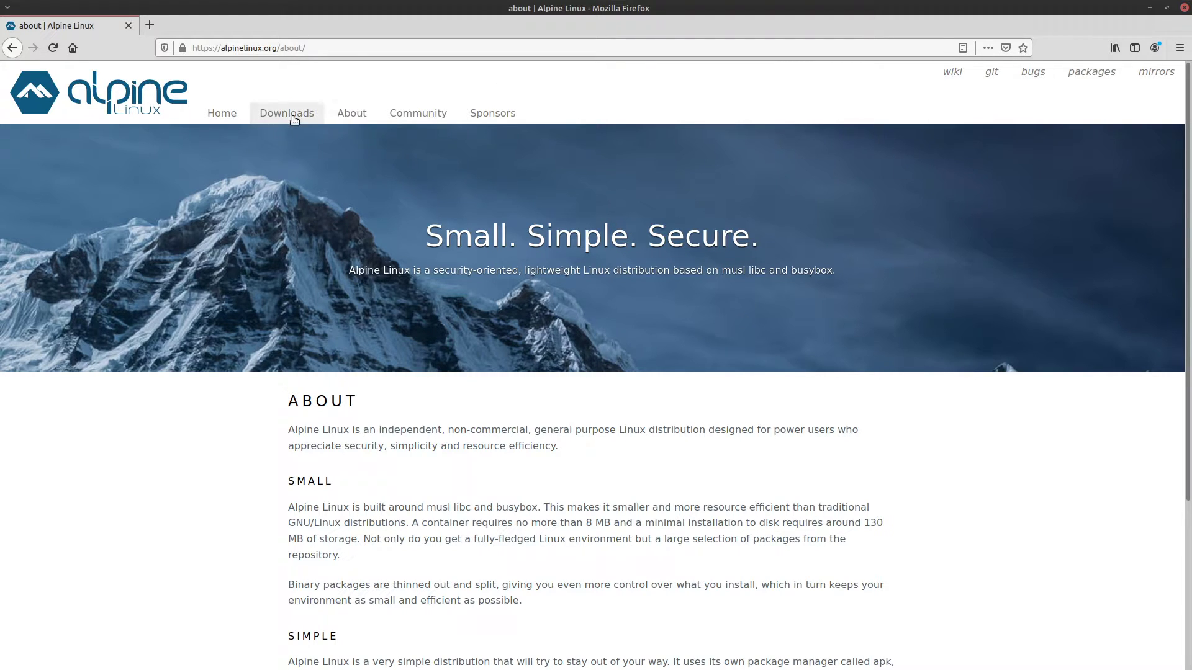
# On the Downloads page, pick the standard x86_64 ISO, then dismiss its file-opening prompt.
pyautogui.click(287, 113)
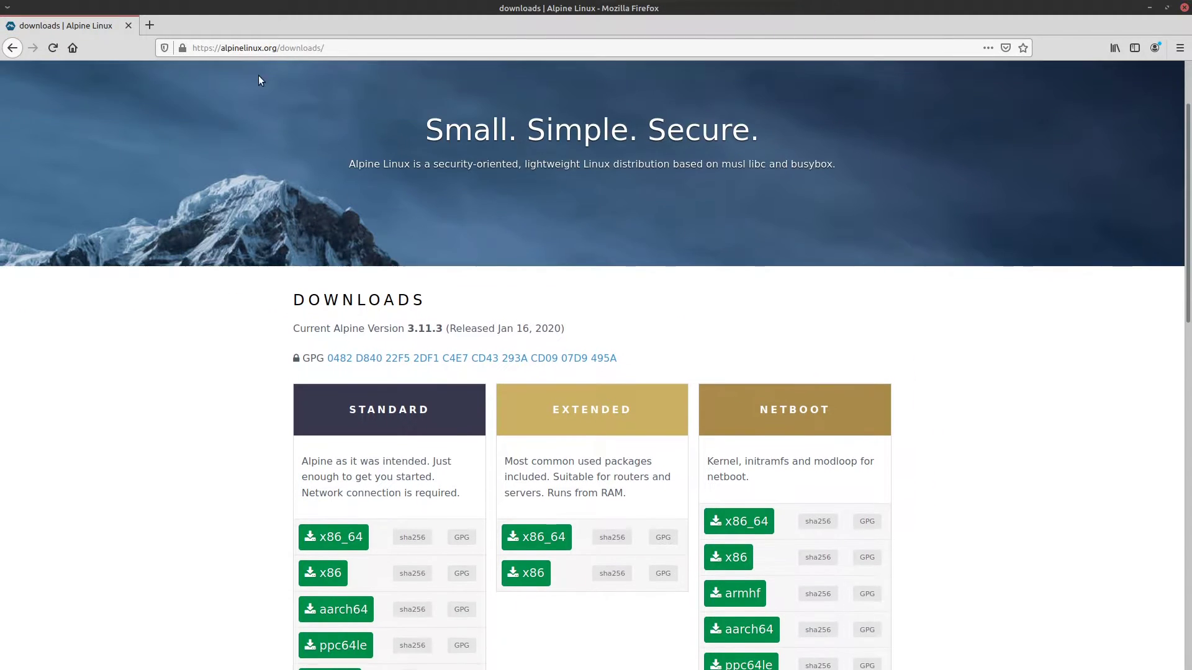
pyautogui.scroll(3)
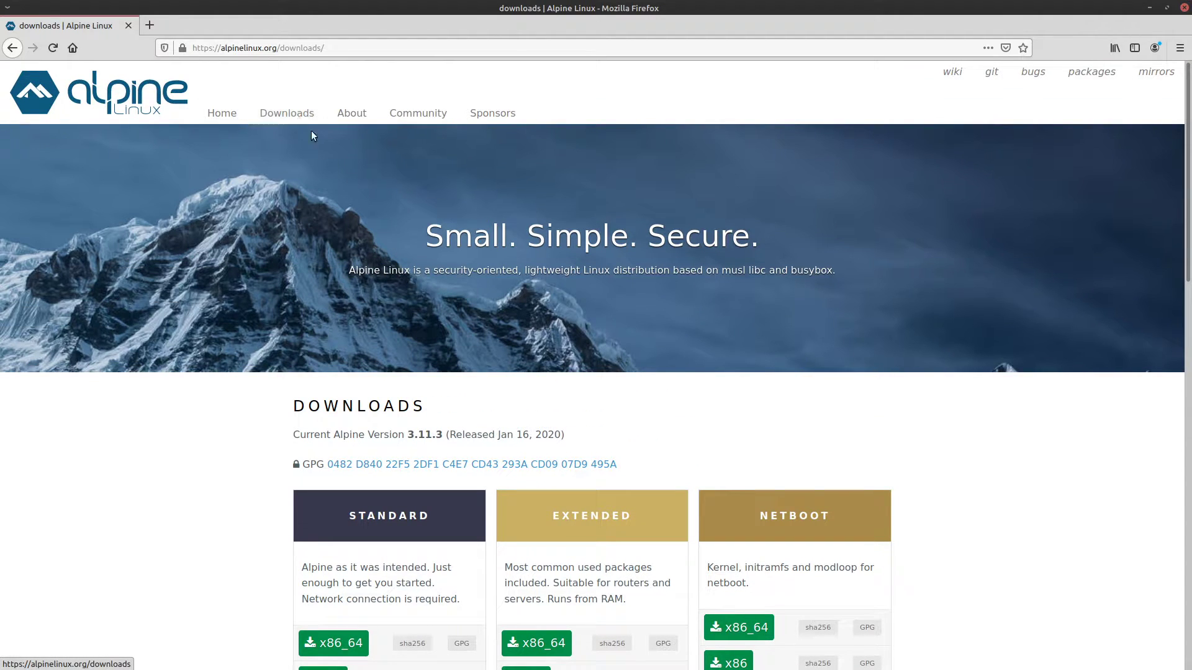
pyautogui.scroll(-3)
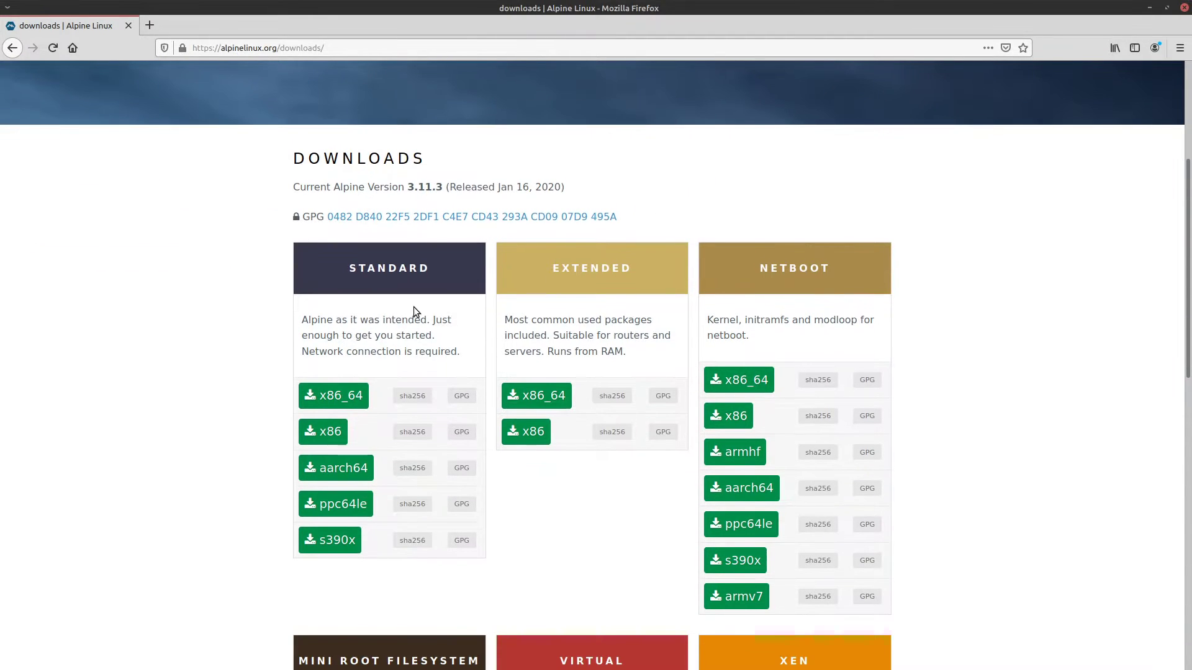
pyautogui.moveTo(384, 333)
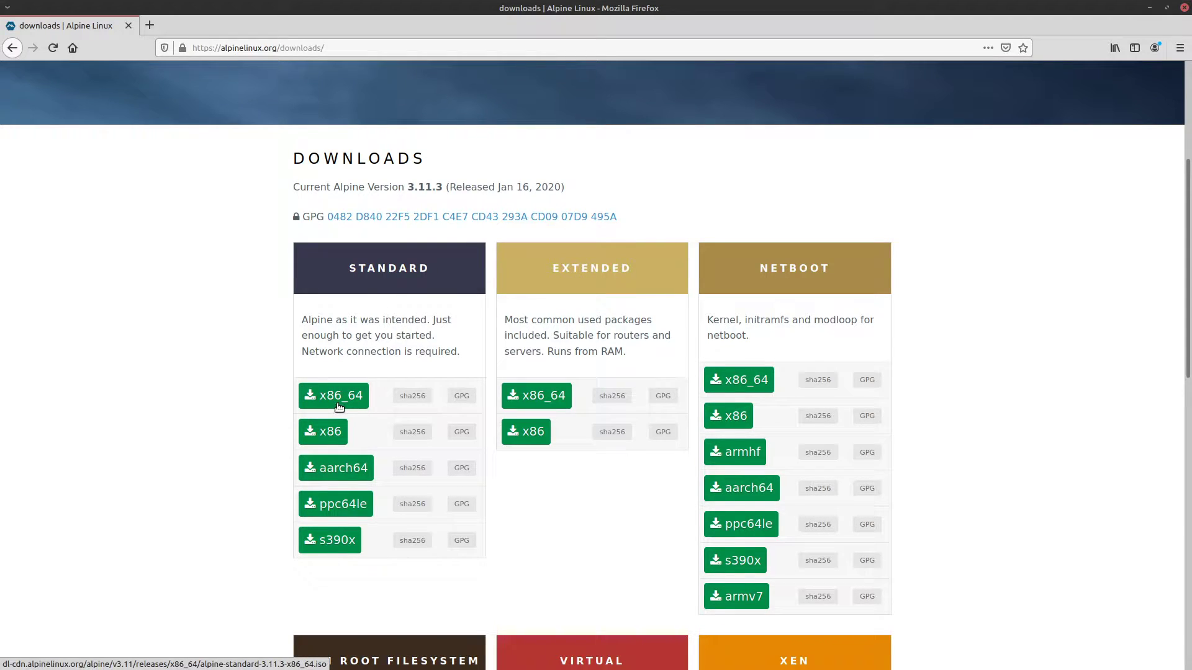
pyautogui.click(333, 395)
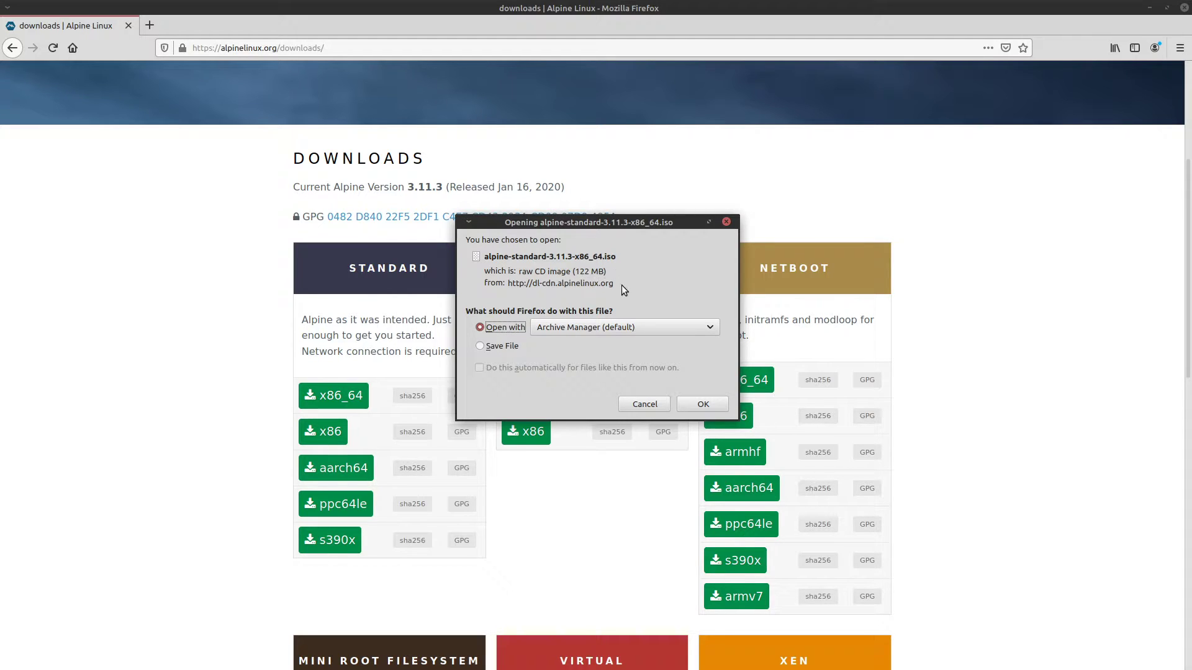
pyautogui.moveTo(726, 228)
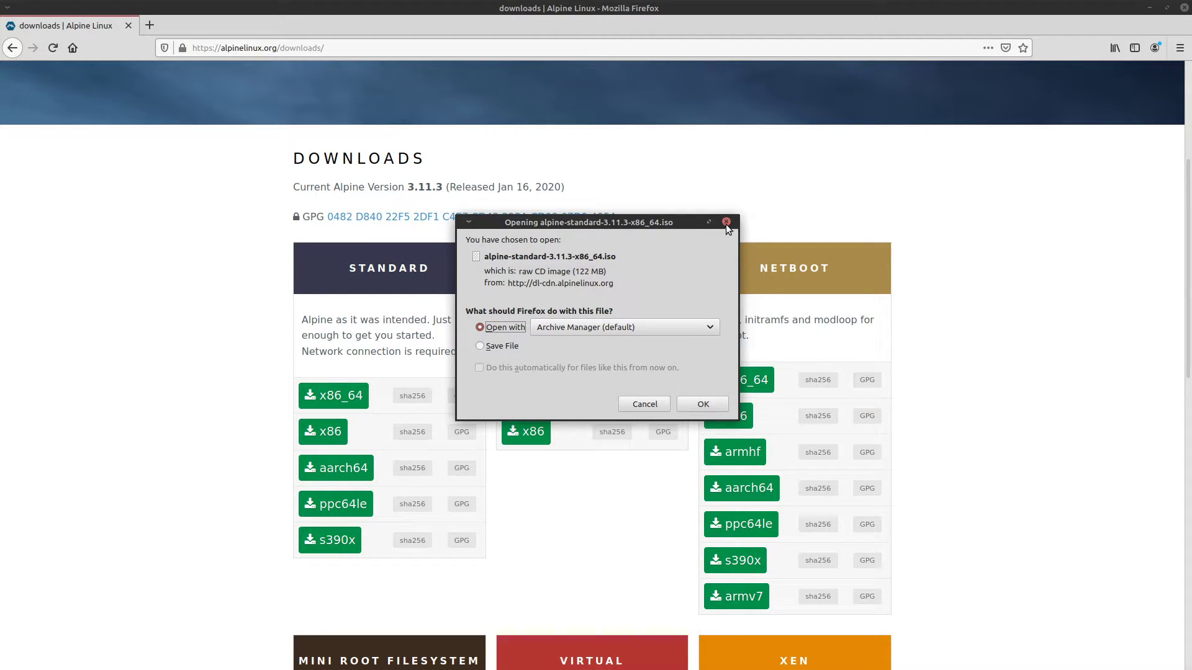
pyautogui.click(725, 221)
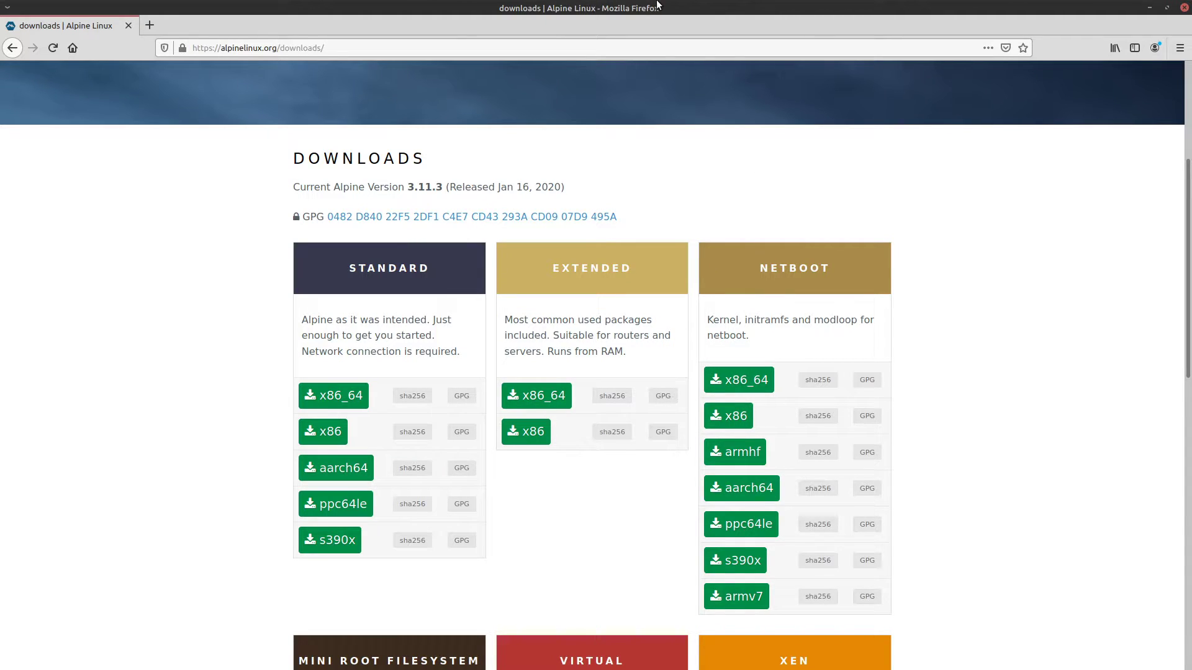
pyautogui.moveTo(649, 6)
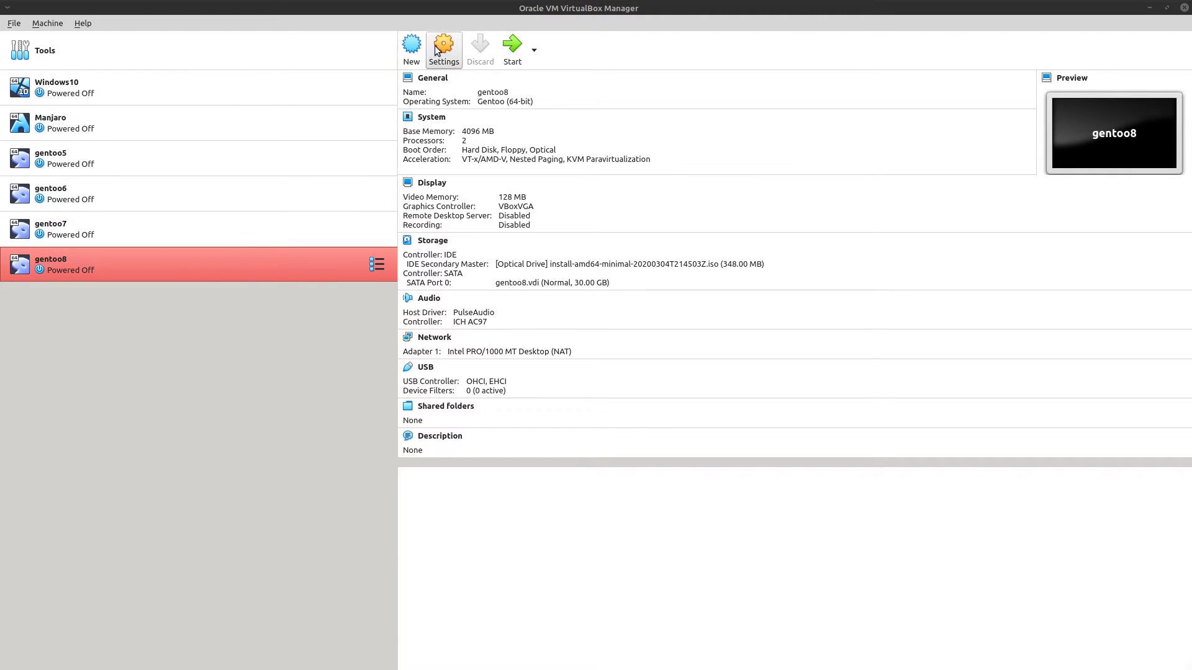
# Create a new VM named 'alpine linux' (64-bit Linux) and reach the 4096 MB memory step.
pyautogui.click(411, 46)
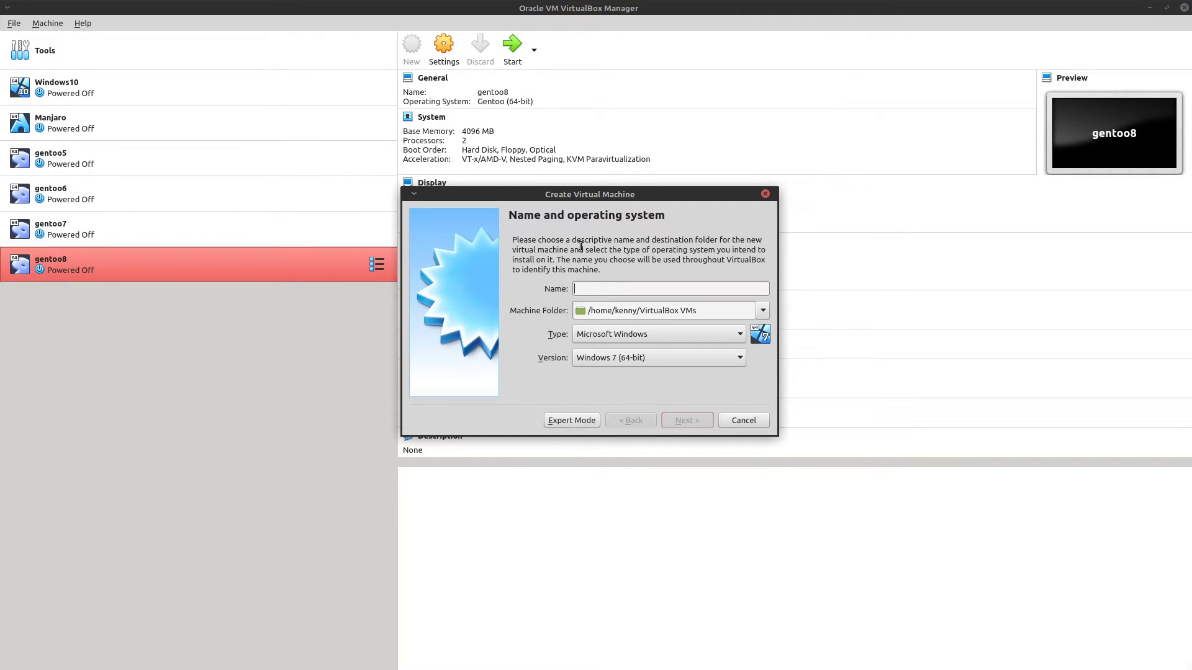
pyautogui.write('a')
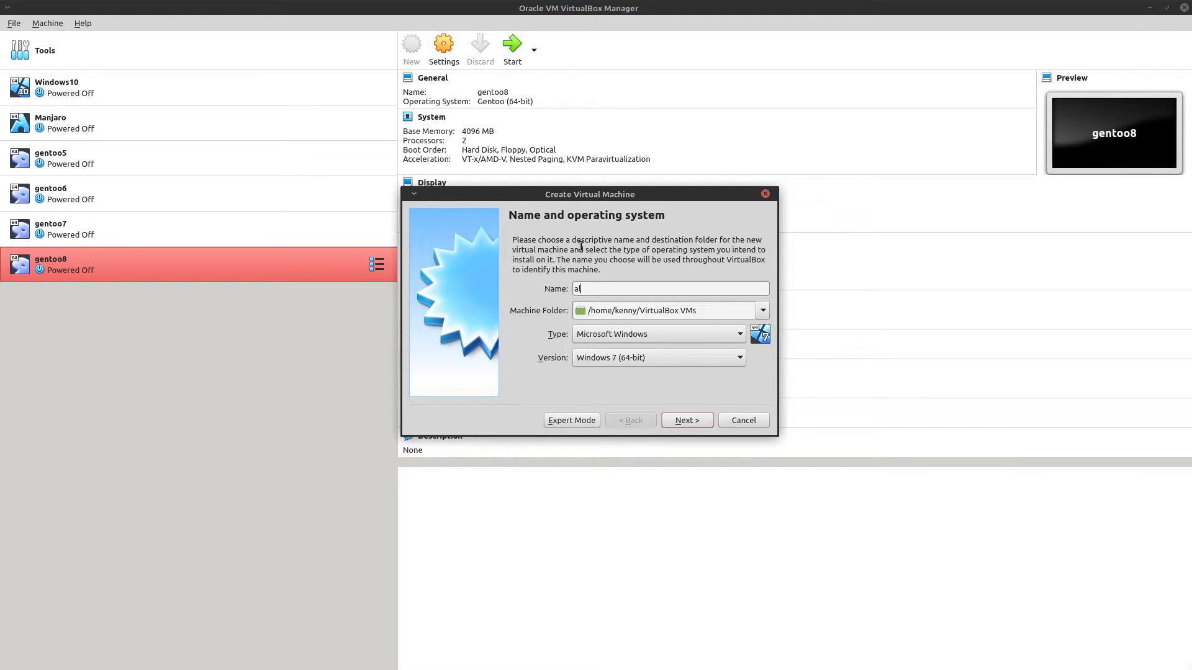
pyautogui.write('lpine linux')
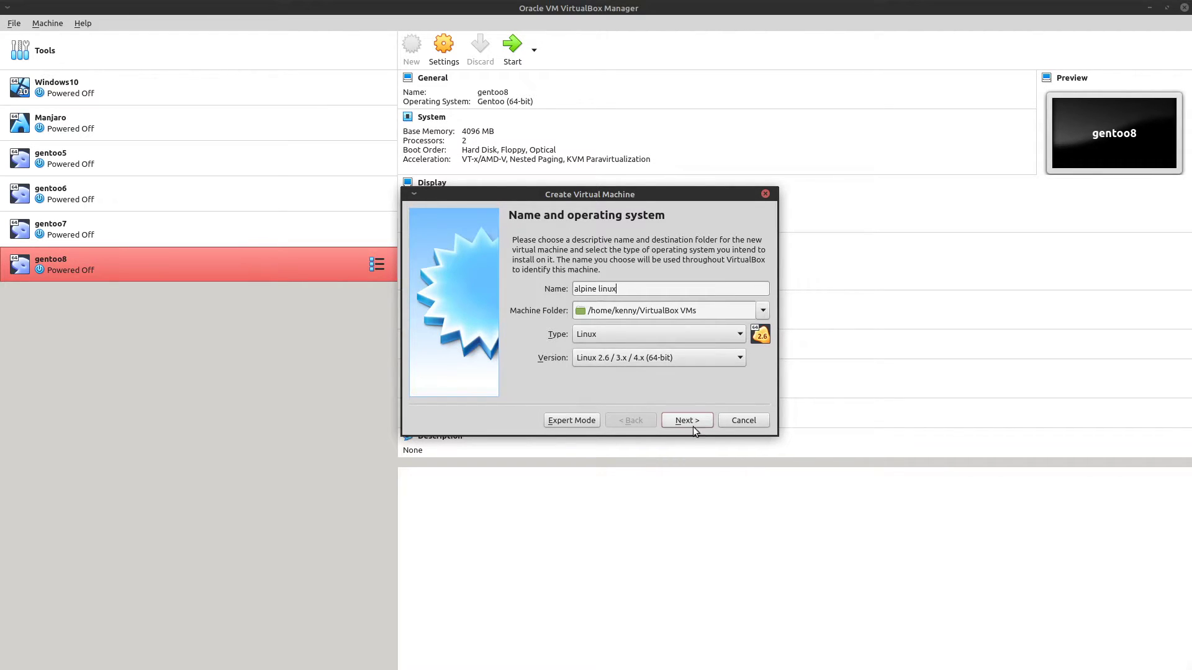
pyautogui.moveTo(692, 382)
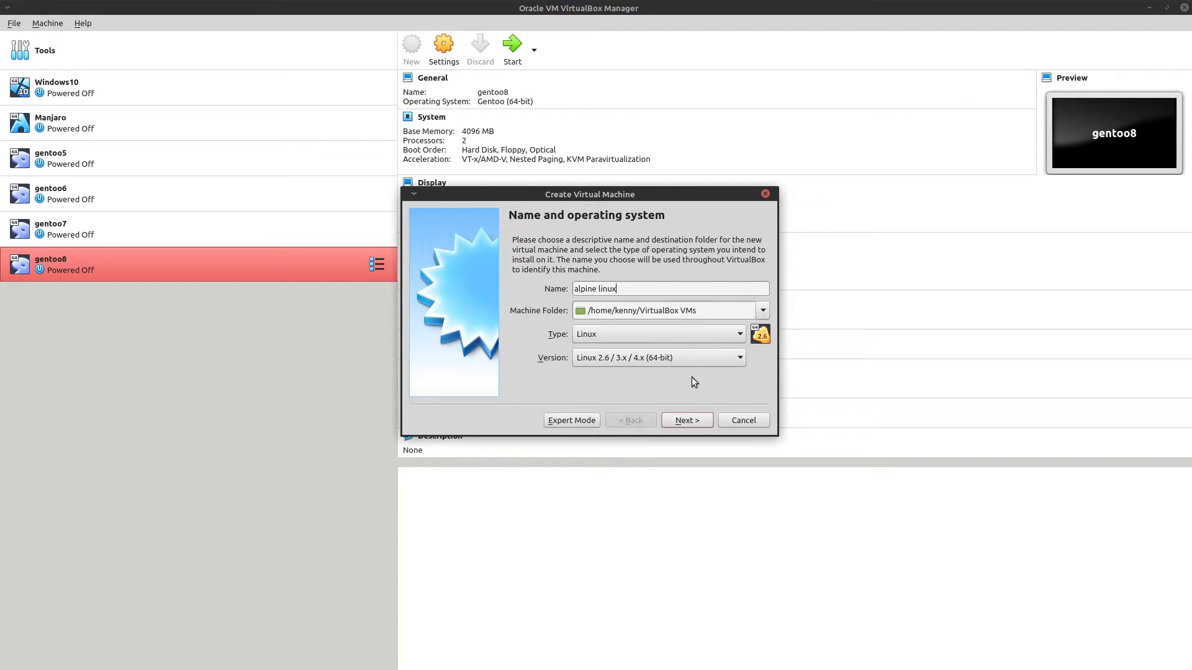
pyautogui.click(685, 420)
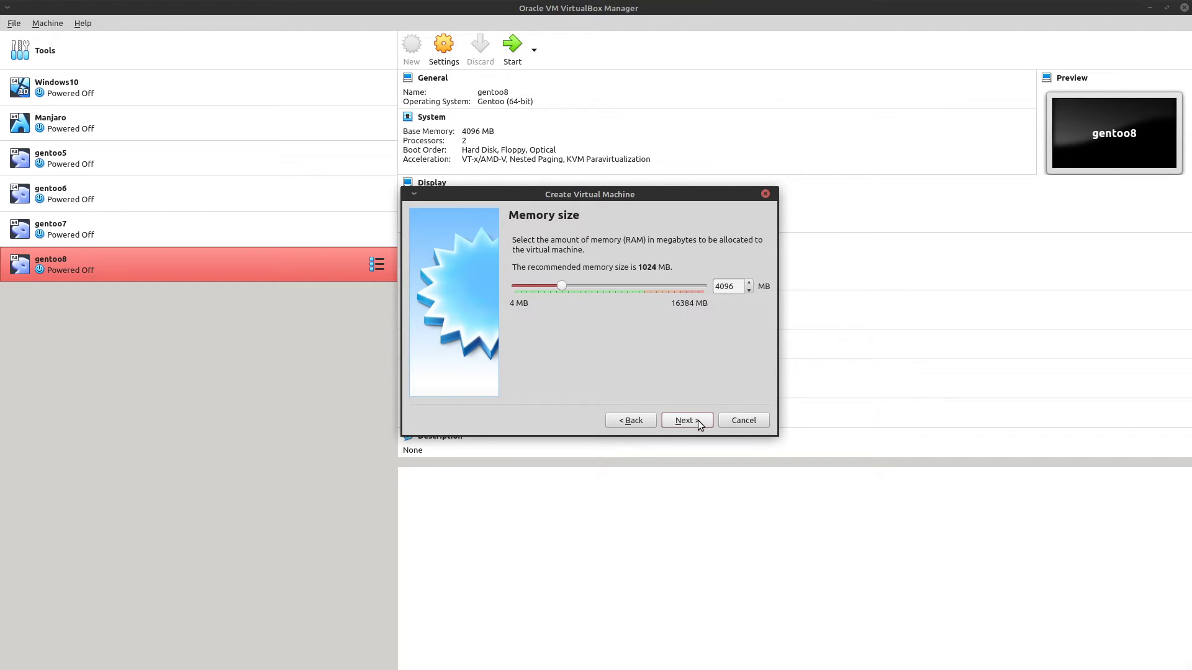
# Accept 4096 MB memory and create a dynamically allocated 30.88 GB VDI disk to finish the VM.
pyautogui.click(685, 421)
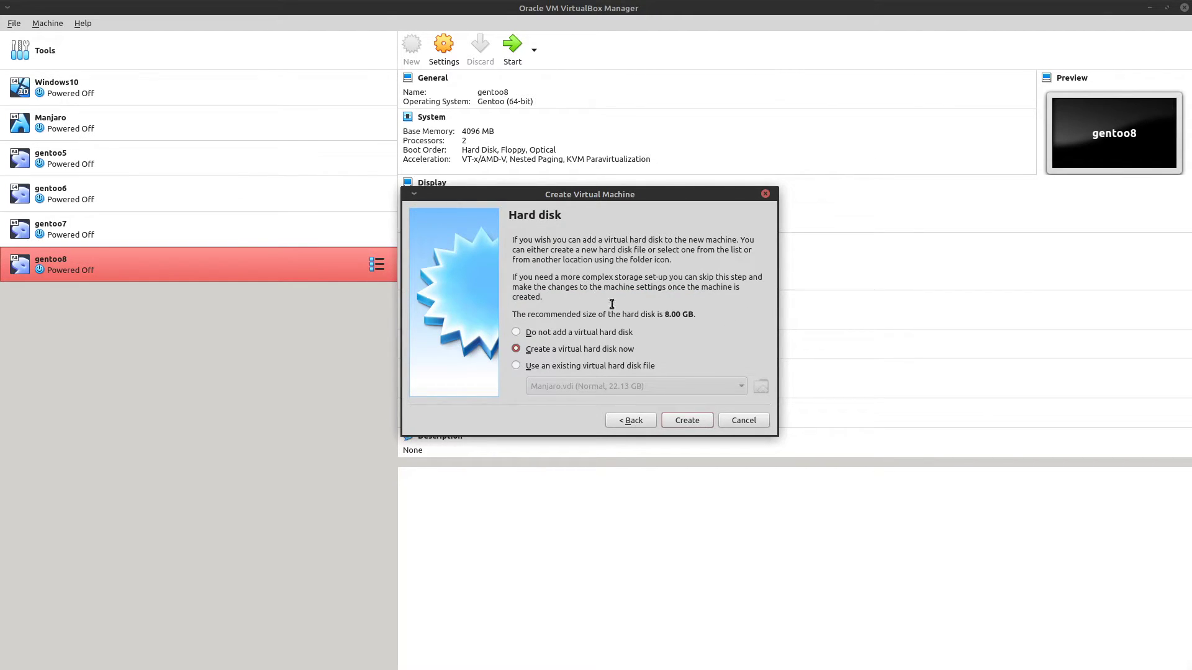
pyautogui.click(686, 421)
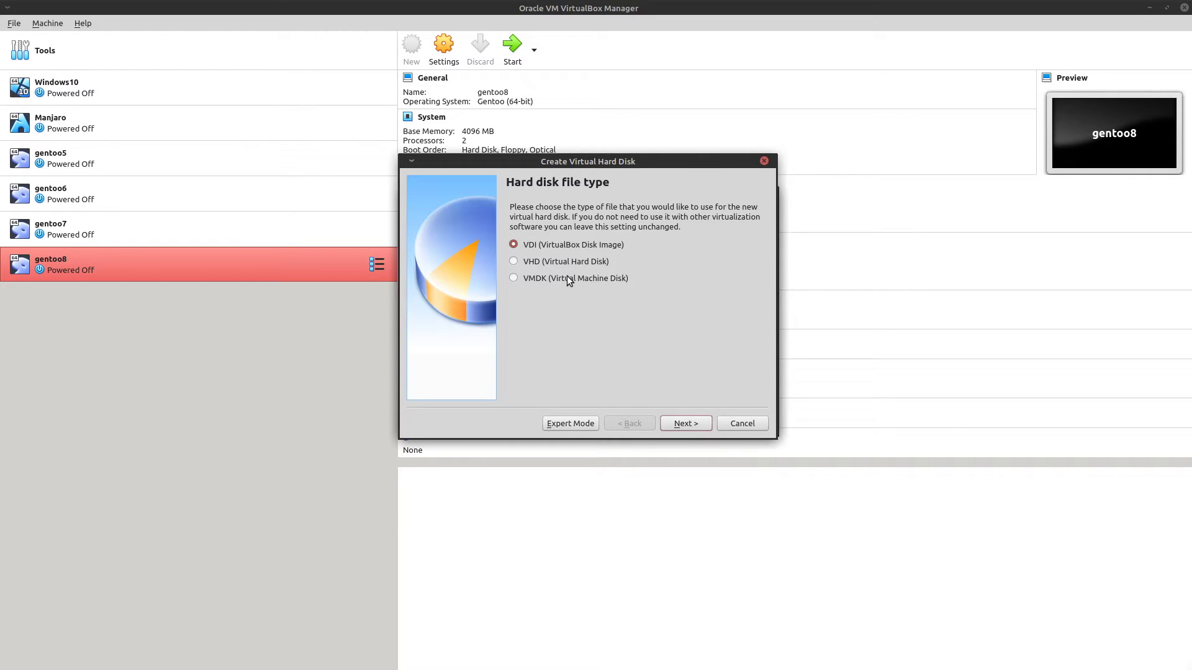
pyautogui.click(683, 424)
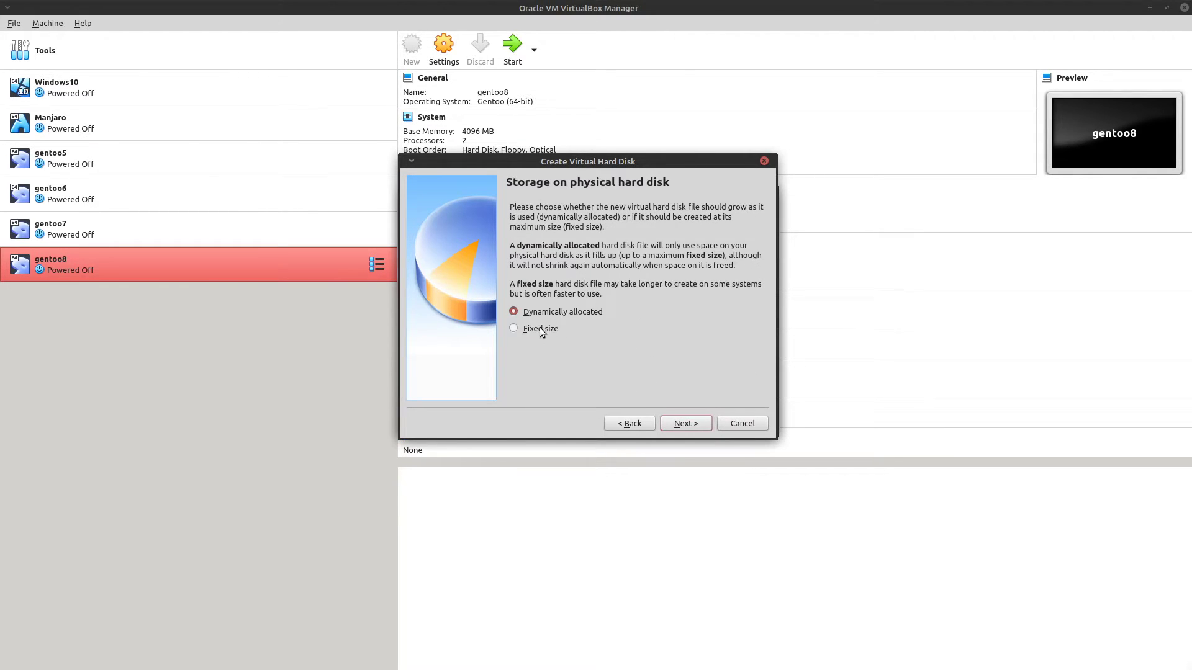
pyautogui.click(684, 424)
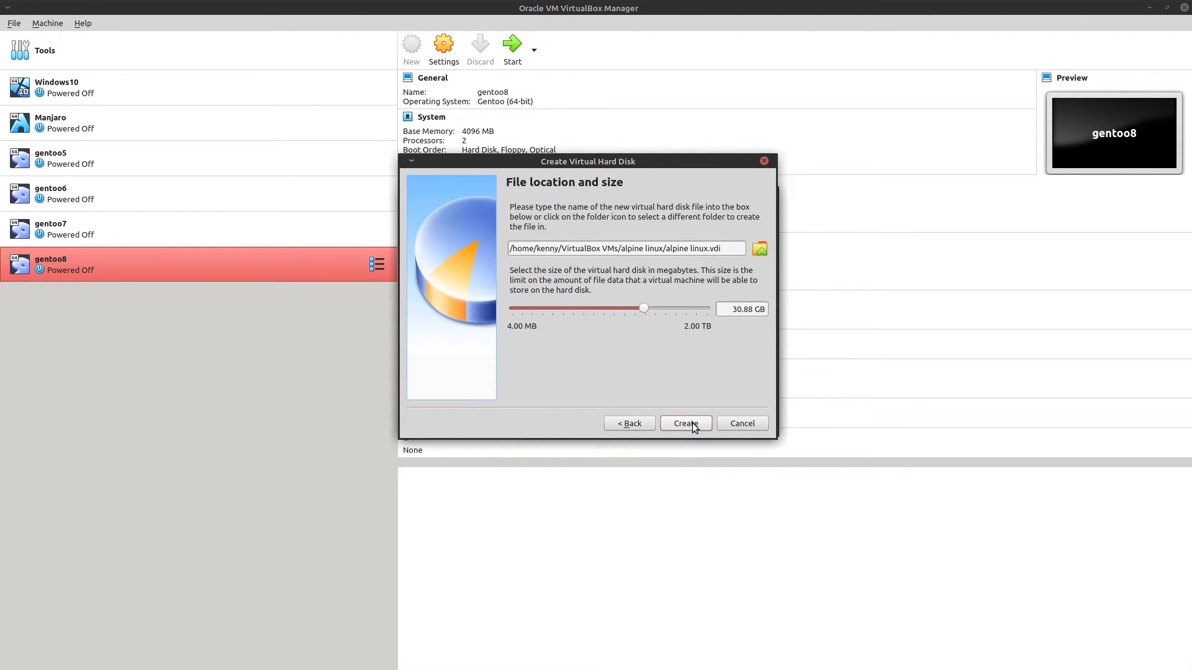
pyautogui.click(685, 424)
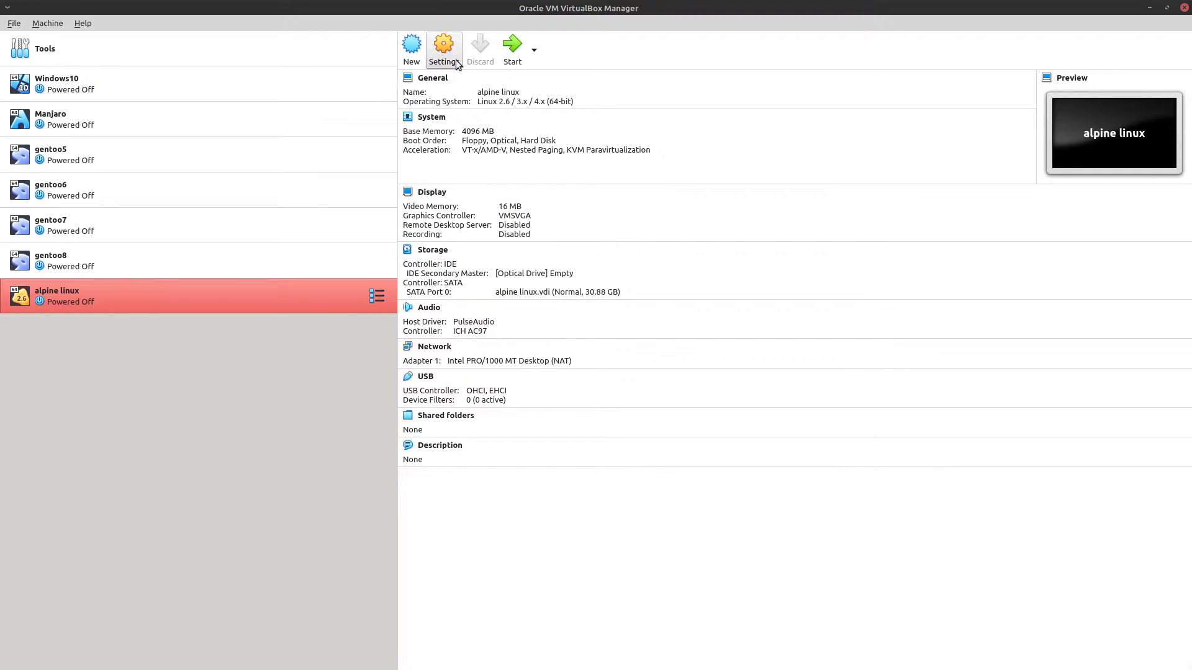
# In the VM's System settings, move Hard Disk to the top of the boot order.
pyautogui.click(444, 46)
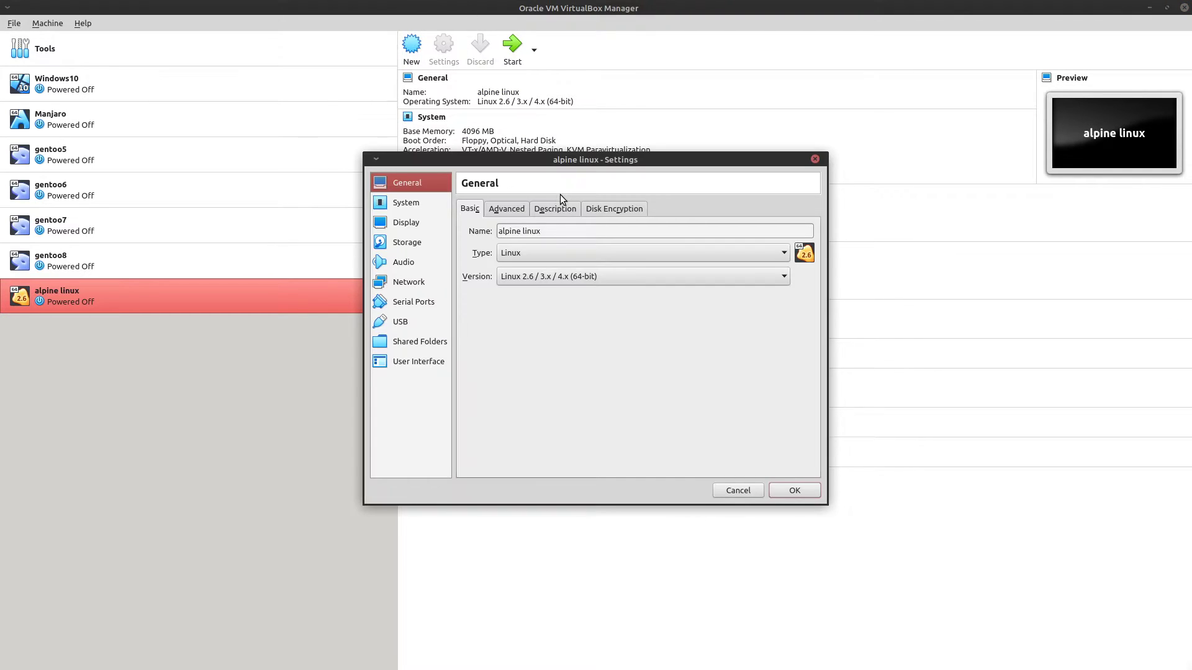
pyautogui.click(406, 203)
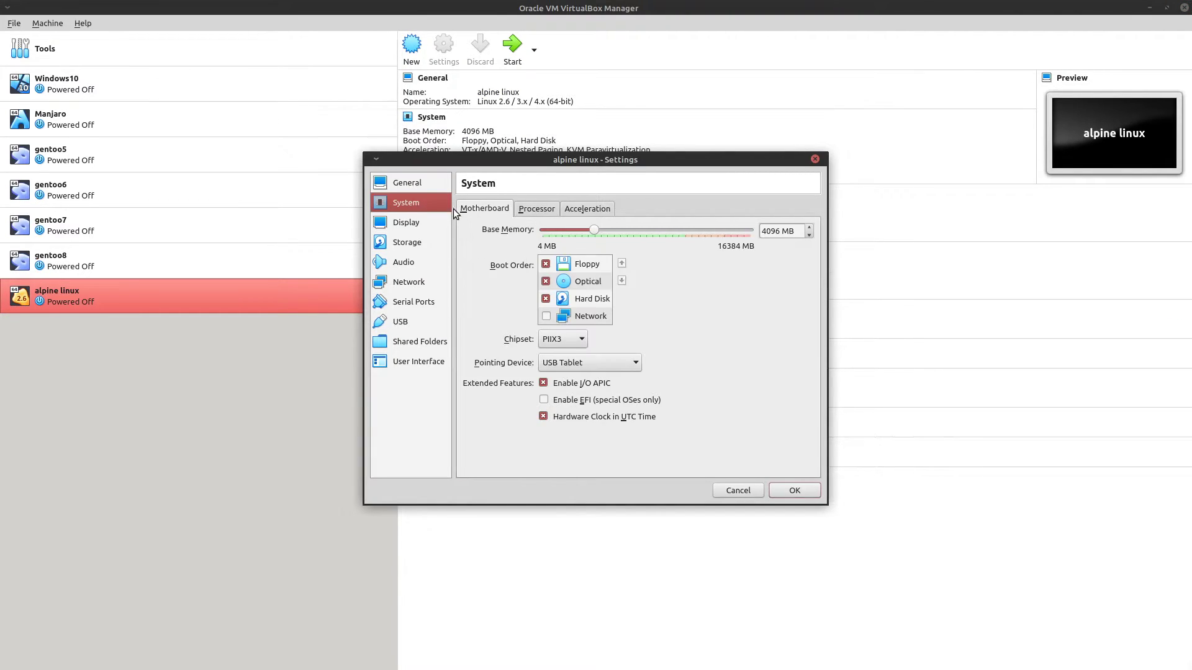
pyautogui.click(536, 209)
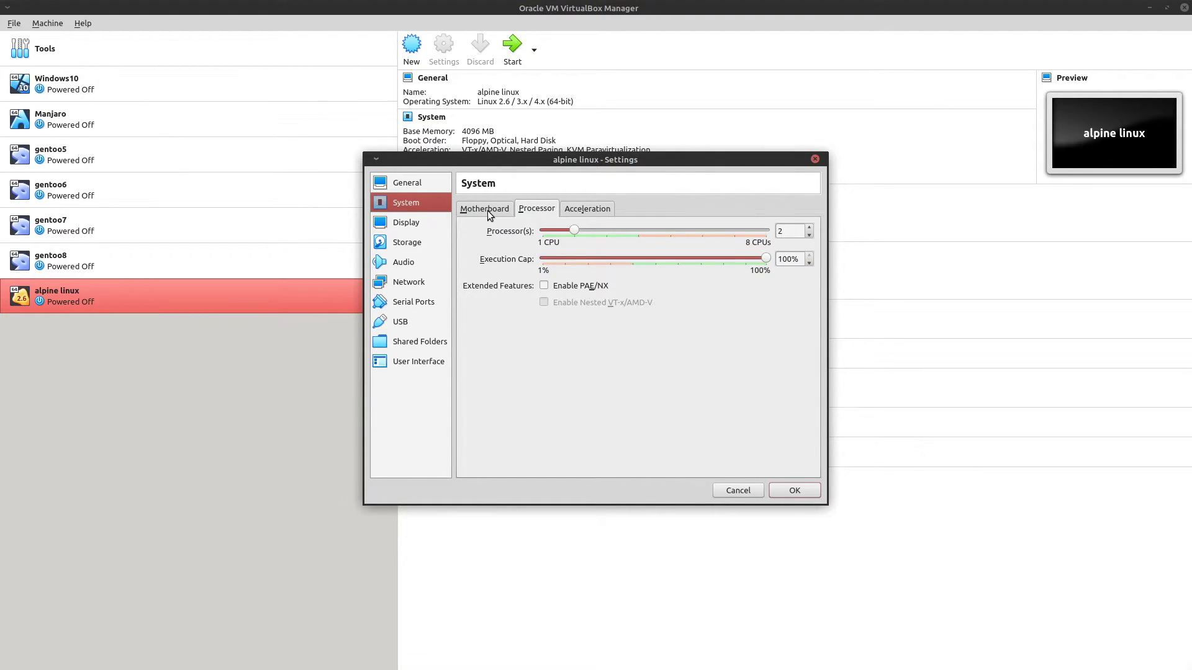
pyautogui.click(485, 209)
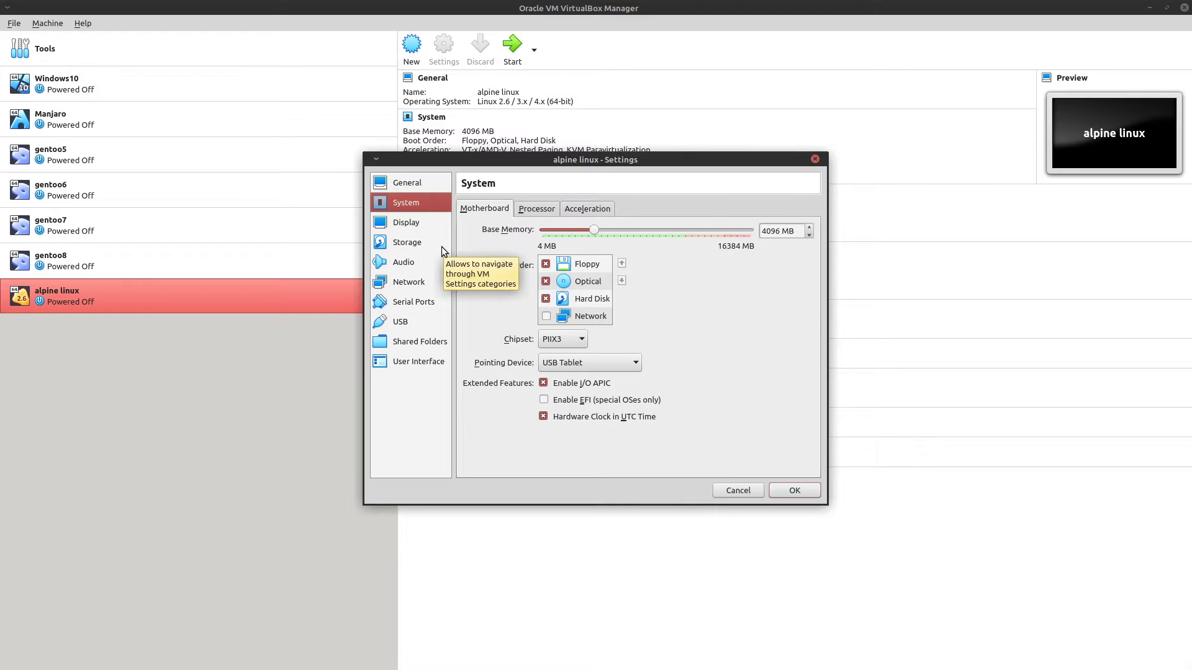
pyautogui.moveTo(569, 178)
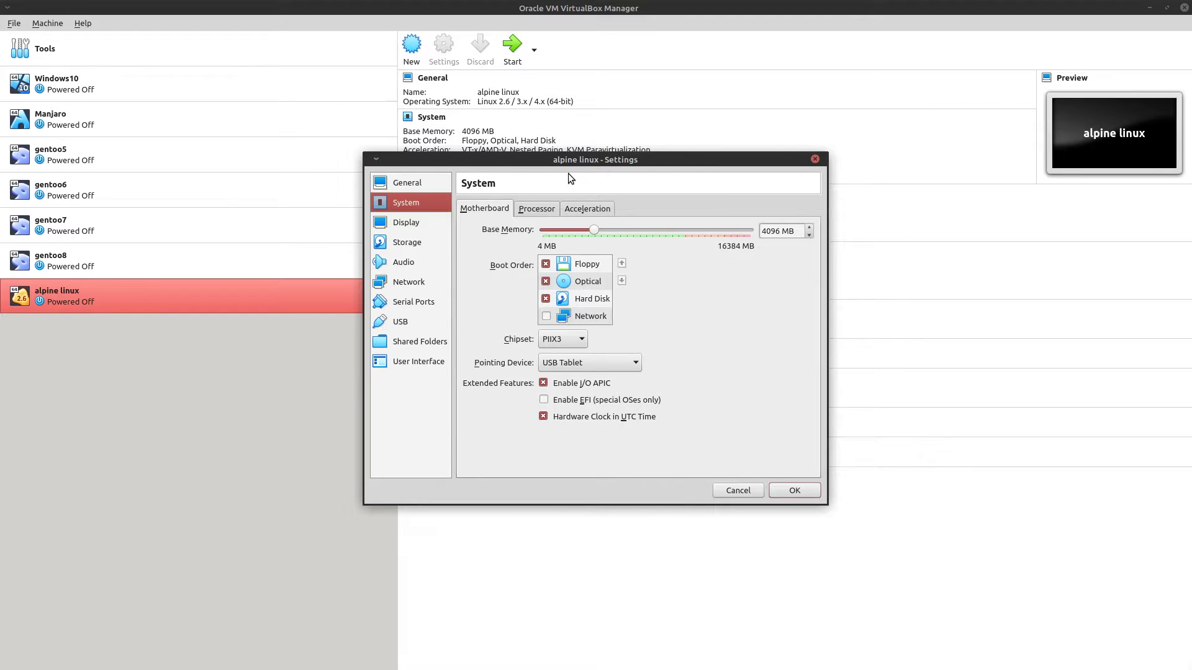
pyautogui.moveTo(552, 202)
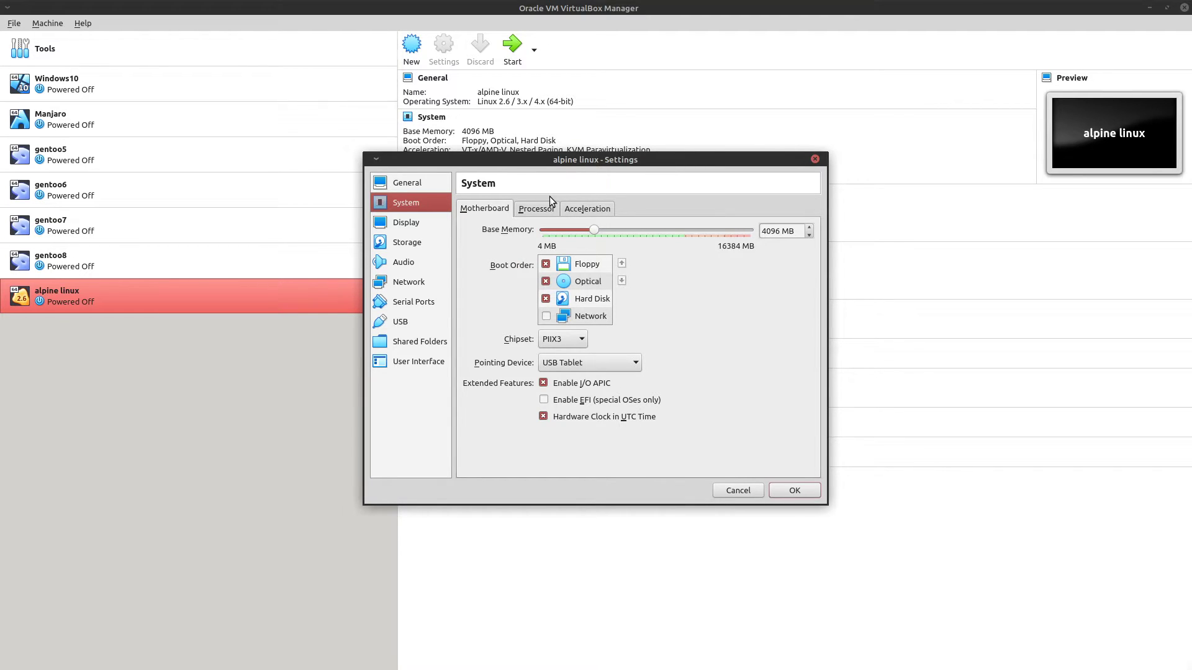
pyautogui.moveTo(393, 222)
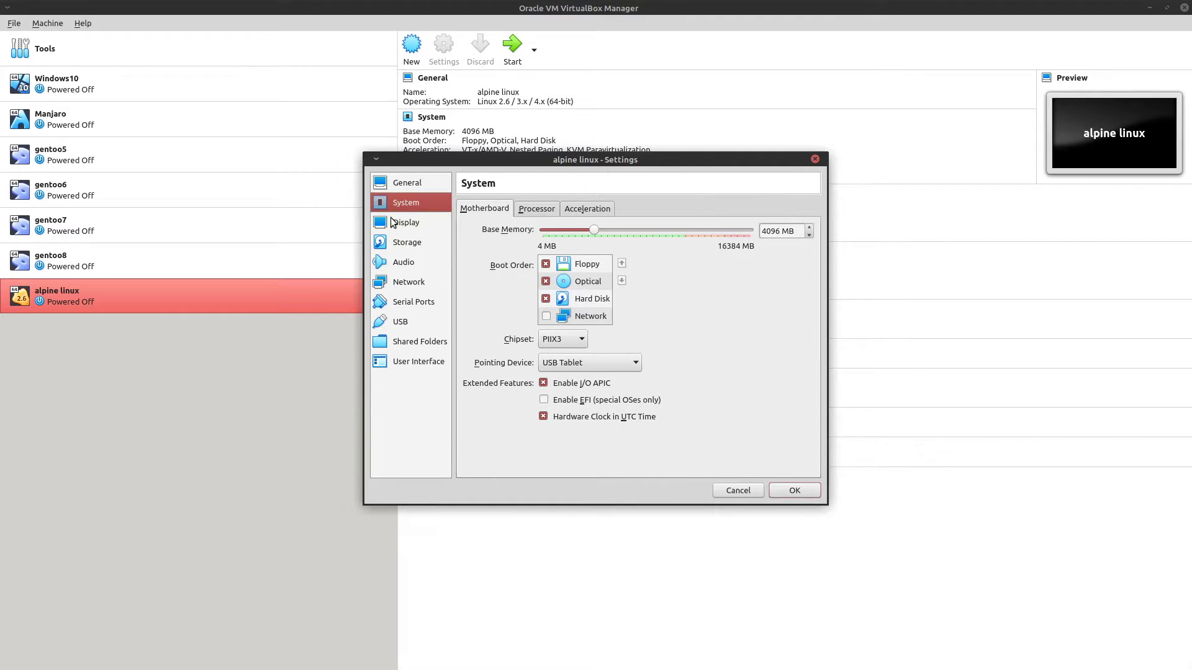
pyautogui.moveTo(585, 229)
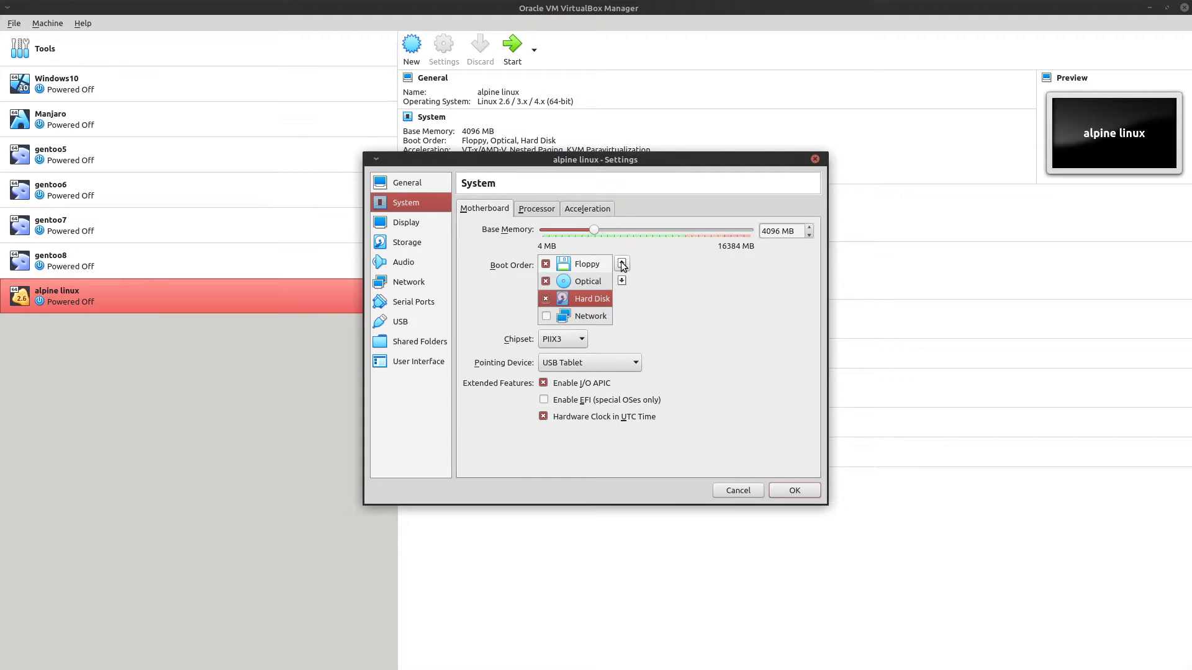
pyautogui.click(622, 263)
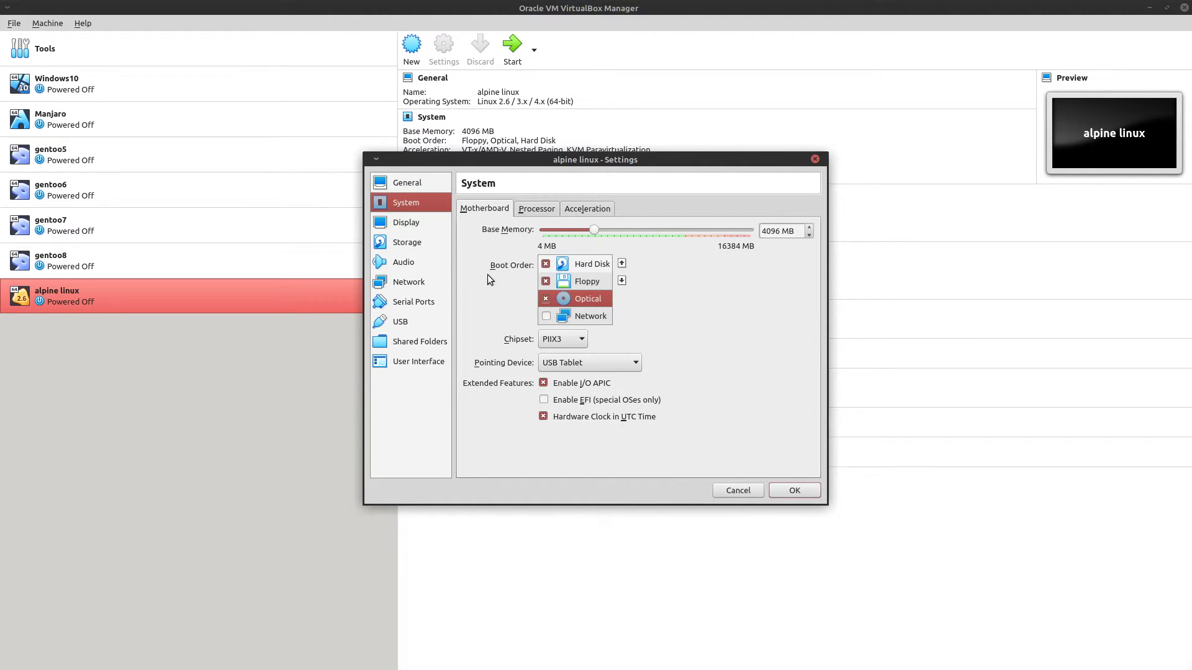
pyautogui.moveTo(520, 219)
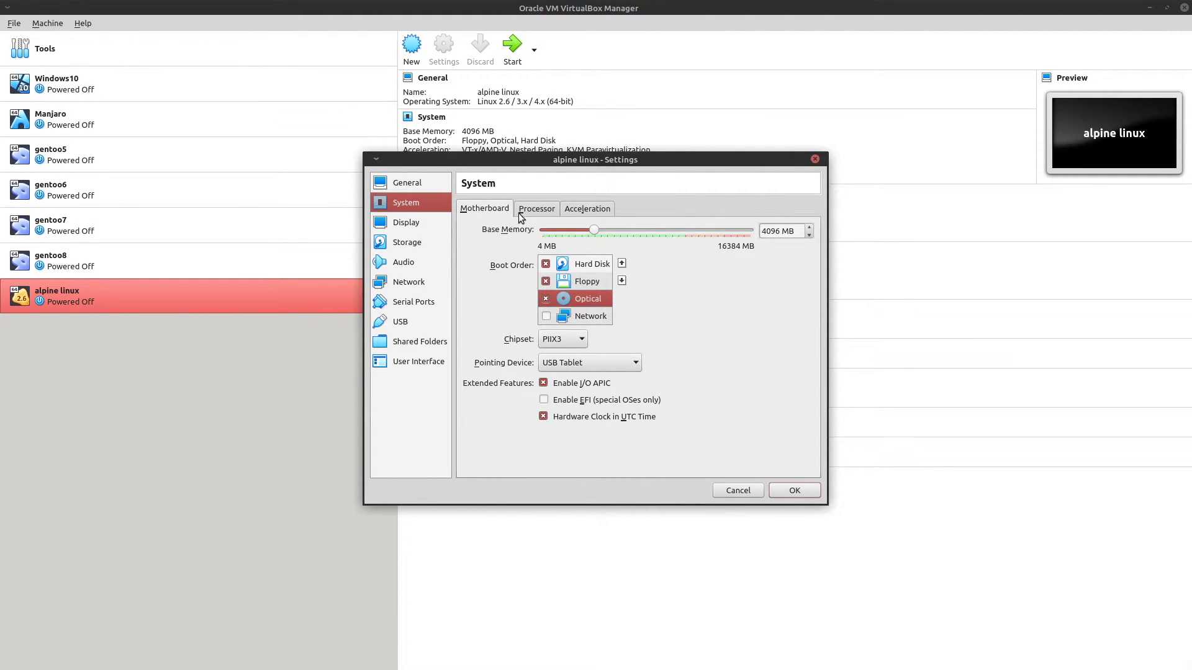
pyautogui.click(407, 222)
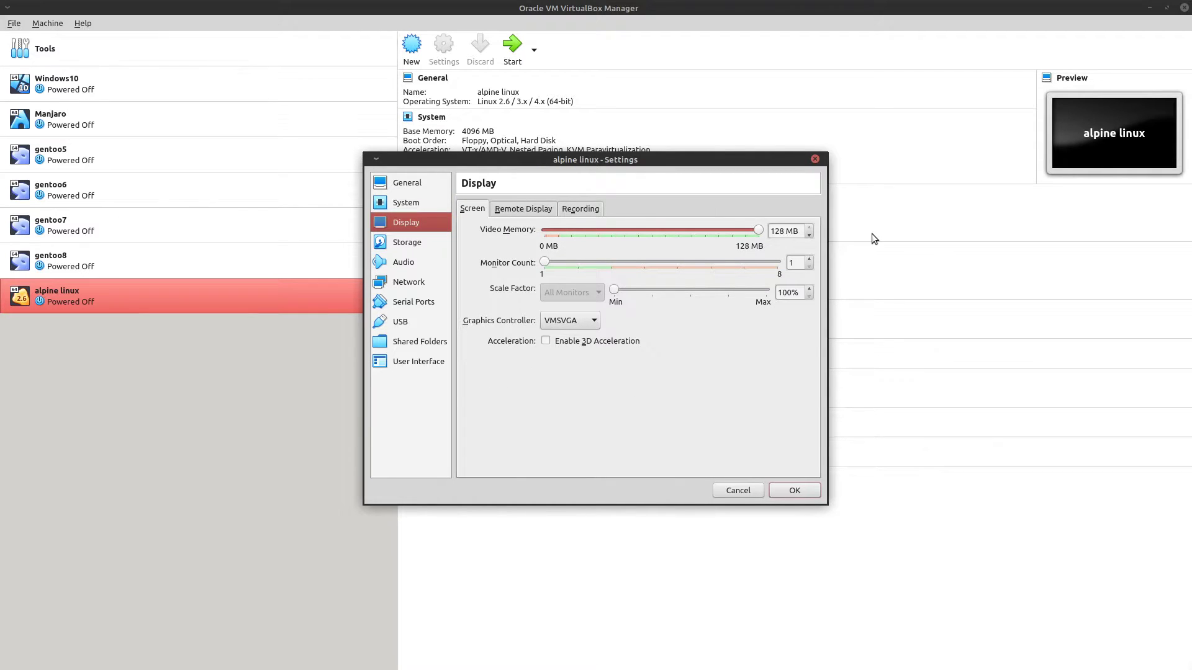
# Set the Display graphics controller to VBoxVGA.
pyautogui.click(570, 321)
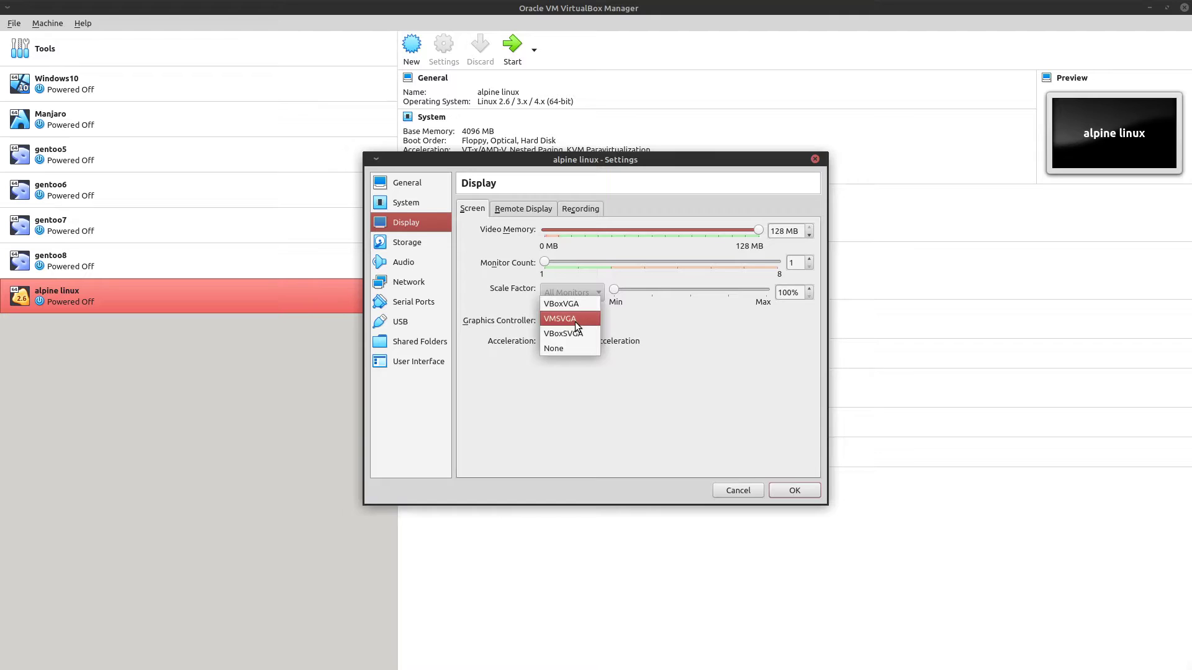
pyautogui.click(561, 303)
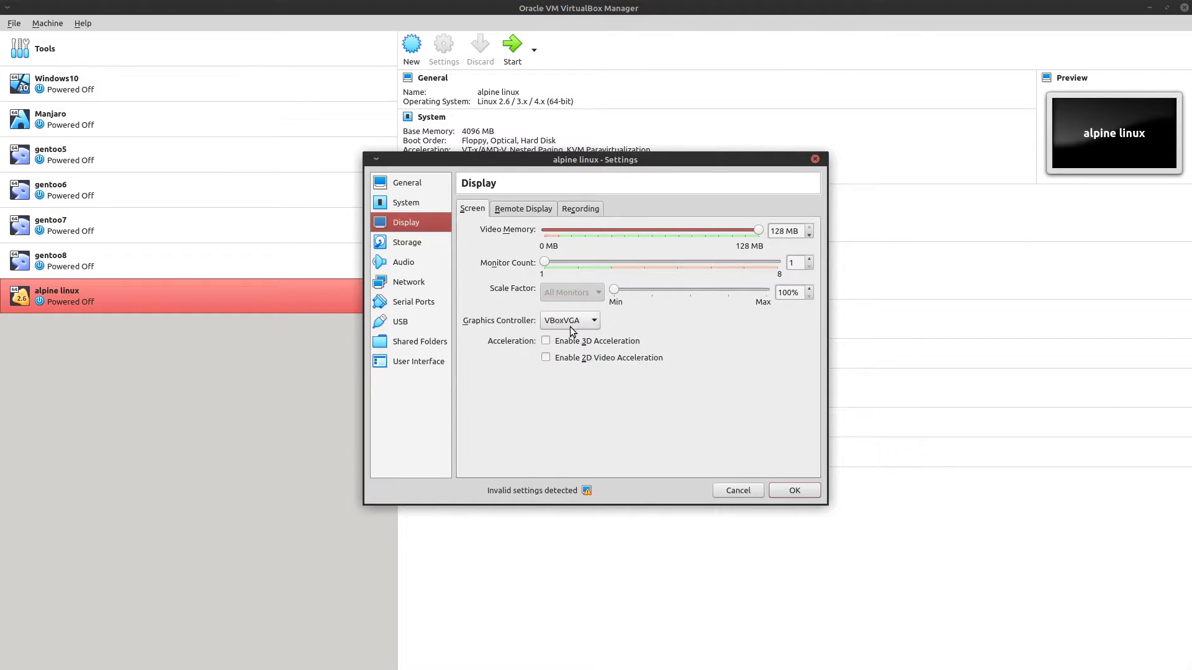
pyautogui.moveTo(388, 256)
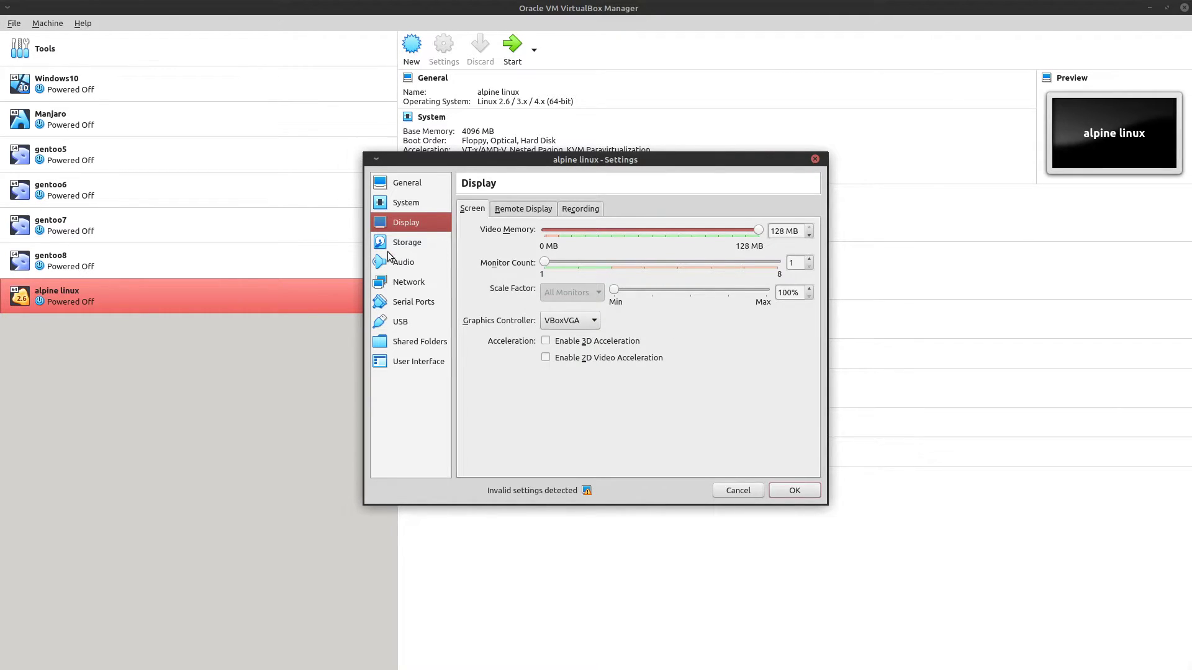
pyautogui.moveTo(411, 245)
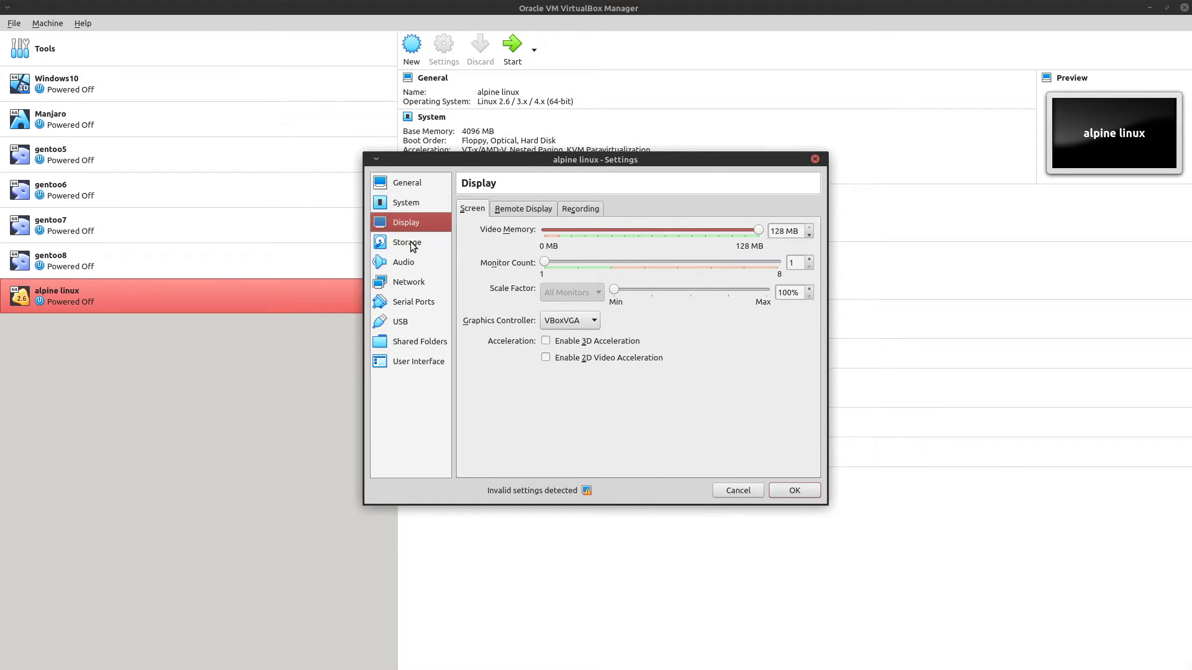
# Attach alpine-standard-3.11.3-x86_64.iso to the optical drive and save the settings.
pyautogui.click(408, 242)
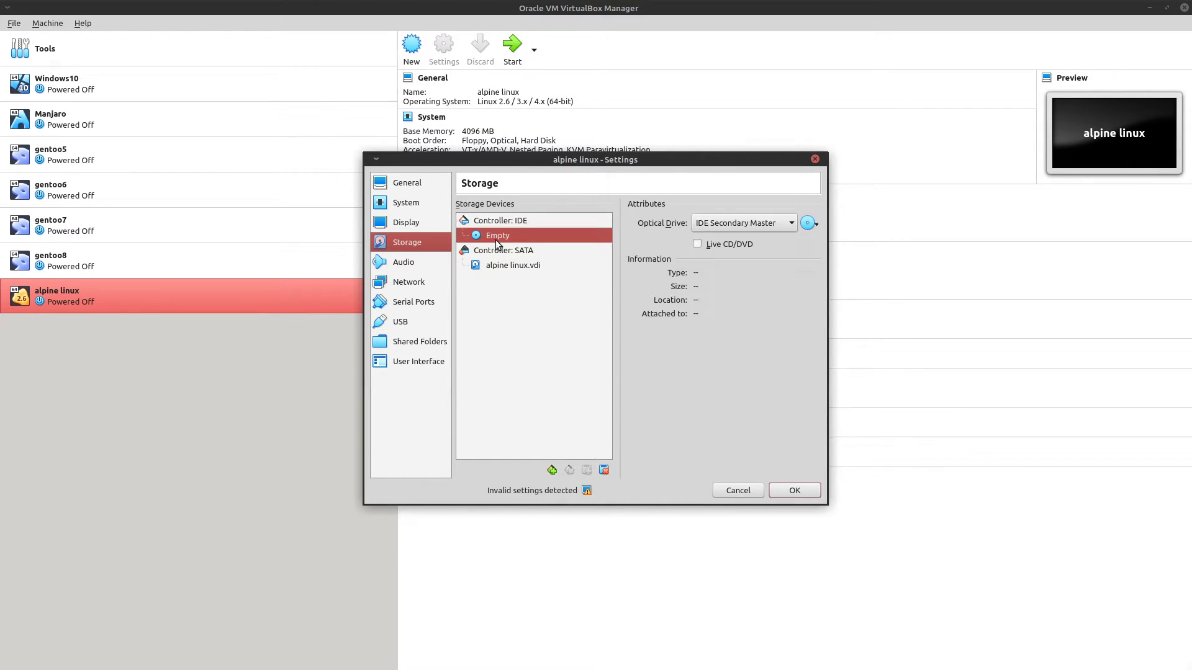
pyautogui.click(807, 223)
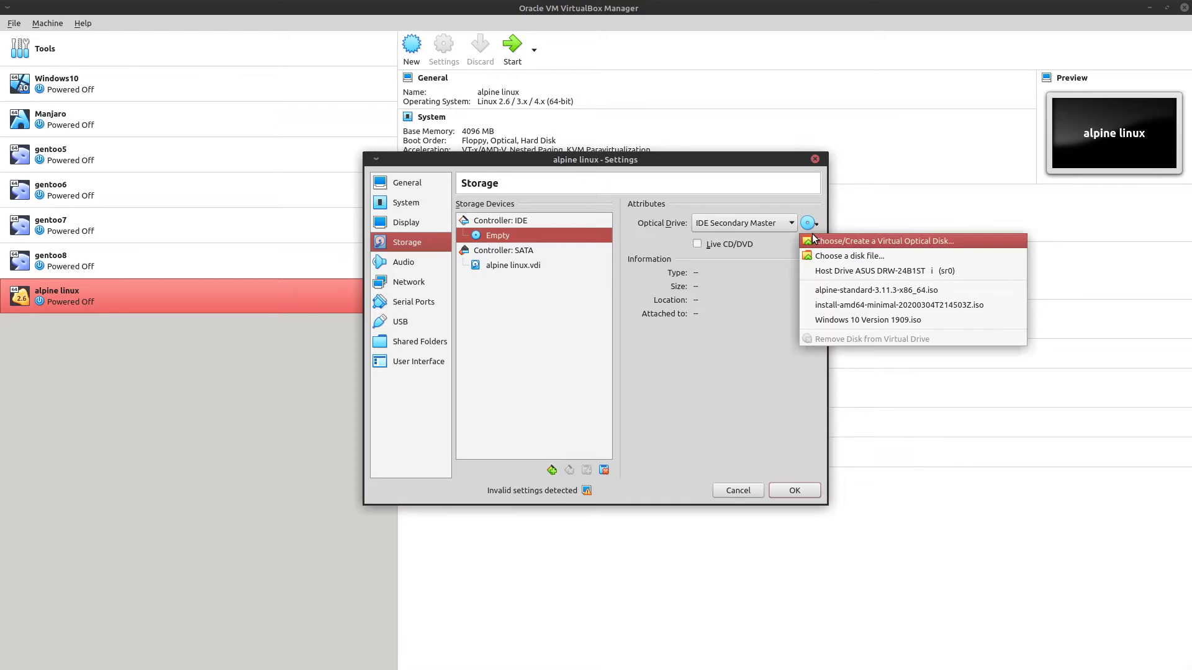
pyautogui.click(875, 289)
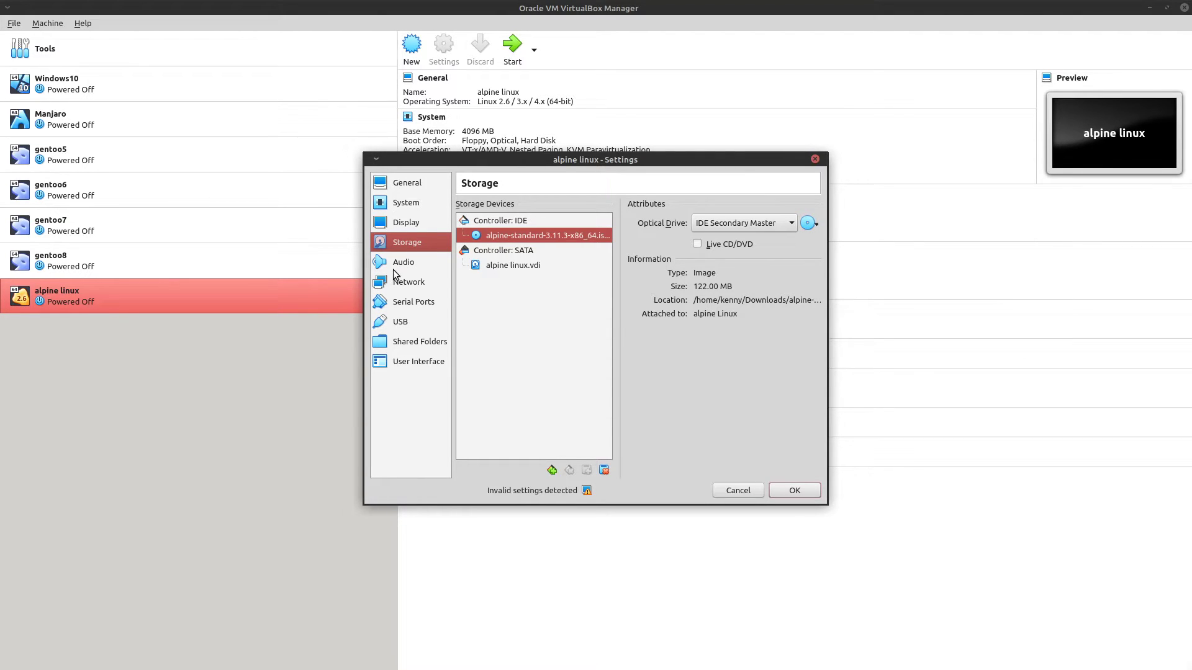
pyautogui.click(406, 203)
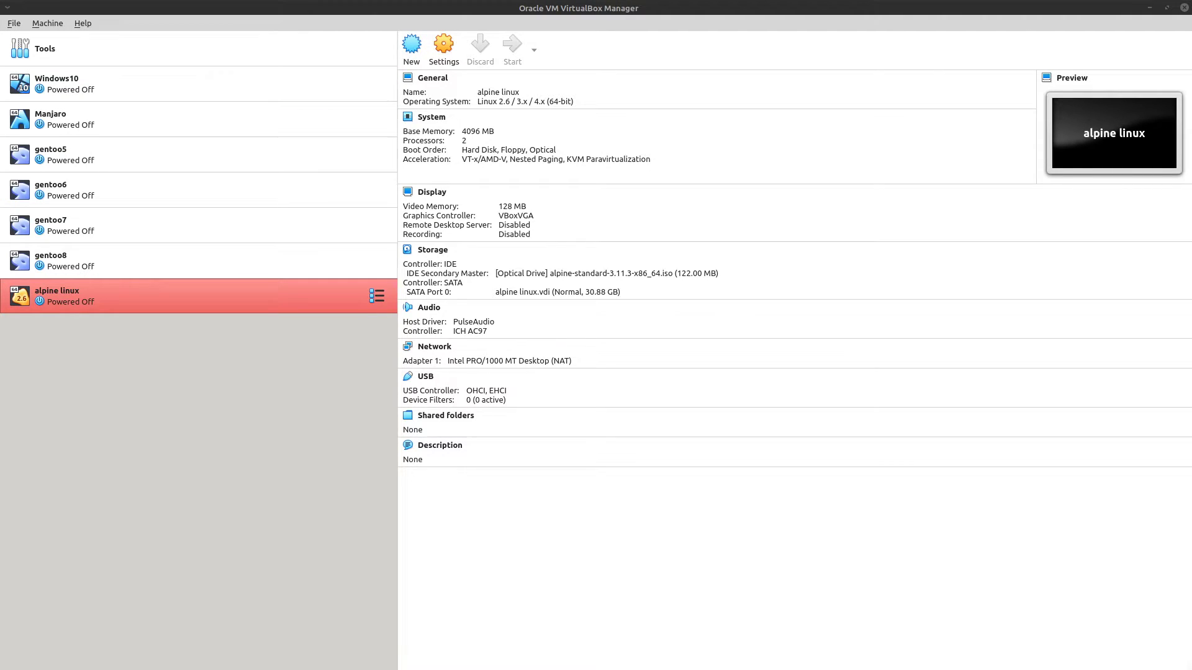
# Start the alpine linux VM and let it boot to the localhost login prompt.
pyautogui.click(512, 43)
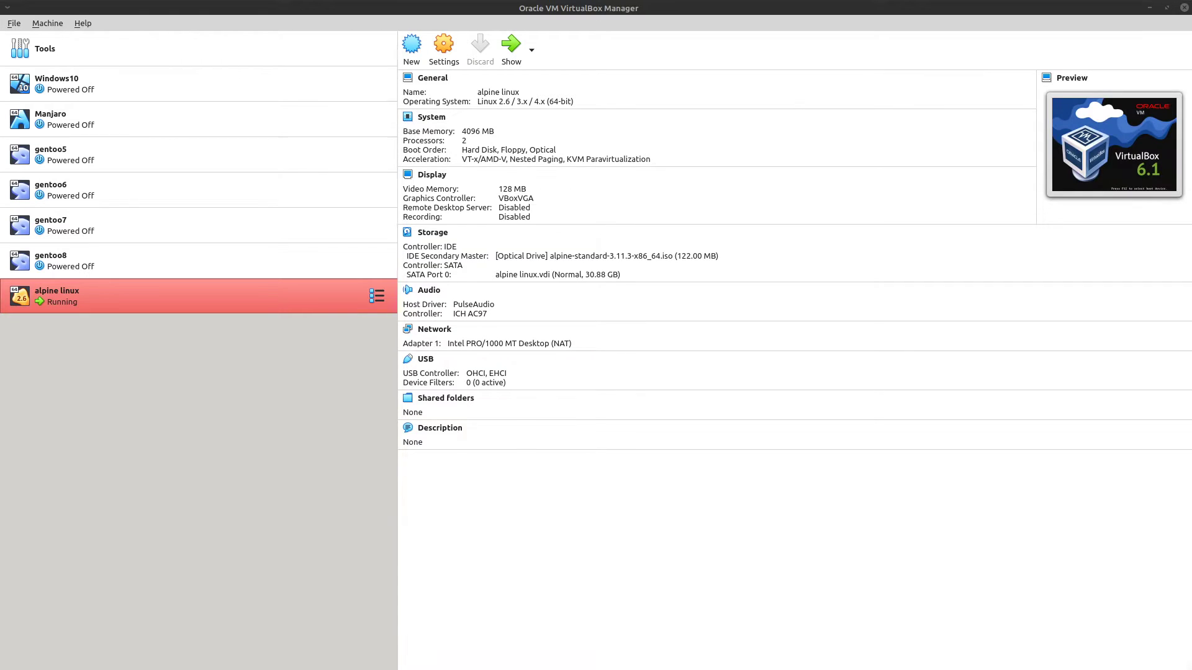
pyautogui.click(511, 44)
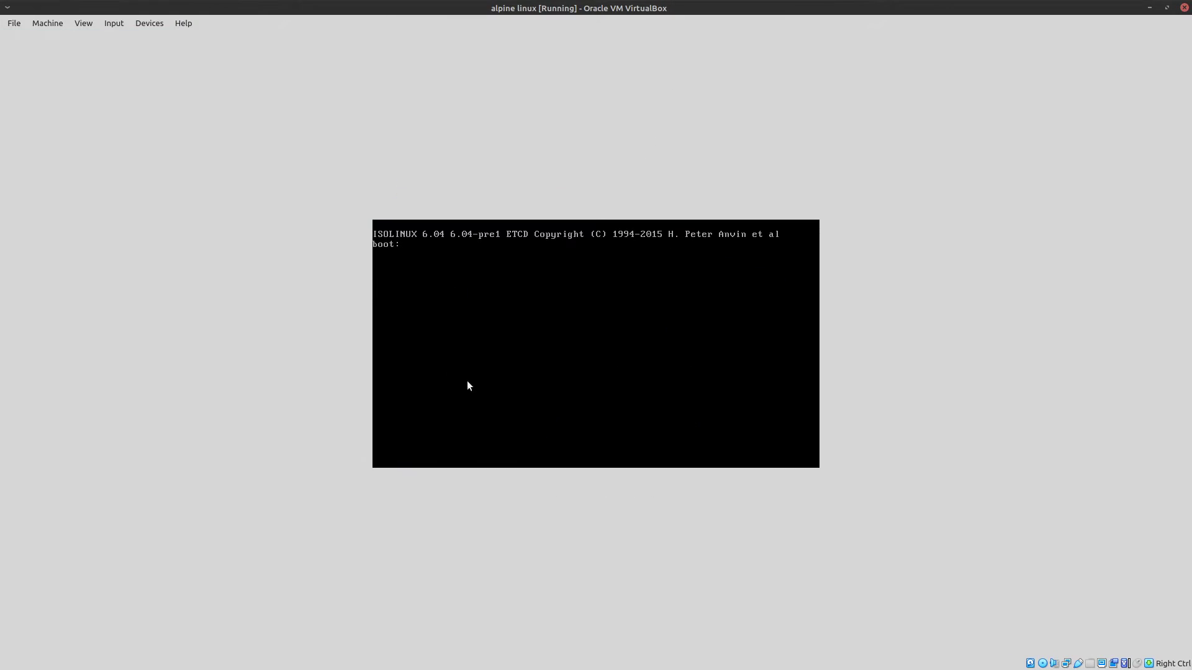
pyautogui.moveTo(553, 287)
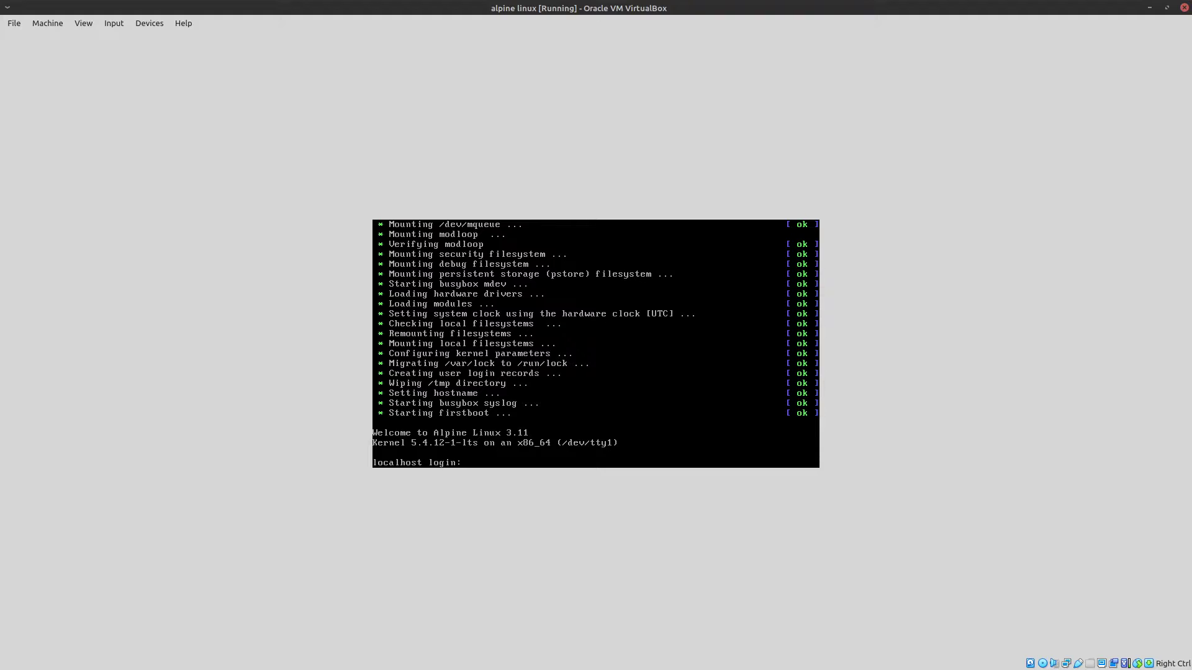
pyautogui.write('ke')
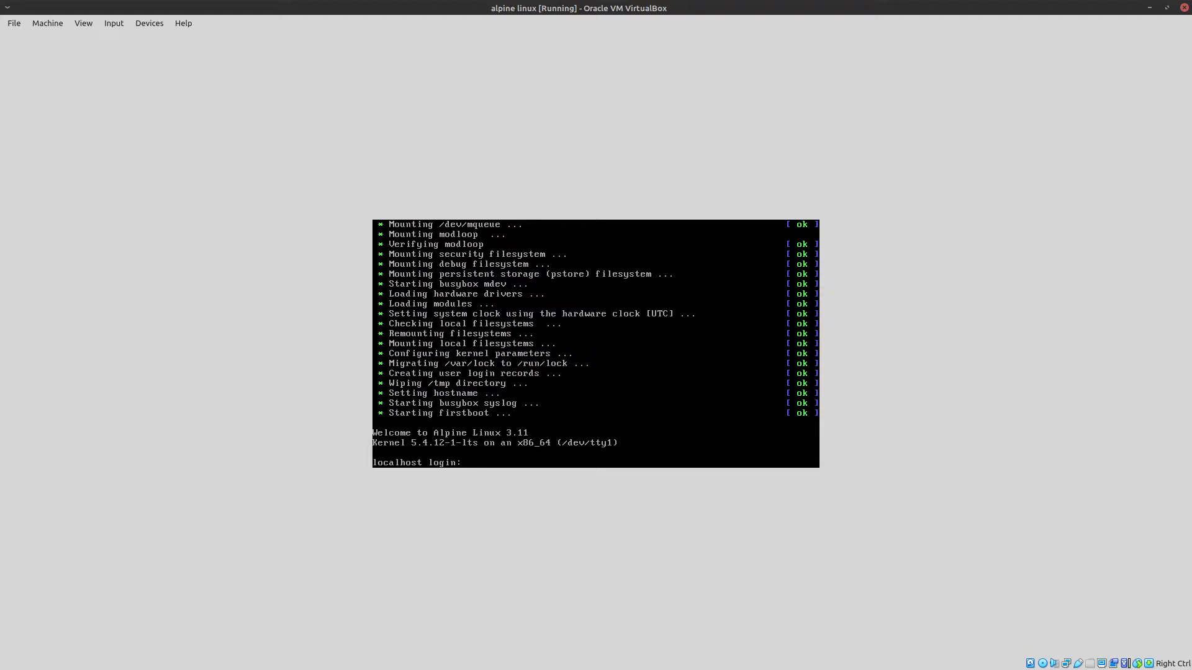
# Log in as root and begin typing the setup command at the shell prompt.
pyautogui.write('r')
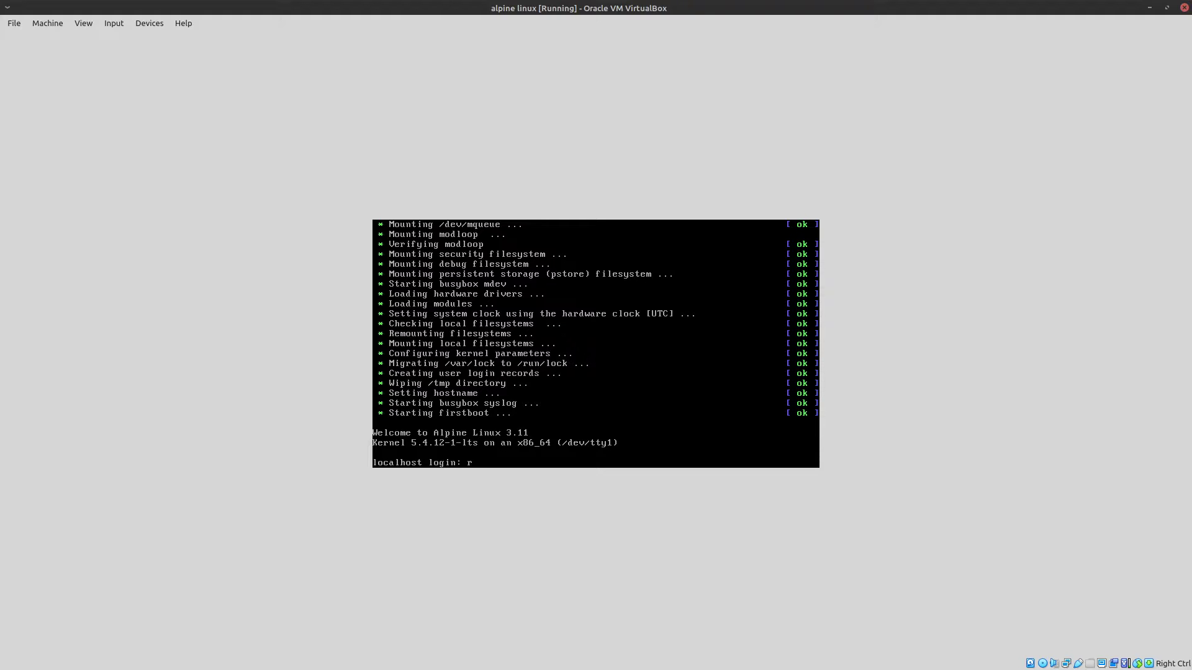
pyautogui.write('oot')
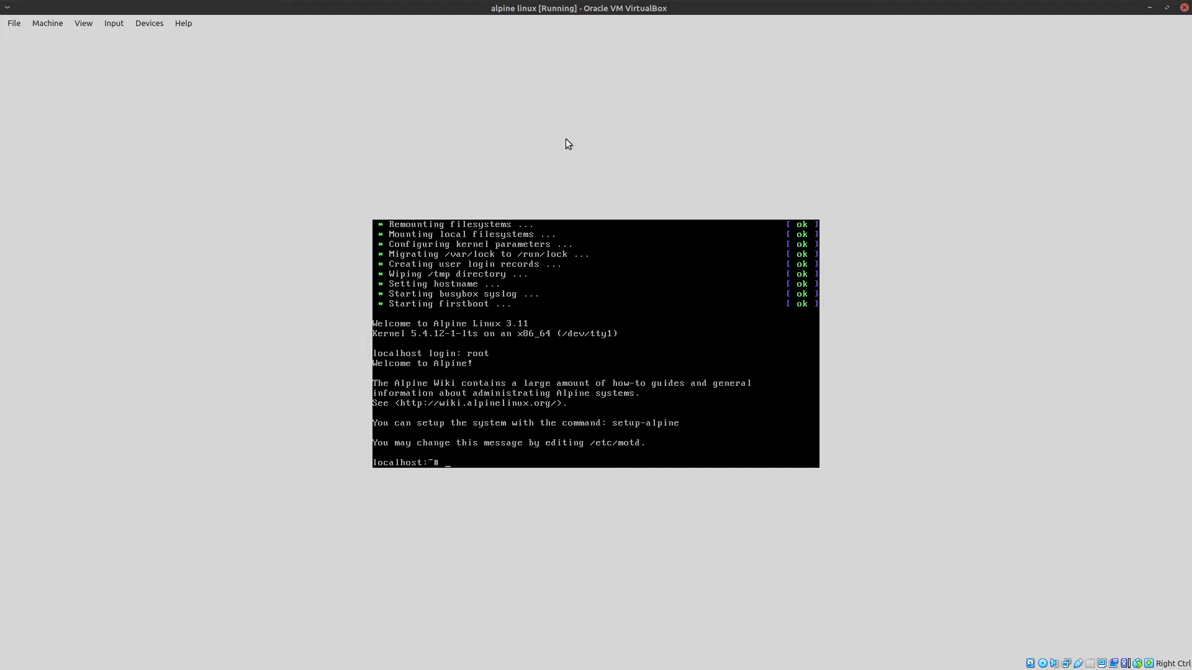
pyautogui.moveTo(931, 29)
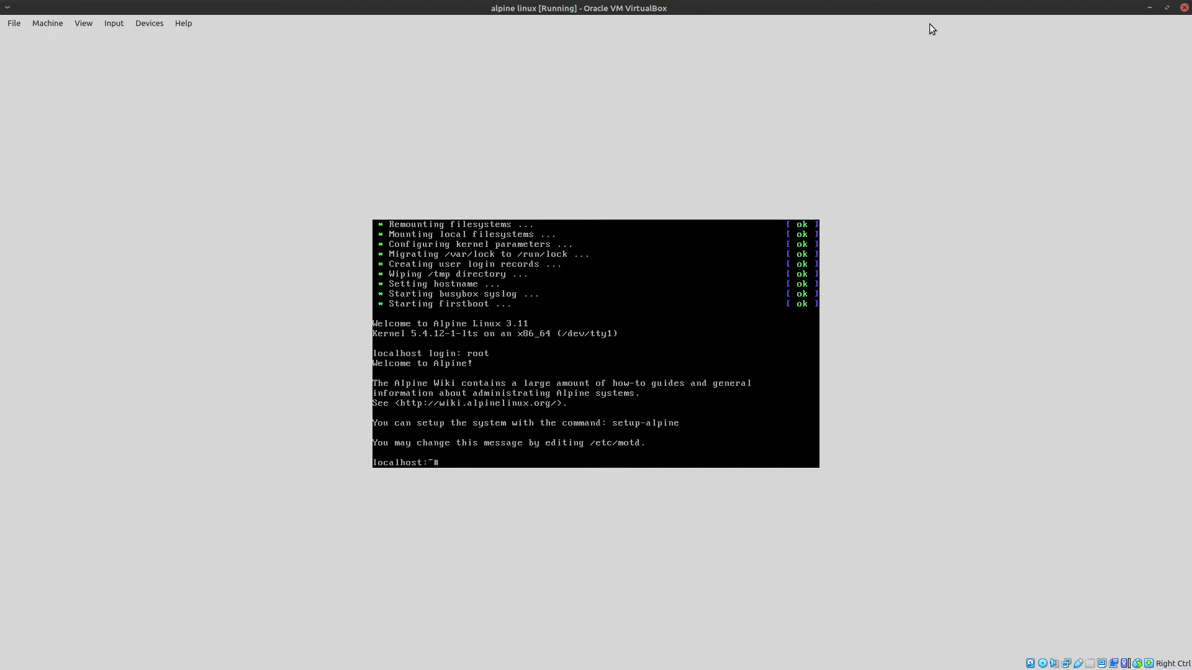
pyautogui.moveTo(775, 5)
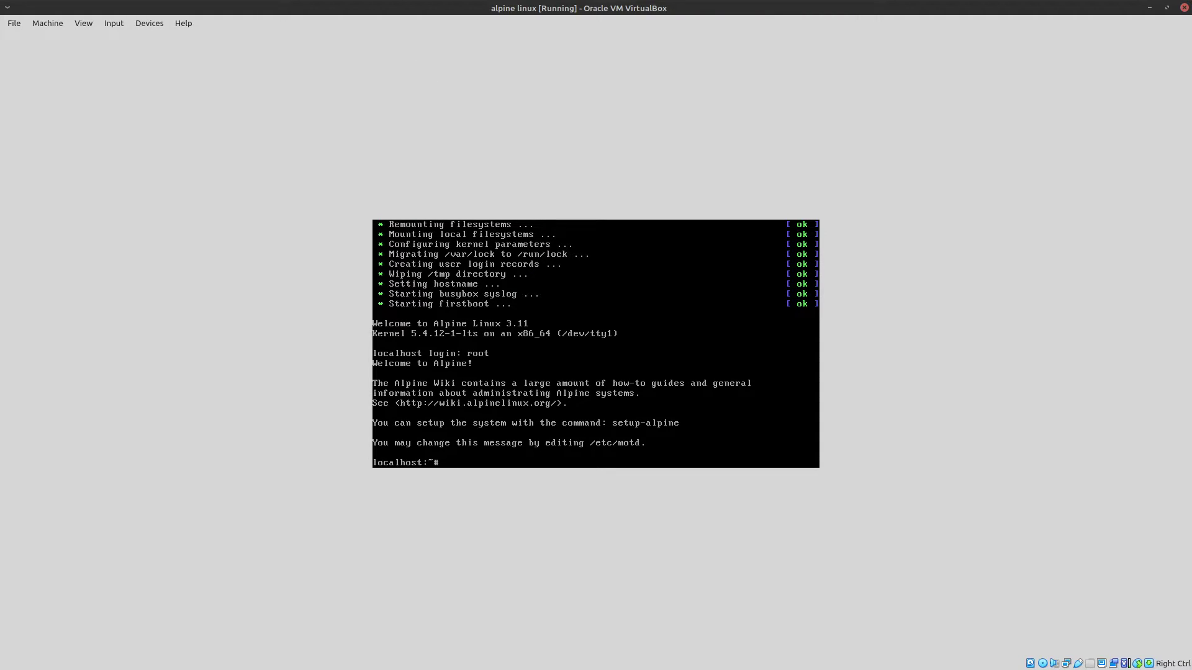
pyautogui.write('setu')
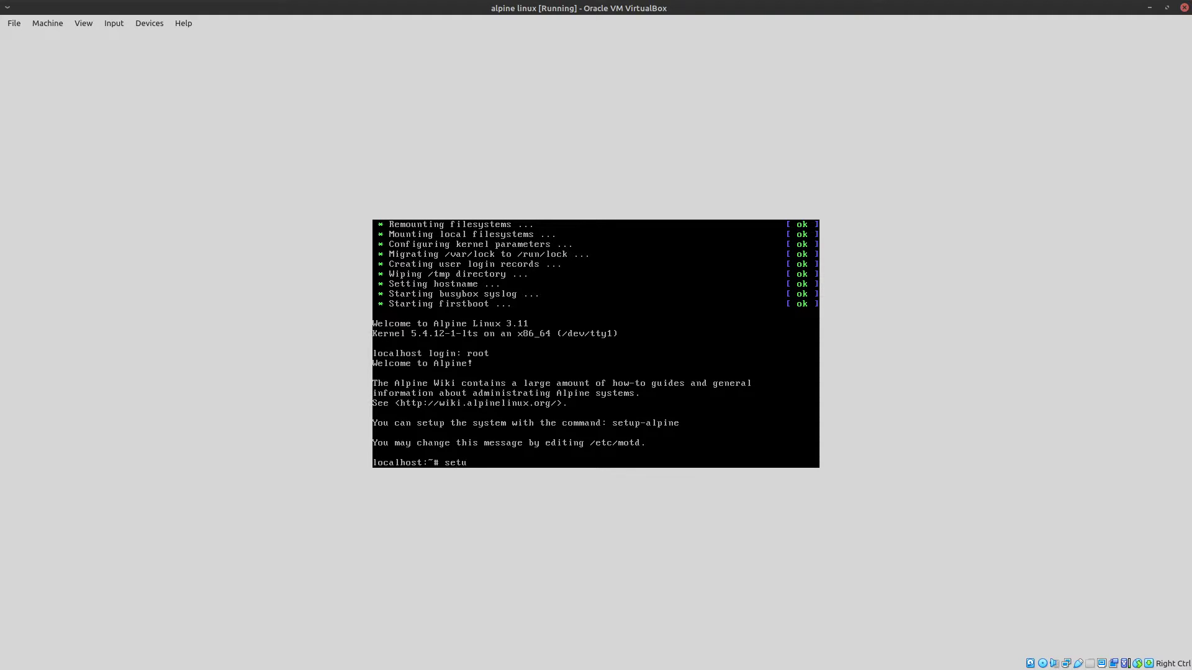
# Run the setup script with keyboard layout us, variant us and hostname alps.
pyautogui.press('Return')
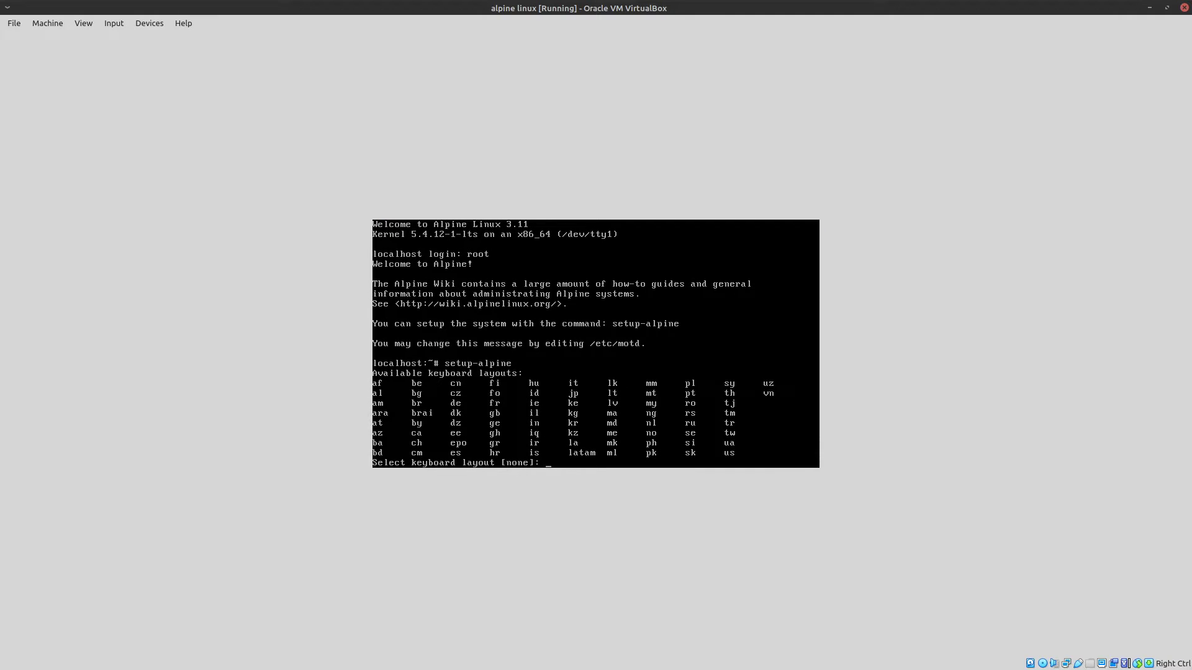
pyautogui.write('us')
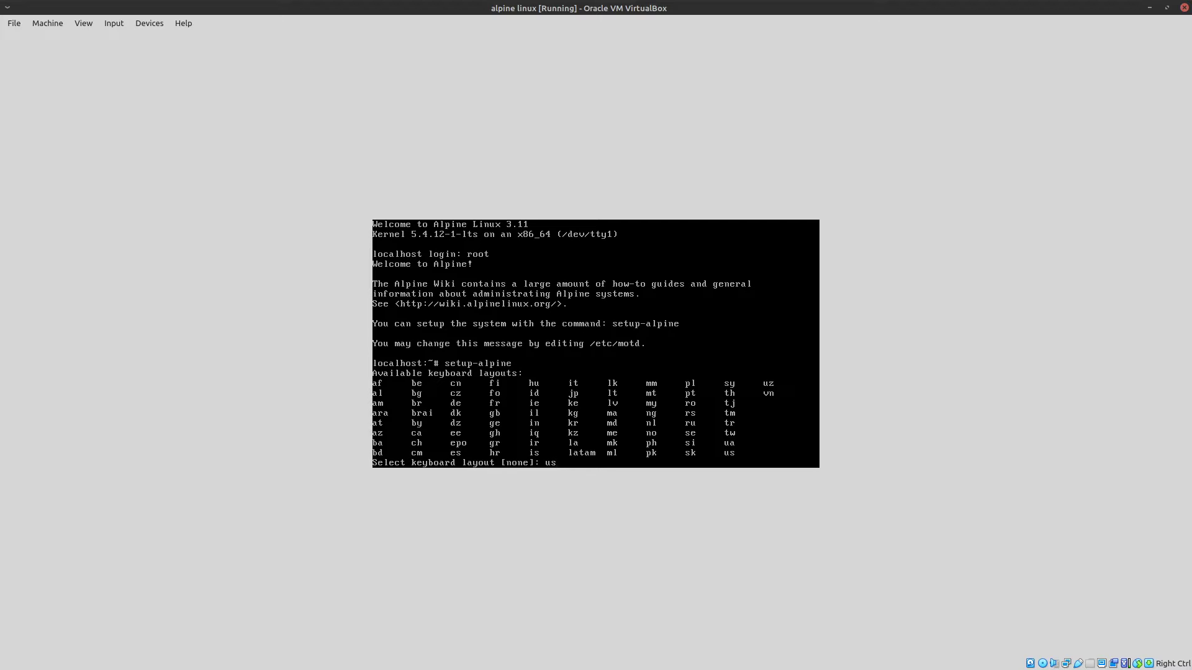
pyautogui.press('Return')
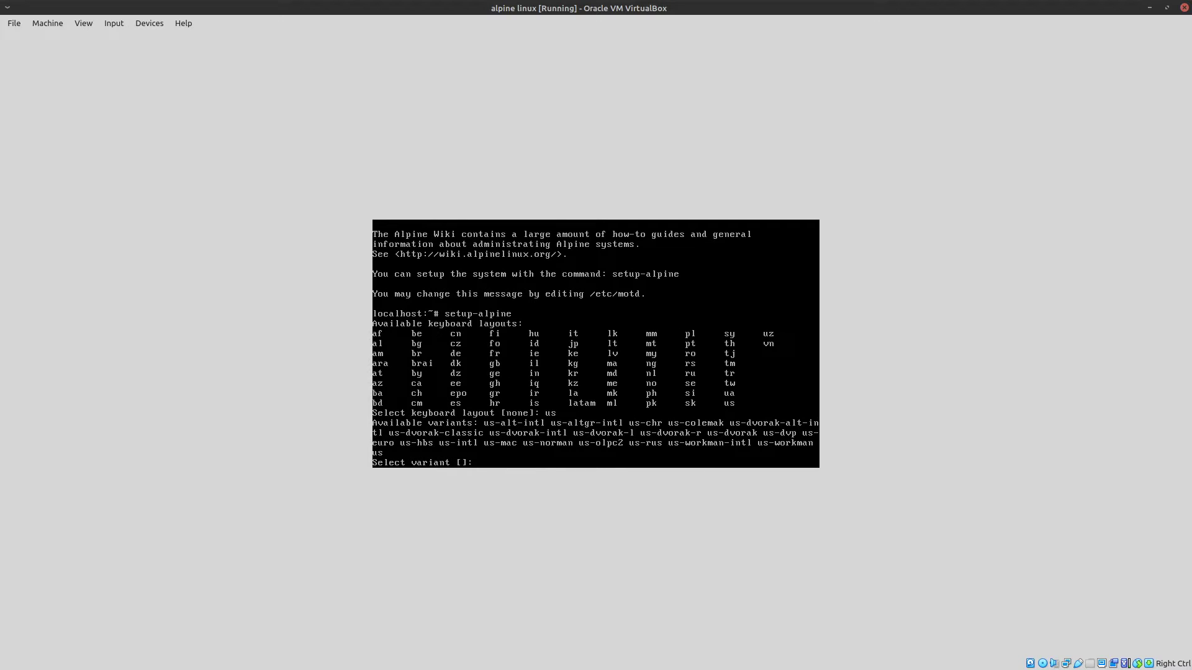
pyautogui.write('us')
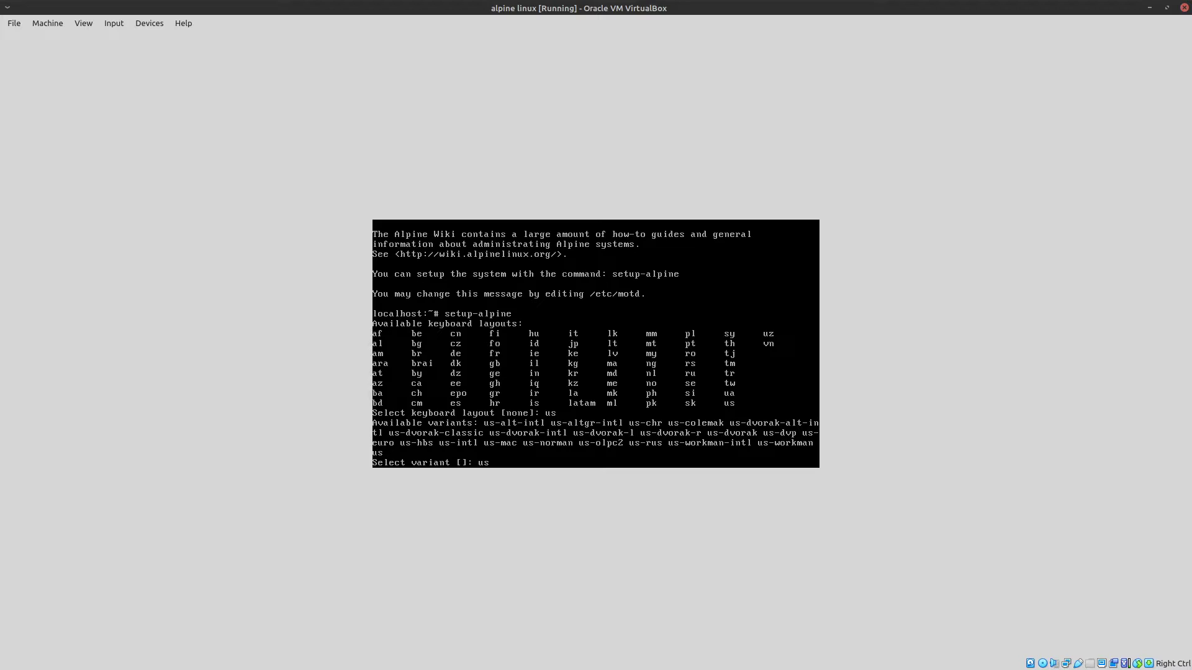
pyautogui.press('Return')
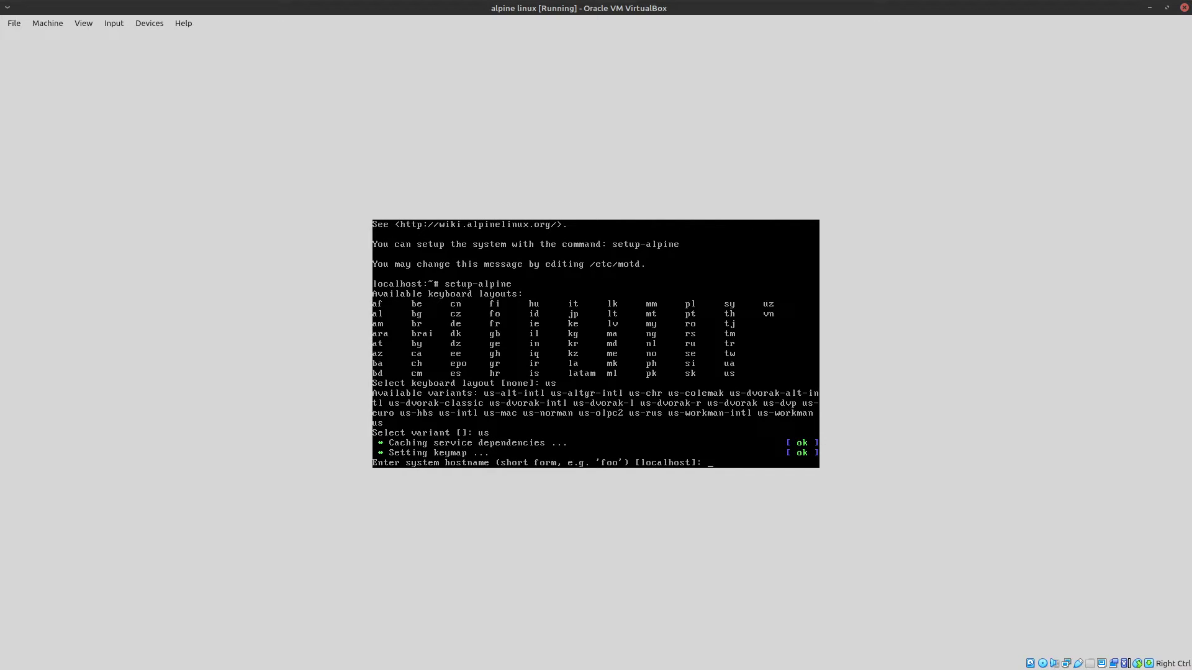
pyautogui.write('alps')
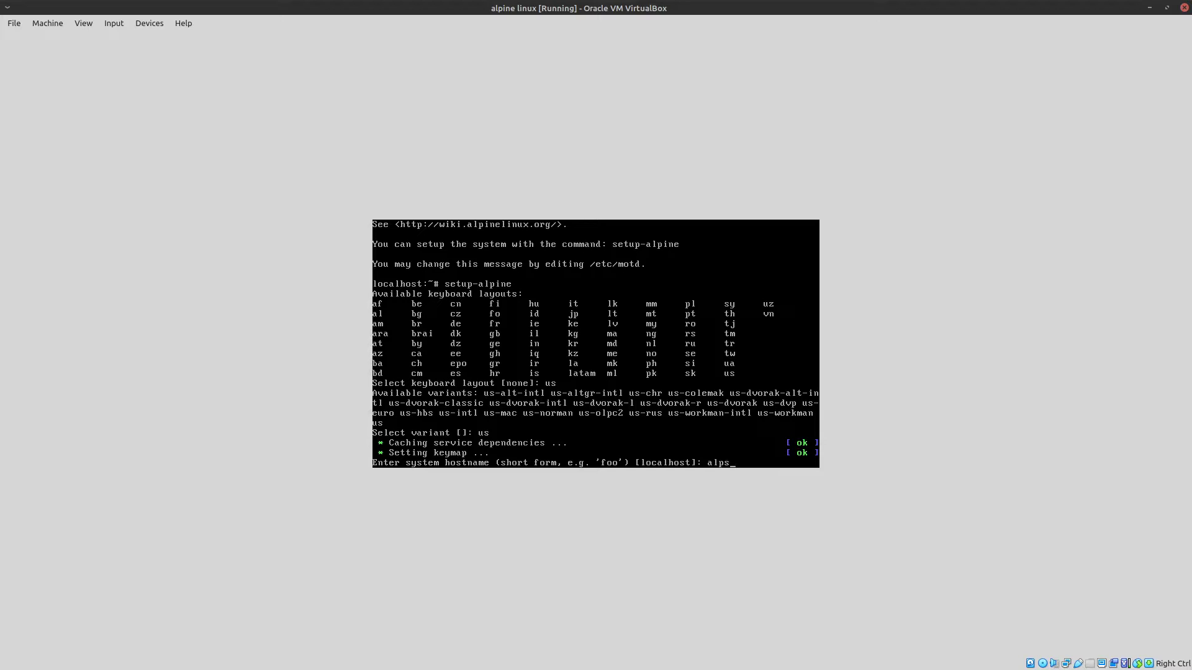
pyautogui.press('Return')
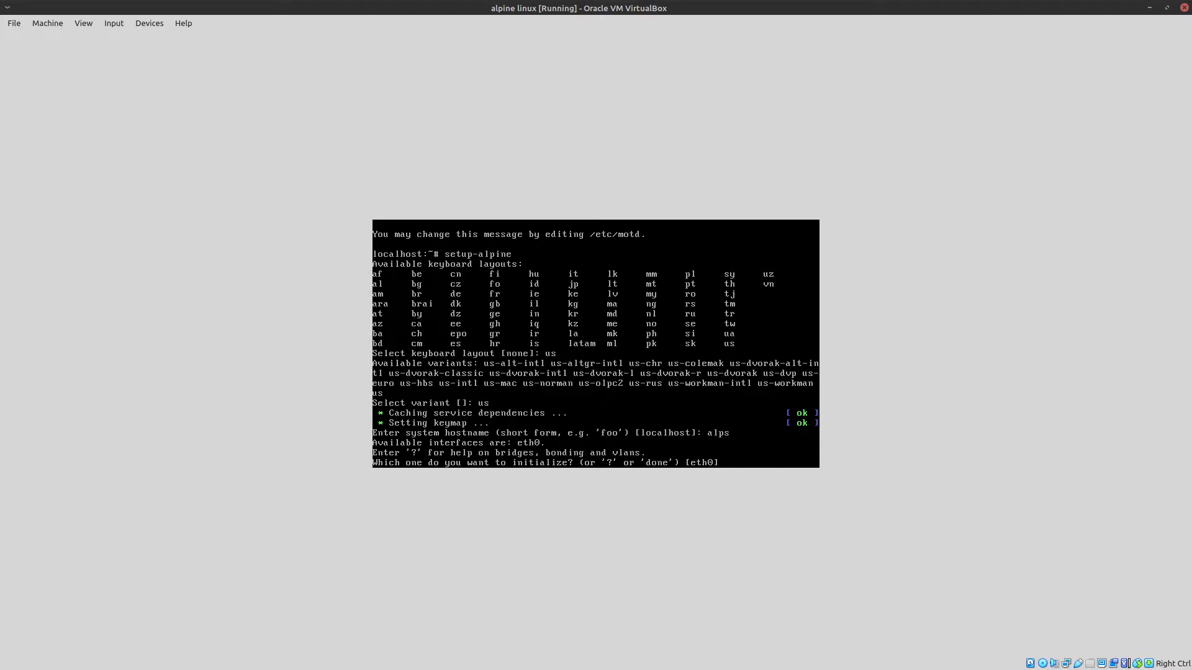
pyautogui.moveTo(733, 522)
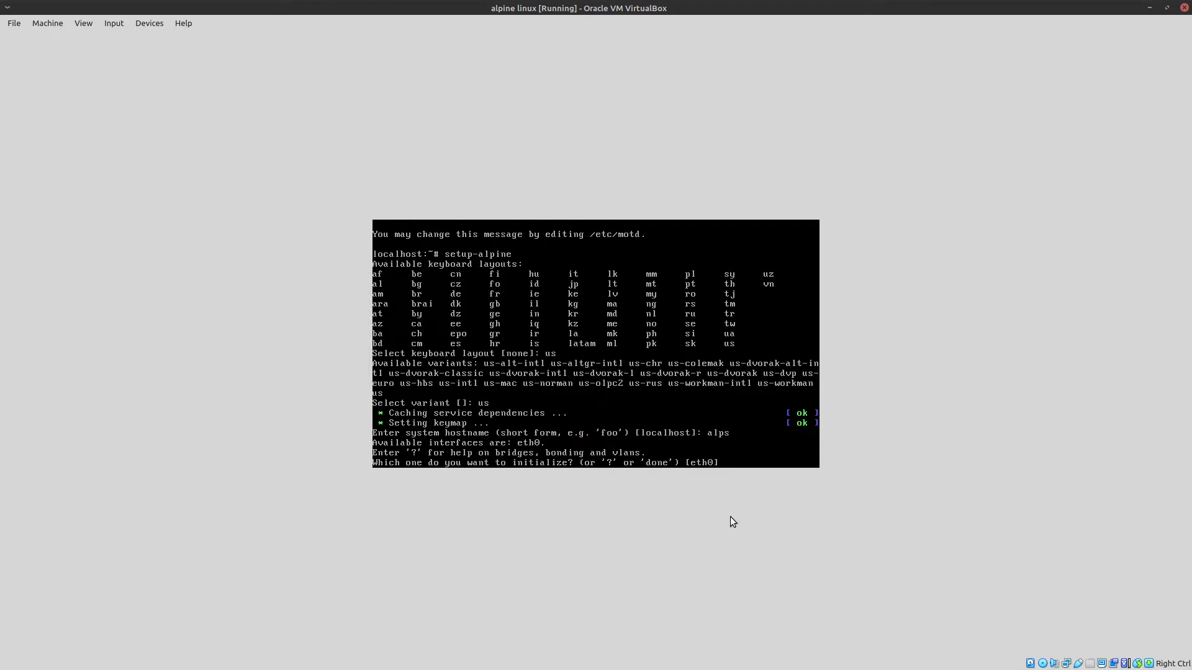
pyautogui.moveTo(692, 477)
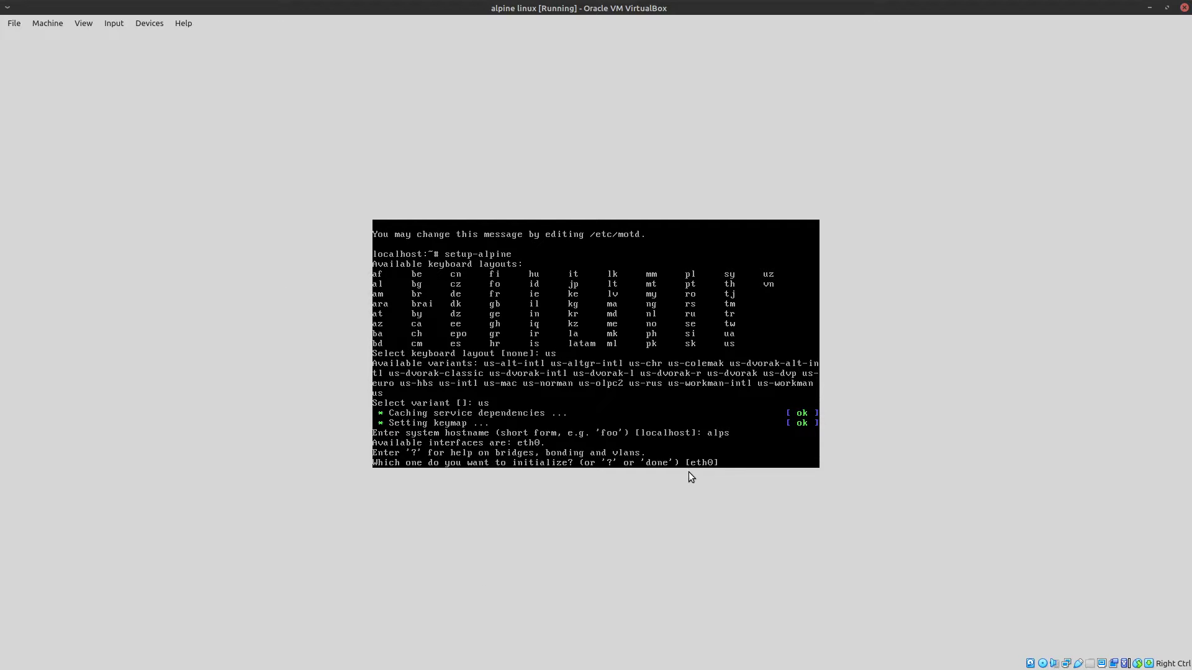
pyautogui.moveTo(734, 487)
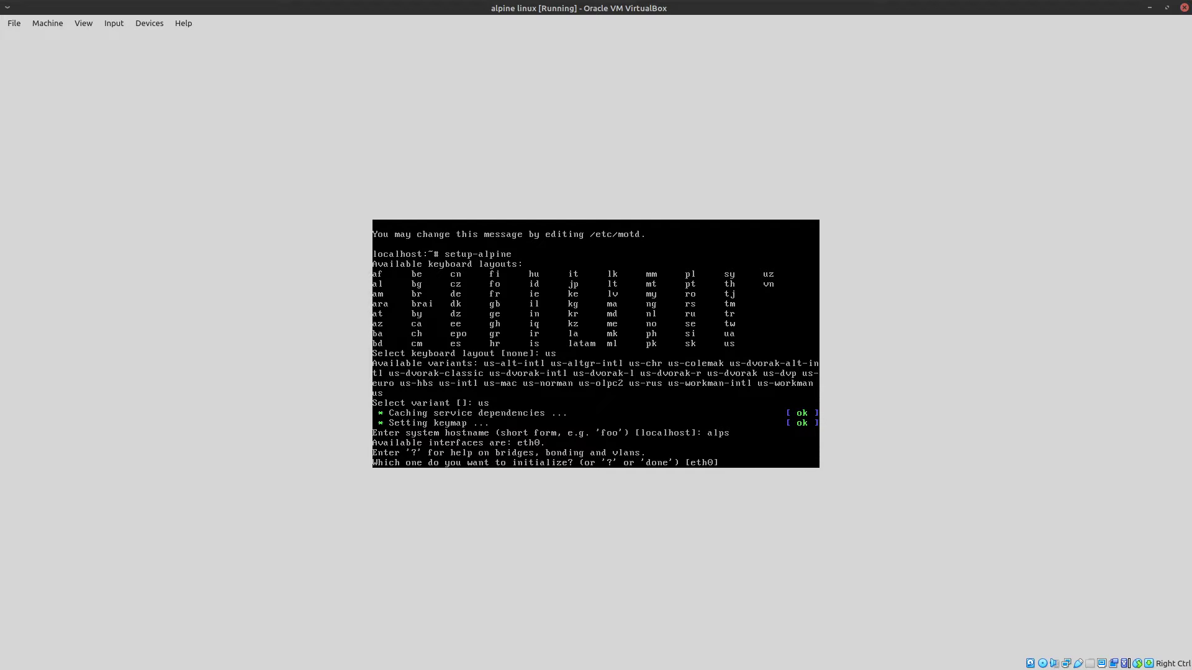
# Accept eth0 with DHCP and decline manual network configuration.
pyautogui.press('Return')
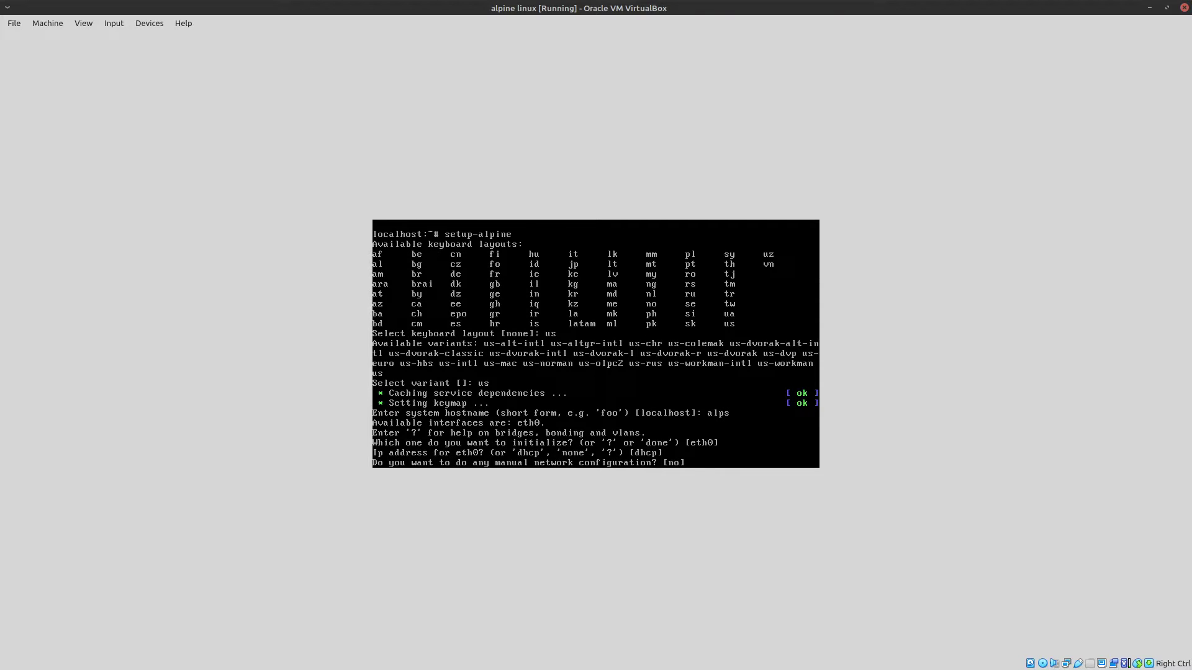
pyautogui.press('Return')
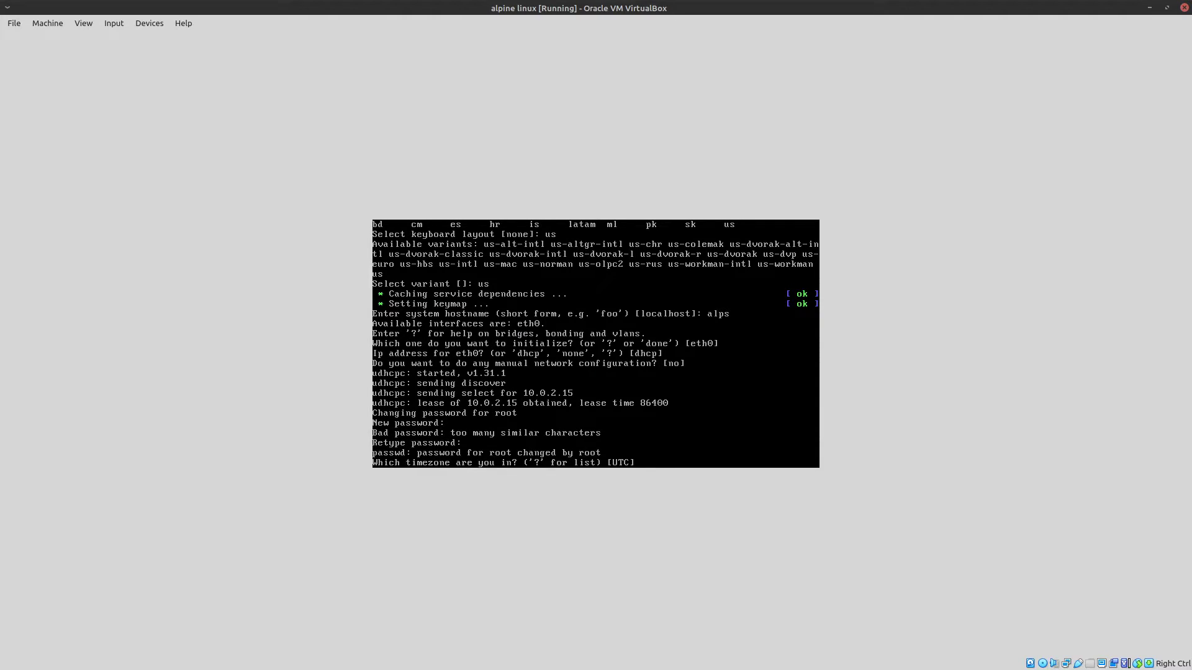
# Answer the setup prompts: timezone EST, no HTTP/FTP proxy, chrony as NTP client.
pyautogui.write('EST')
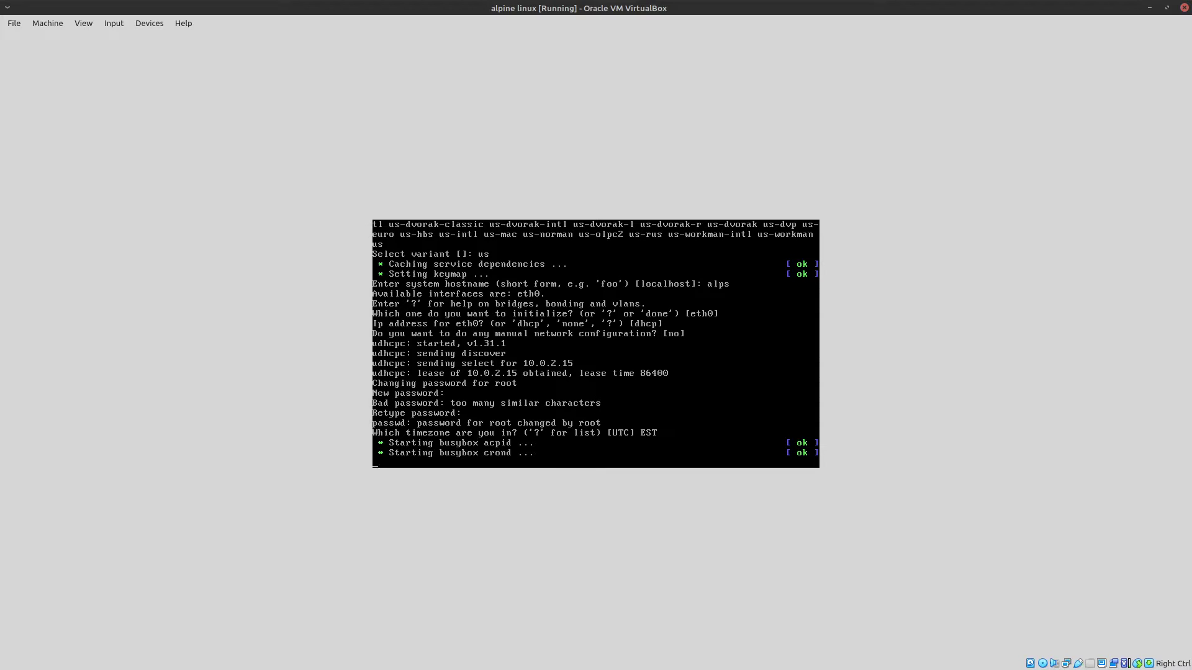
pyautogui.press('Return')
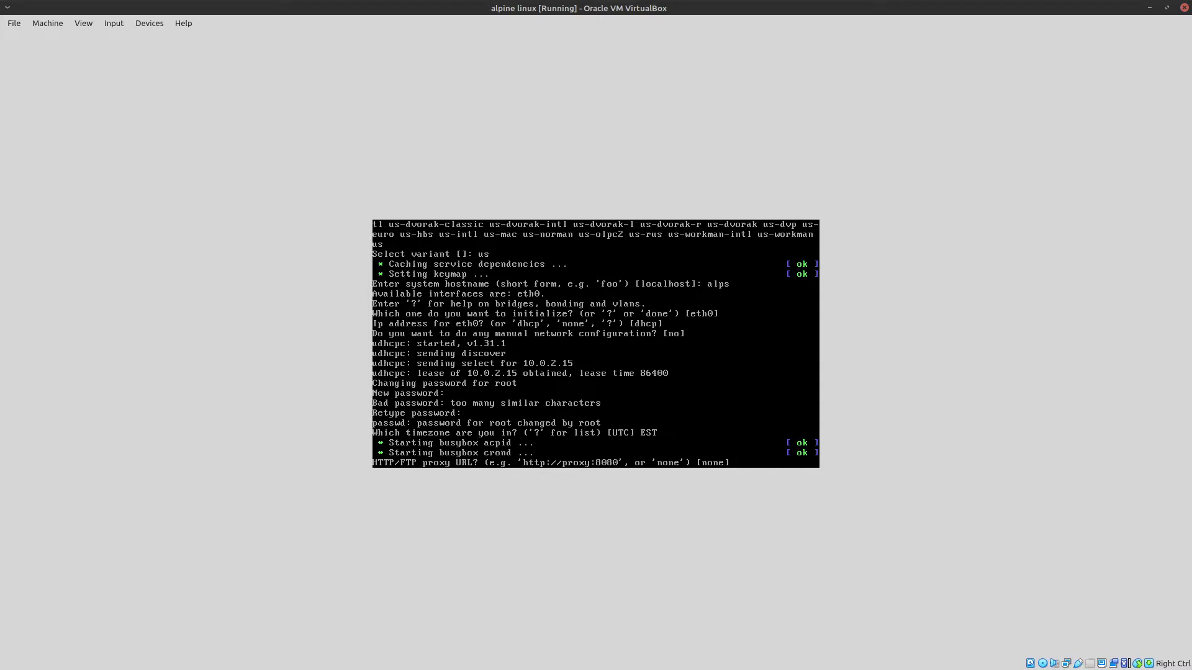
pyautogui.press('Return')
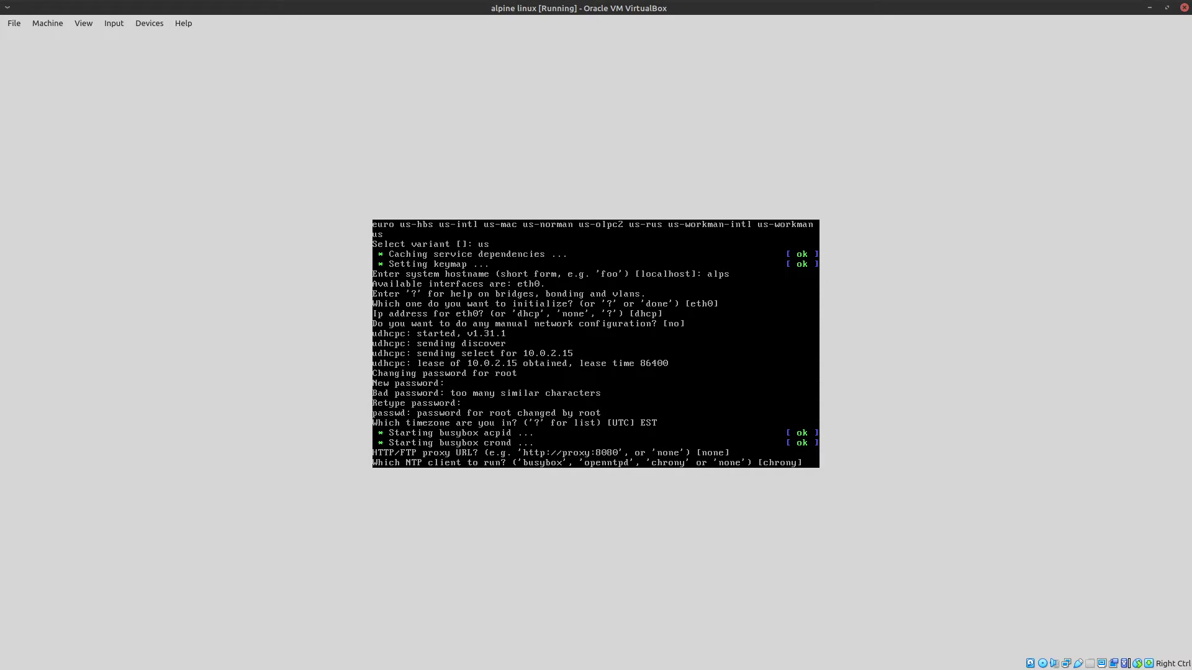
pyautogui.press('Return')
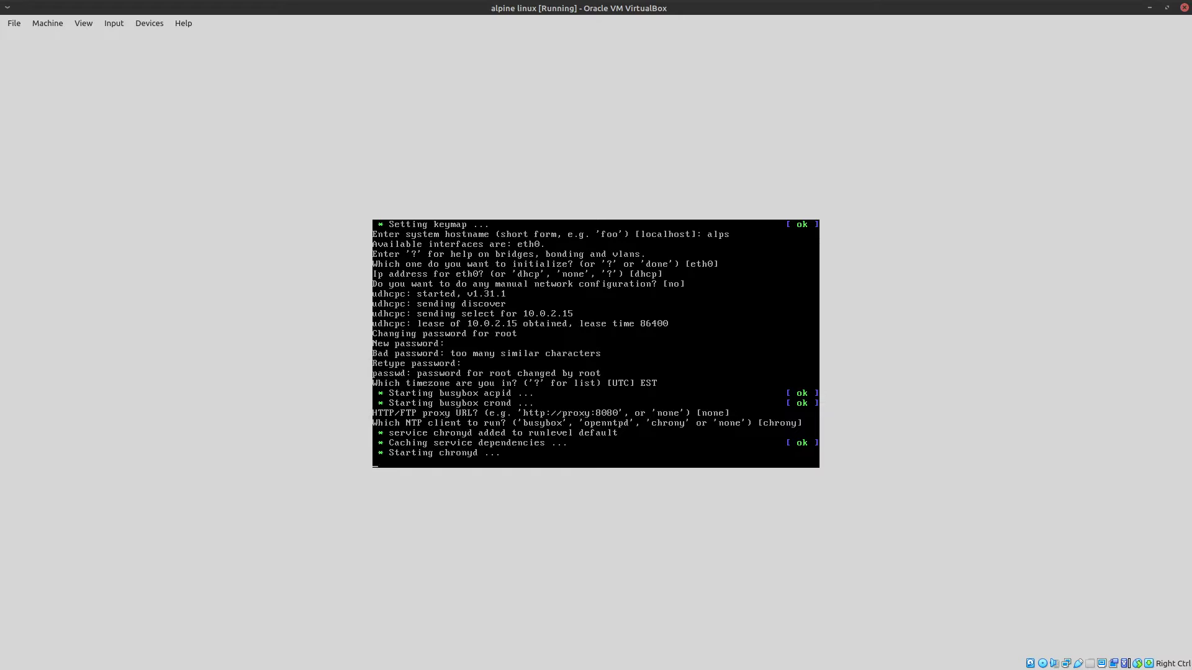
pyautogui.press('Return')
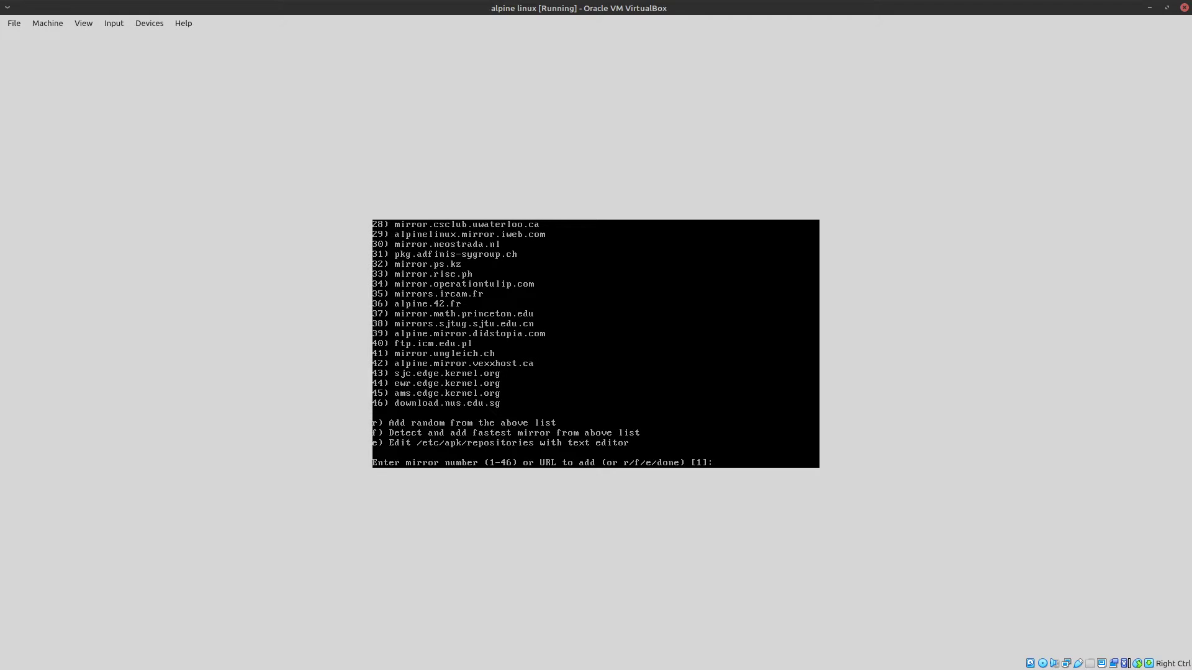
# Accept the default dl-cdn.alpinelinux.org mirror and OpenSSH as the SSH server.
pyautogui.press('Return')
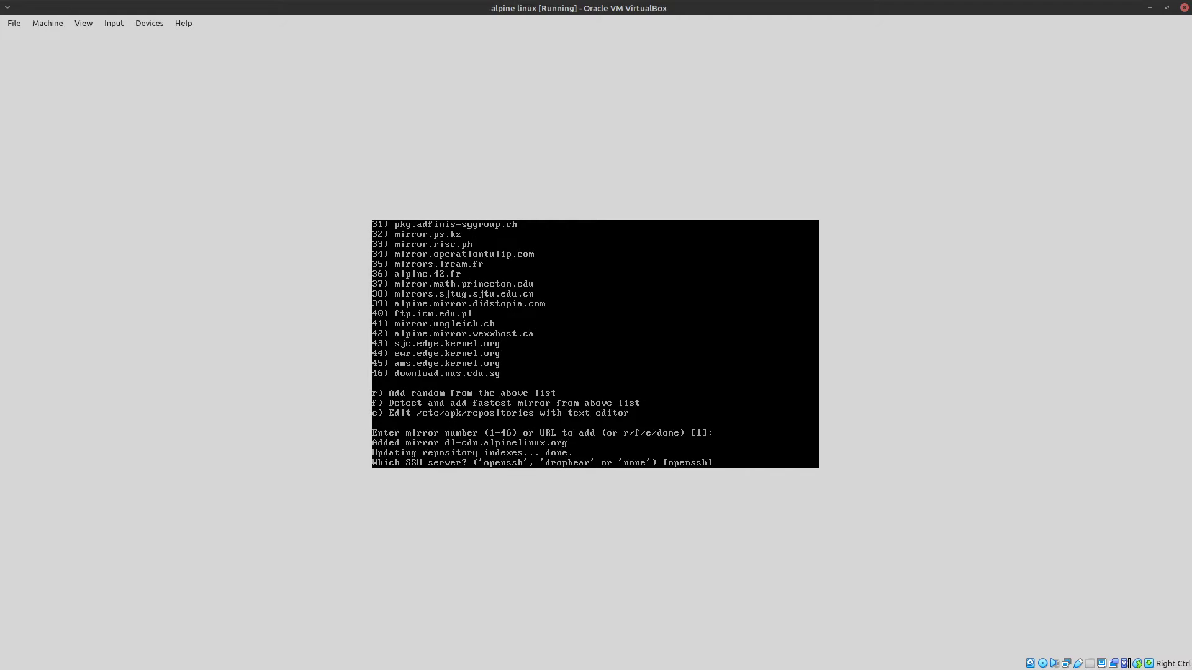
pyautogui.press('Return')
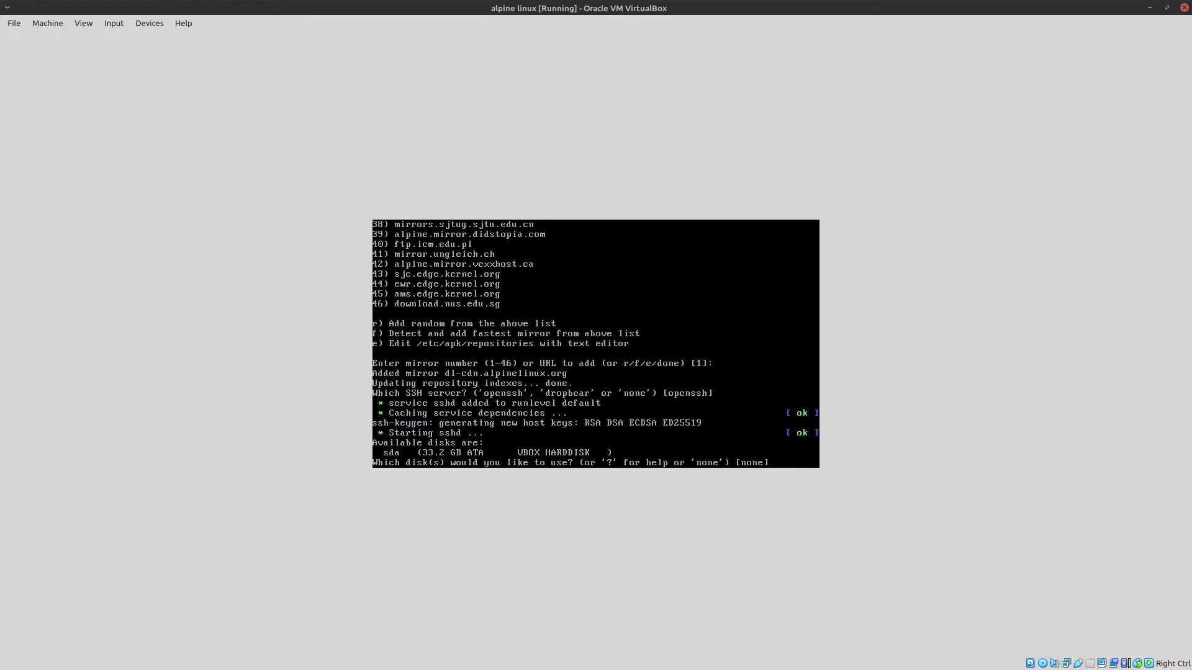
pyautogui.moveTo(228, 190)
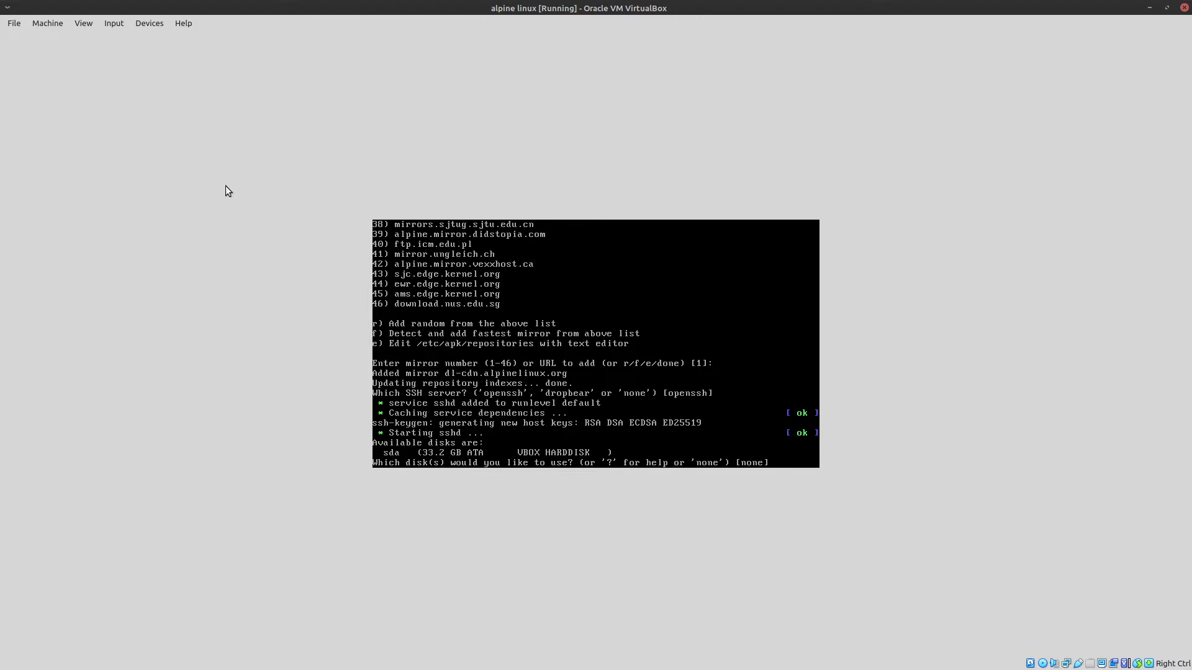
pyautogui.moveTo(246, 407)
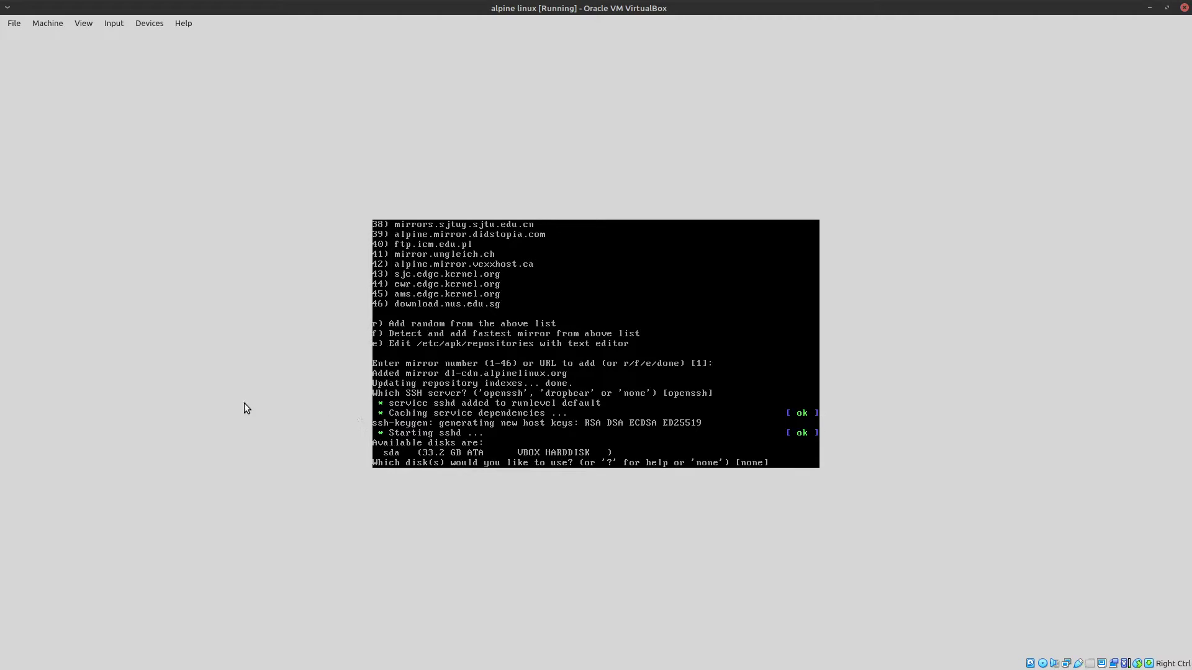
pyautogui.moveTo(230, 478)
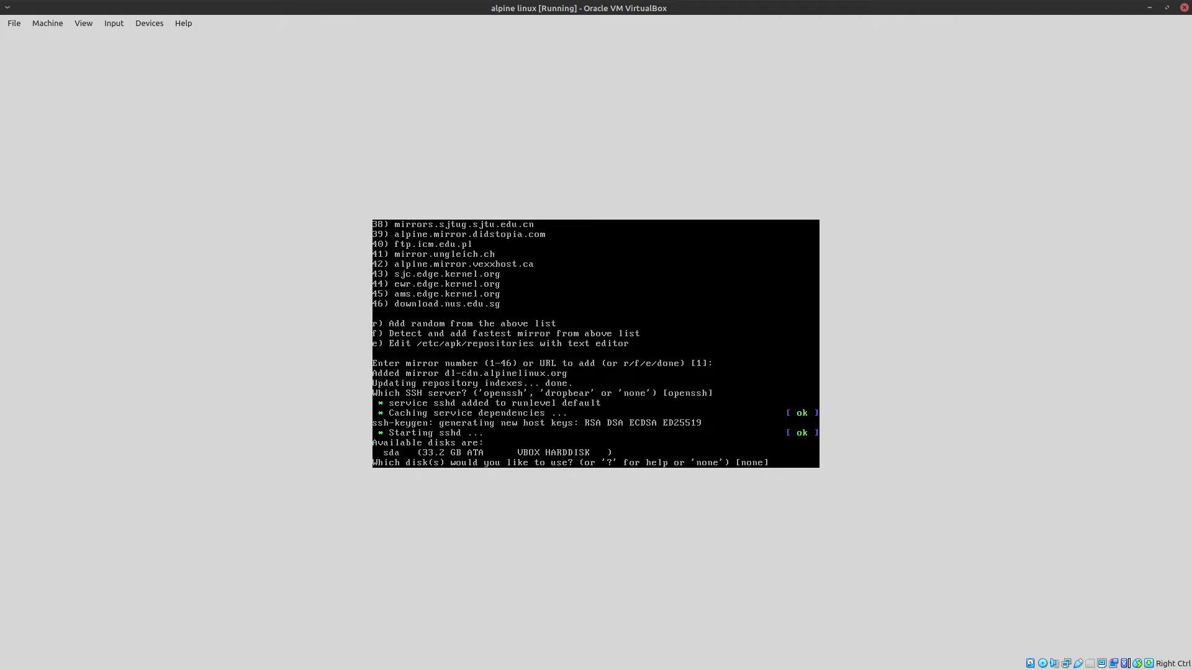
# Choose disk sda in sys mode and confirm erasing it to start the install.
pyautogui.write('sda')
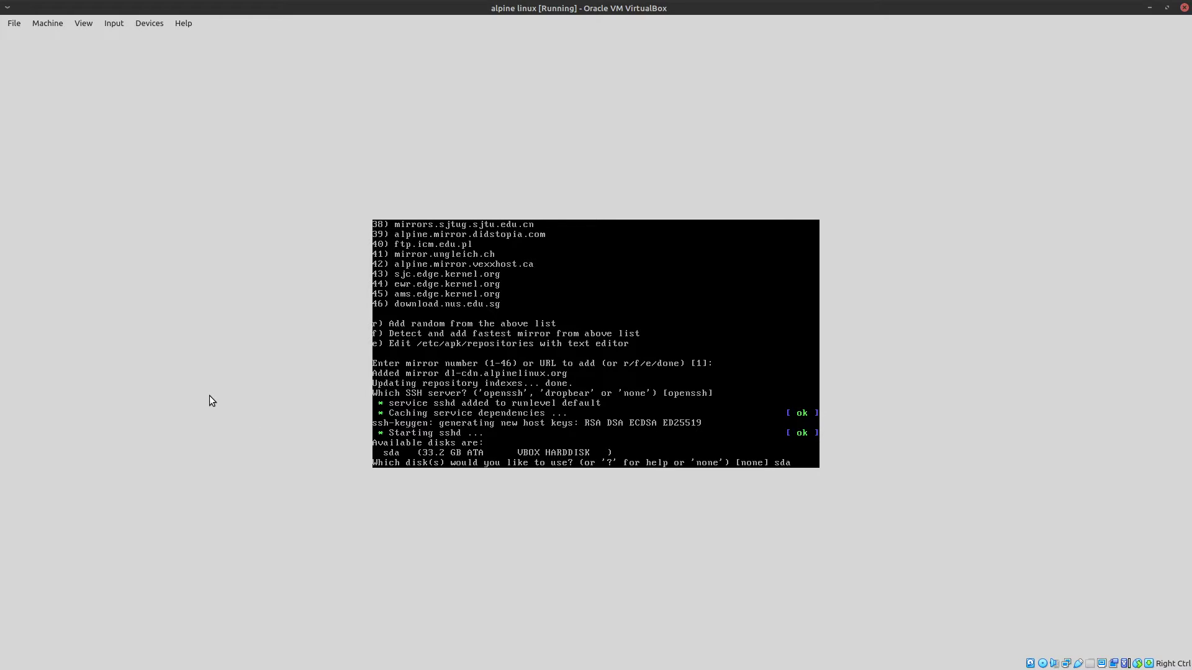
pyautogui.press('Return')
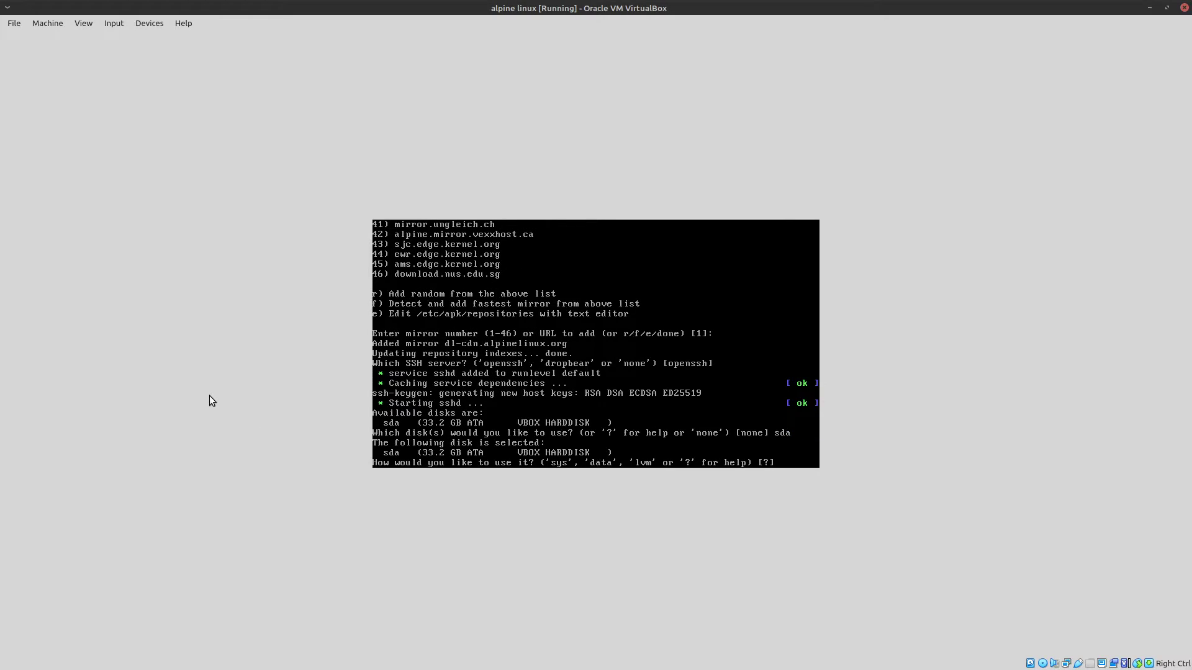
pyautogui.write('sys')
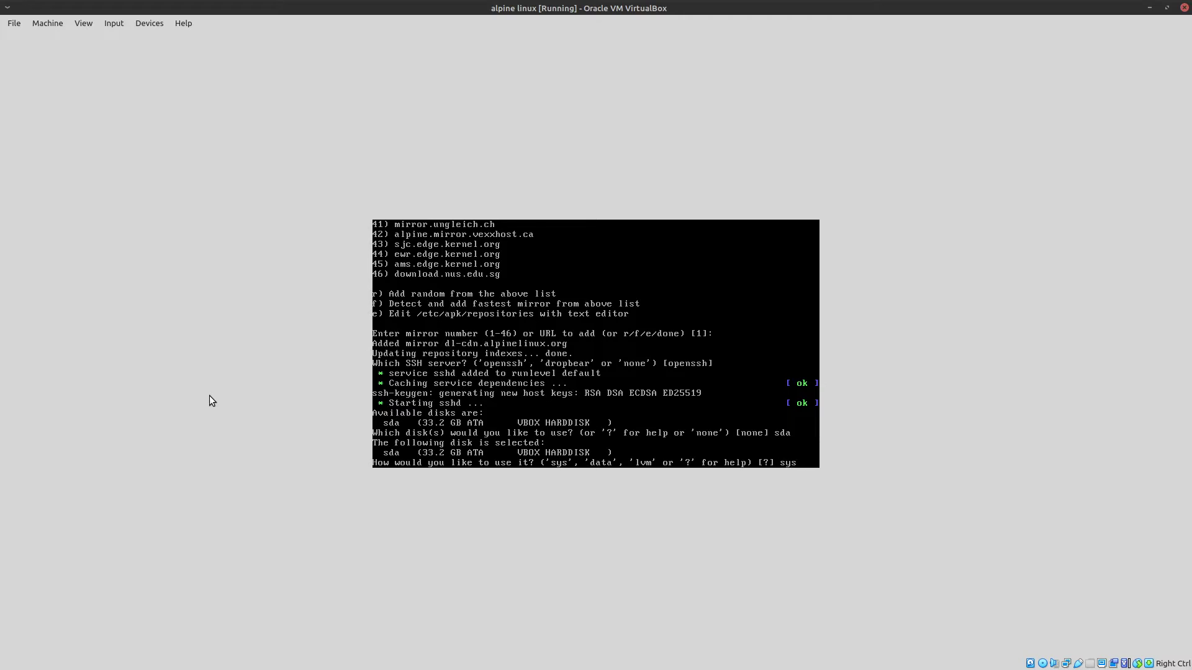
pyautogui.press('Return')
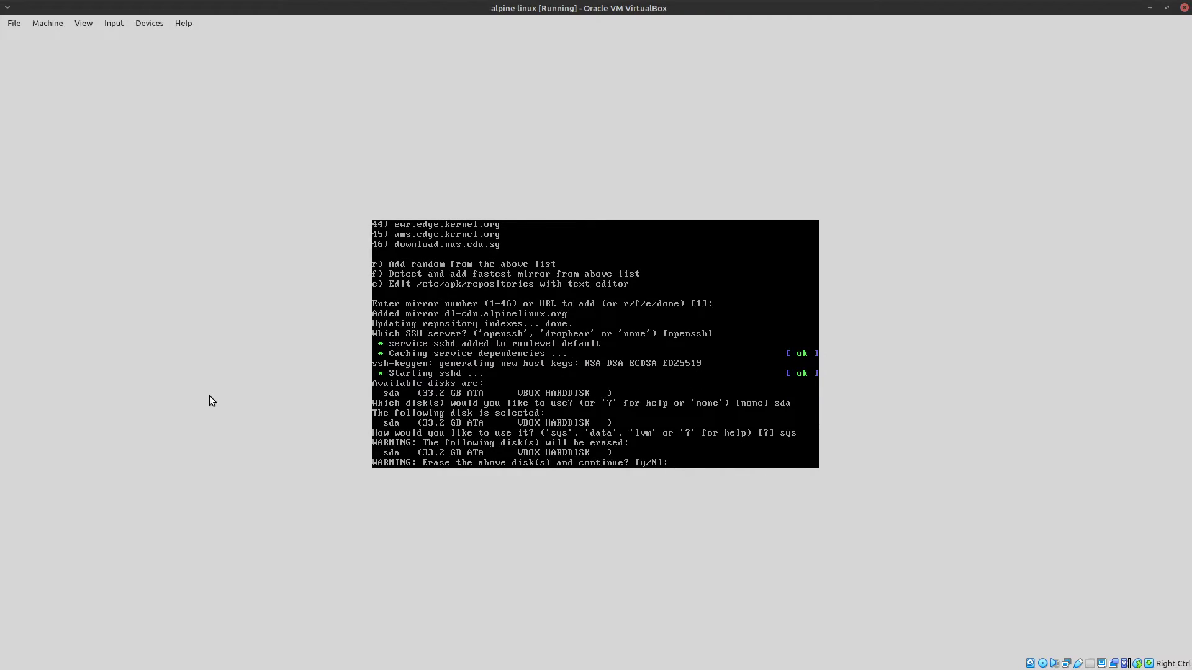
pyautogui.write('y')
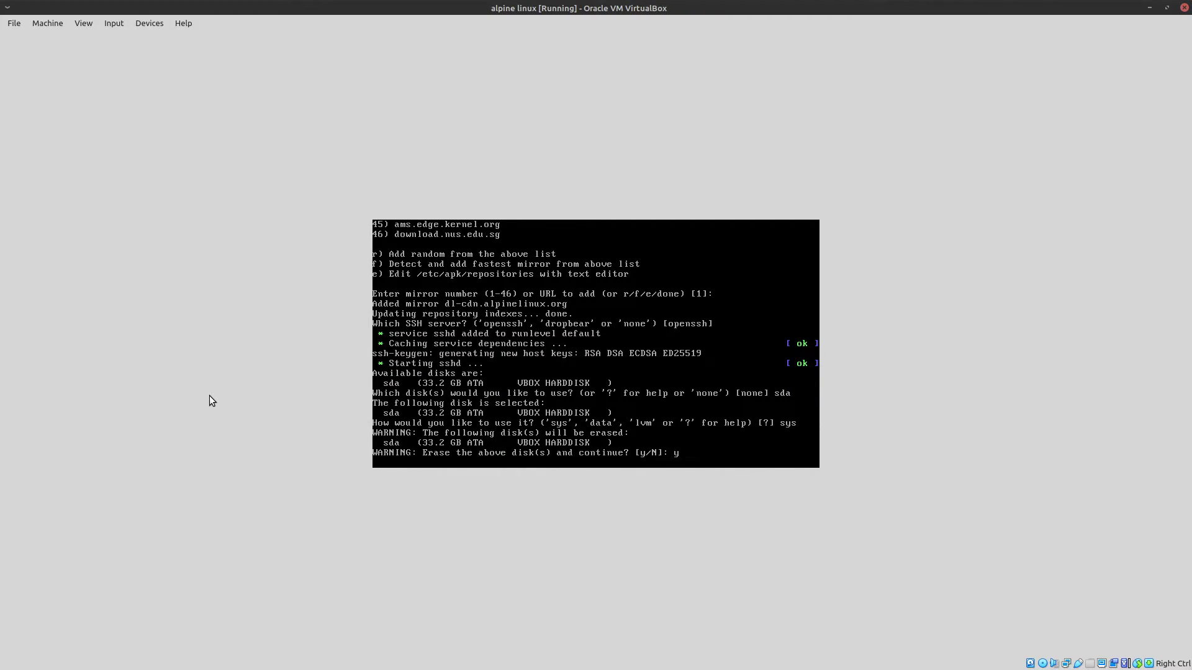
pyautogui.press('Return')
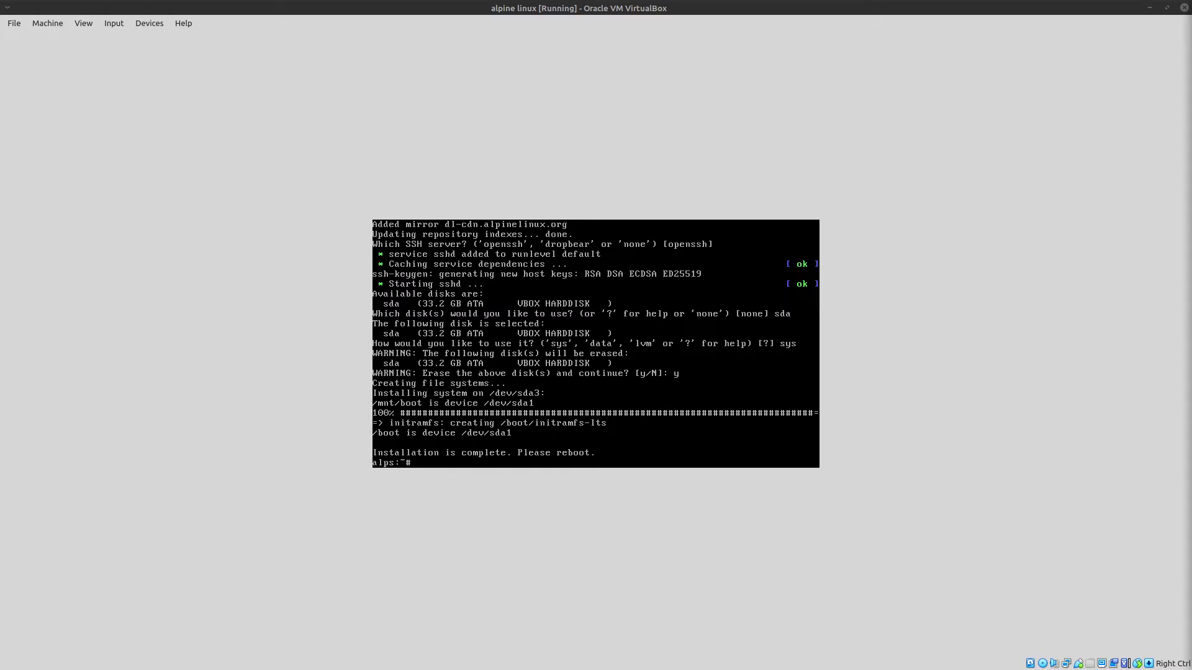
# Reboot the VM from the shell so it boots the installed Alpine system.
pyautogui.write('reboo')
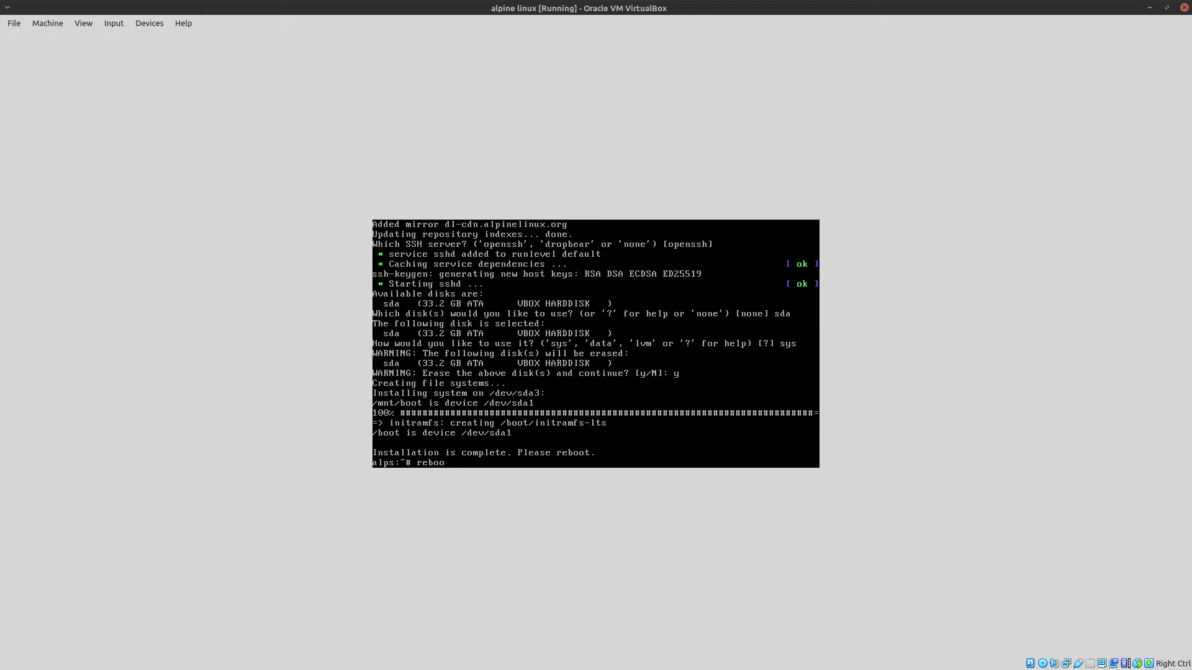
pyautogui.press('Return')
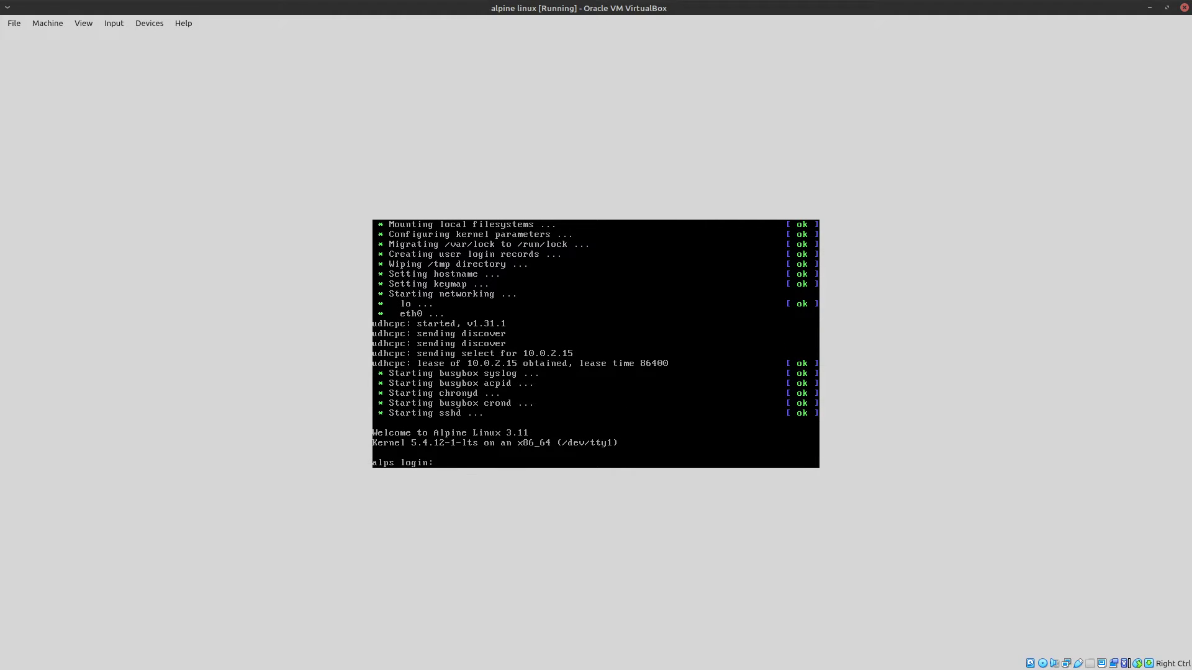
# Log in as root, try free -h, then run top to watch processes and memory.
pyautogui.write('root')
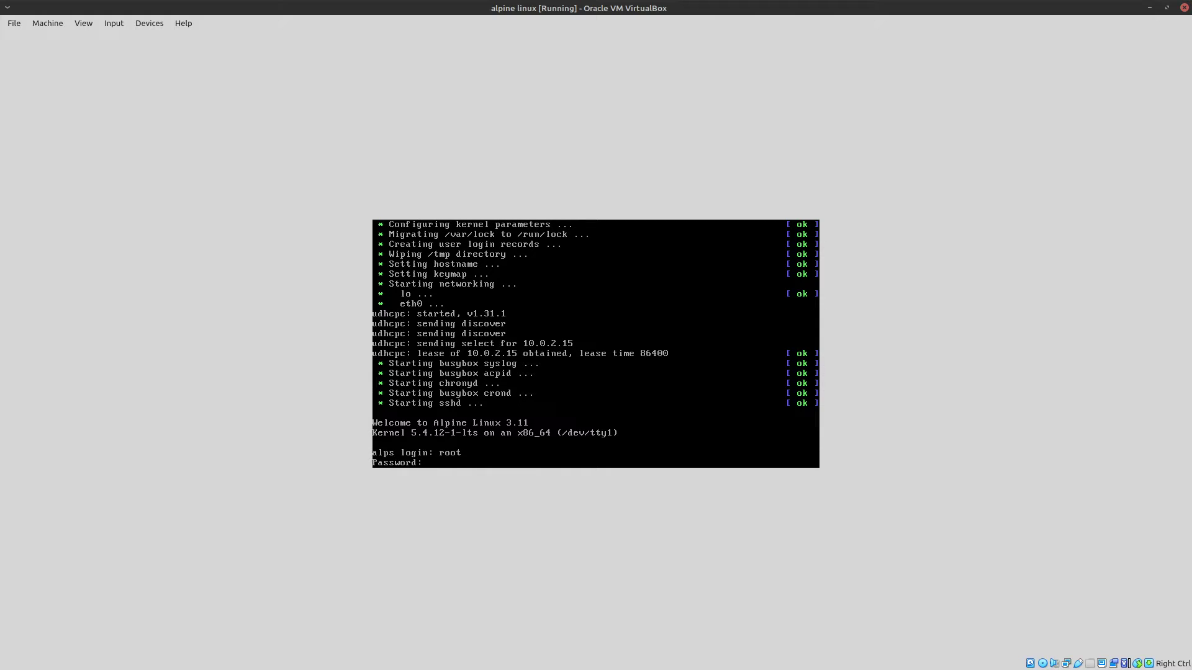
pyautogui.press('Return')
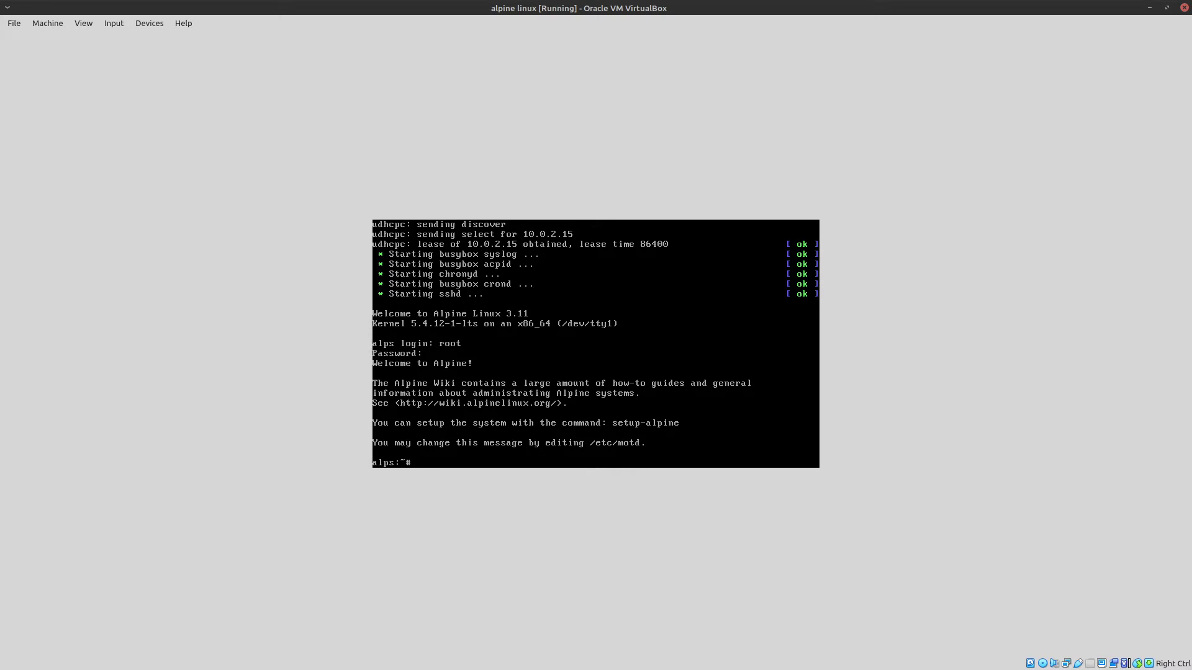
pyautogui.write('free -h')
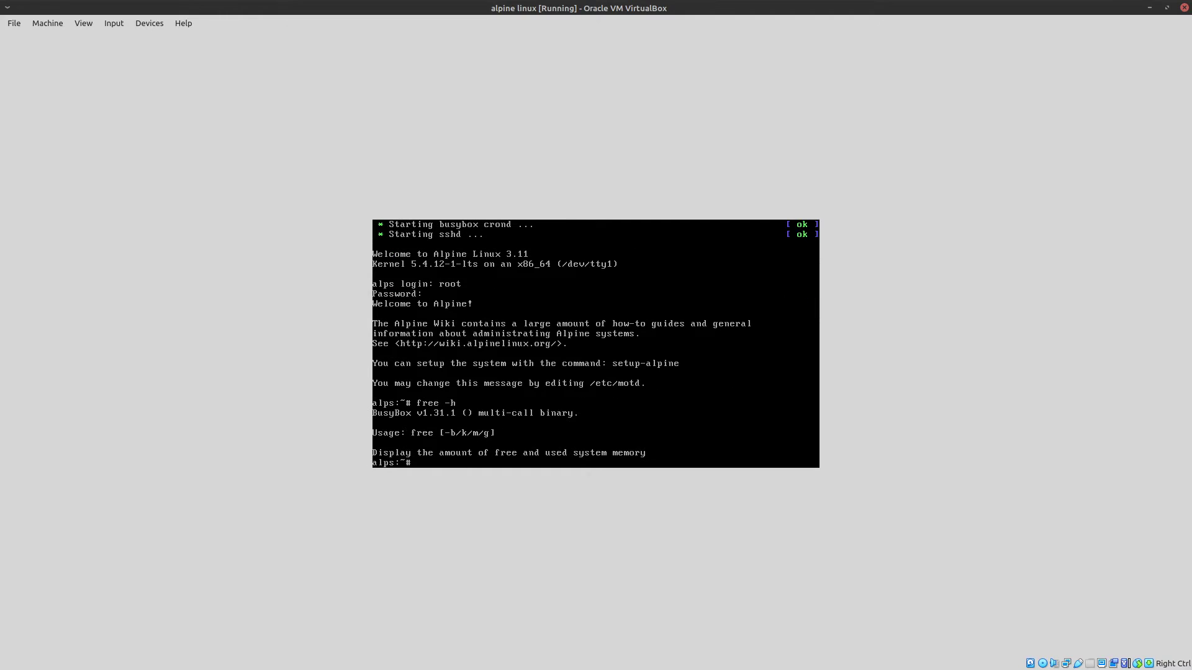
pyautogui.moveTo(303, 250)
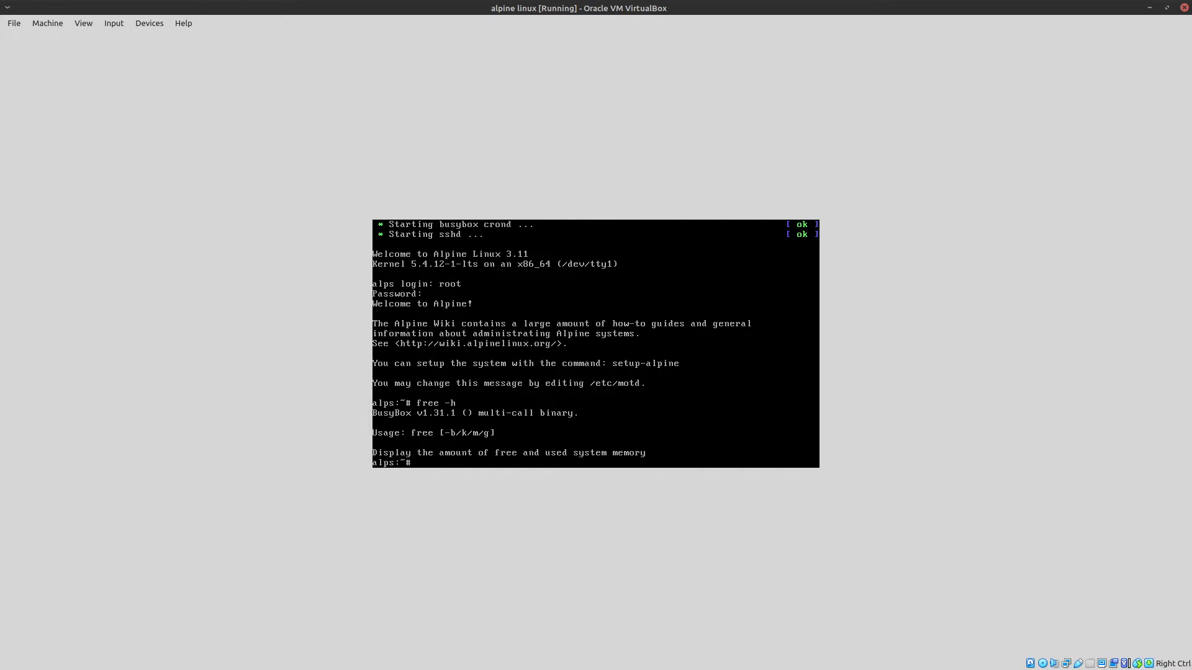
pyautogui.write('top')
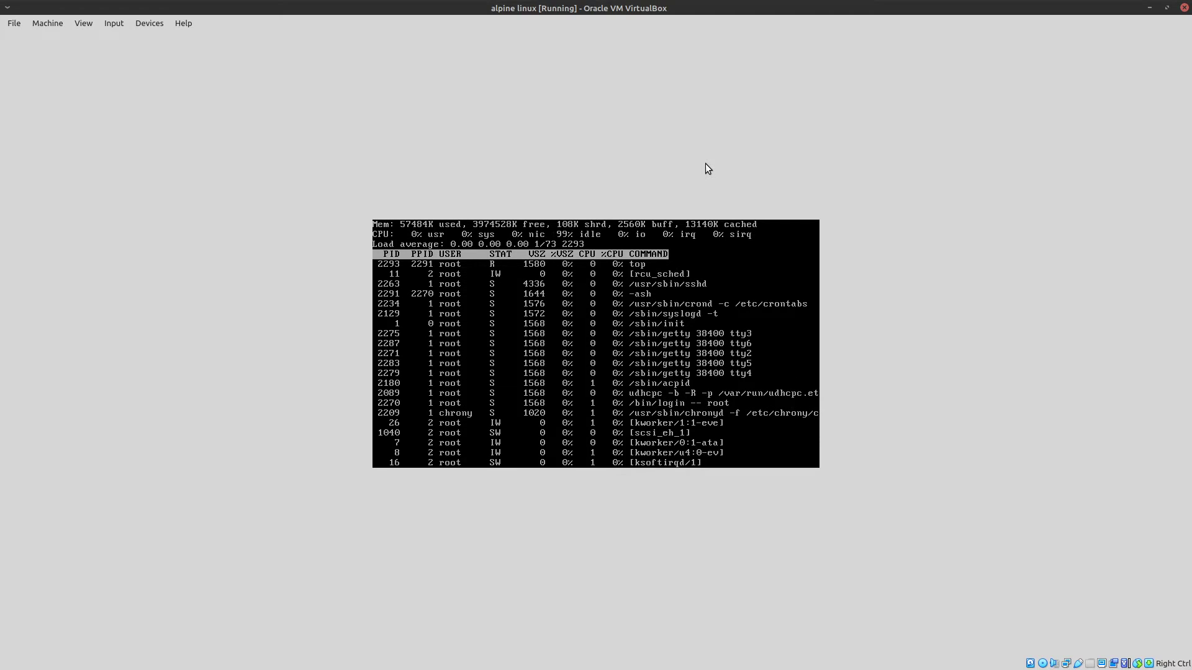
# Quit top, run apk update, then apk add vim.
pyautogui.press('q')
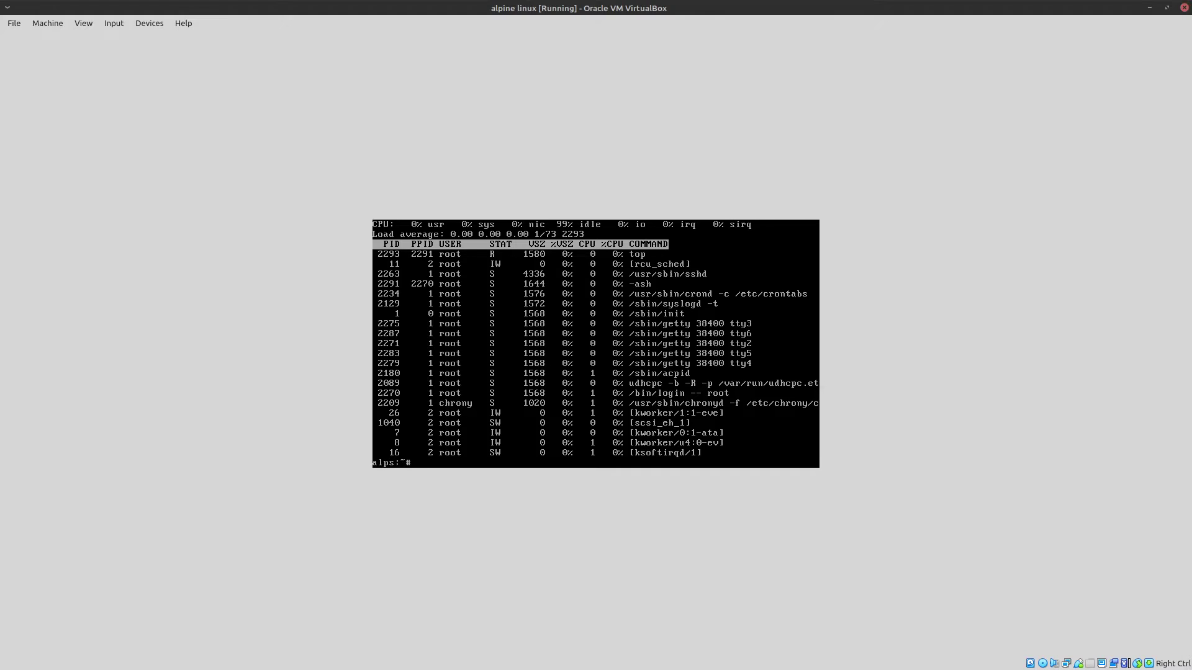
pyautogui.write('apk update')
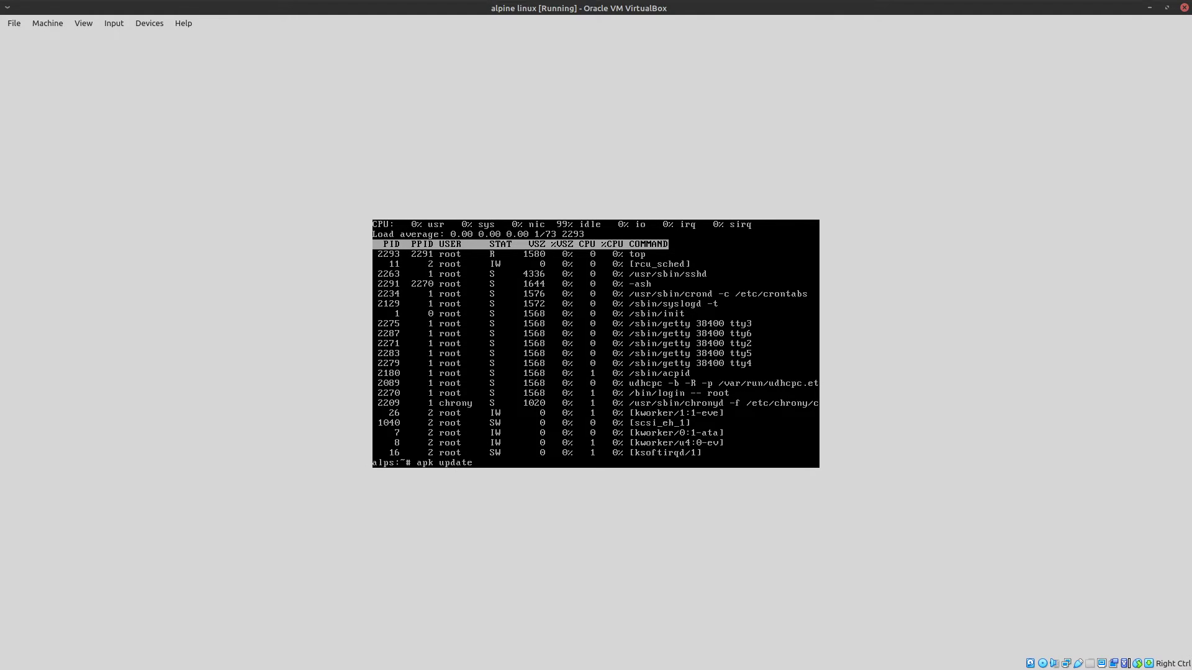
pyautogui.press('Return')
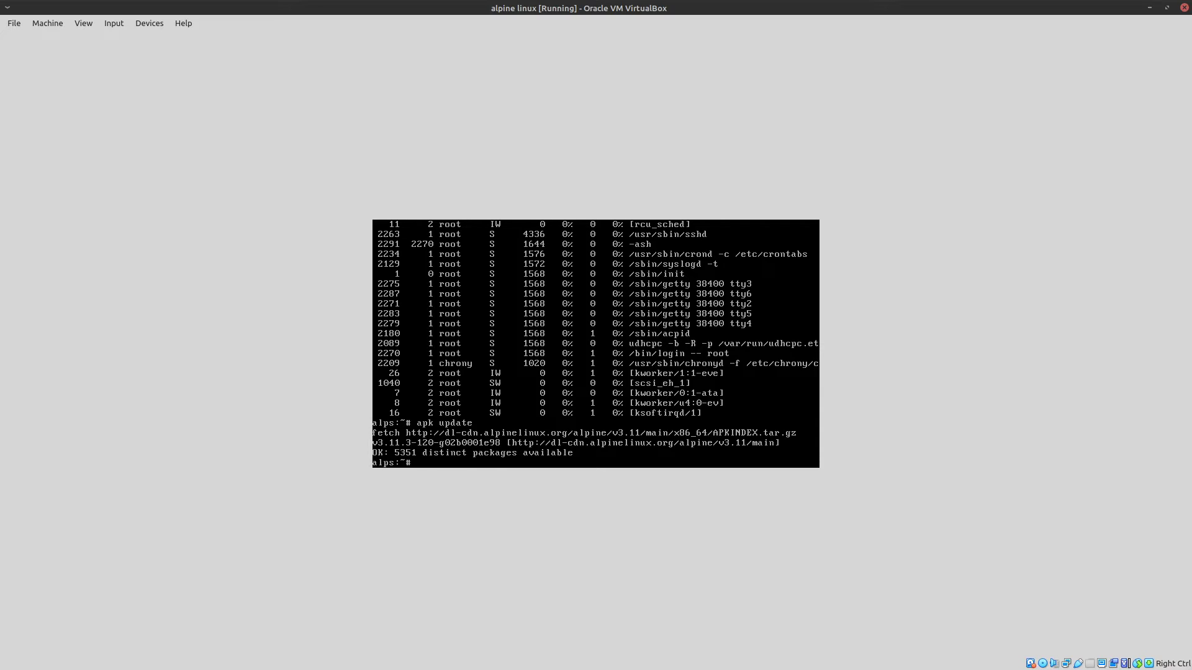
pyautogui.write('apk')
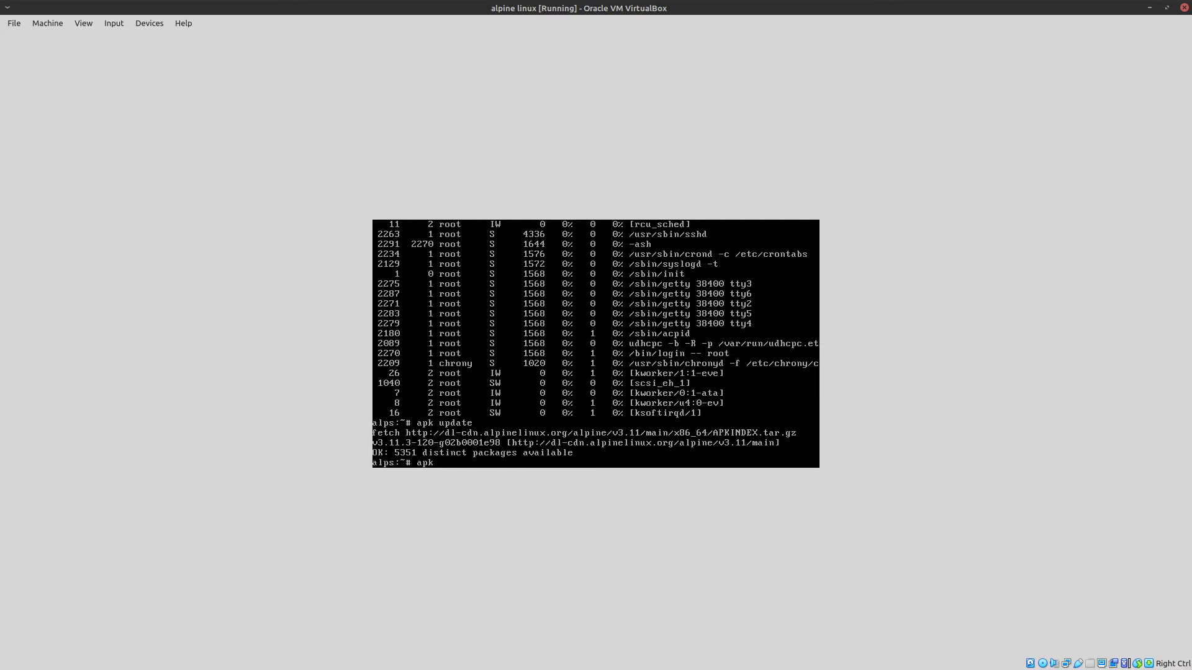
pyautogui.write('add v')
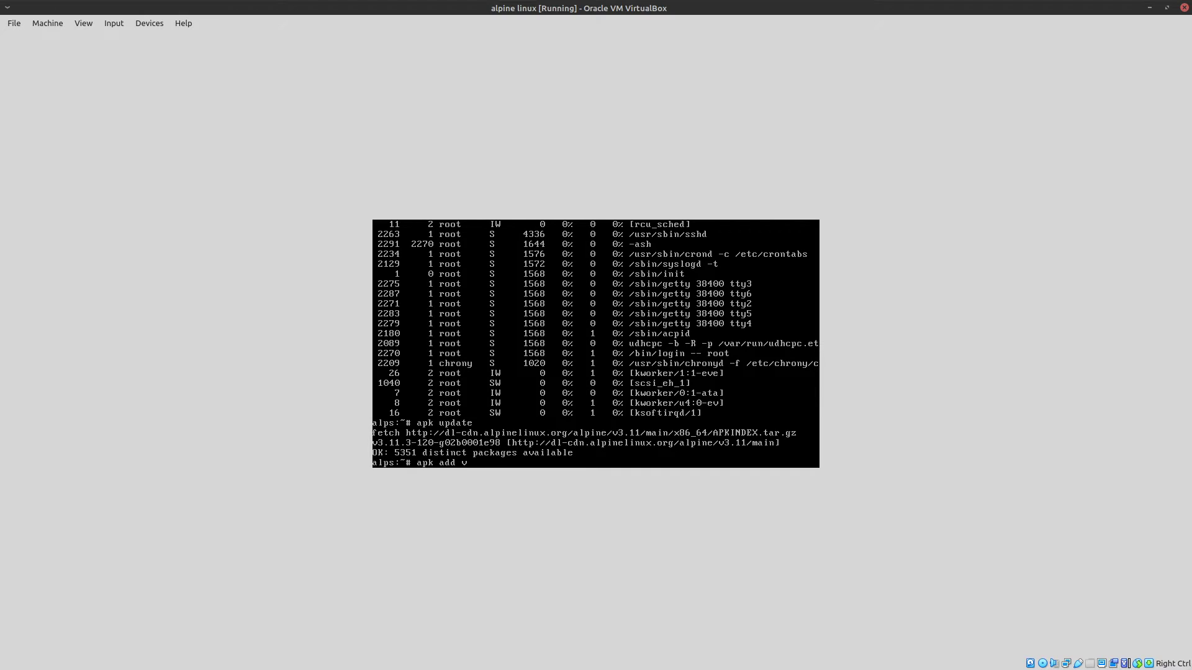
pyautogui.write('im')
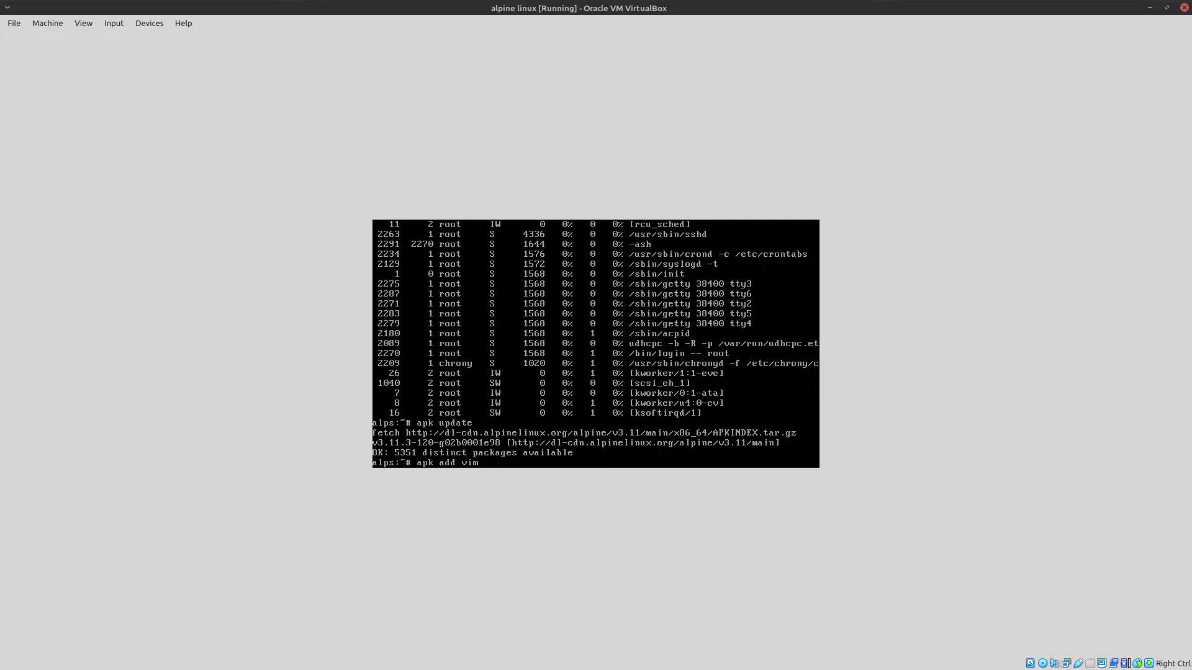
pyautogui.press('Return')
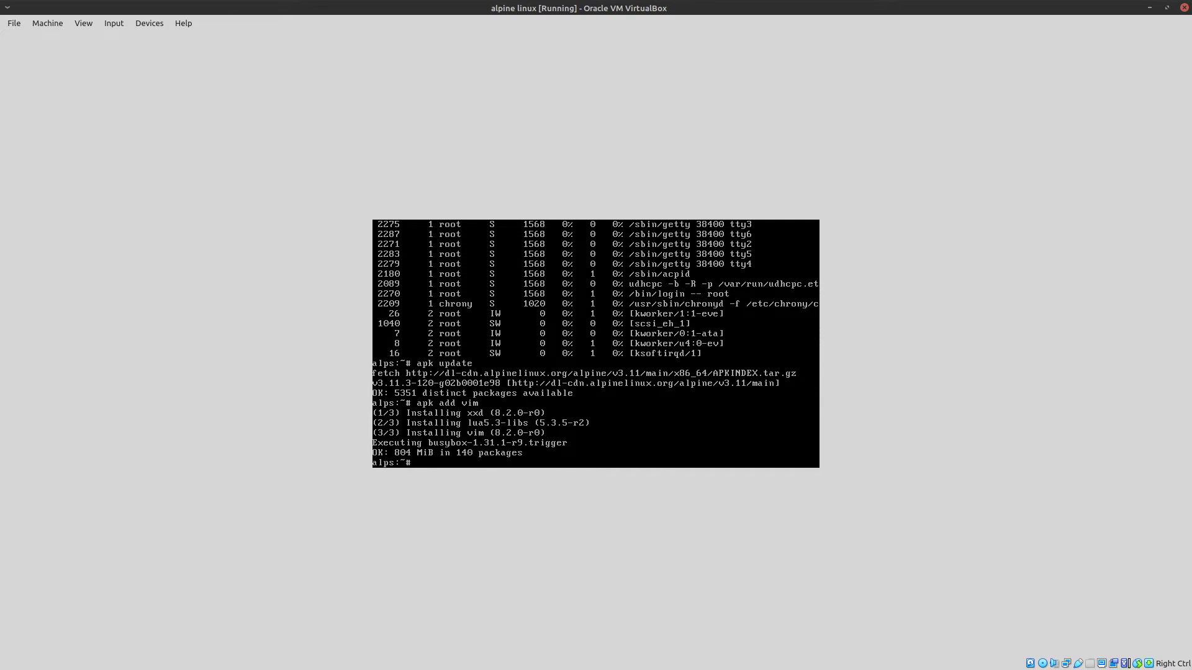
# Uncomment the community and edge URLs in /etc/apk/repositories with vim, save, and rerun apk update.
pyautogui.write('vim /')
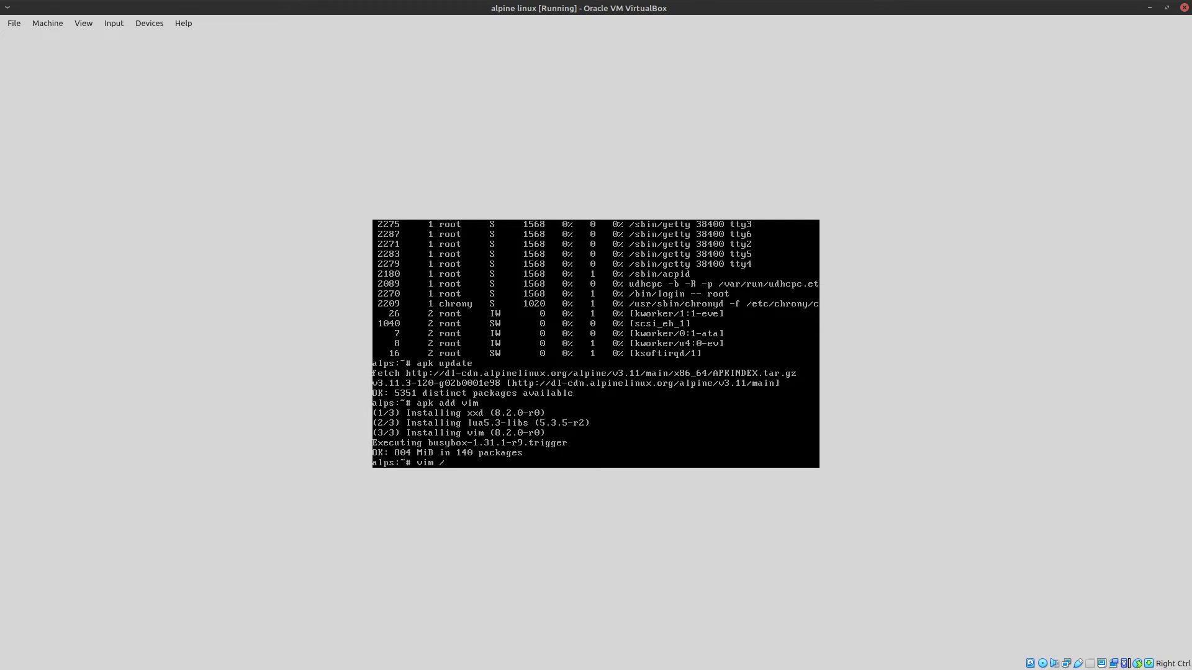
pyautogui.write('etc/apk/repositories')
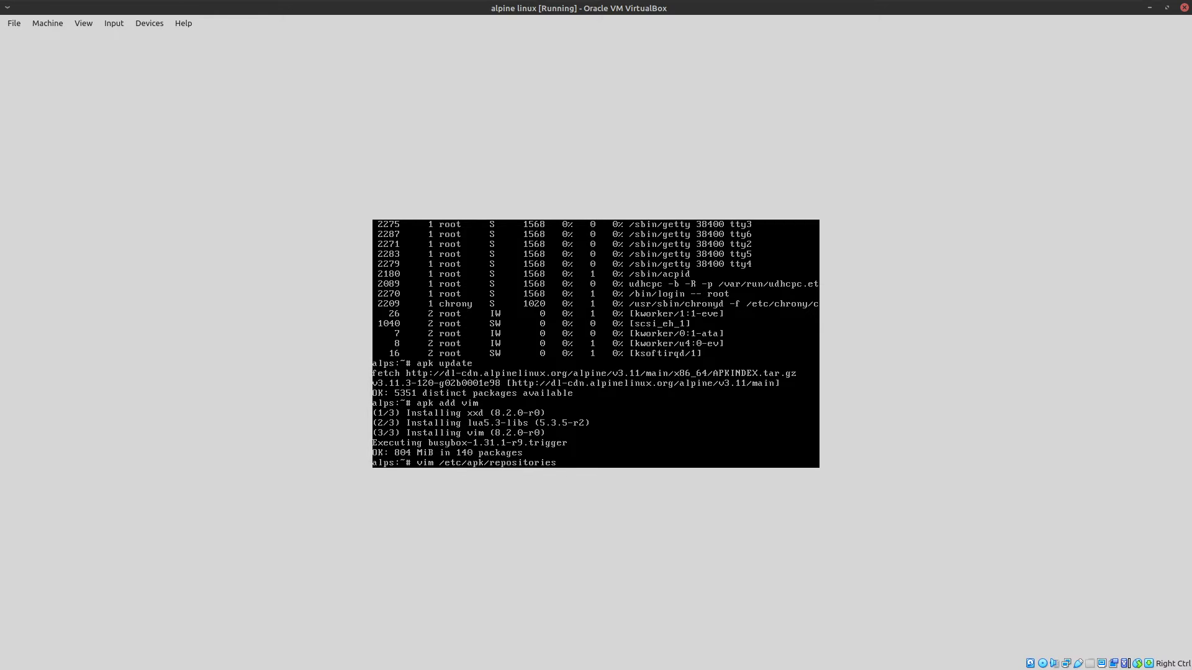
pyautogui.press('Return')
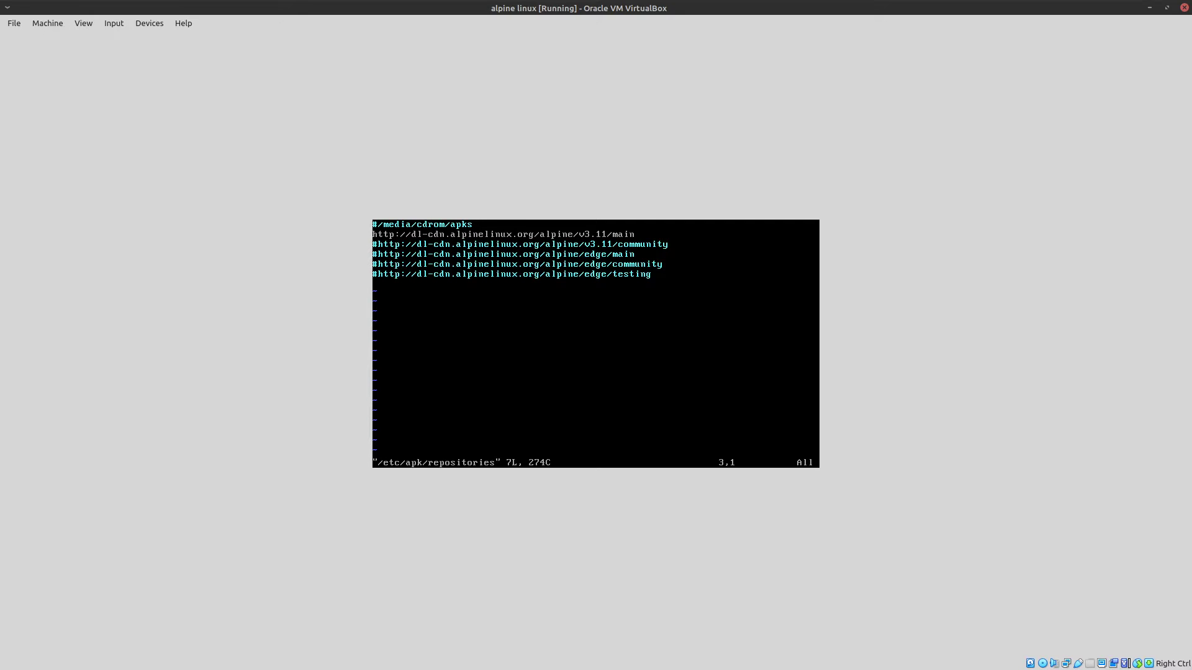
pyautogui.press('ctrl+v')
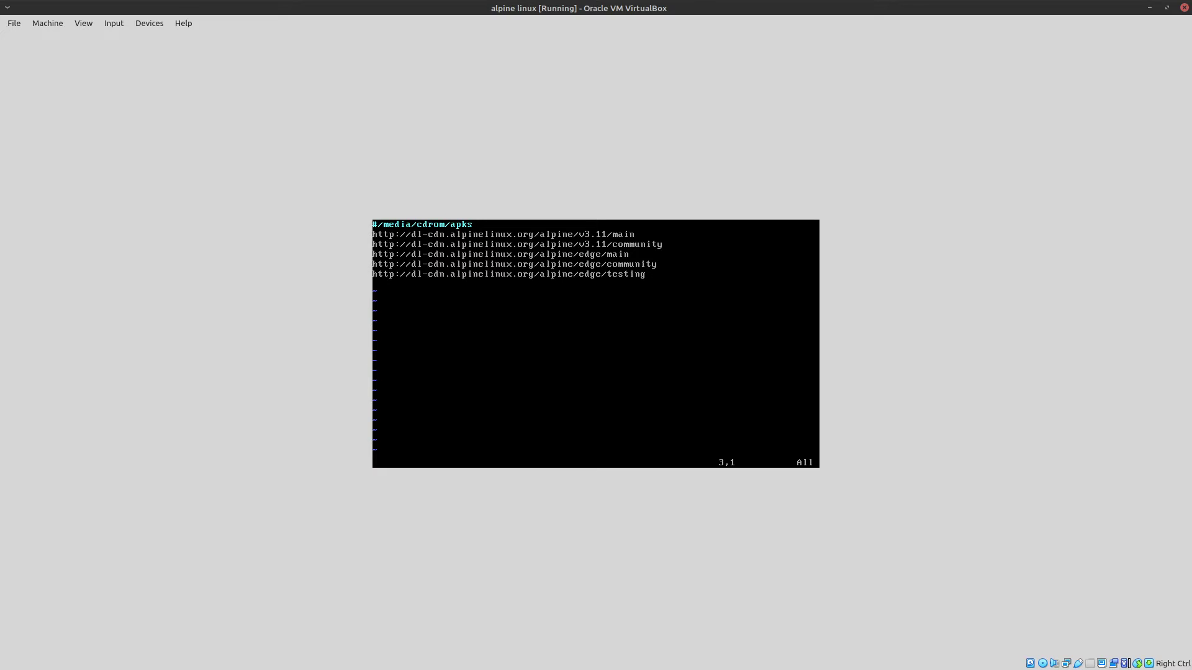
pyautogui.write(':wq')
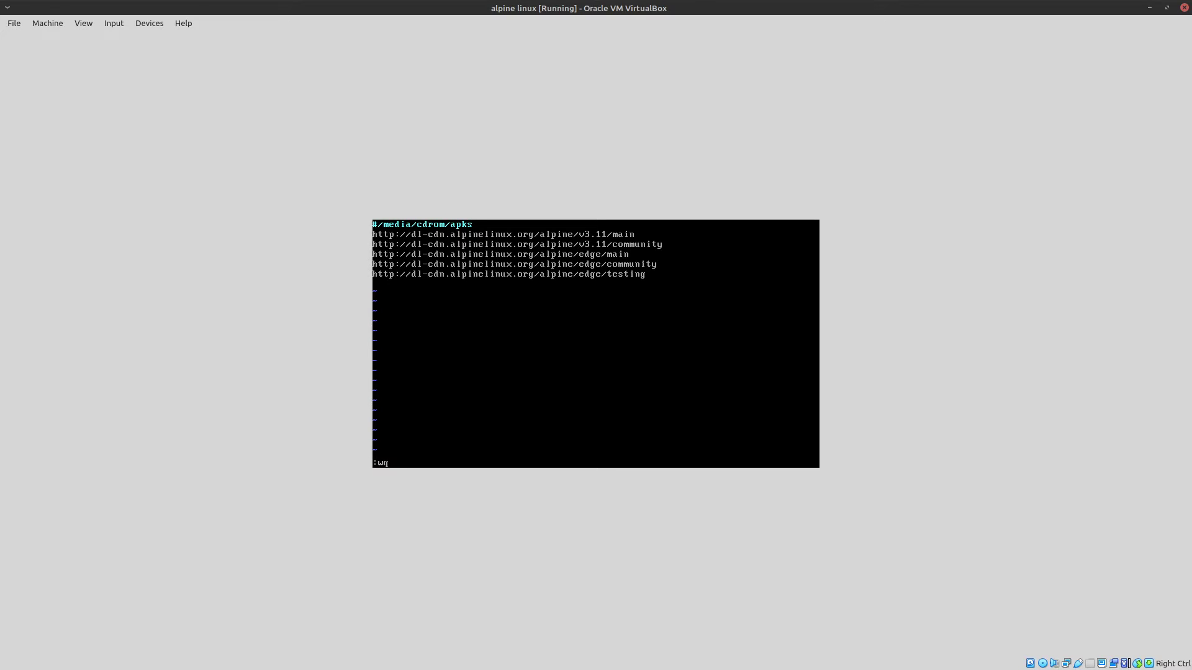
pyautogui.press('Return')
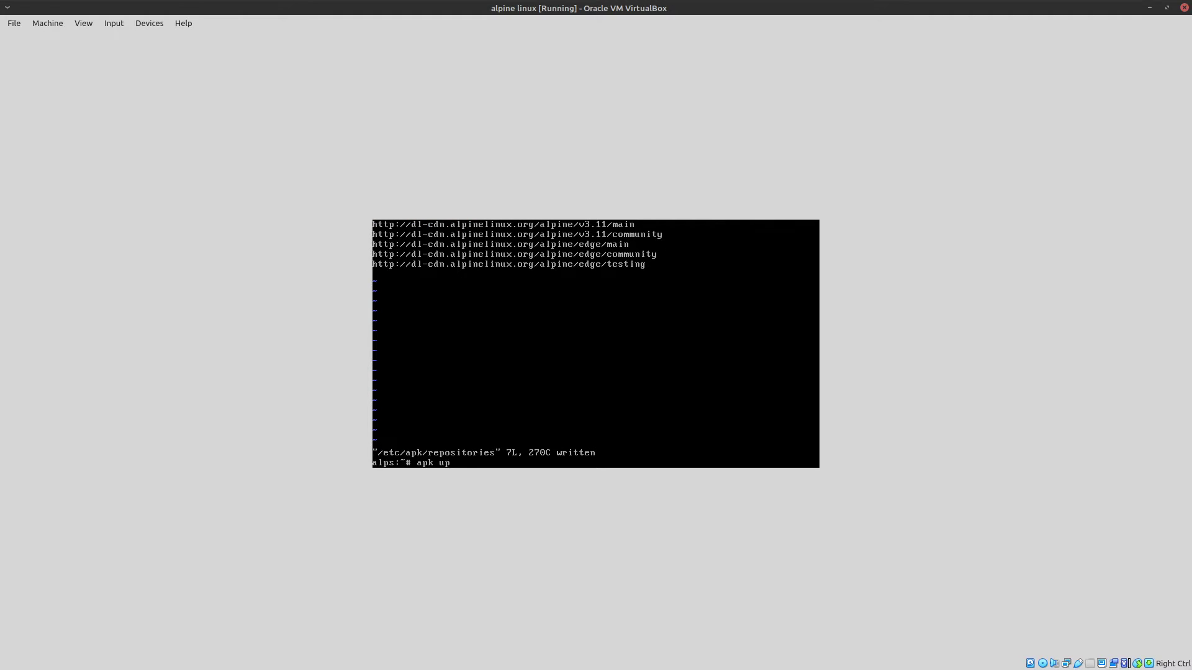
pyautogui.press('Return')
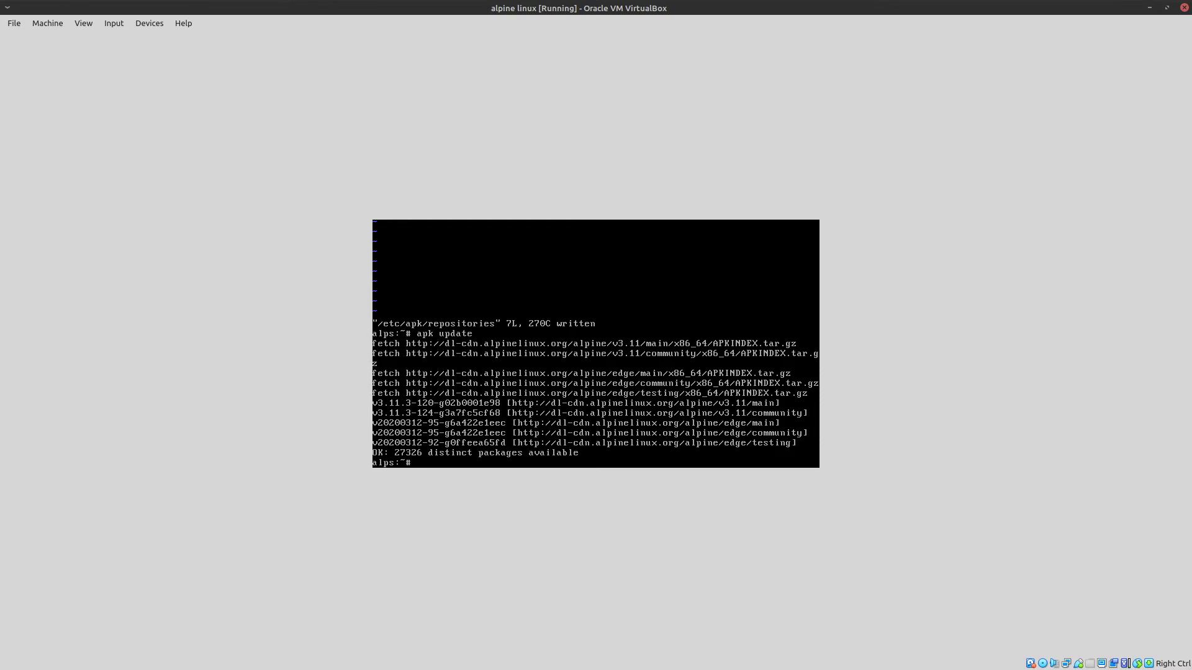
pyautogui.moveTo(452, 574)
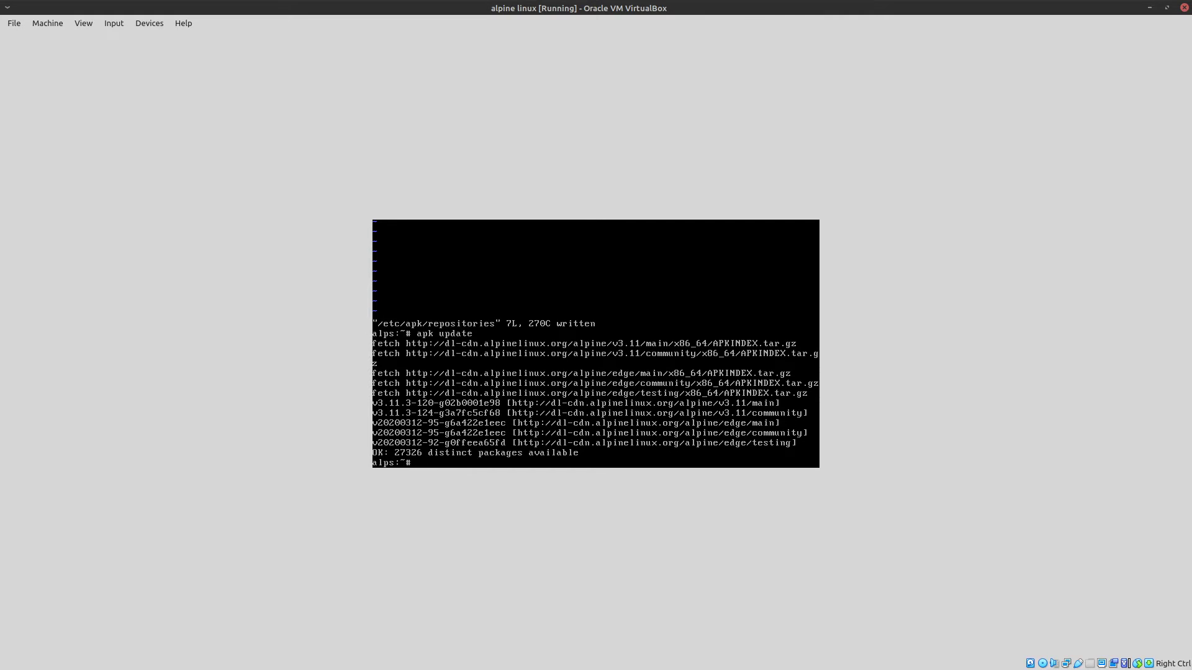
pyautogui.moveTo(303, 168)
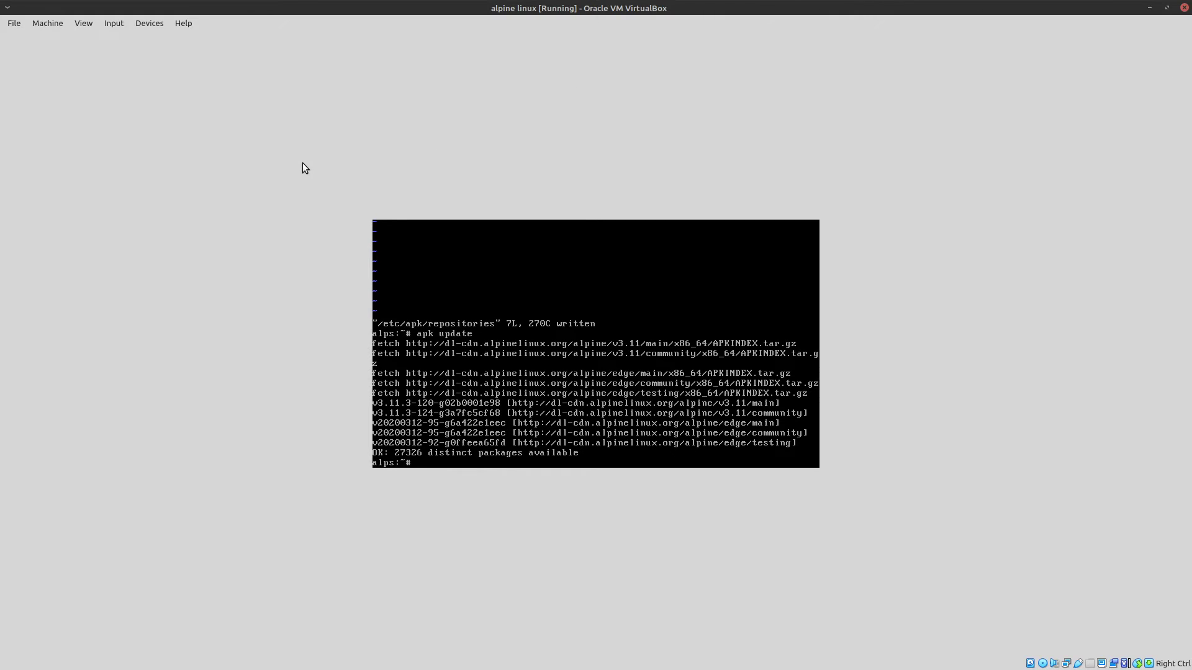
pyautogui.moveTo(316, 315)
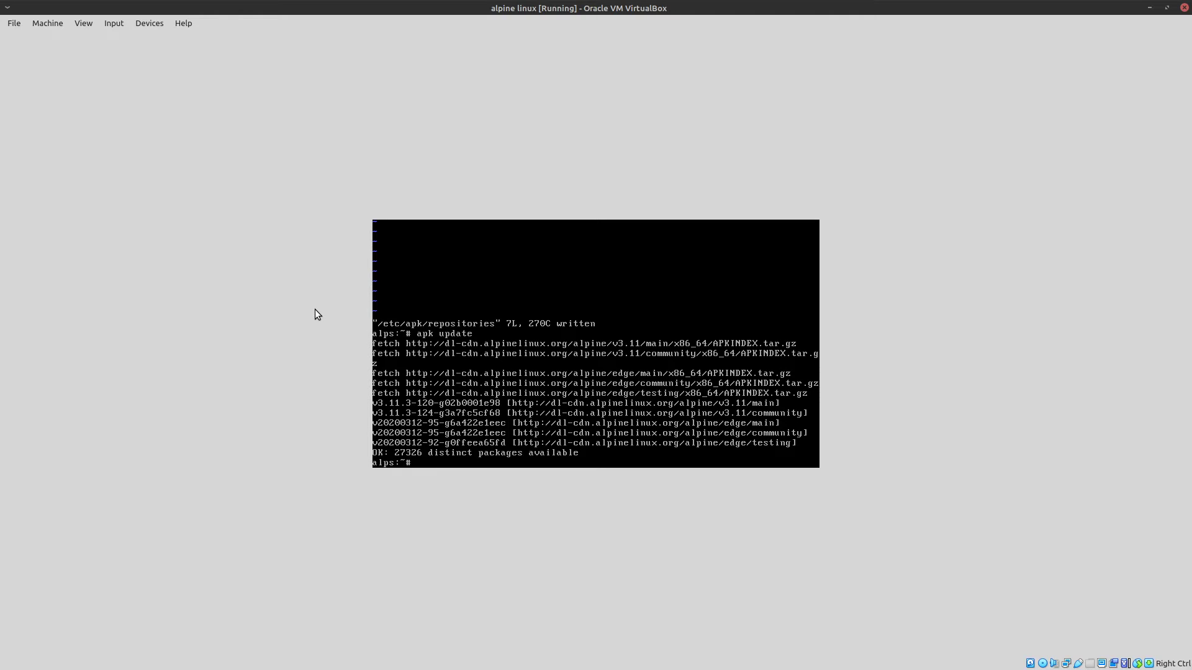
pyautogui.moveTo(197, 122)
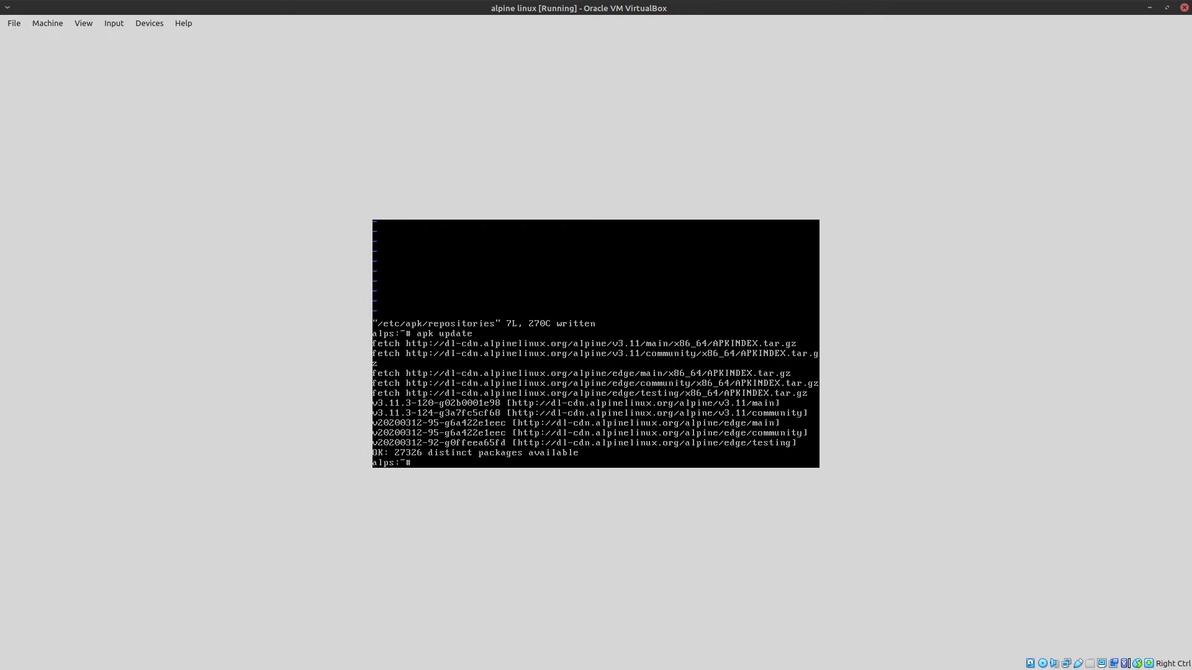
# Install the st terminal and start an apk add for the alpine desktop packages.
pyautogui.write('setup')
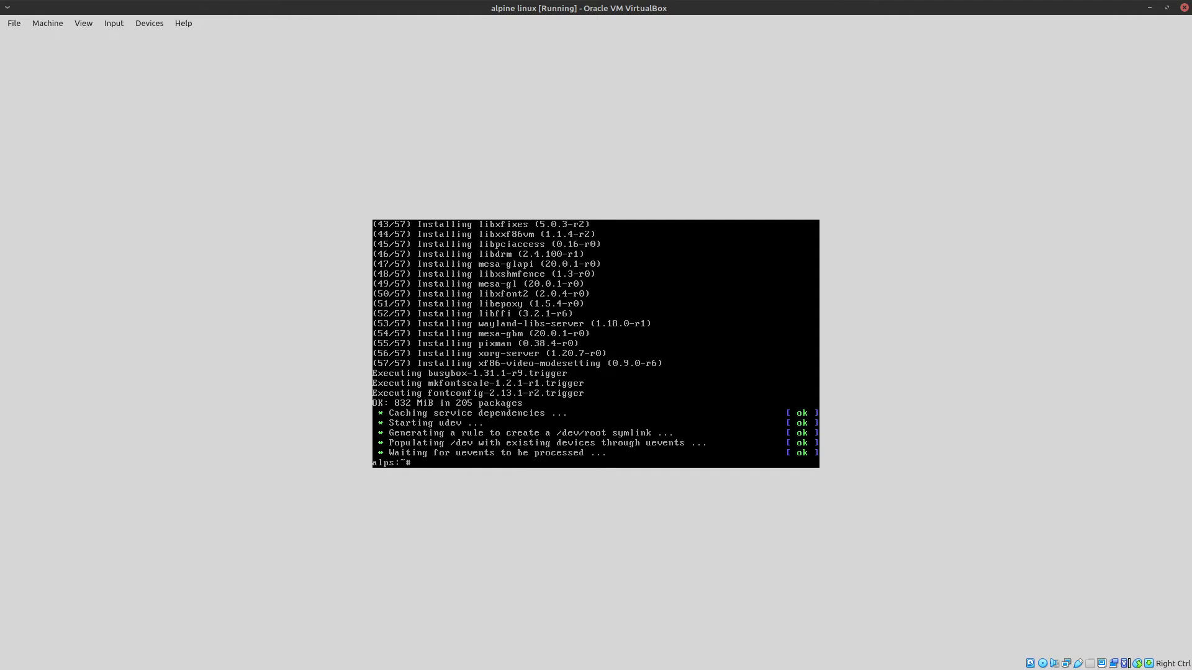
pyautogui.write('ap')
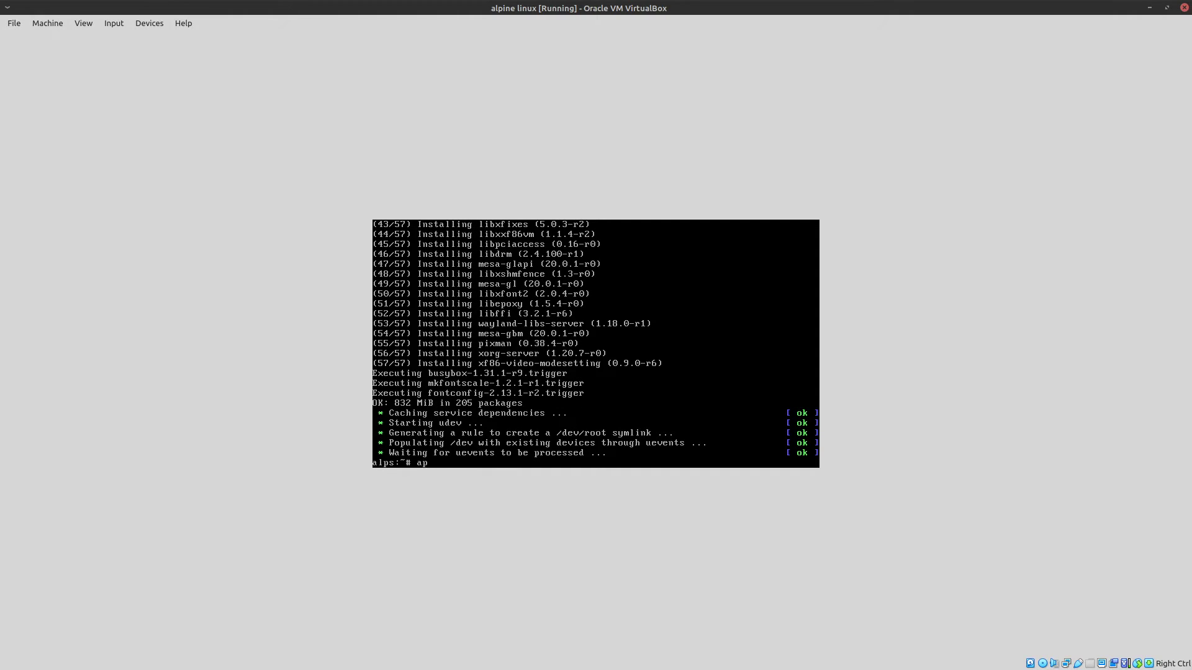
pyautogui.write('k add st')
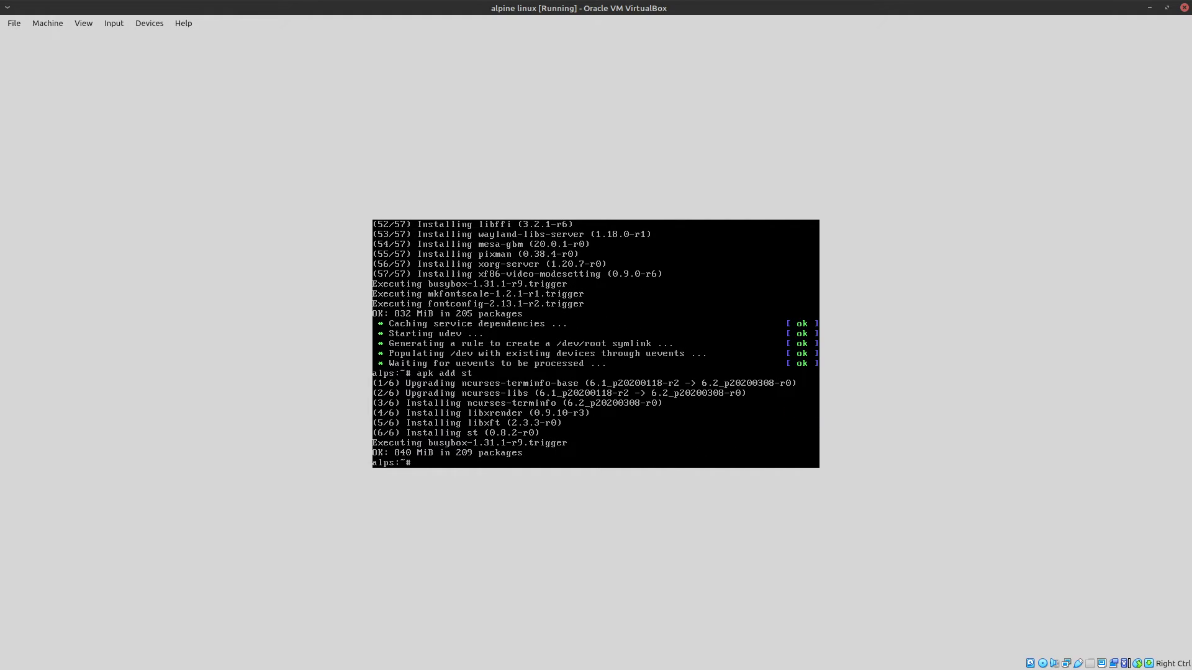
pyautogui.write('ap')
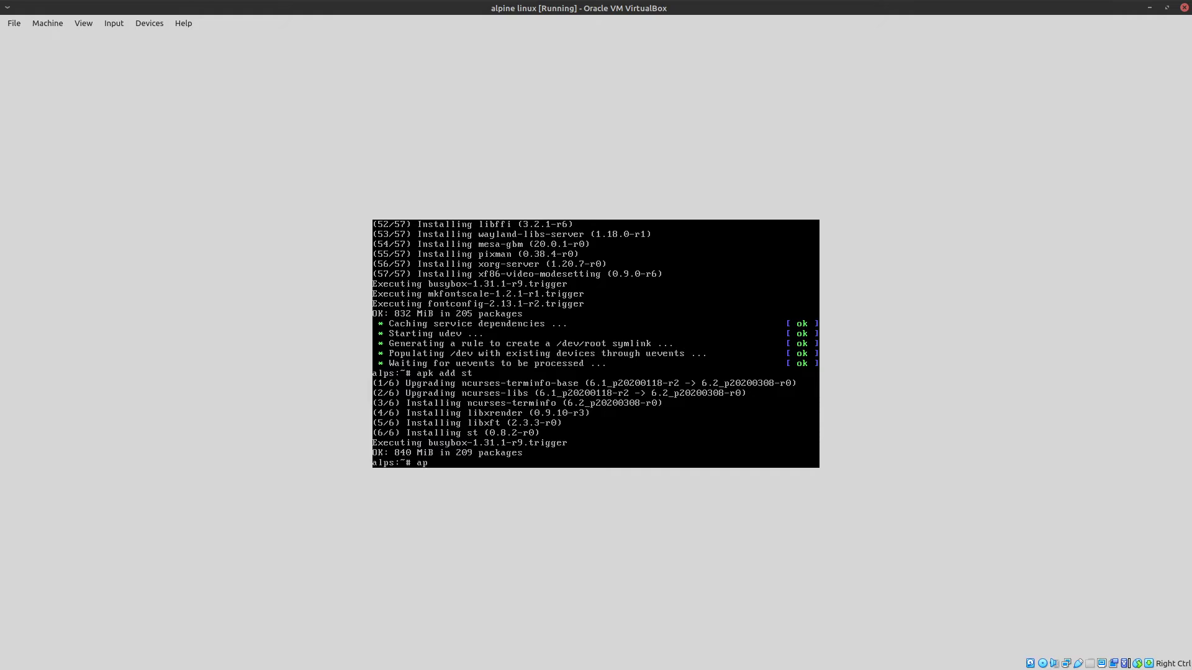
pyautogui.write('k add')
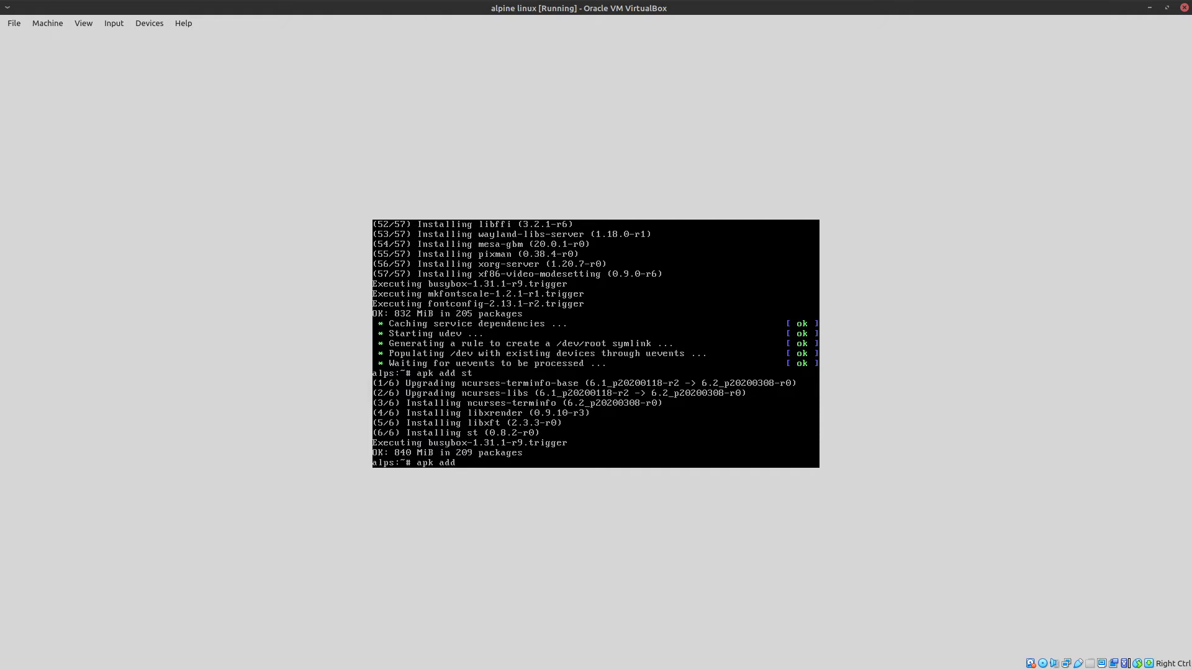
pyautogui.write('alpine-d')
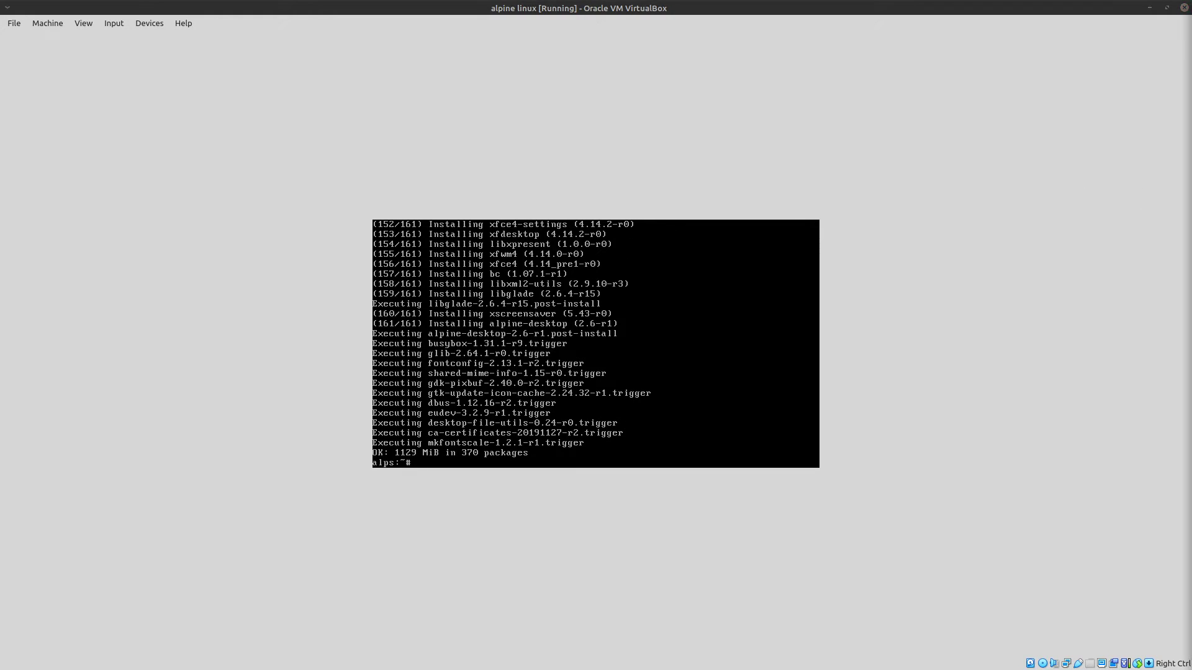
pyautogui.moveTo(367, 368)
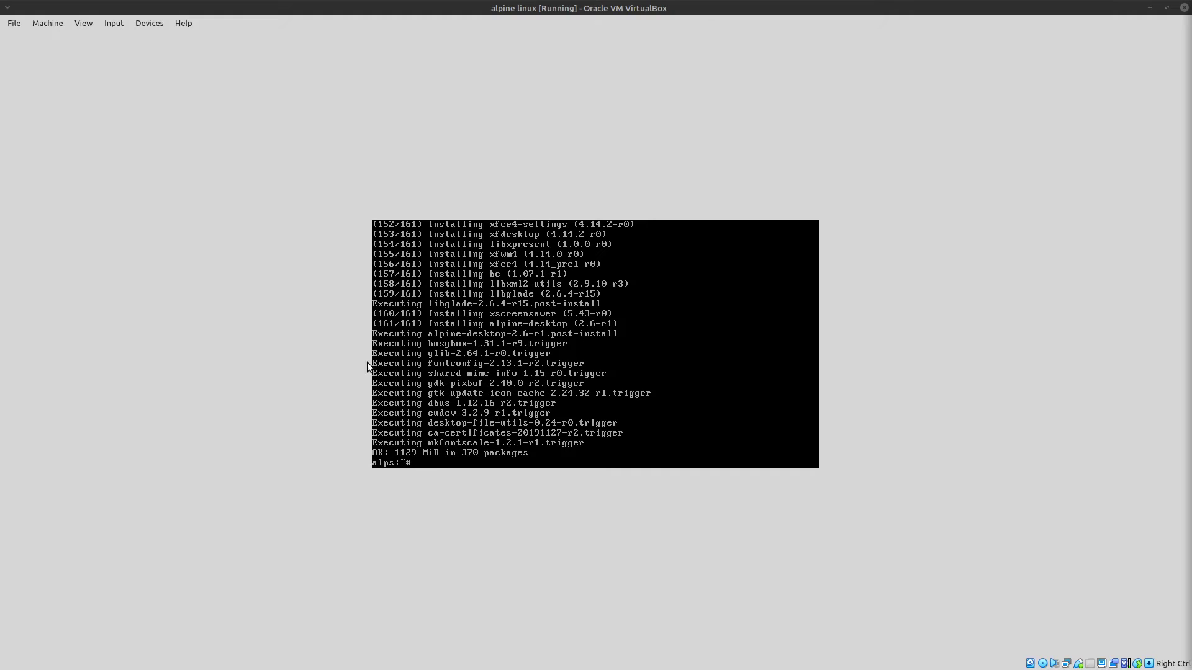
# Run apk add xfce4 again to confirm it is installed, then begin apk add thunar-volman.
pyautogui.write('a')
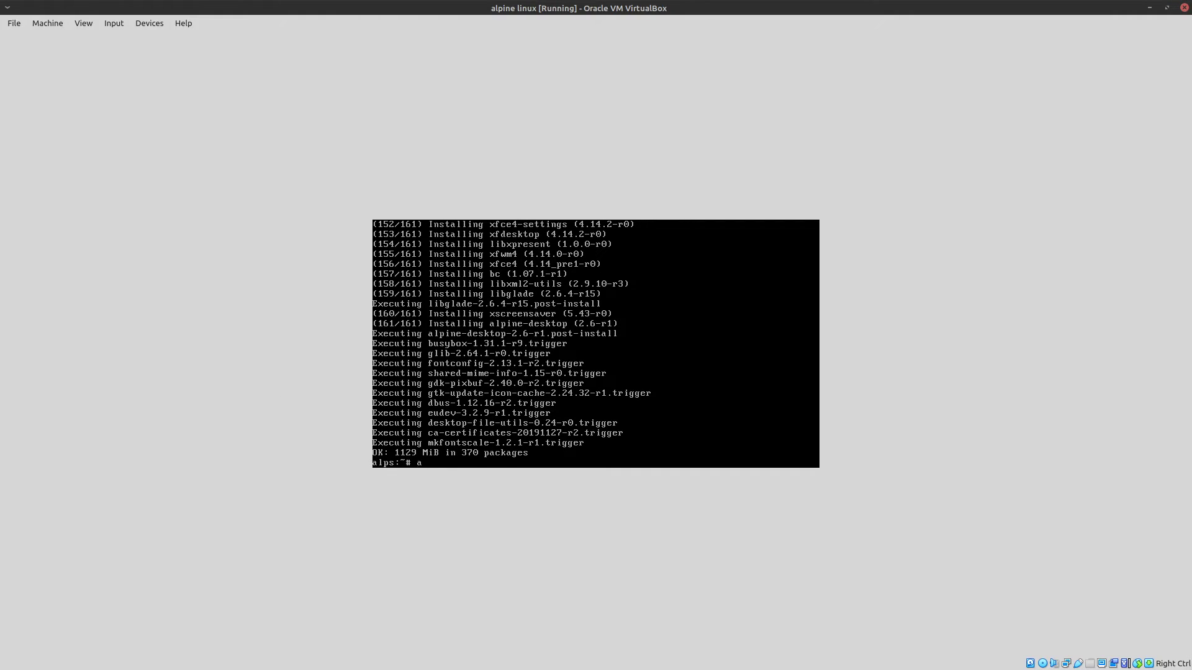
pyautogui.write('pk add')
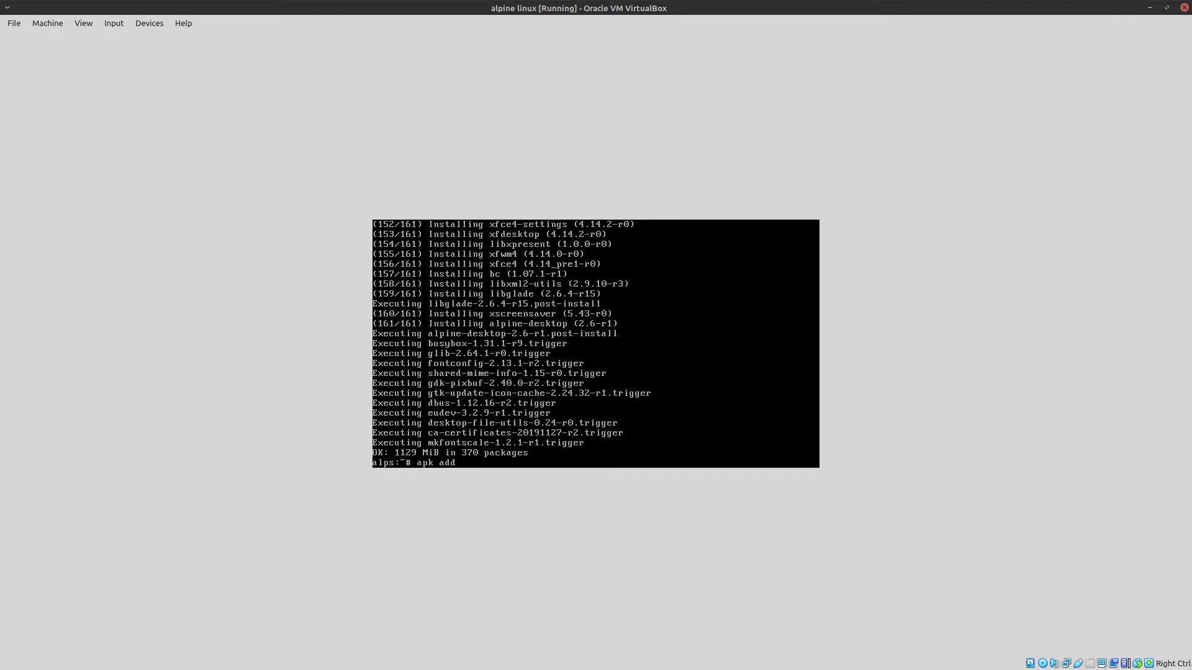
pyautogui.write('xfce4')
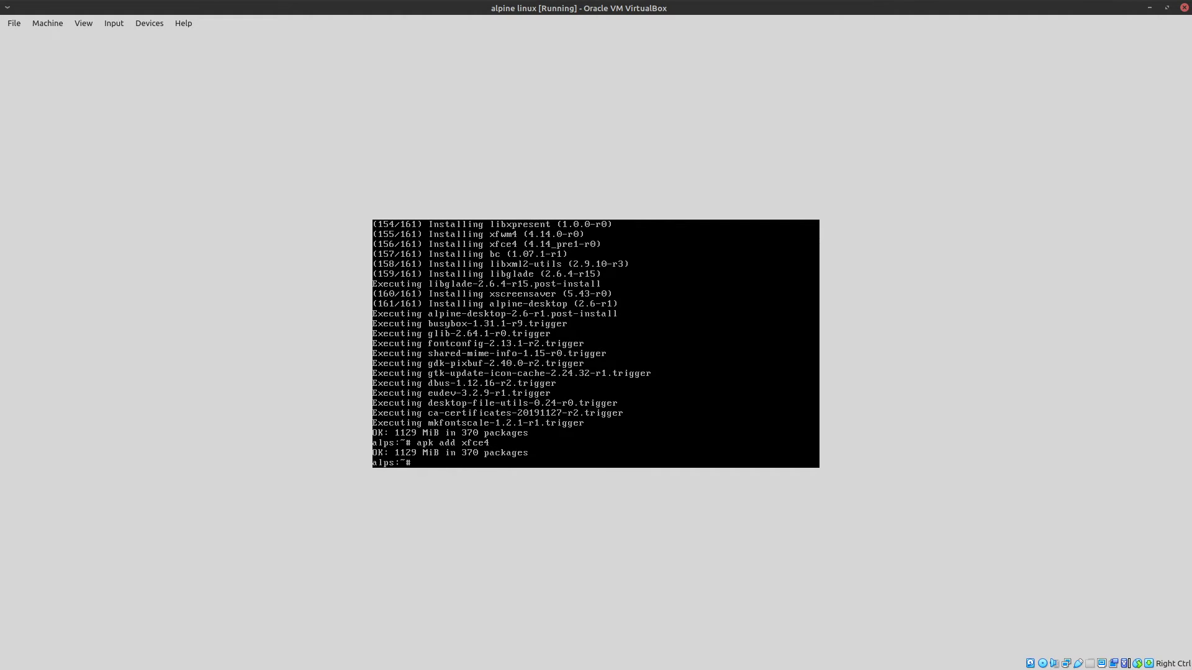
pyautogui.write('apk add')
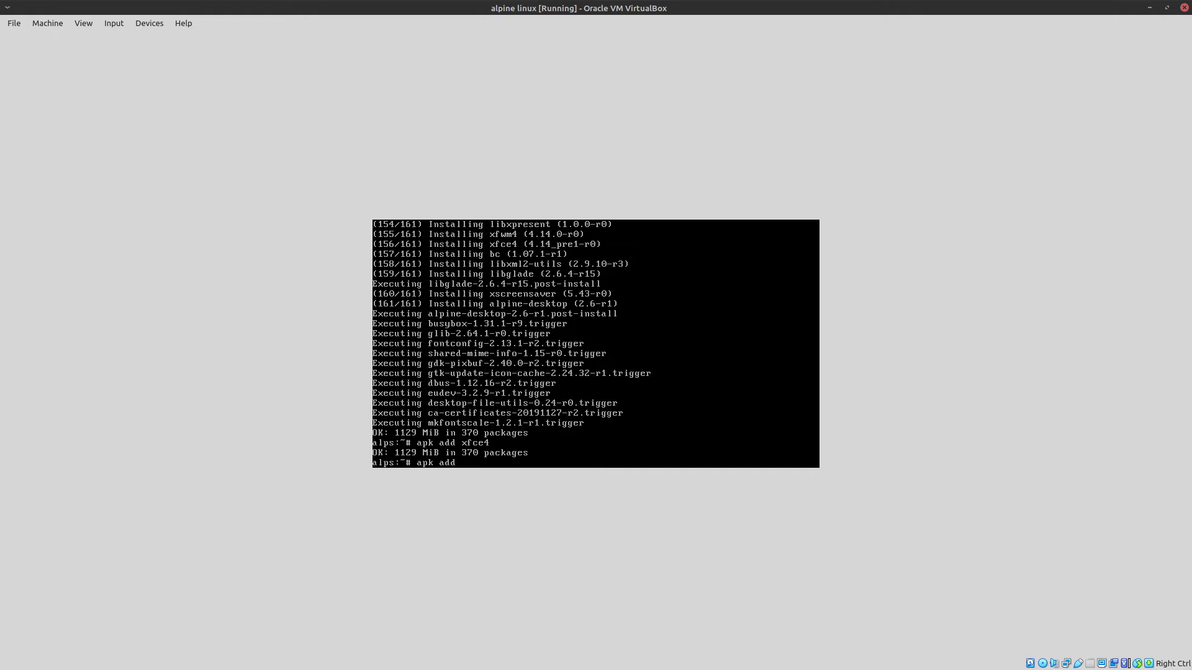
pyautogui.write('thunar-volman')
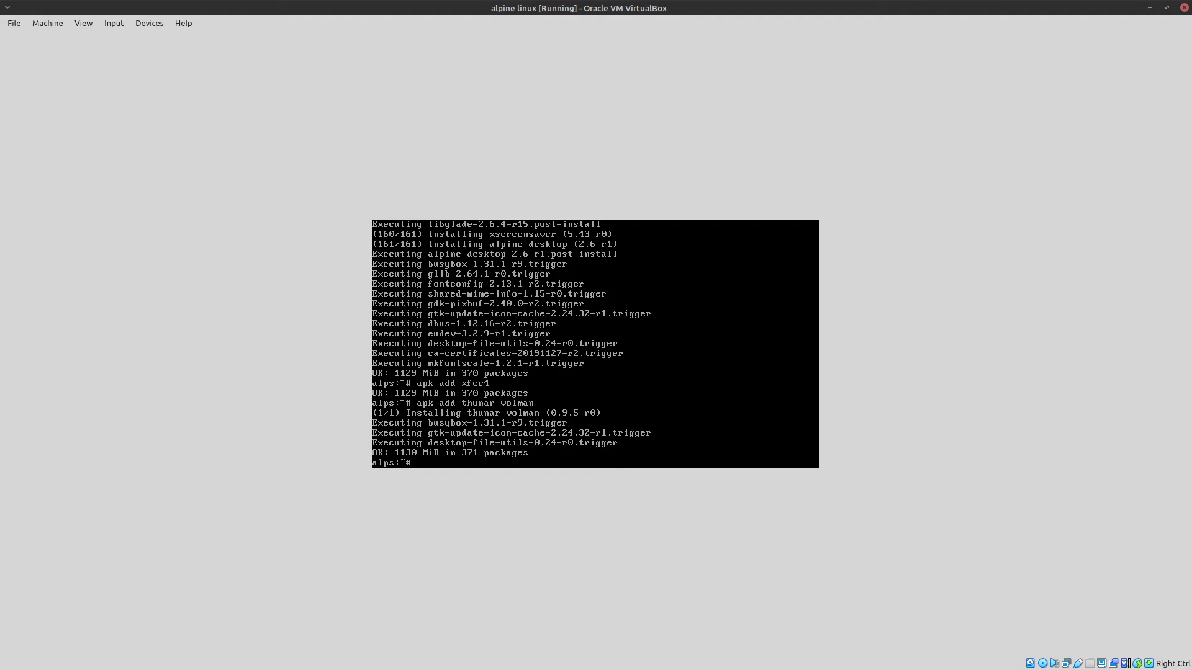
# Install the xf86-video-vboxvideo, xf86-video-intel and xf86-video-vesa drivers with apk.
pyautogui.write('apk')
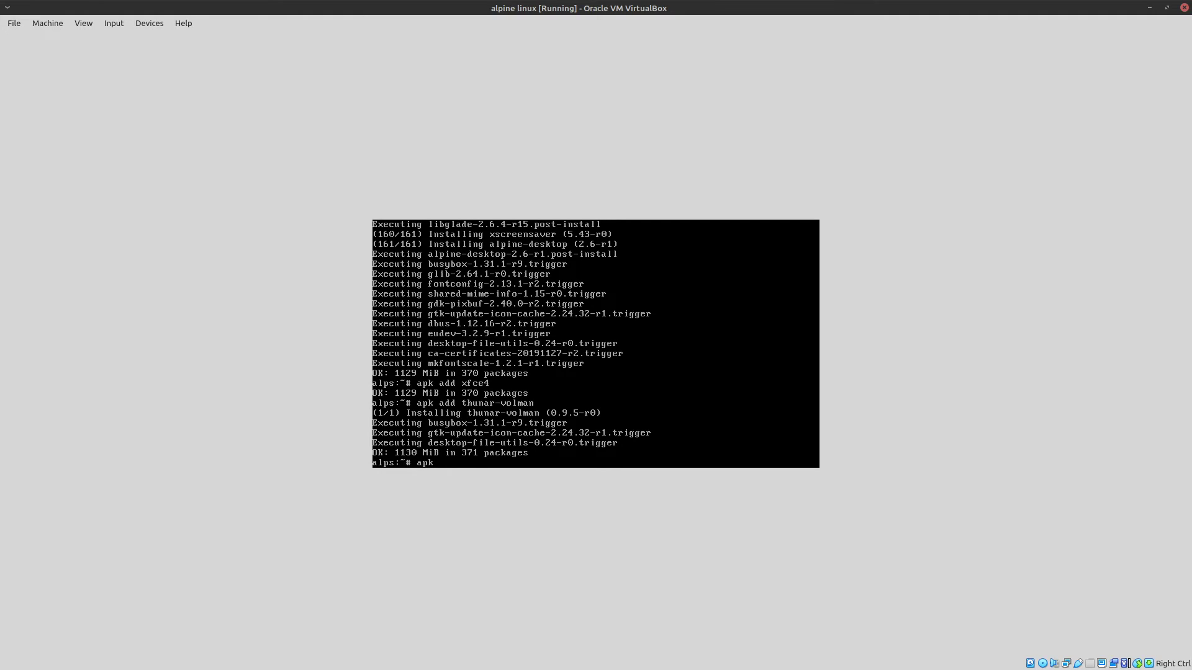
pyautogui.write('add x')
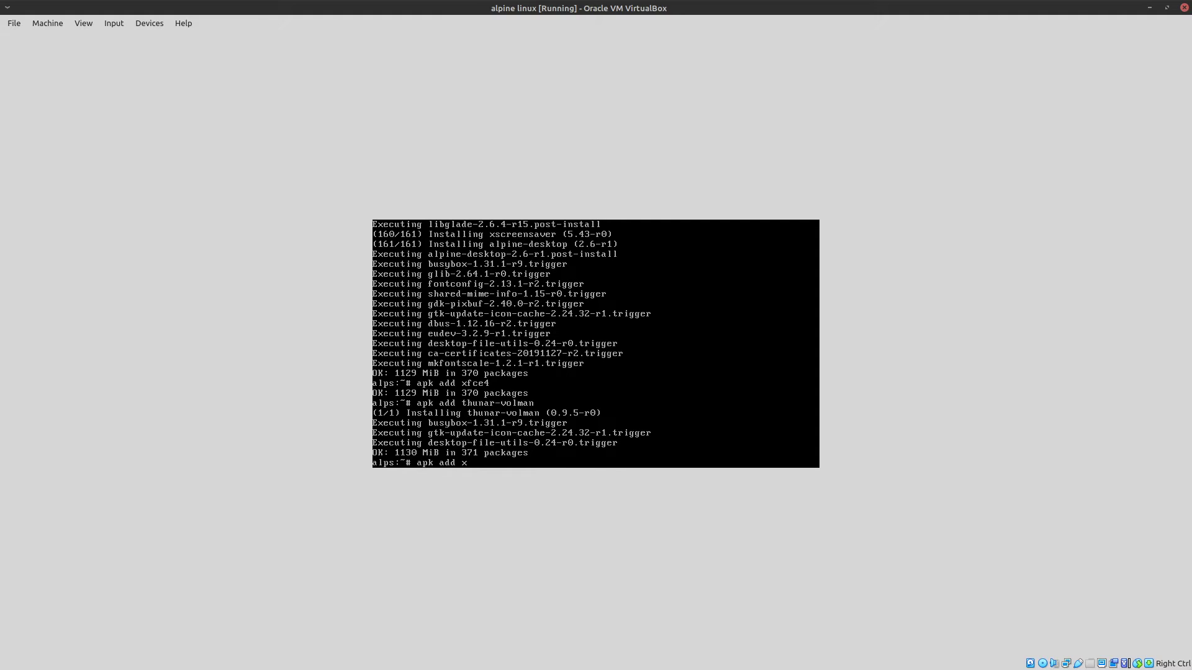
pyautogui.write('f86')
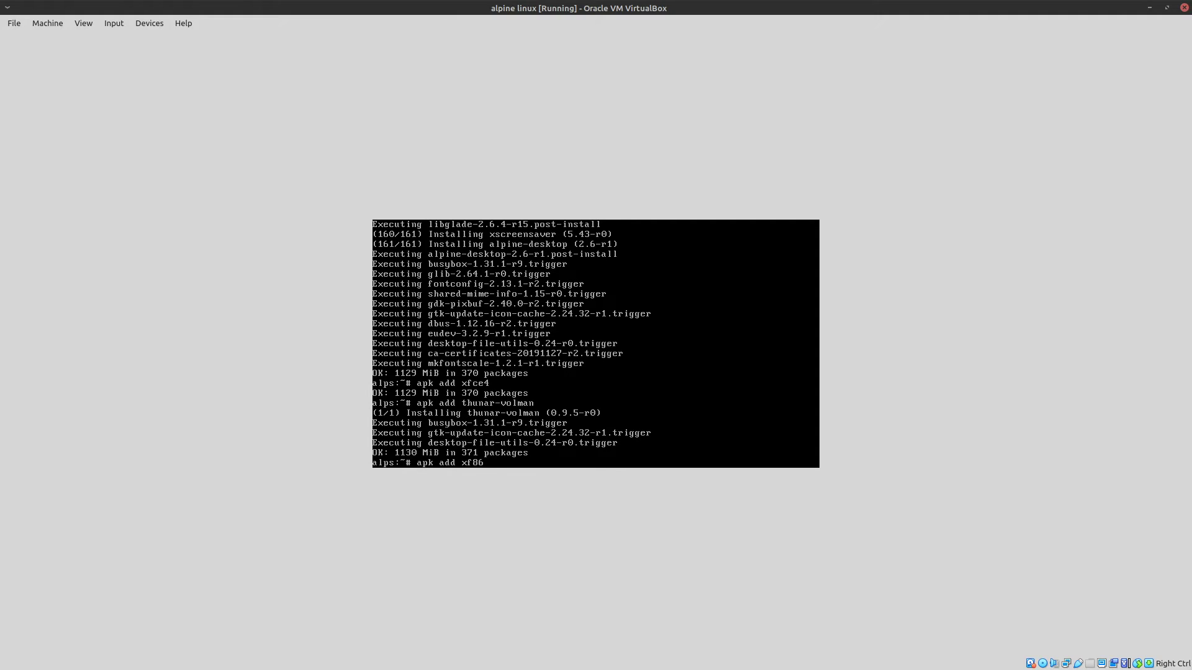
pyautogui.write('-video-')
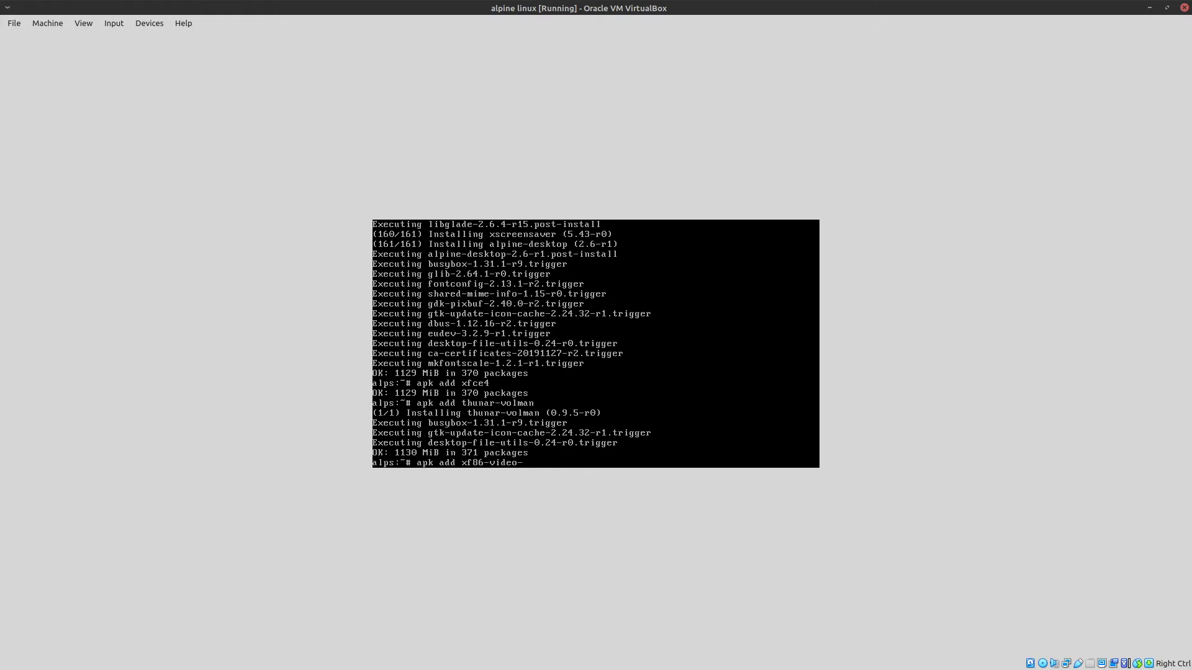
pyautogui.write('vboxvideo')
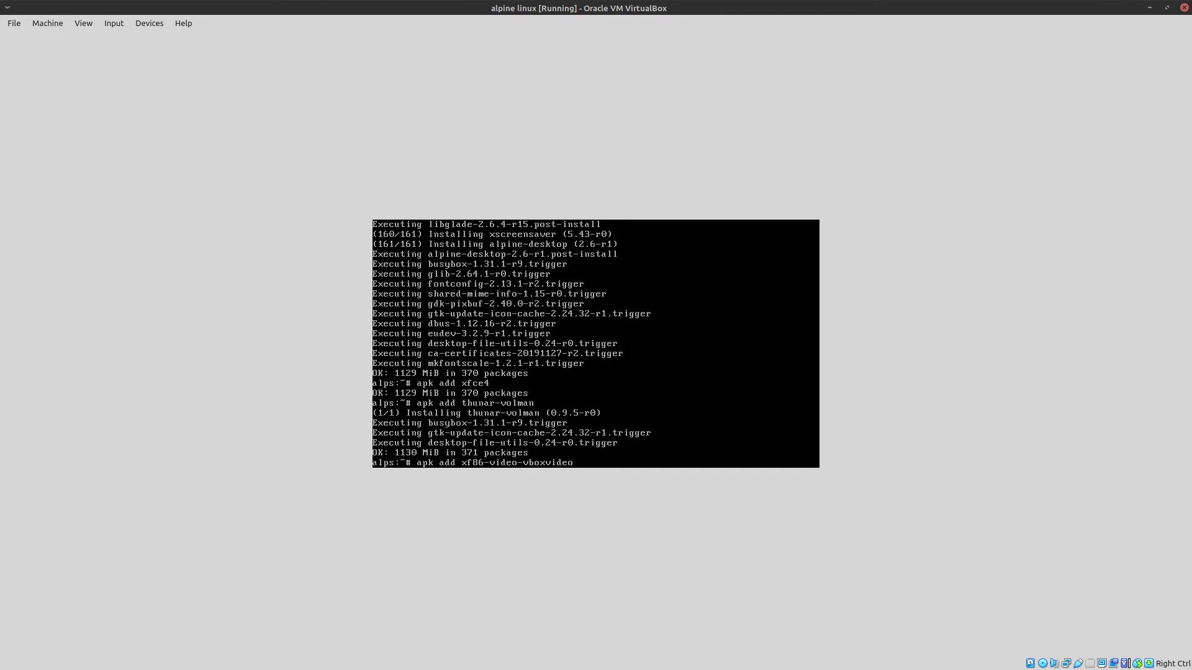
pyautogui.write('xf86-video')
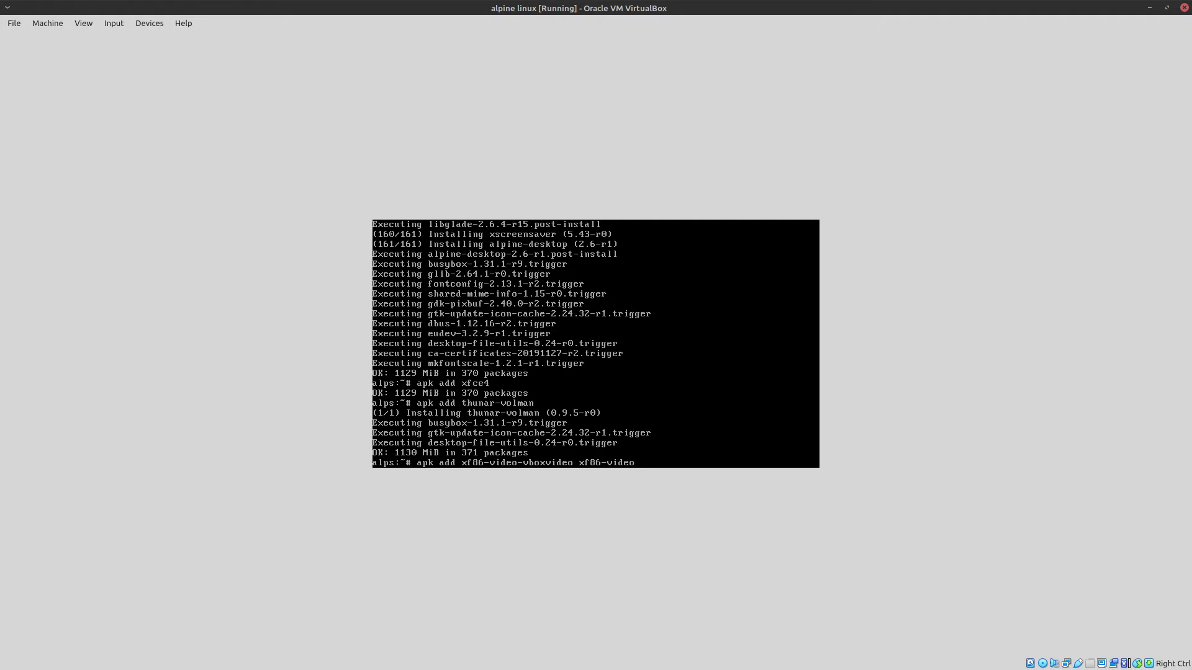
pyautogui.write('-intel x')
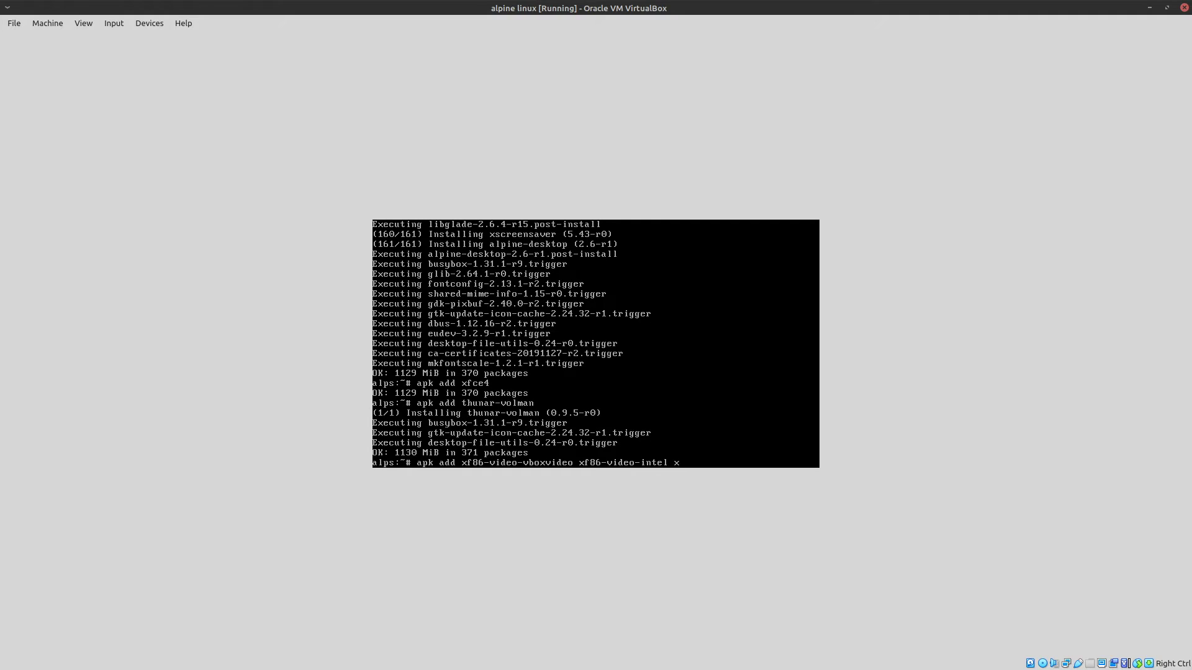
pyautogui.write('f86-video-ves')
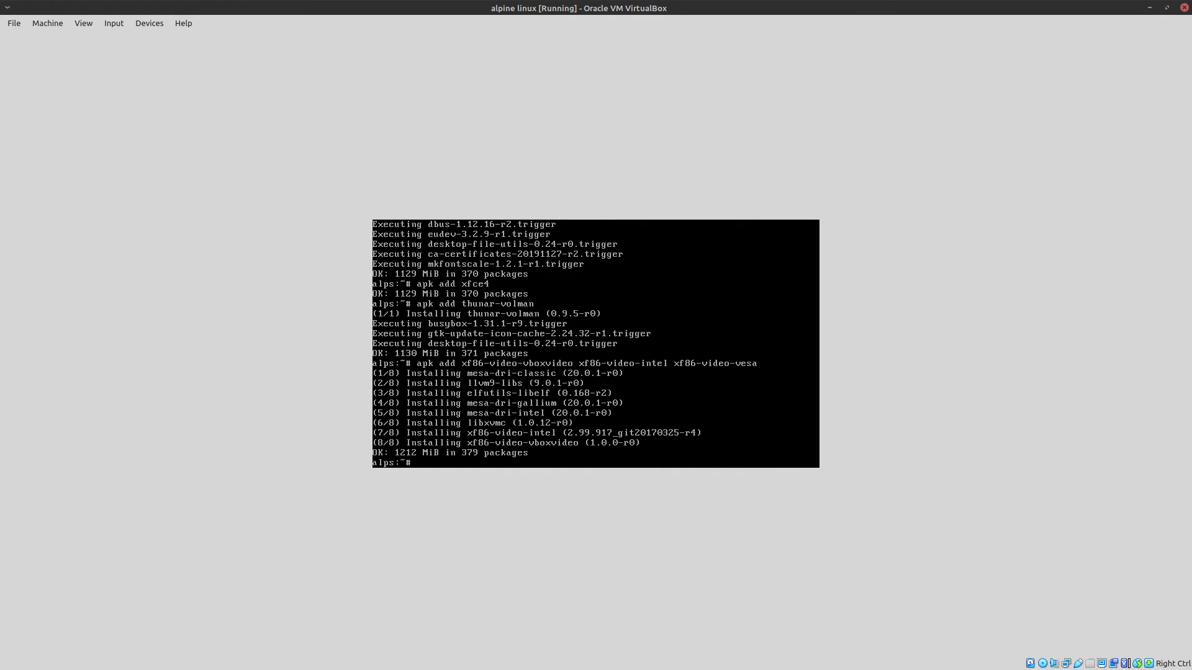
# Install the xf86-input-synaptics driver with apk.
pyautogui.write('a')
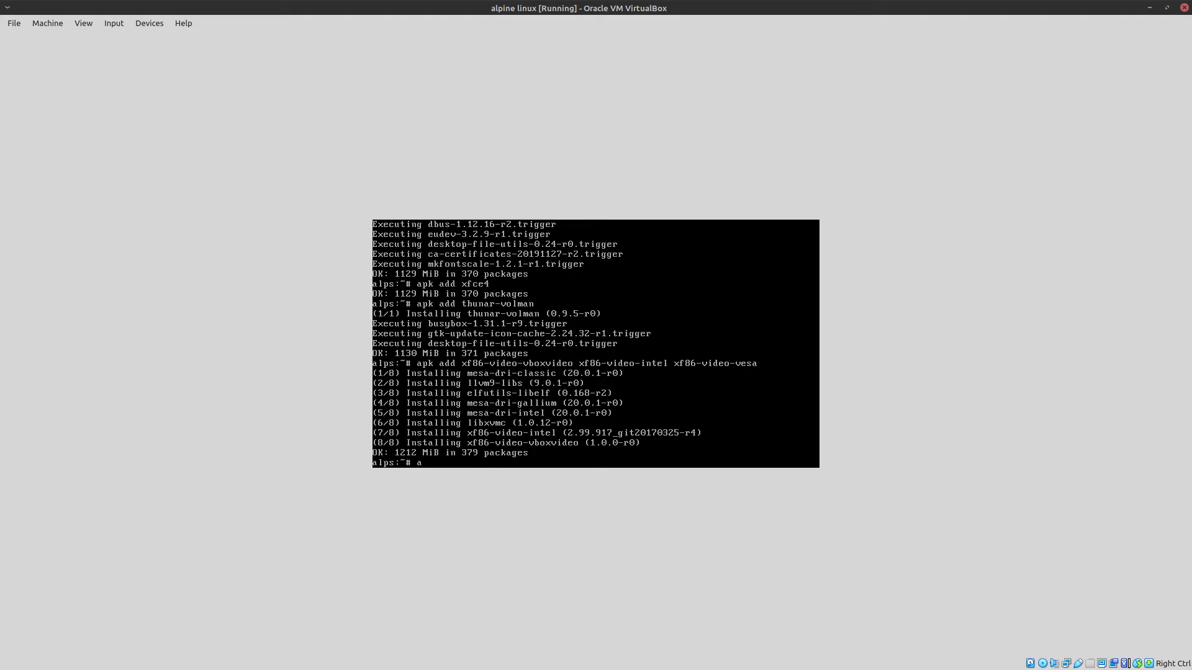
pyautogui.write('pk add x')
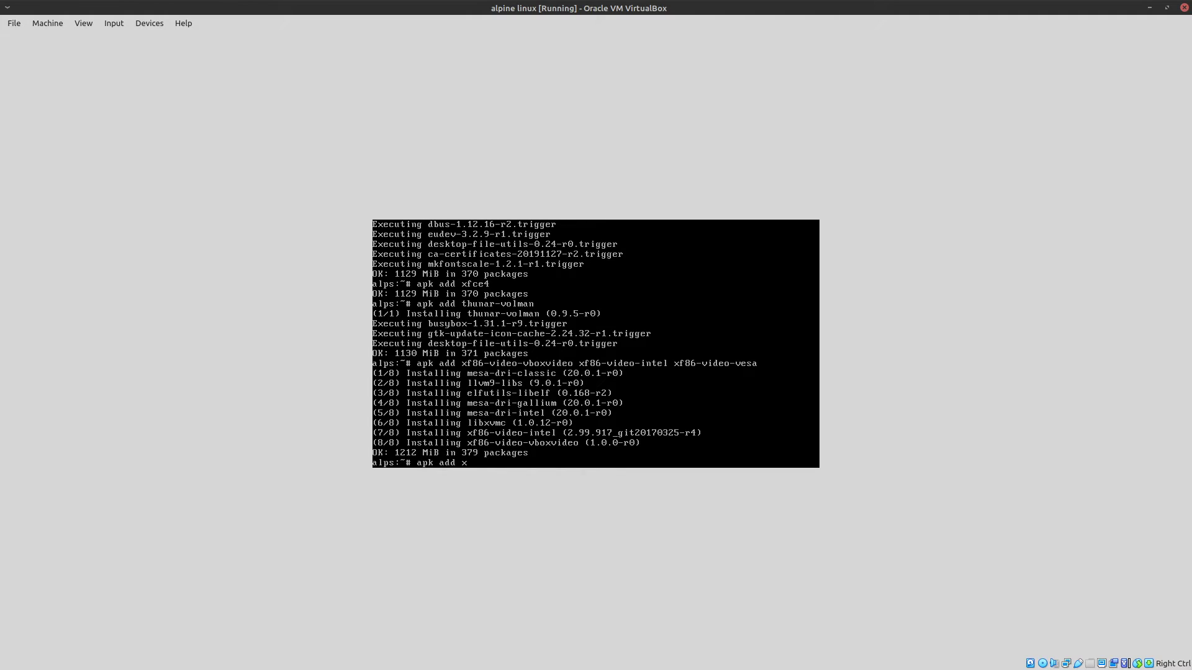
pyautogui.write('f86')
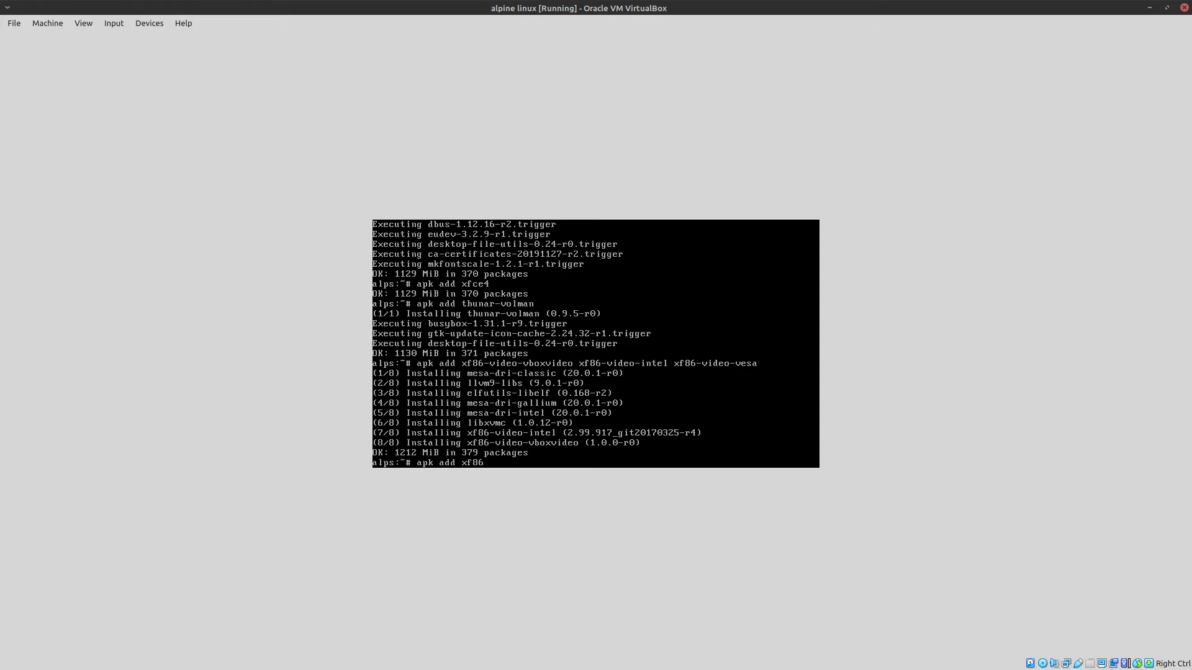
pyautogui.write('-input-synaptics')
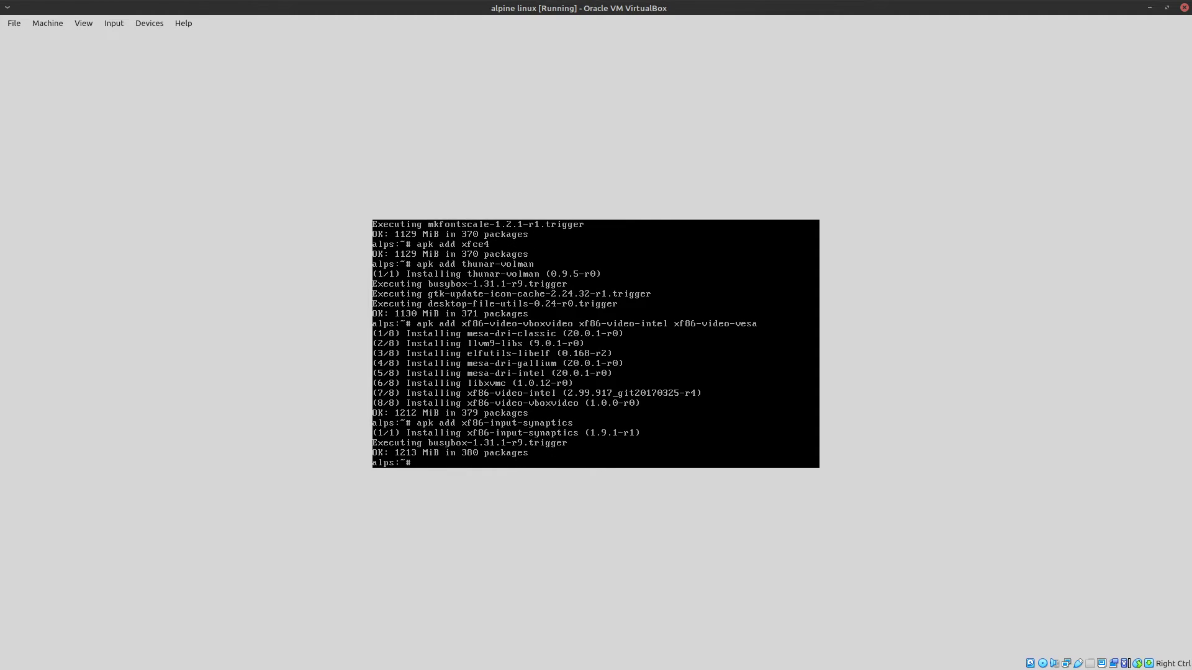
# Install virtualbox-guest-additions with apk, retrying after the misspelled package name fails.
pyautogui.write('apk add virtualbox-gues')
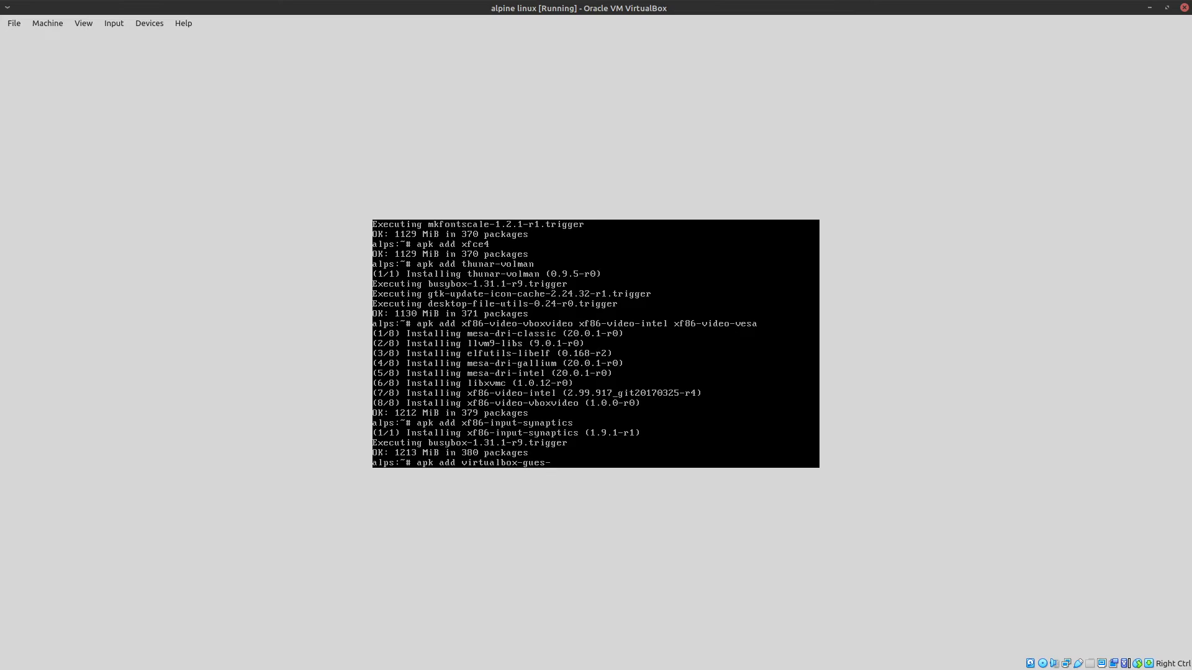
pyautogui.write('addiit')
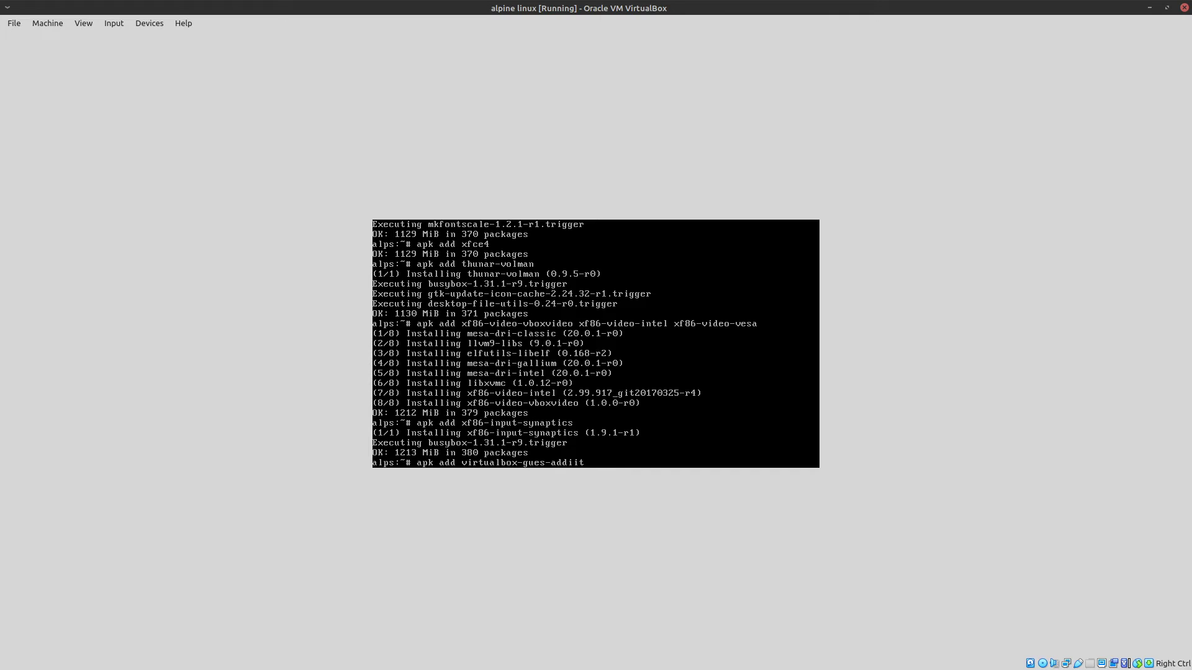
pyautogui.press('BackSpace')
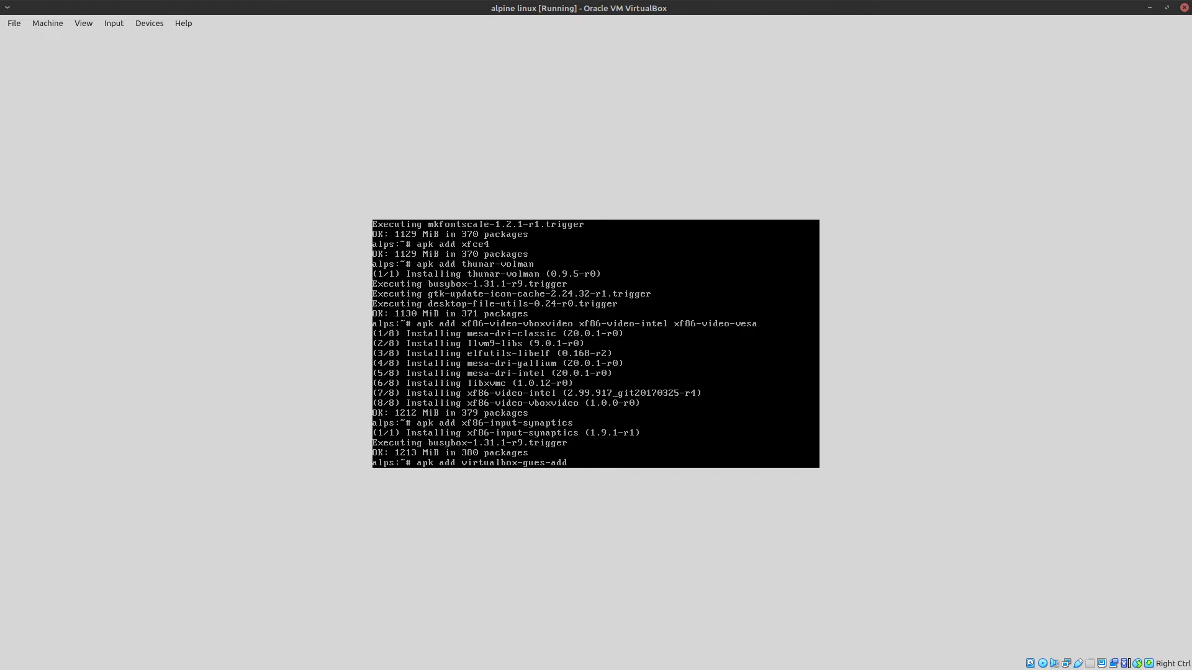
pyautogui.write('itions')
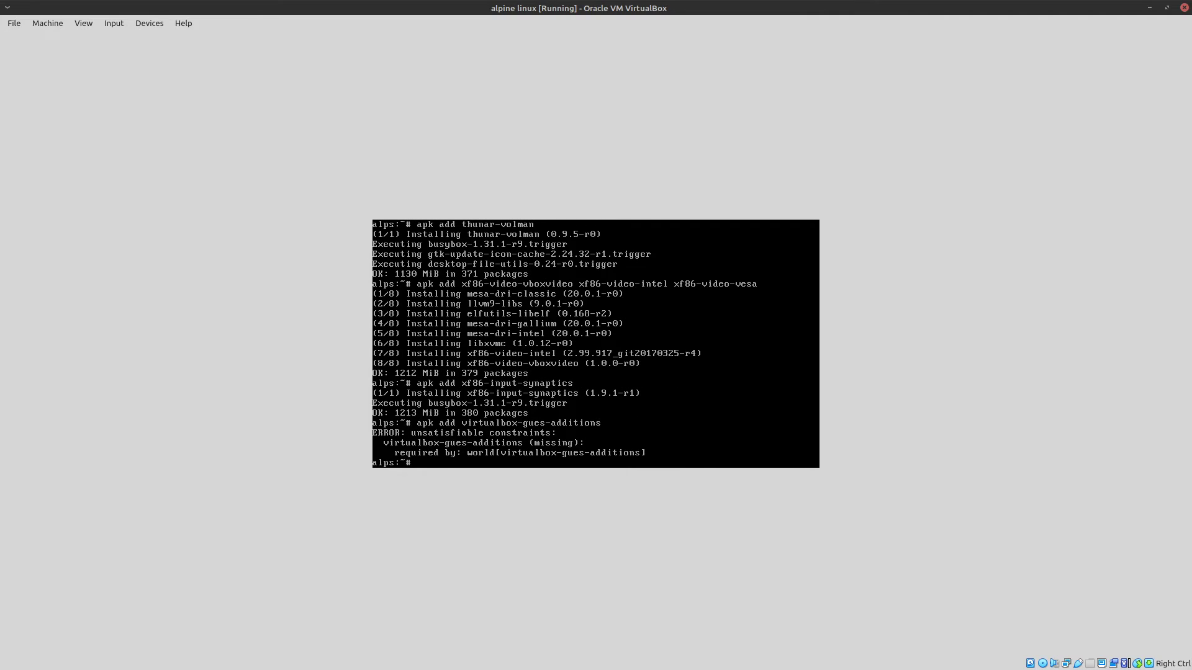
pyautogui.write('apk add virtualbox-gues-additions')
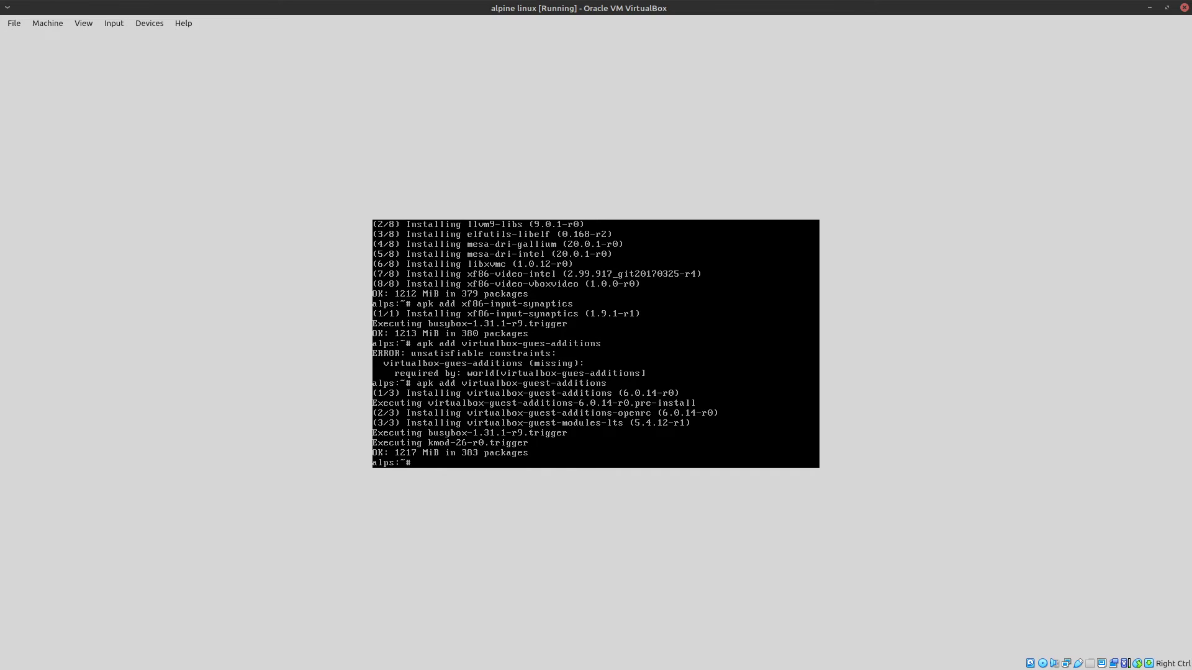
pyautogui.write('rc-servic')
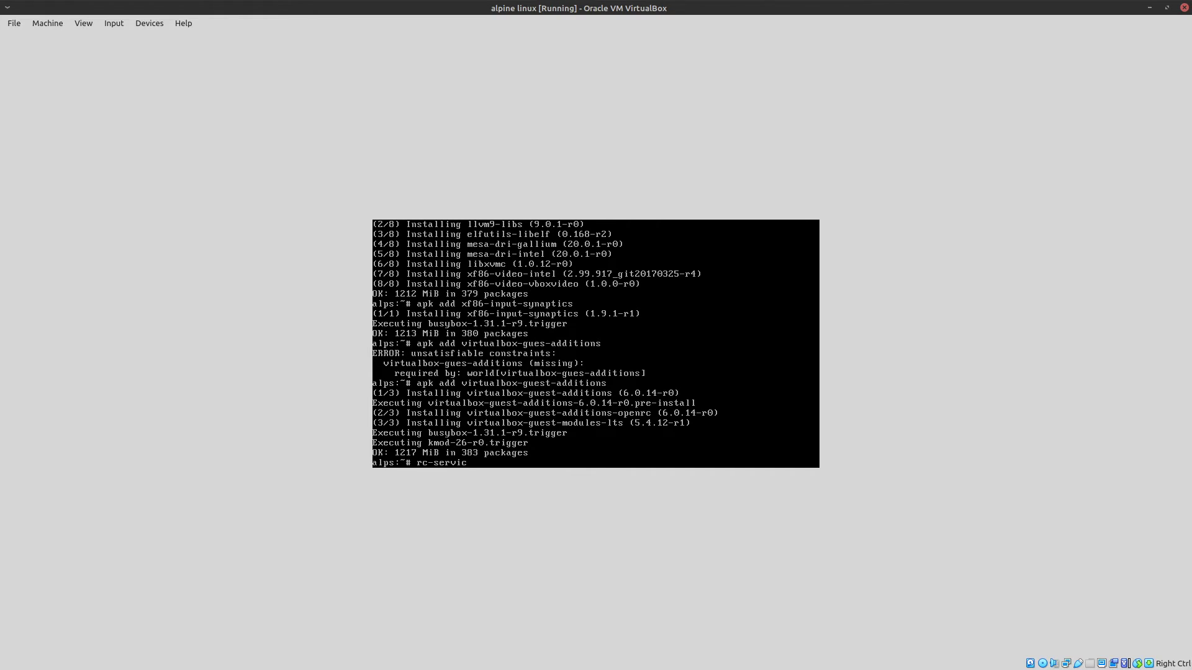
# Start dbus and enable dbus and udev at boot with rc-update add.
pyautogui.write('e dbus start')
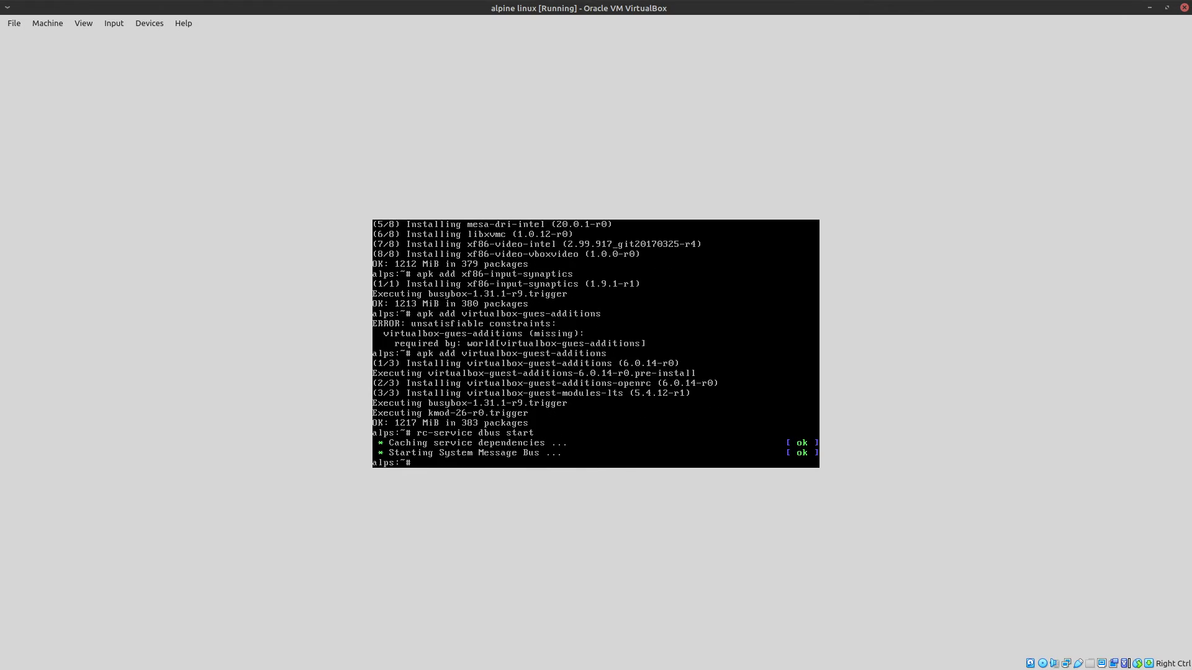
pyautogui.write('rc-updat')
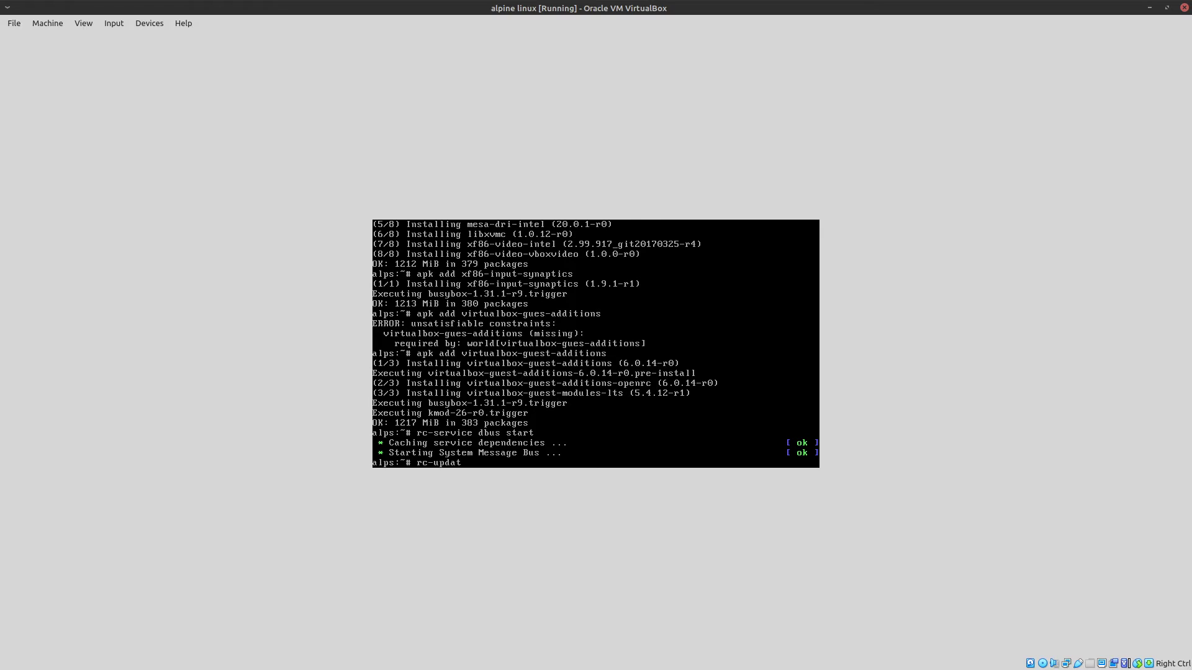
pyautogui.write('e add dbus')
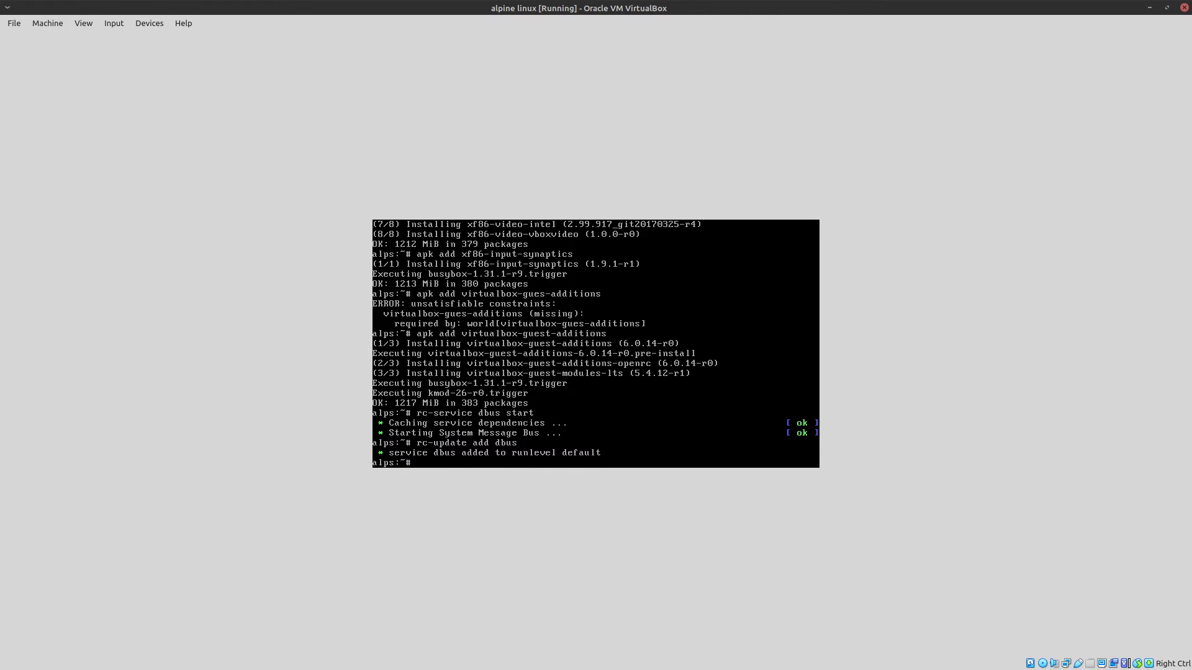
pyautogui.write('rc-update a')
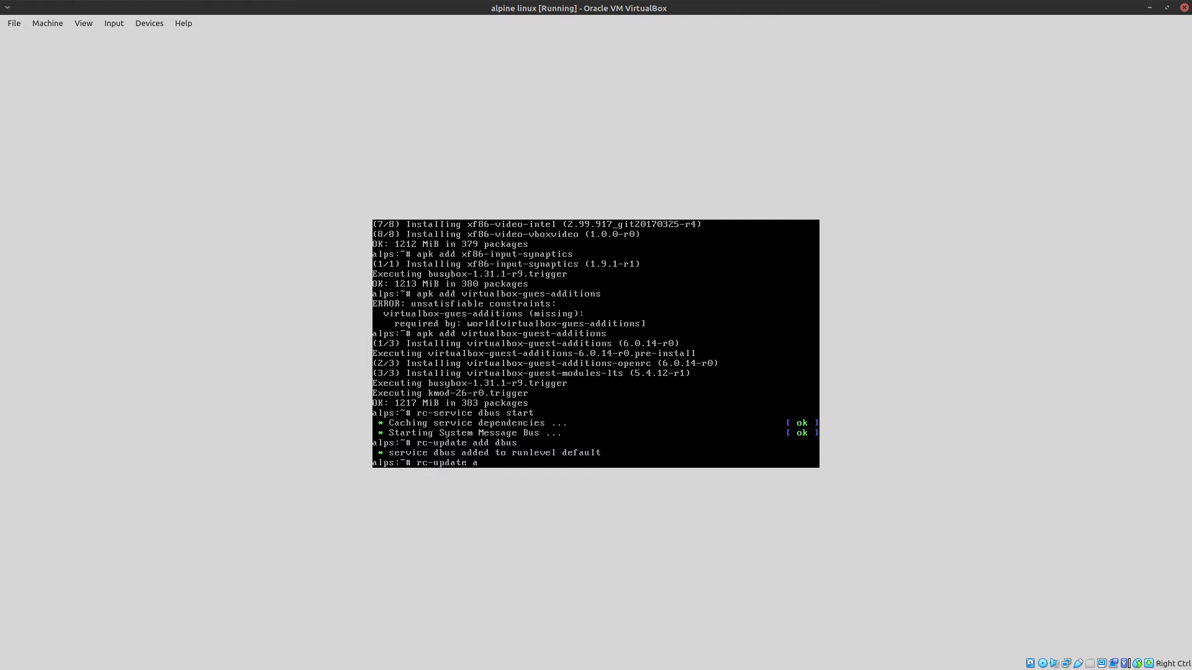
pyautogui.press('Return')
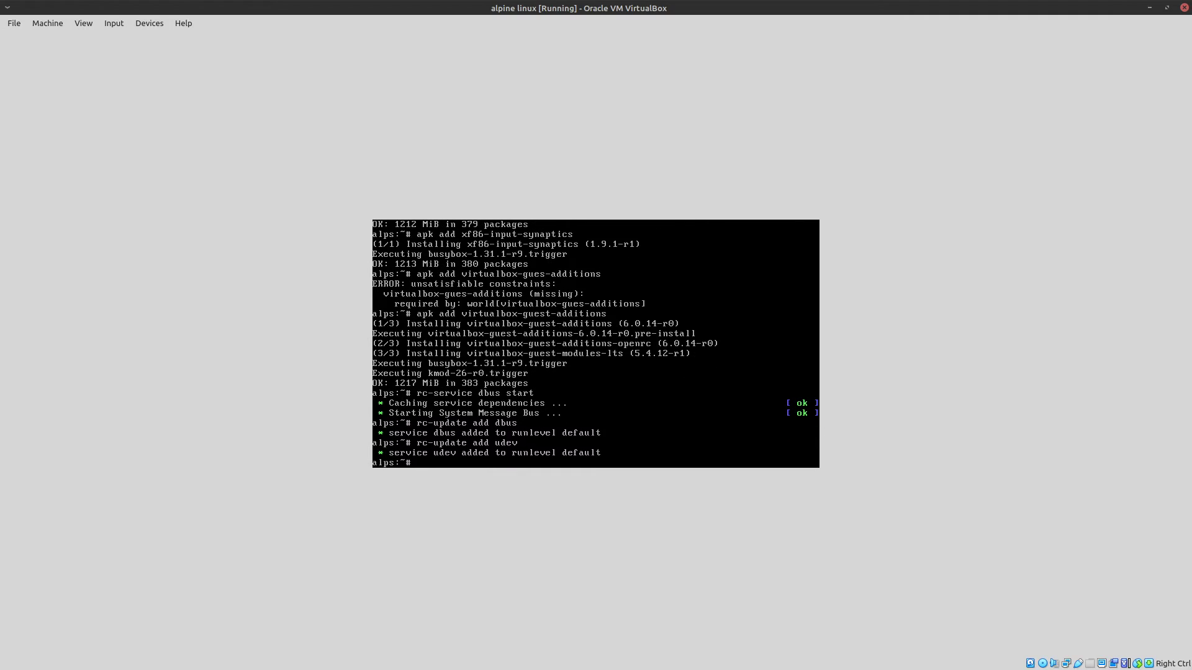
# Enable virtualbox-guest-additions in the default runlevel and begin typing reboot.
pyautogui.write('rc-update a')
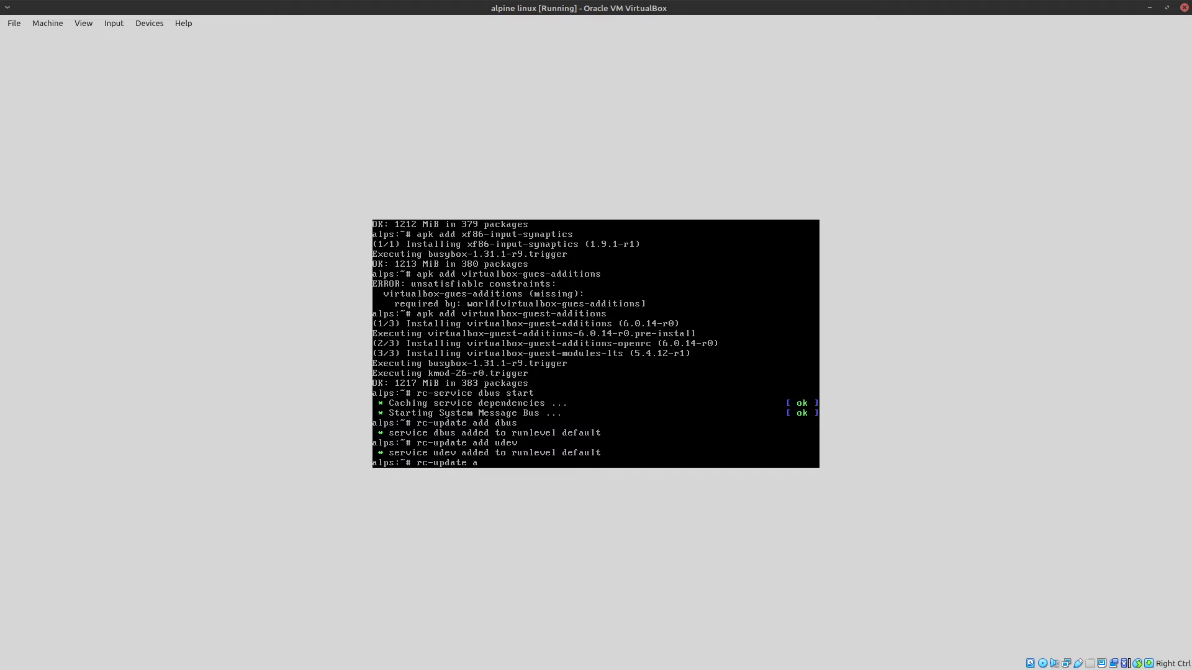
pyautogui.write('dd virtualbox-guest-additions default')
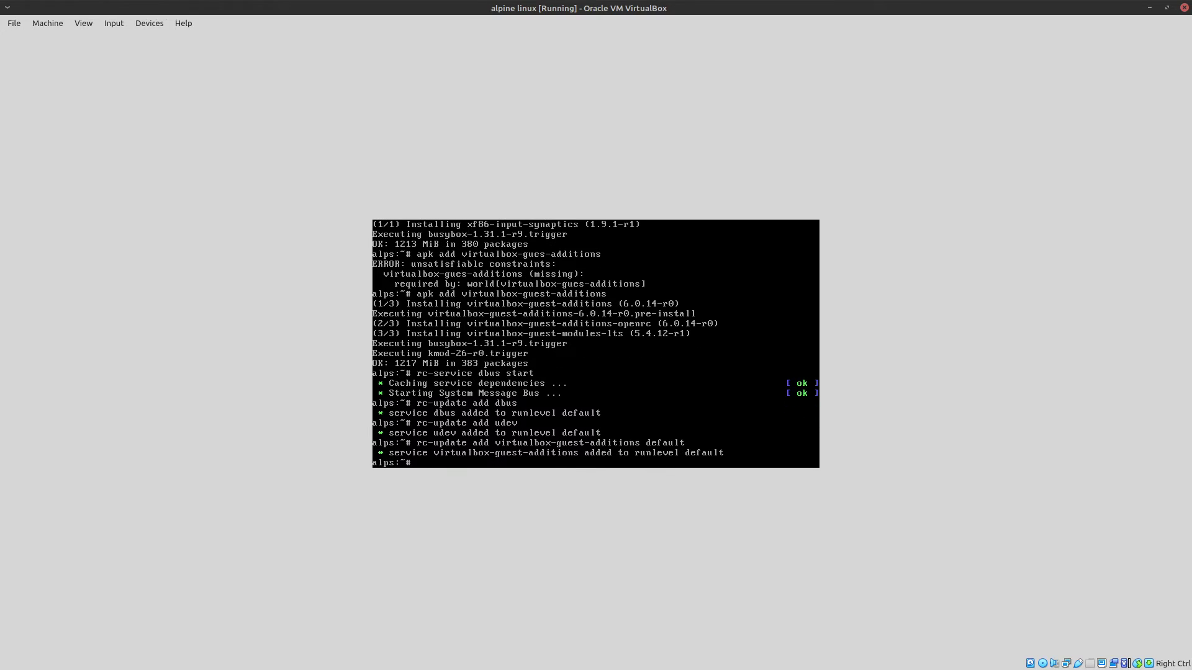
pyautogui.write('rebo')
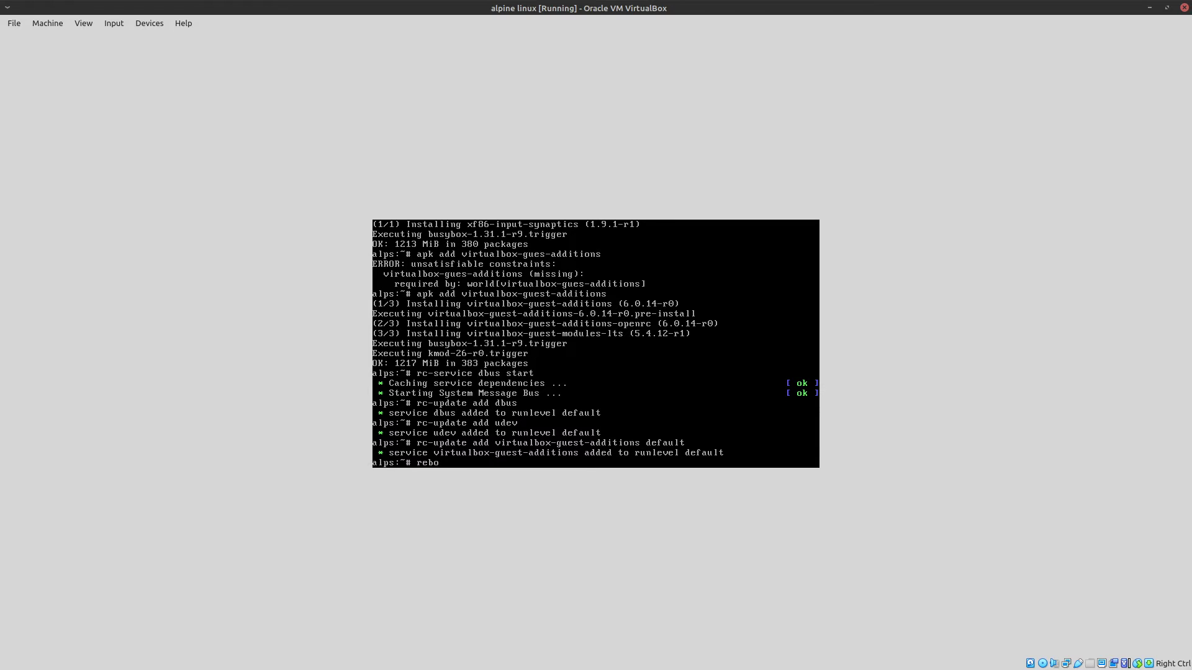
# Reboot the guest, log in as root and launch the XFCE desktop with startx.
pyautogui.press('Return')
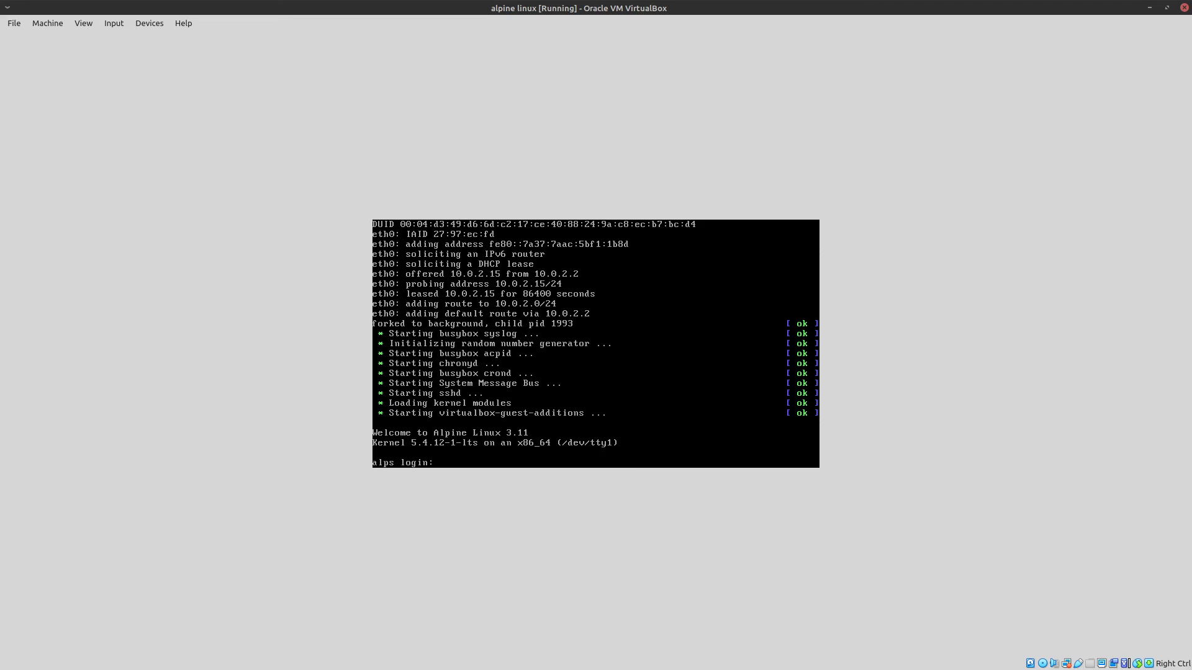
pyautogui.write('root')
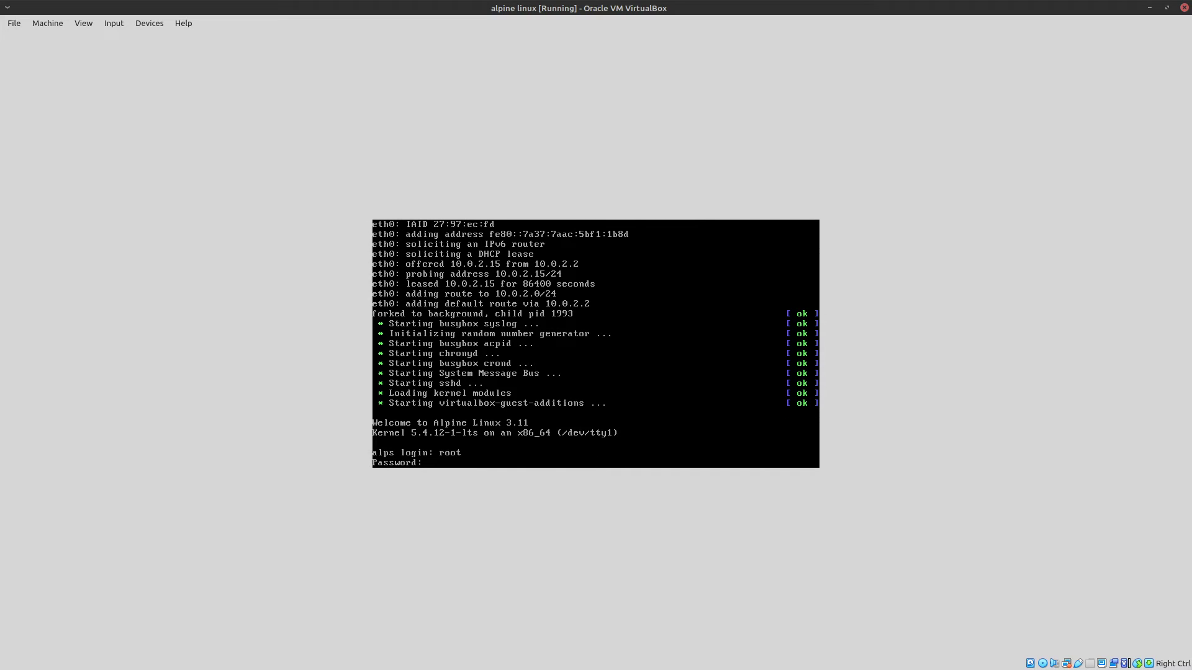
pyautogui.press('Return')
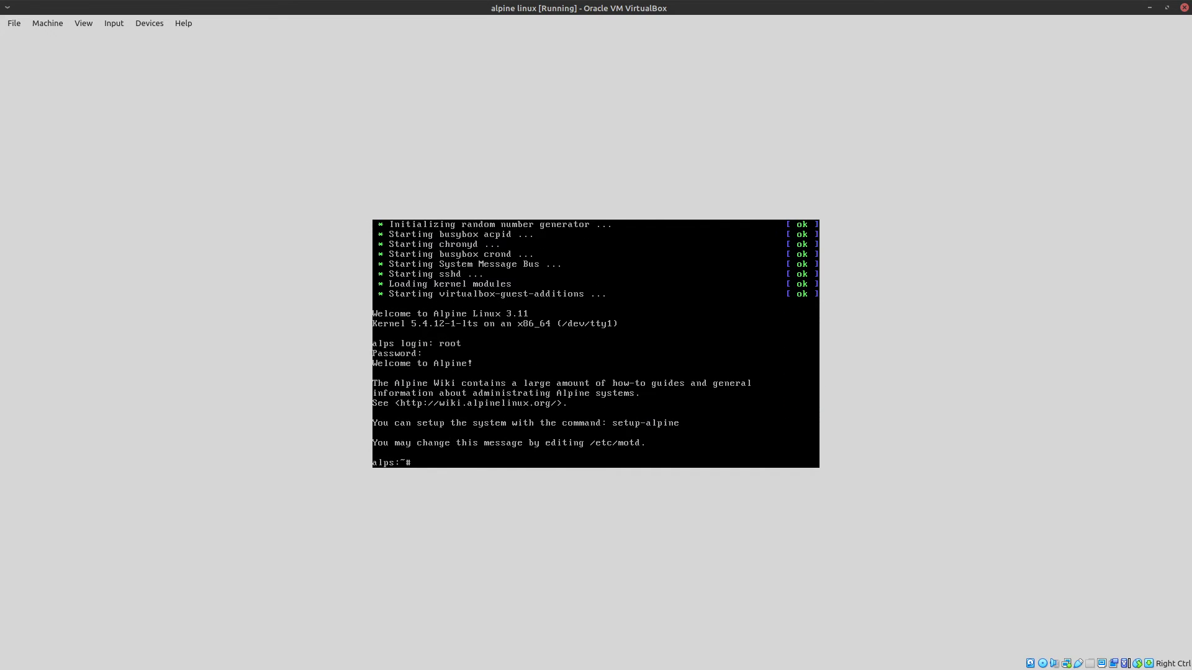
pyautogui.write('startx')
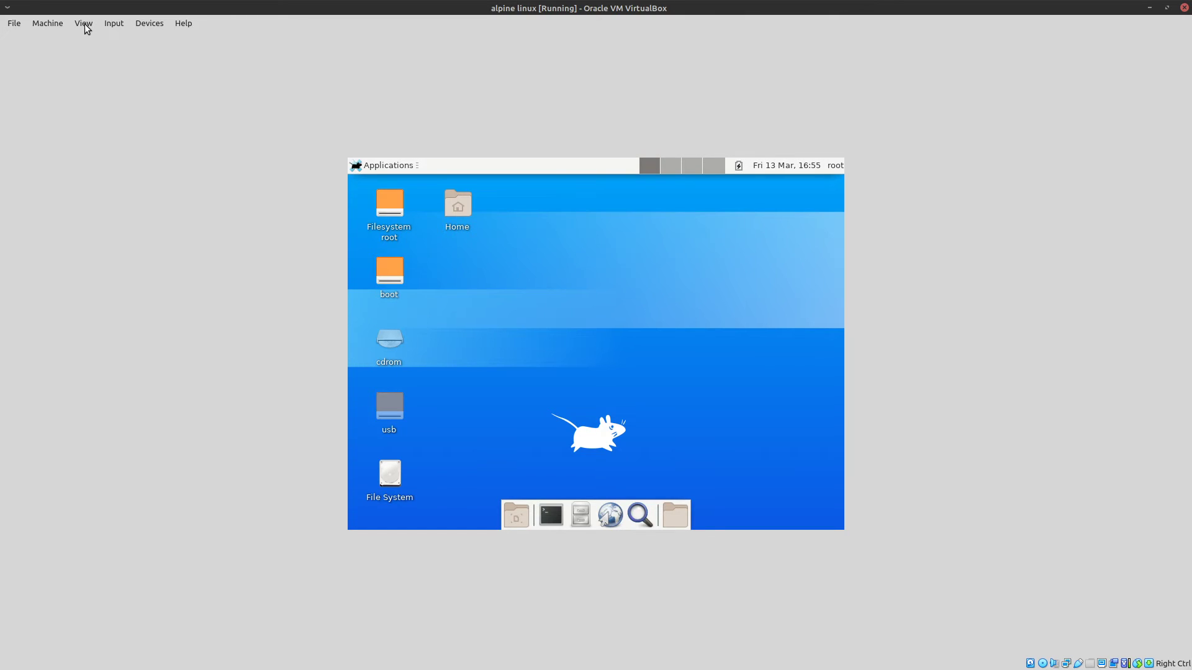
# Switch to VirtualBox Manager and show the live preview of the running alpine linux machine.
pyautogui.click(83, 22)
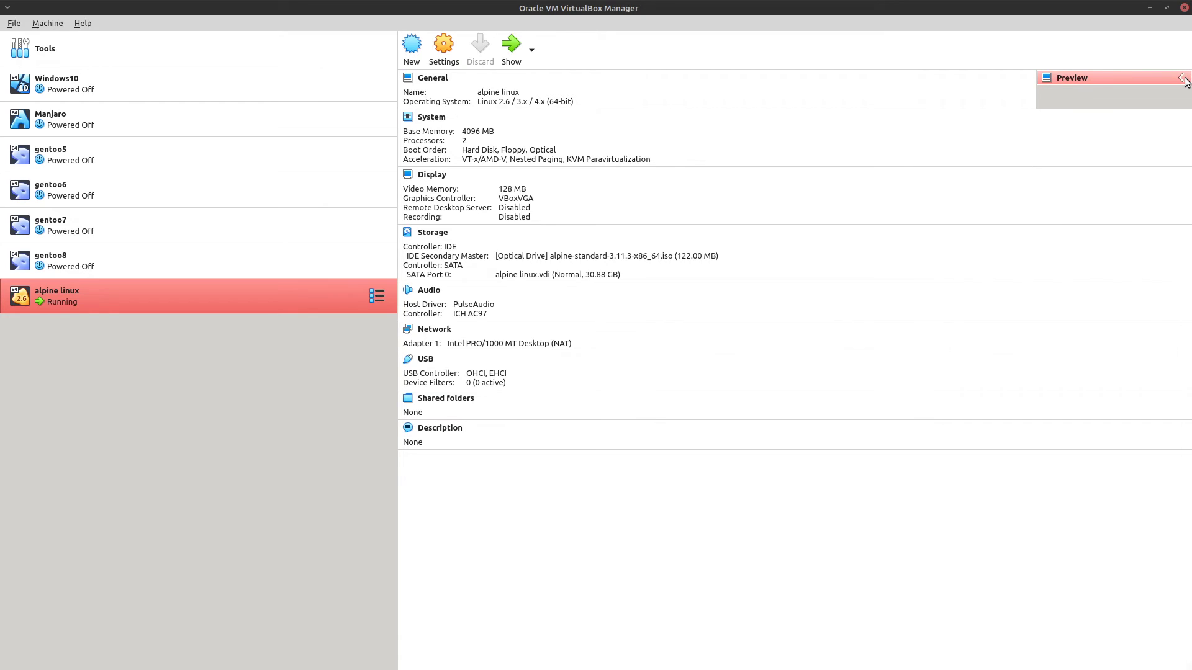
pyautogui.click(1185, 77)
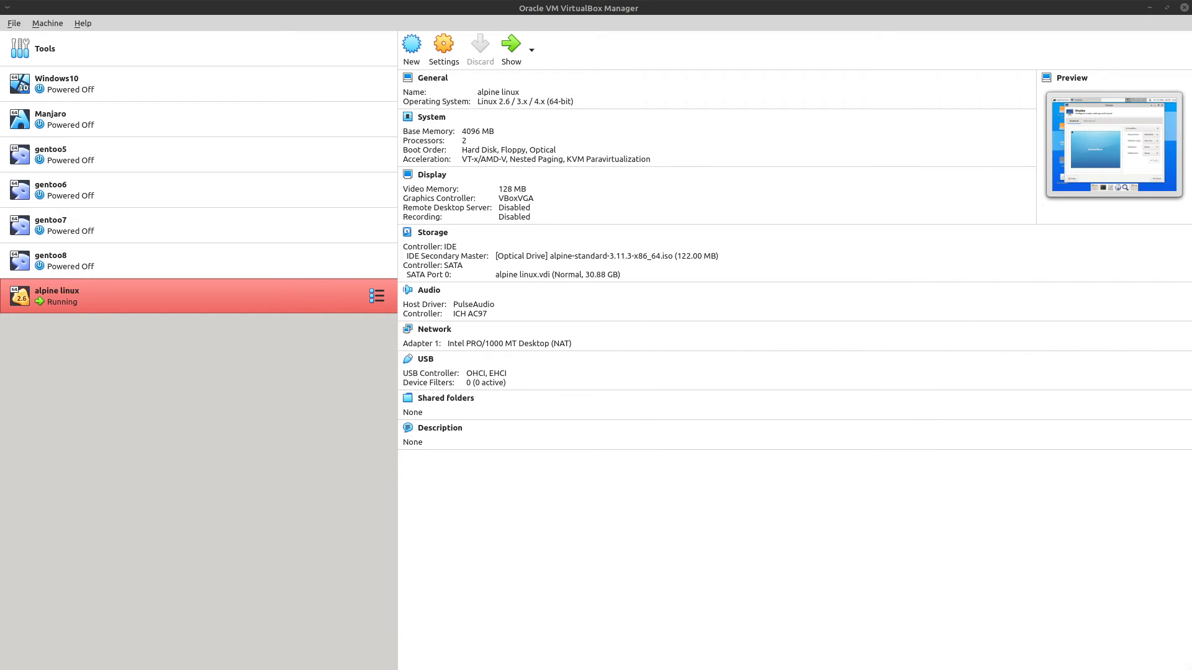
pyautogui.moveTo(344, 207)
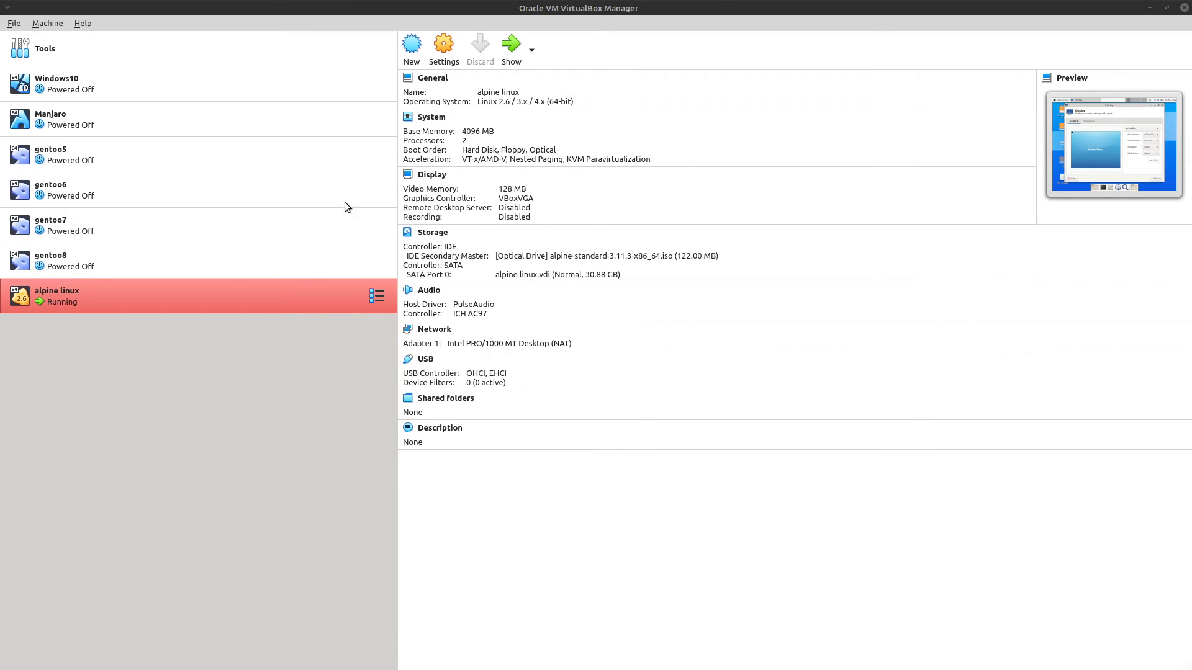
pyautogui.moveTo(344, 207)
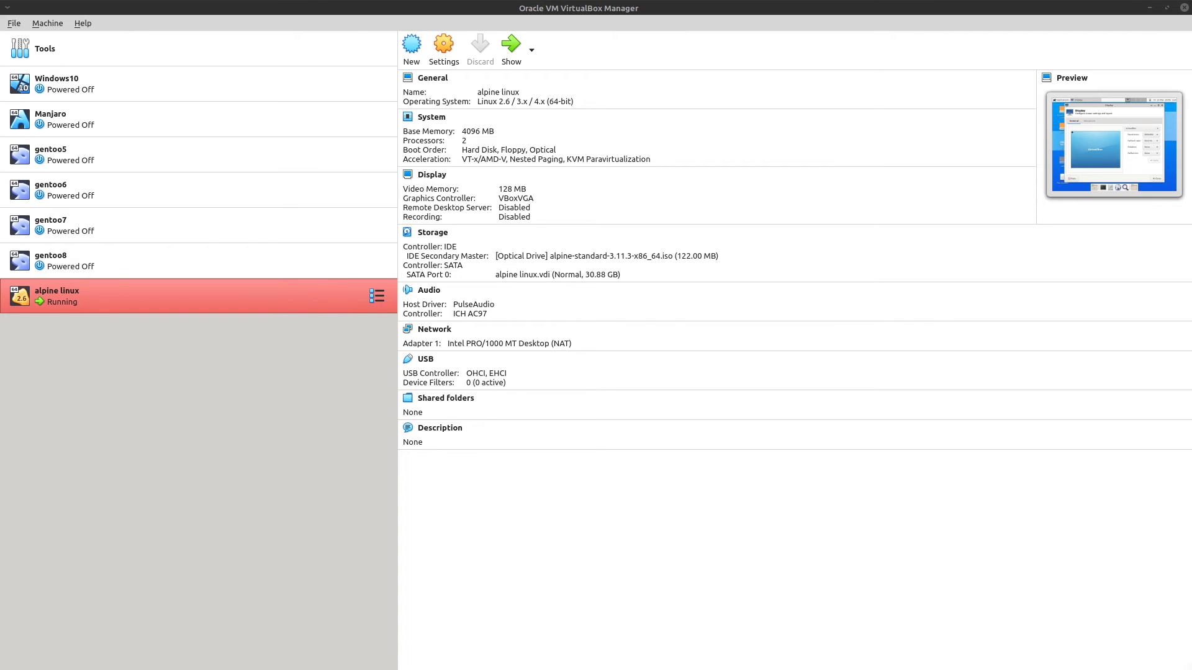
# Return to the alpine guest and reach Xfce's custom terminal-emulator chooser from the dock terminal icon.
pyautogui.click(511, 45)
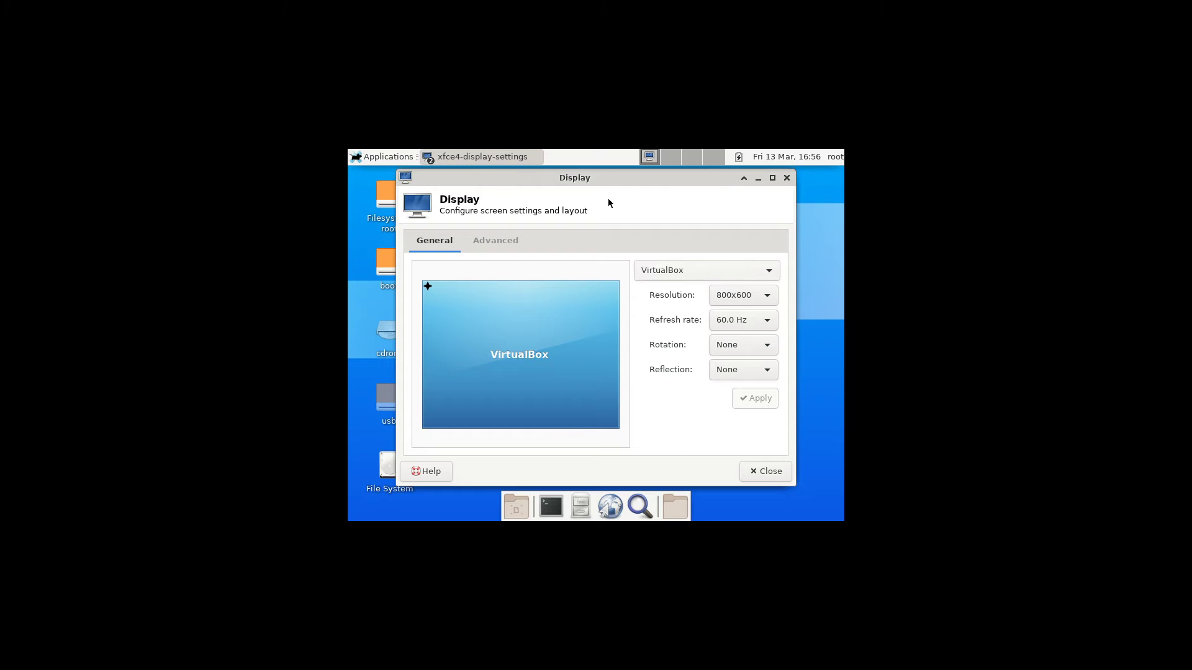
pyautogui.moveTo(558, 177)
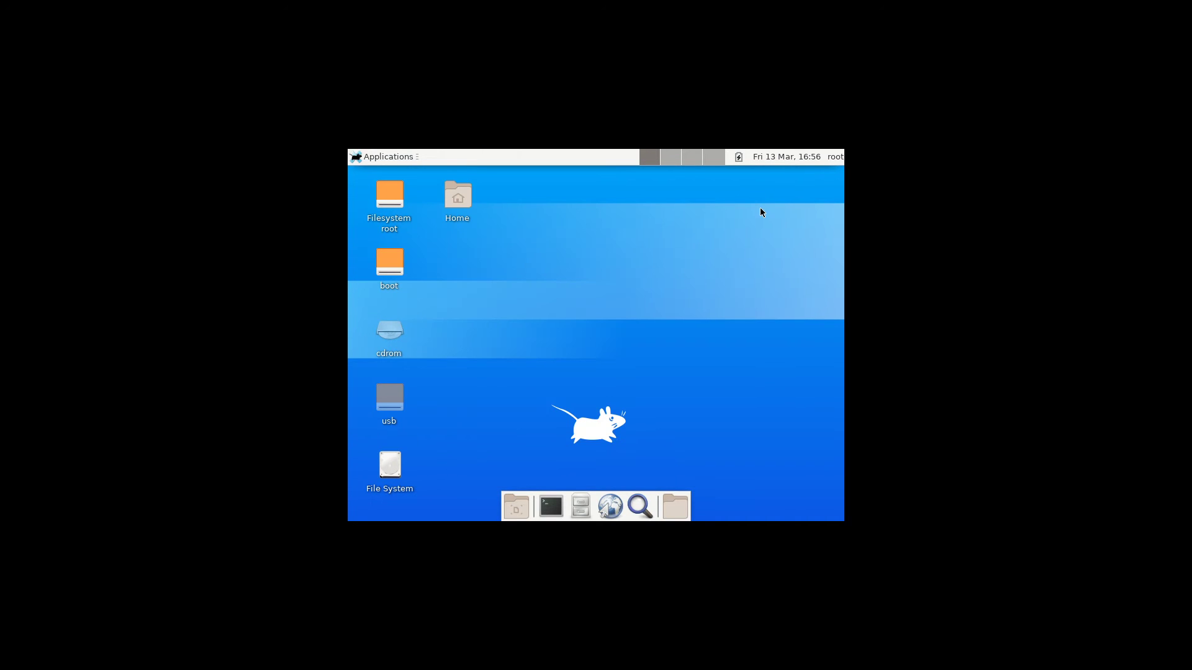
pyautogui.moveTo(565, 329)
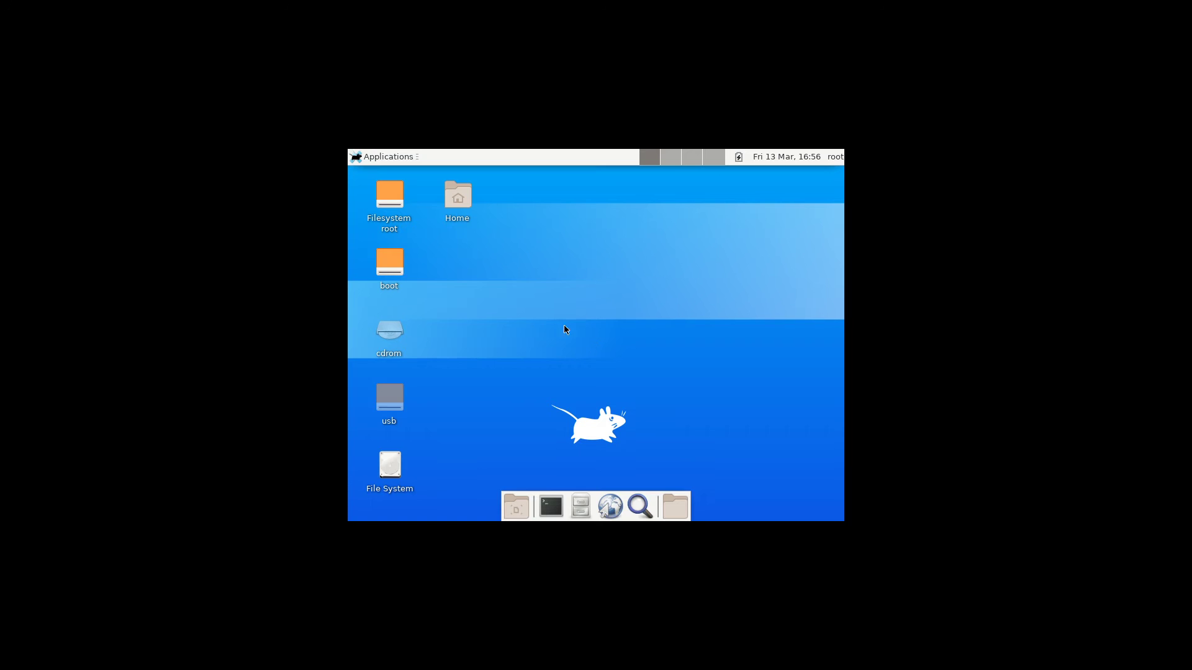
pyautogui.click(549, 505)
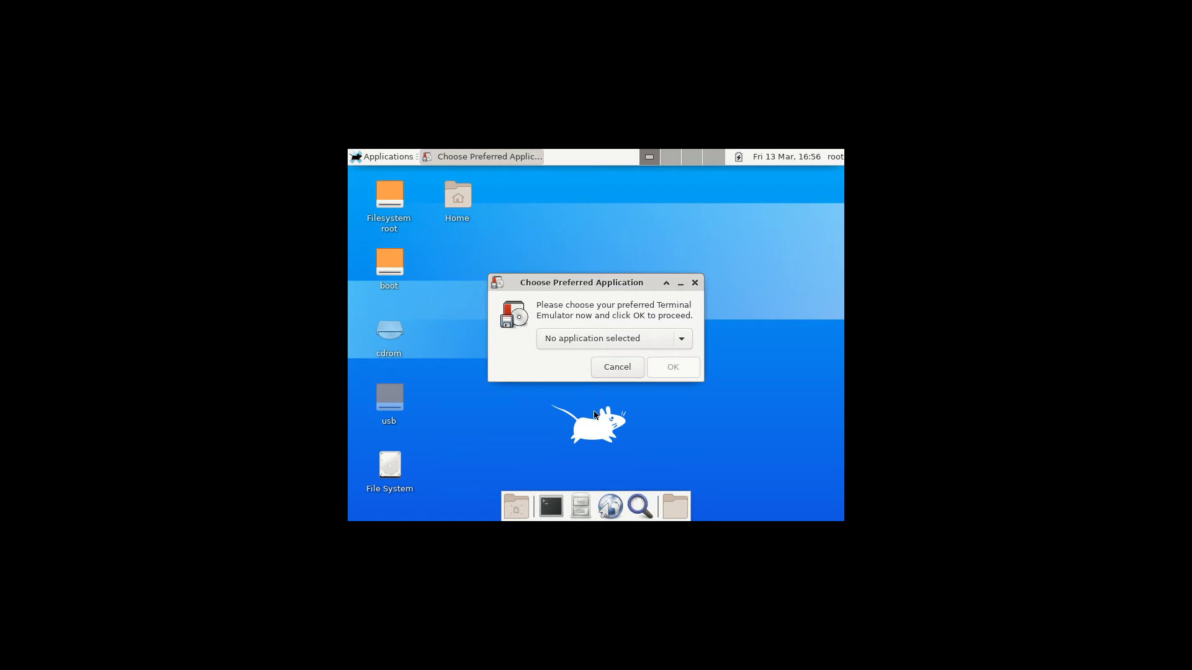
pyautogui.moveTo(594, 286)
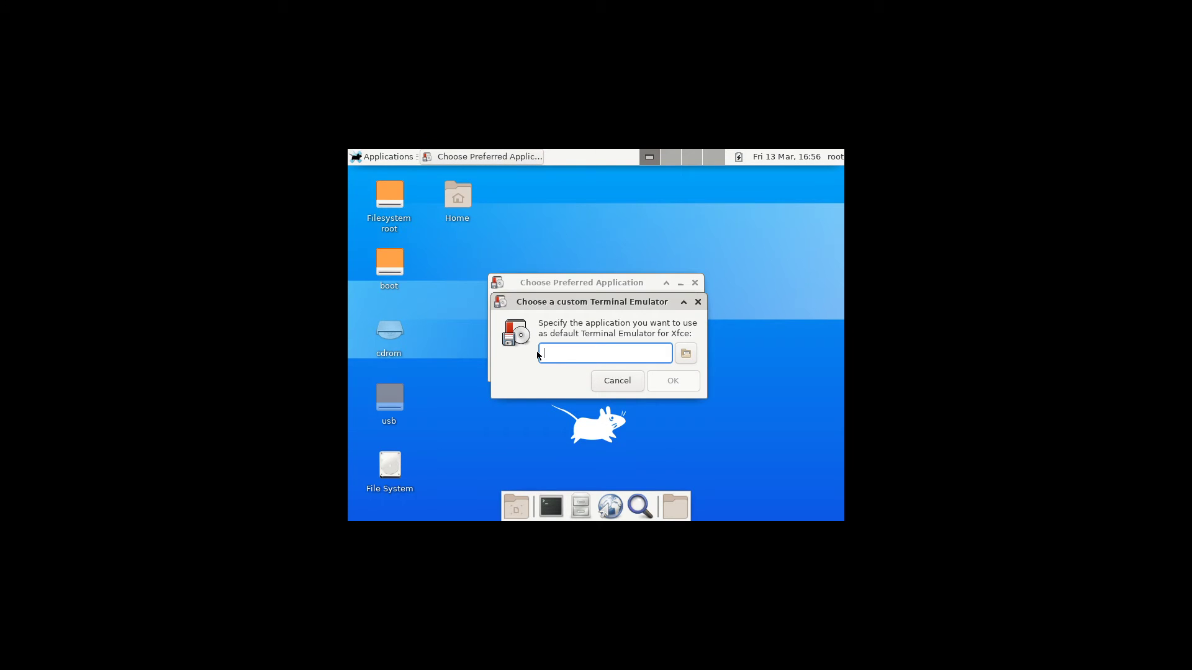
pyautogui.click(683, 353)
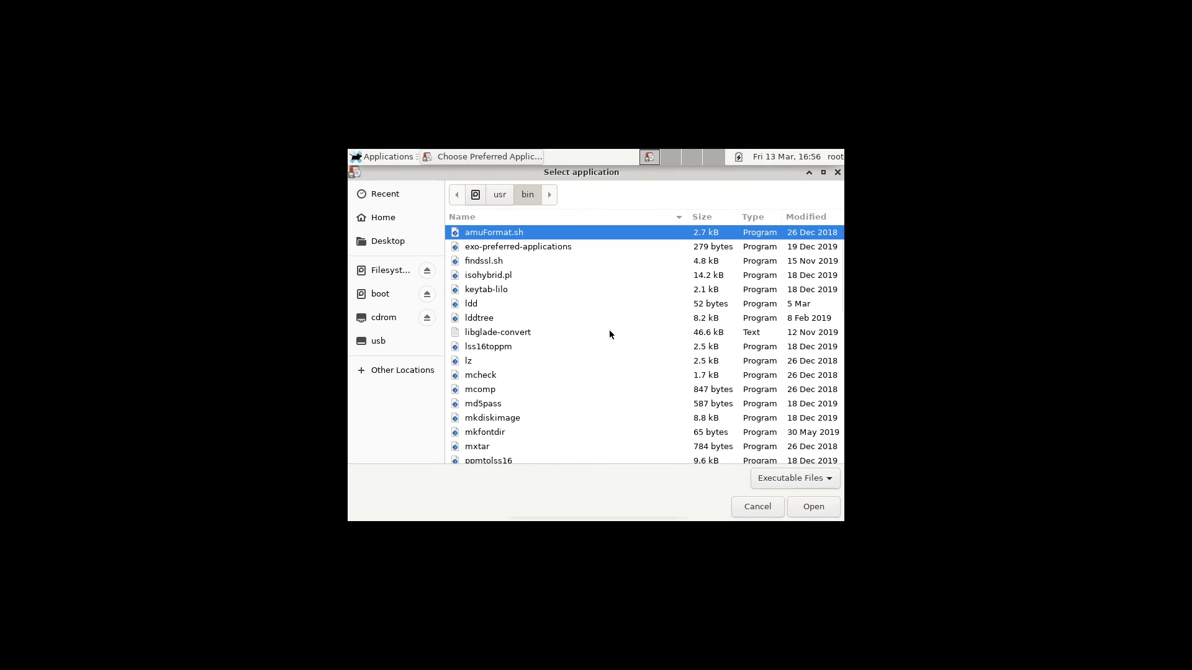
# Browse /usr/bin for a terminal program, then cancel leaving the entry empty.
pyautogui.scroll(-3)
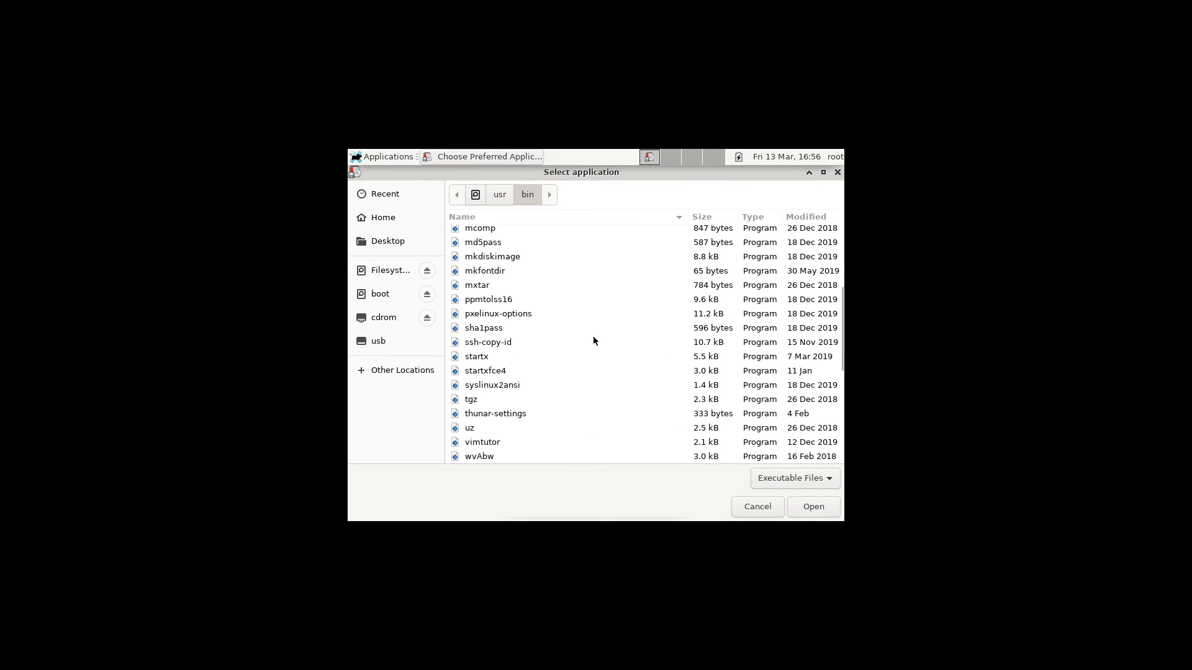
pyautogui.scroll(-3)
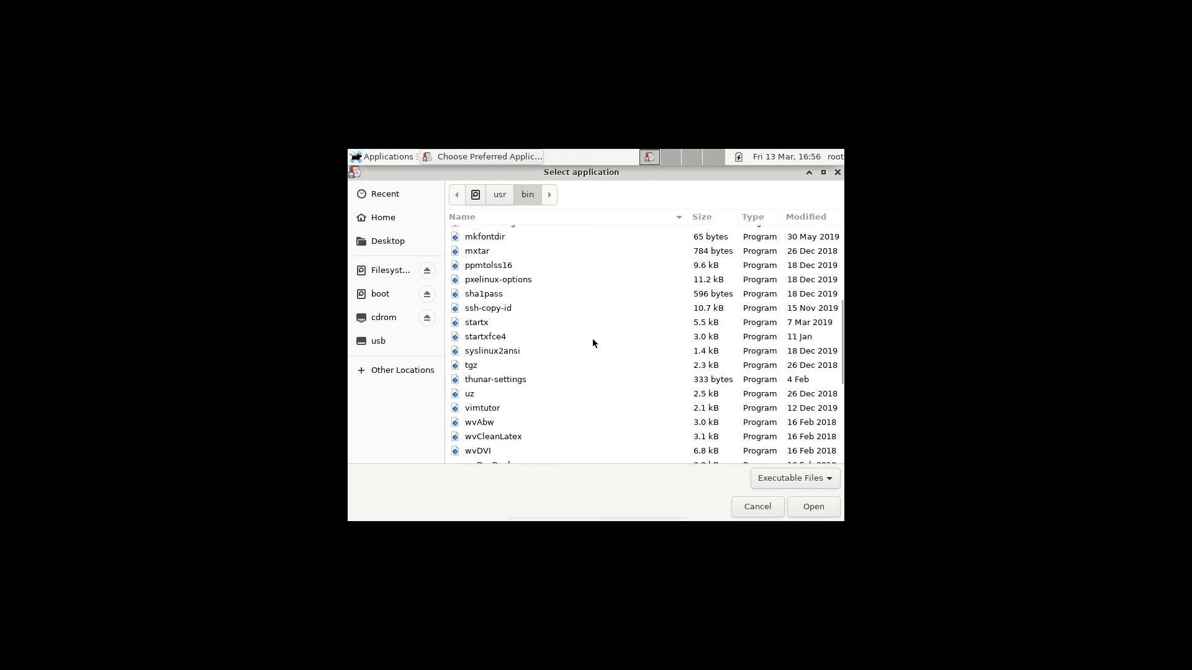
pyautogui.scroll(-3)
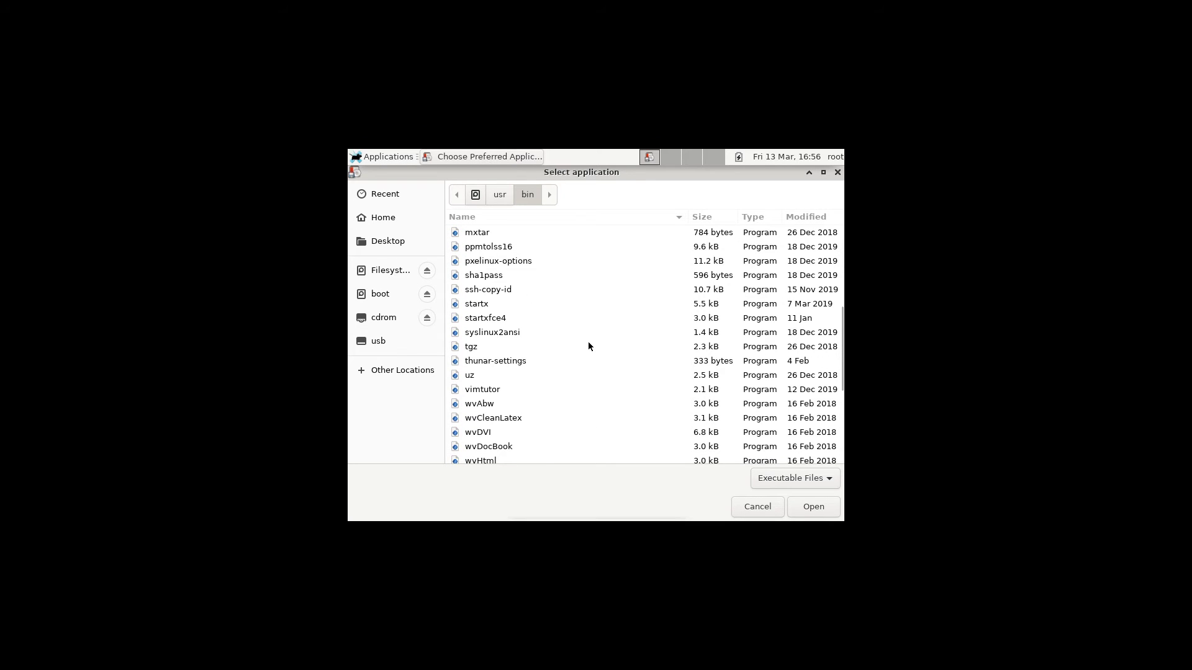
pyautogui.scroll(3)
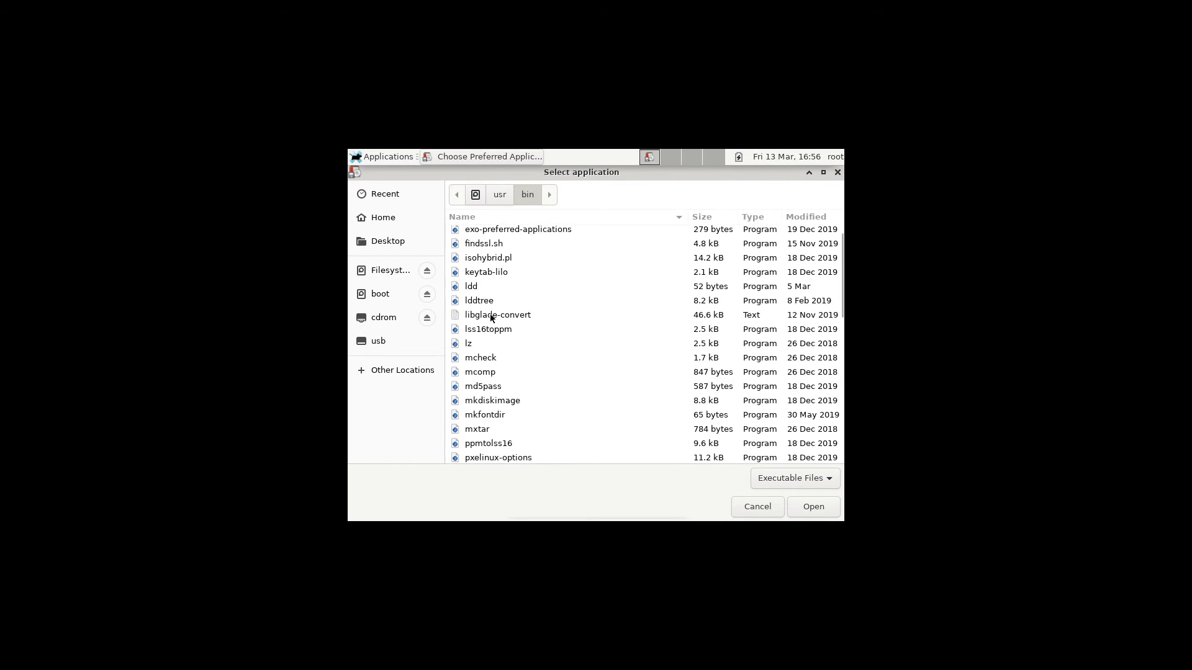
pyautogui.scroll(-3)
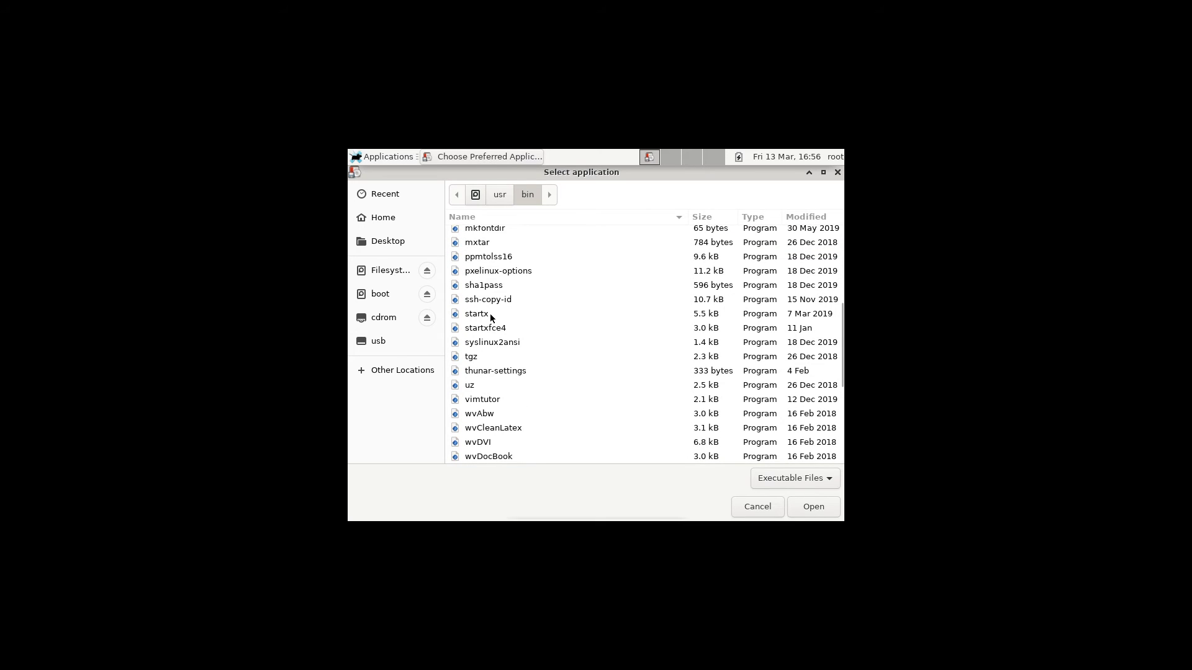
pyautogui.scroll(-3)
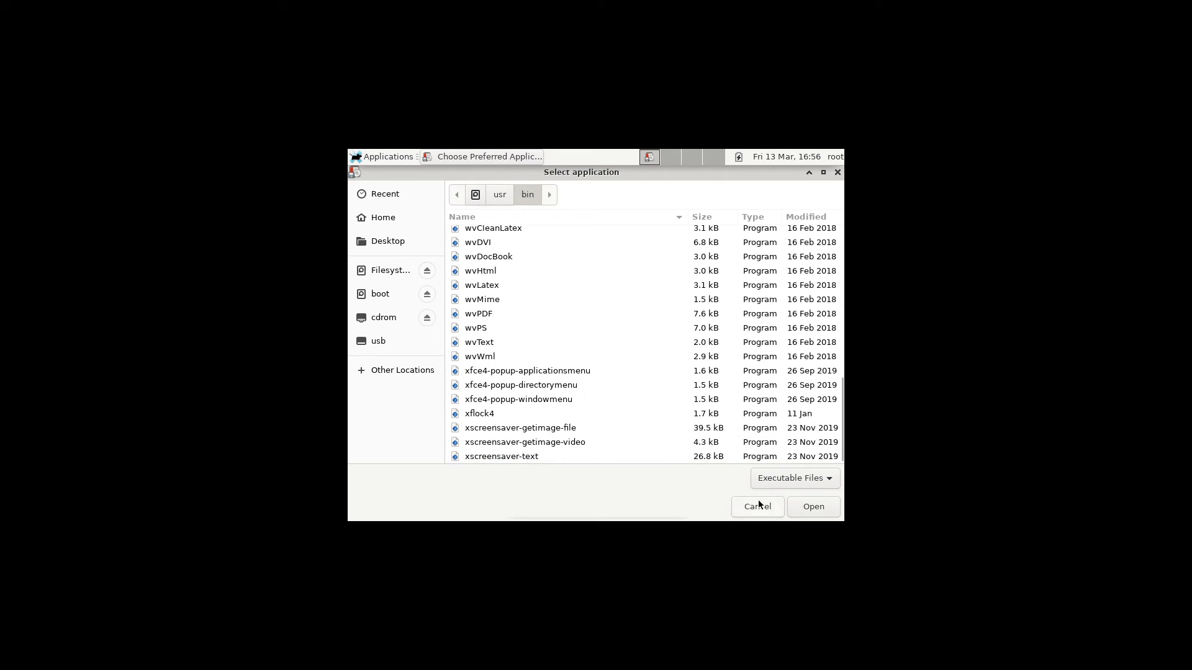
pyautogui.click(757, 507)
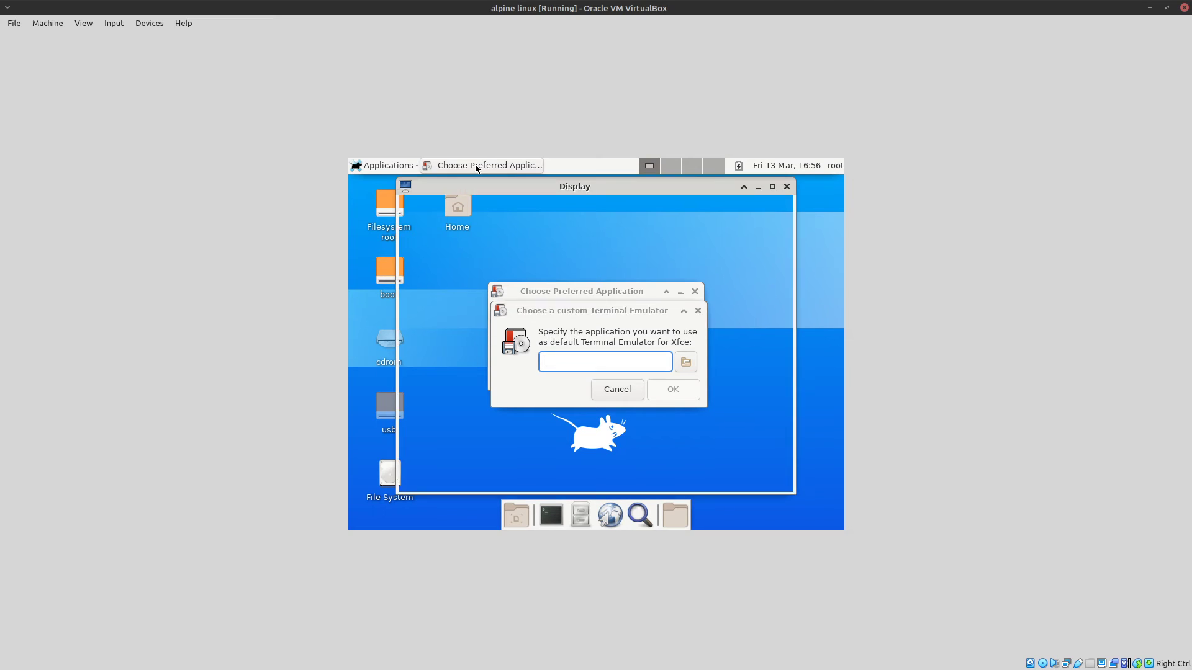
# Review the Display settings resolution list, leaving it at 800x600, and return to the terminal command field.
pyautogui.click(617, 388)
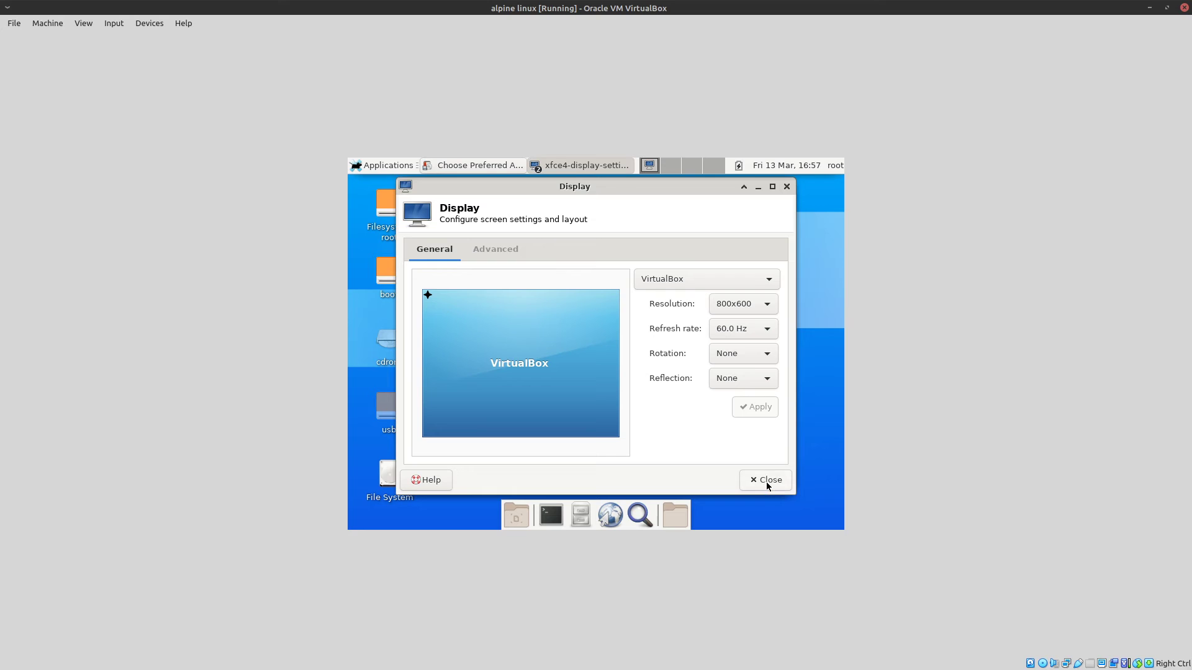
pyautogui.click(741, 303)
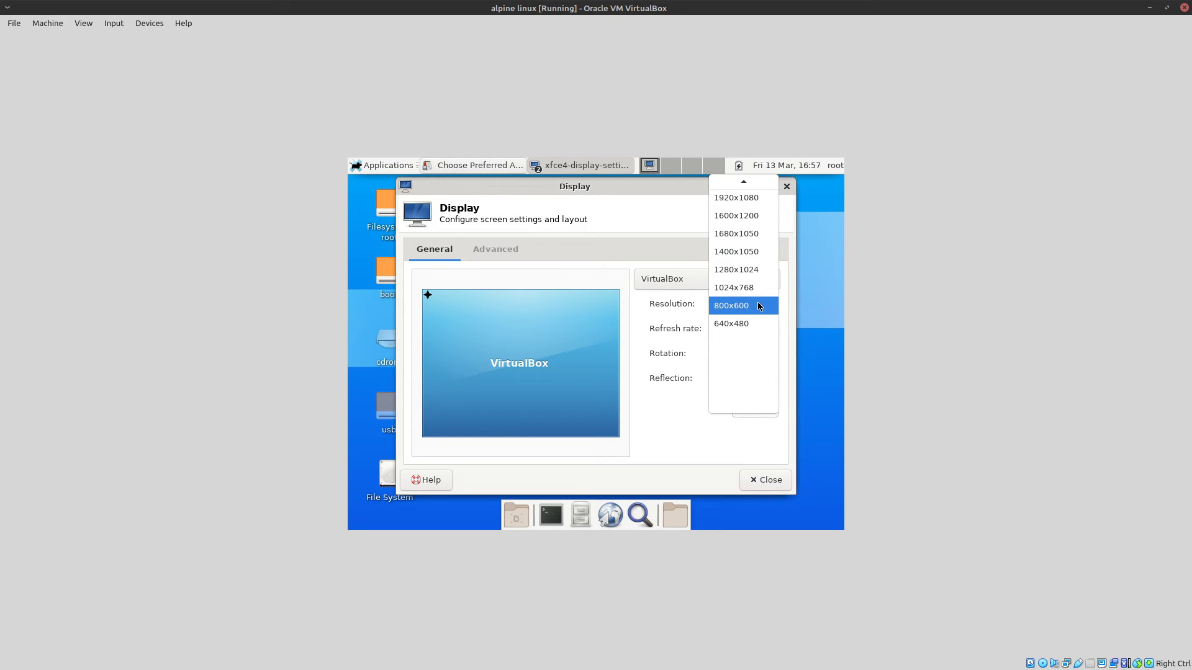
pyautogui.click(730, 306)
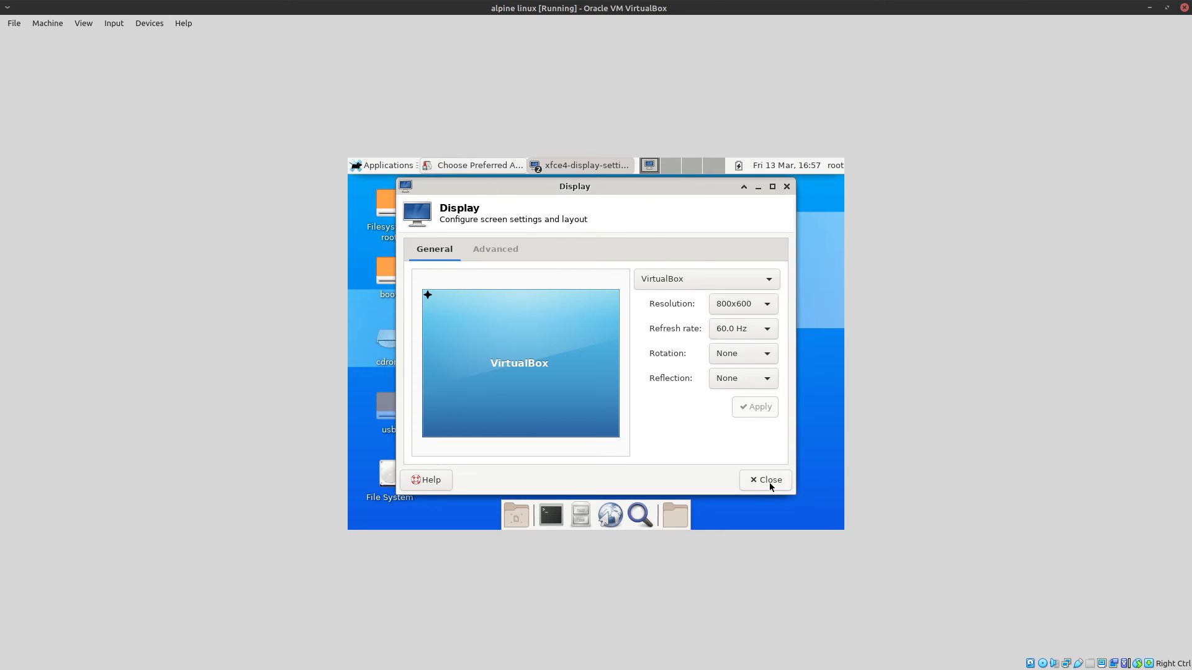
pyautogui.click(765, 480)
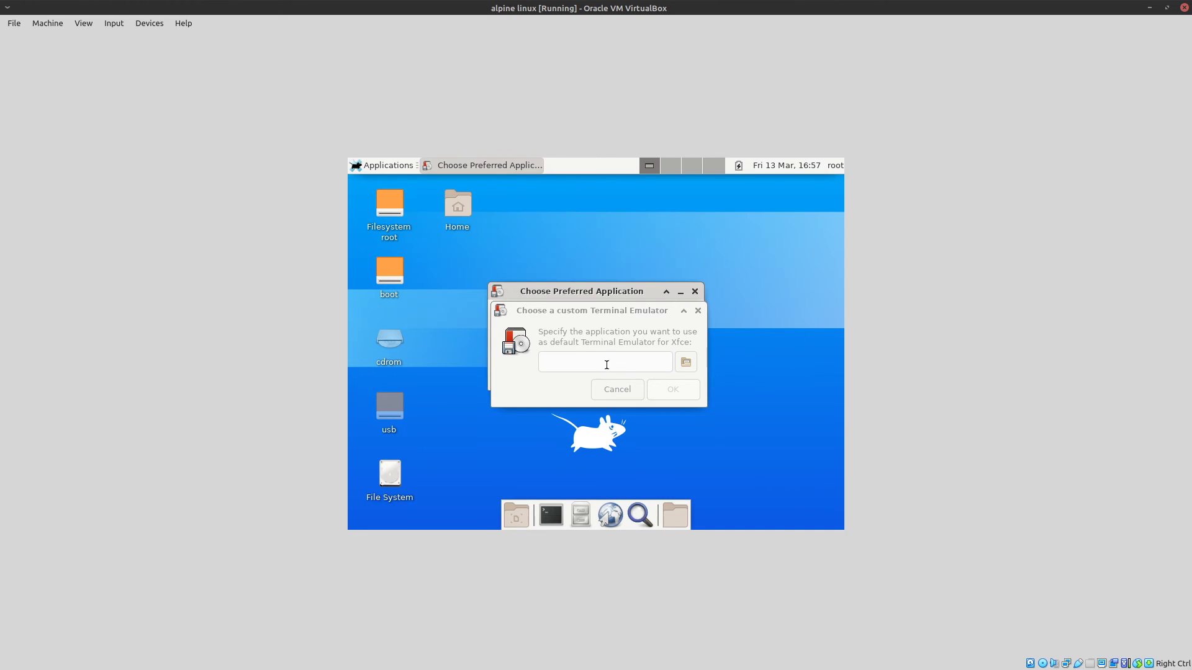
# Enter st as the custom terminal, then choose Other... to specify the full program path.
pyautogui.write('st')
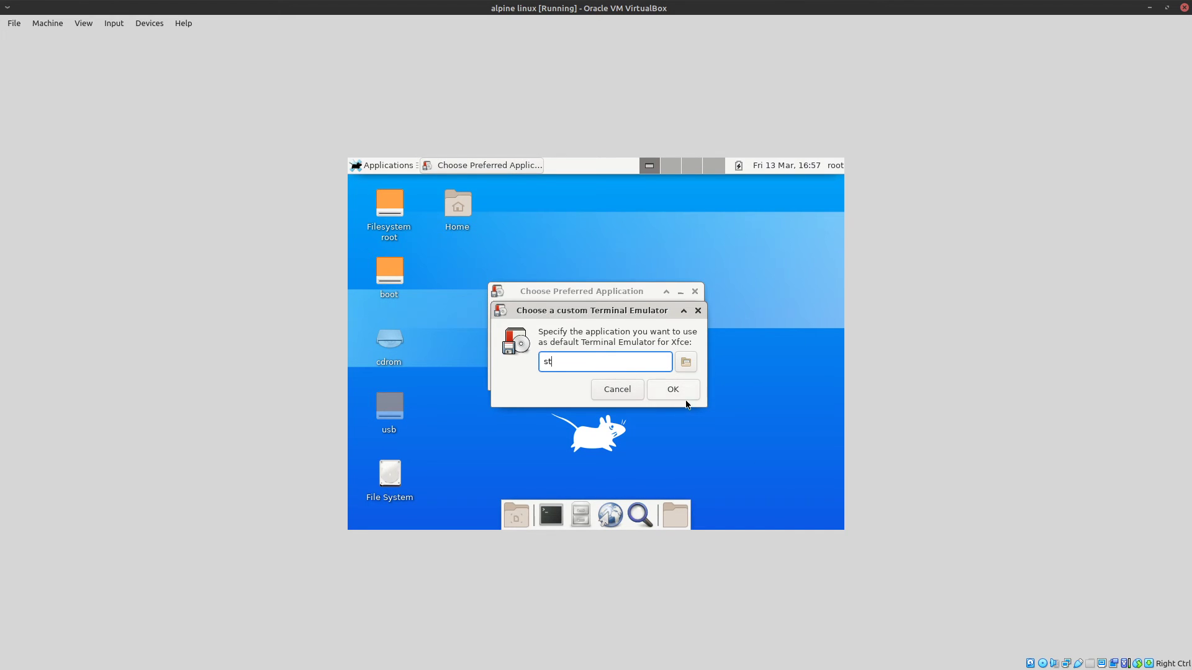
pyautogui.click(672, 389)
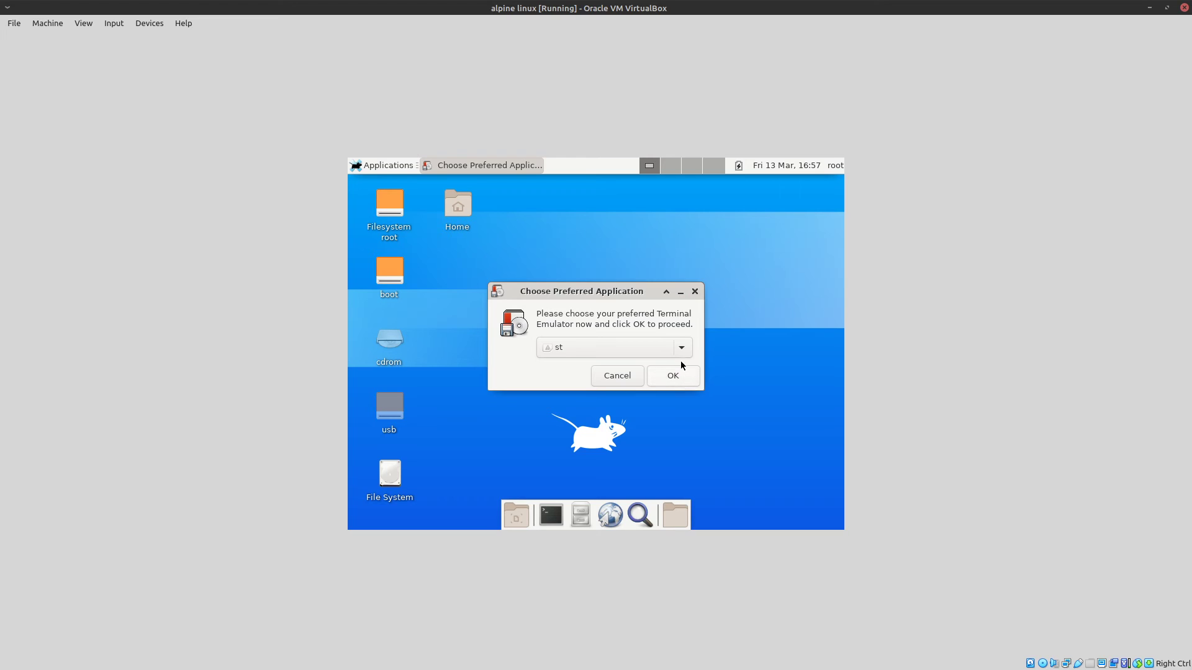
pyautogui.click(681, 348)
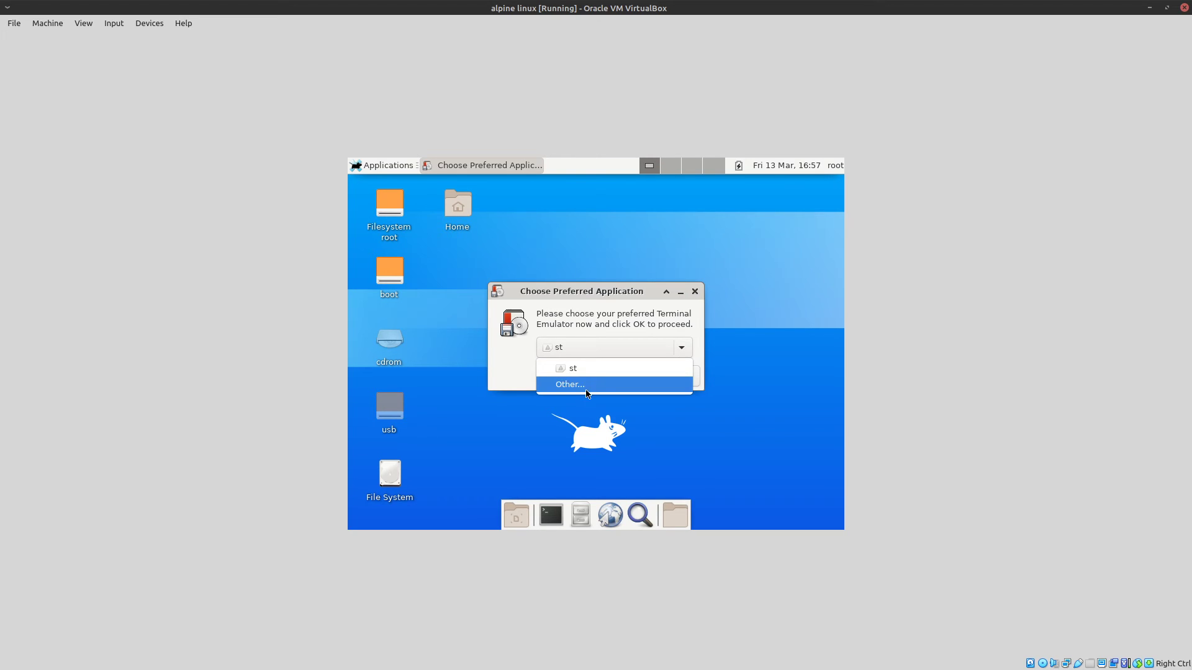
pyautogui.click(570, 384)
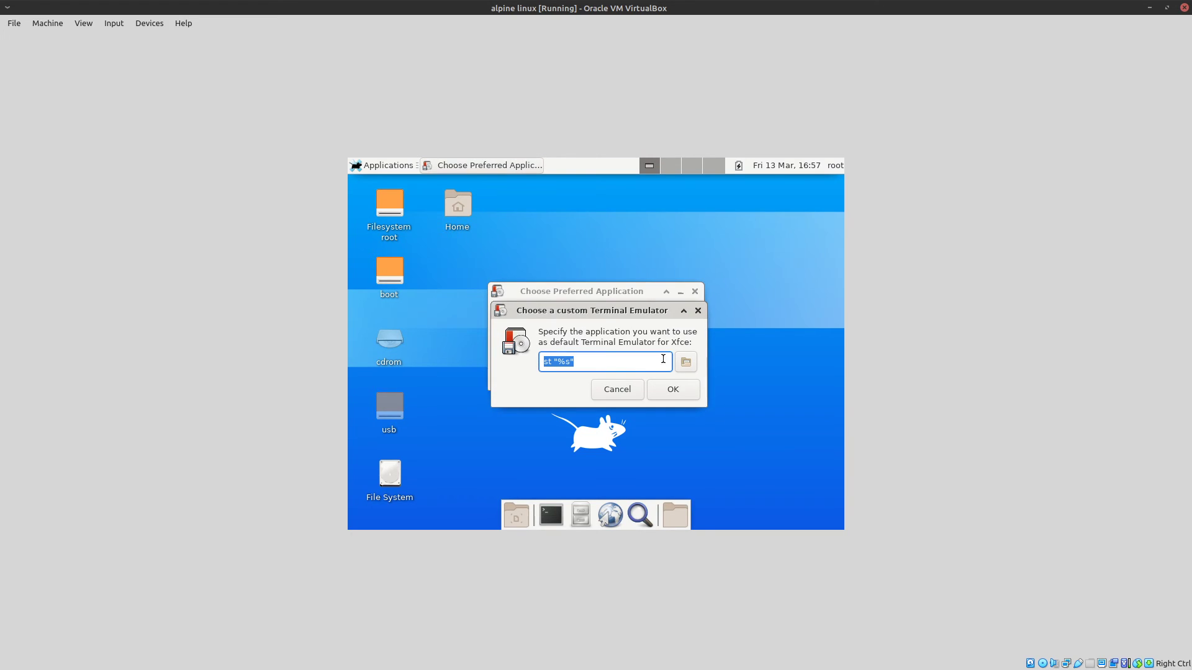
# Pick /usr/bin/st and accept it as Xfce's preferred terminal emulator.
pyautogui.click(685, 361)
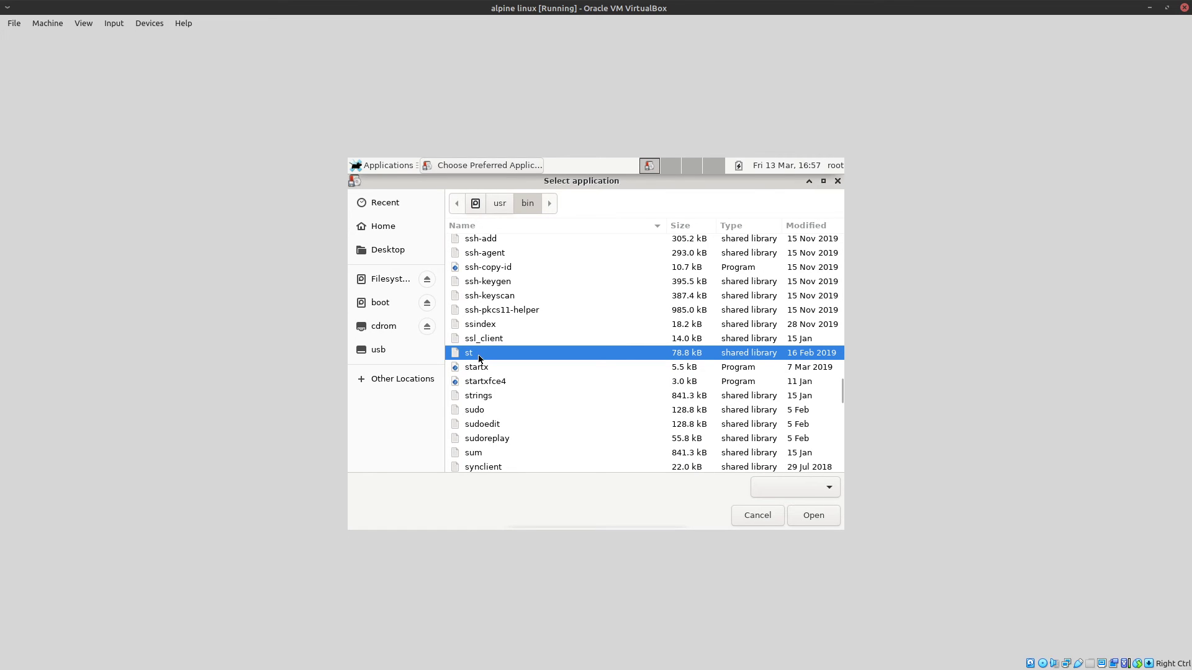
pyautogui.click(812, 514)
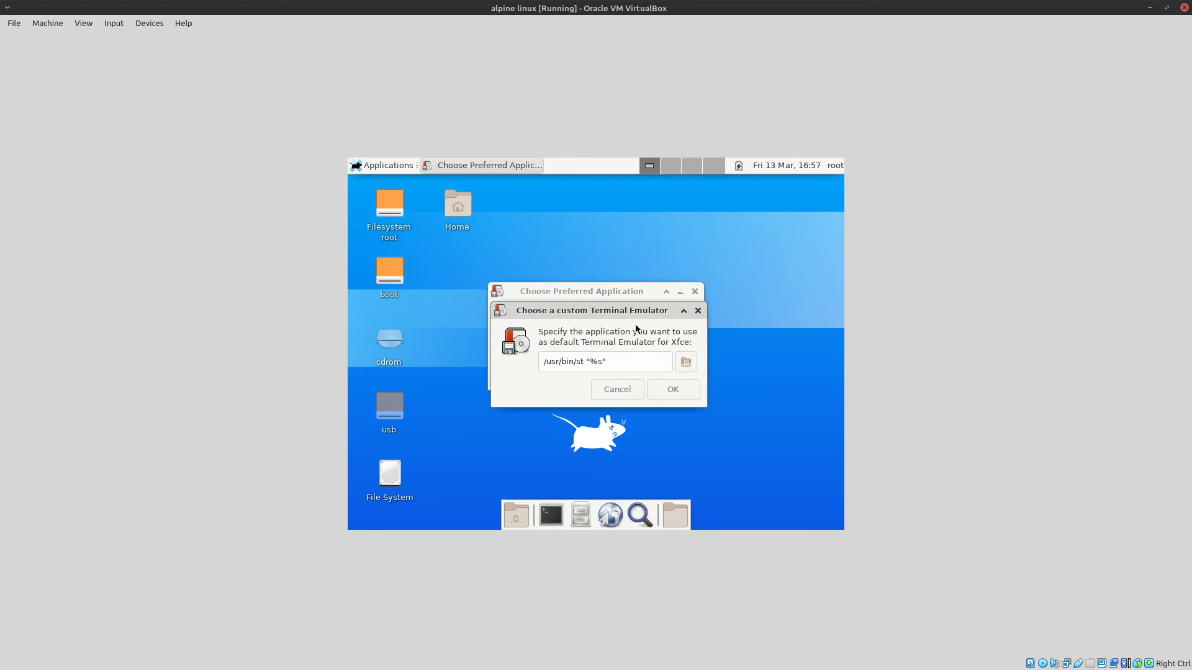
pyautogui.click(672, 389)
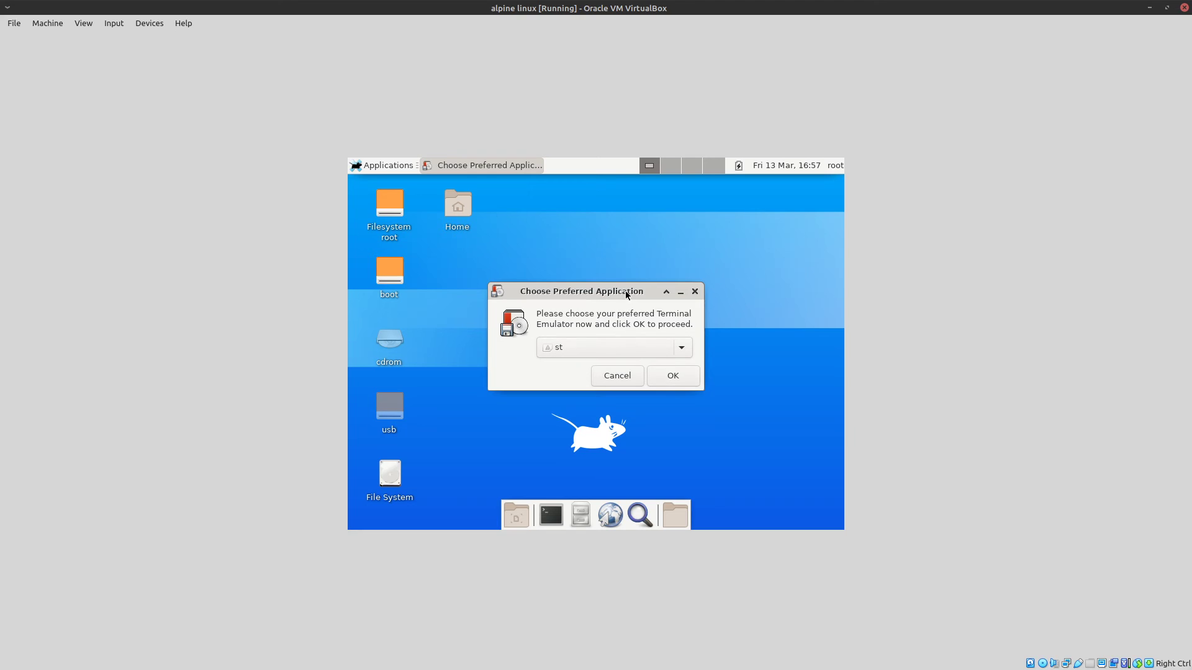
pyautogui.click(671, 375)
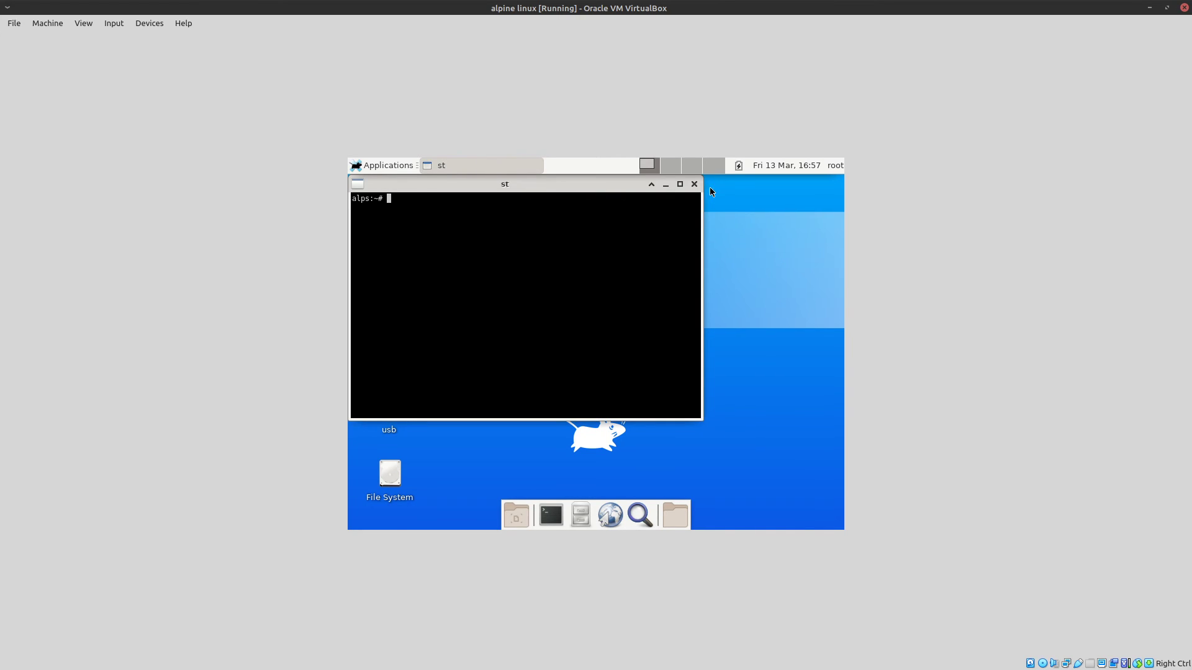
pyautogui.moveTo(652, 267)
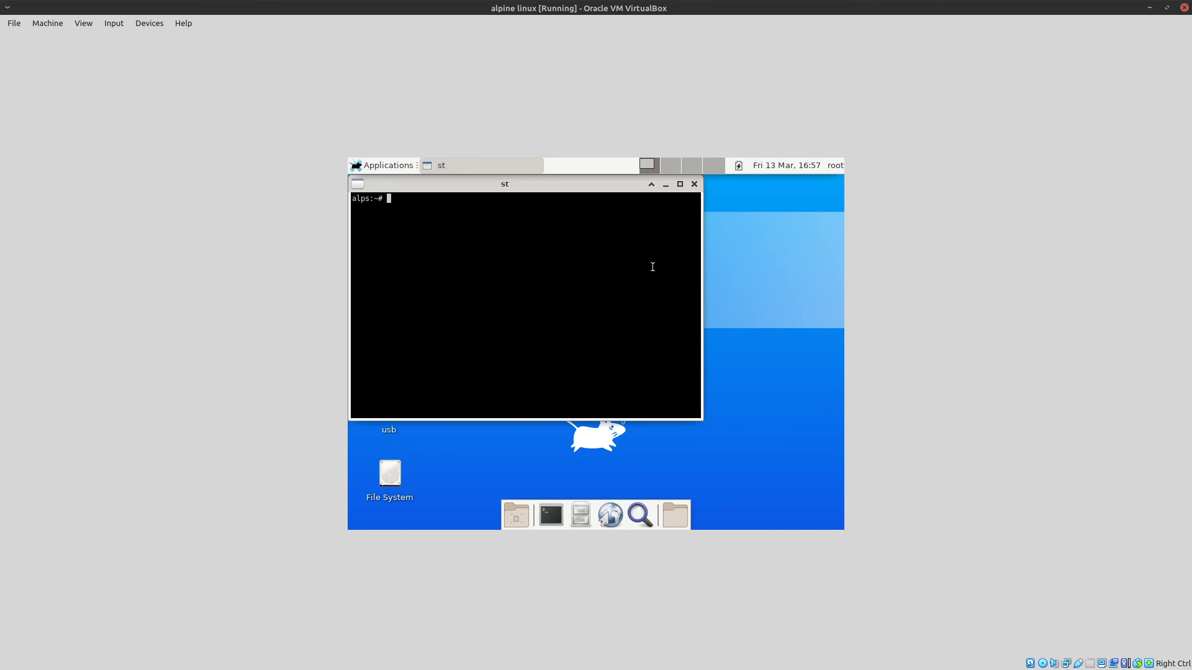
pyautogui.moveTo(624, 263)
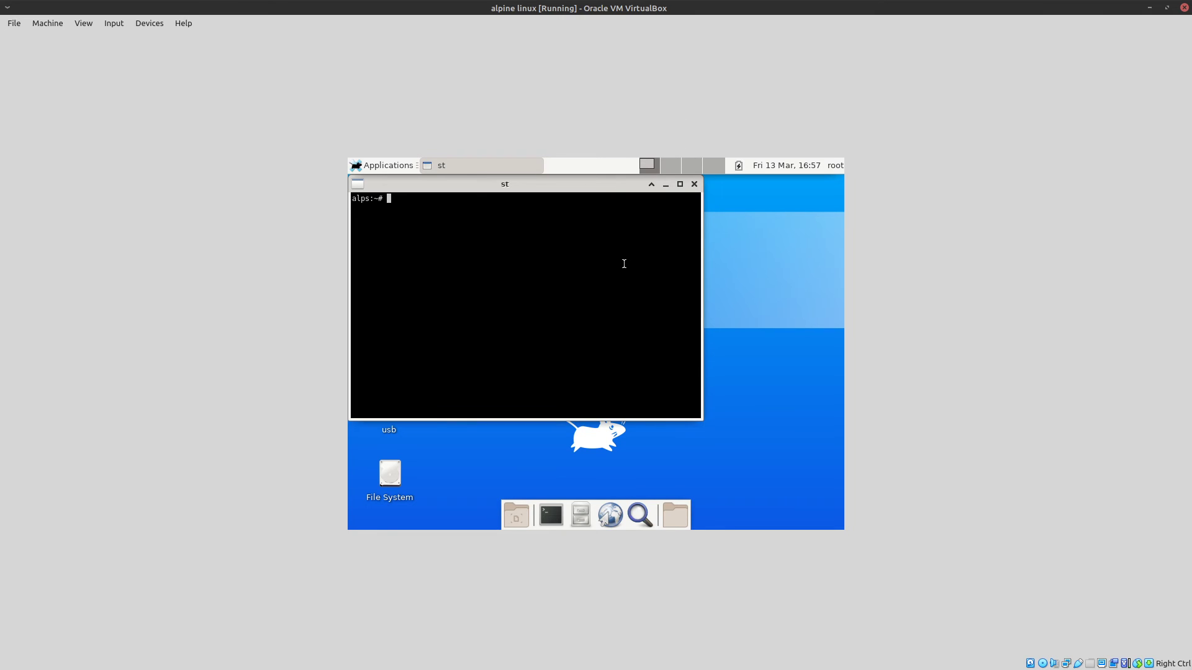
# Attempt xrandr -s 1920x1080, then install xrandr with apk add.
pyautogui.write('xrandr -s 1920x10')
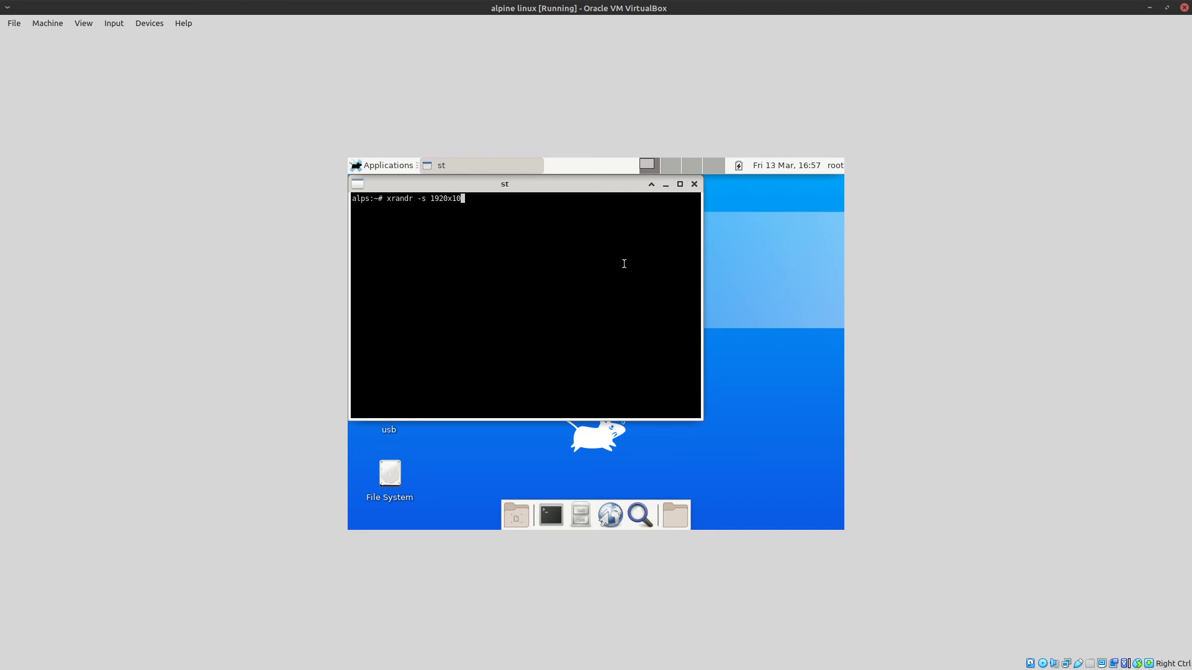
pyautogui.press('Return')
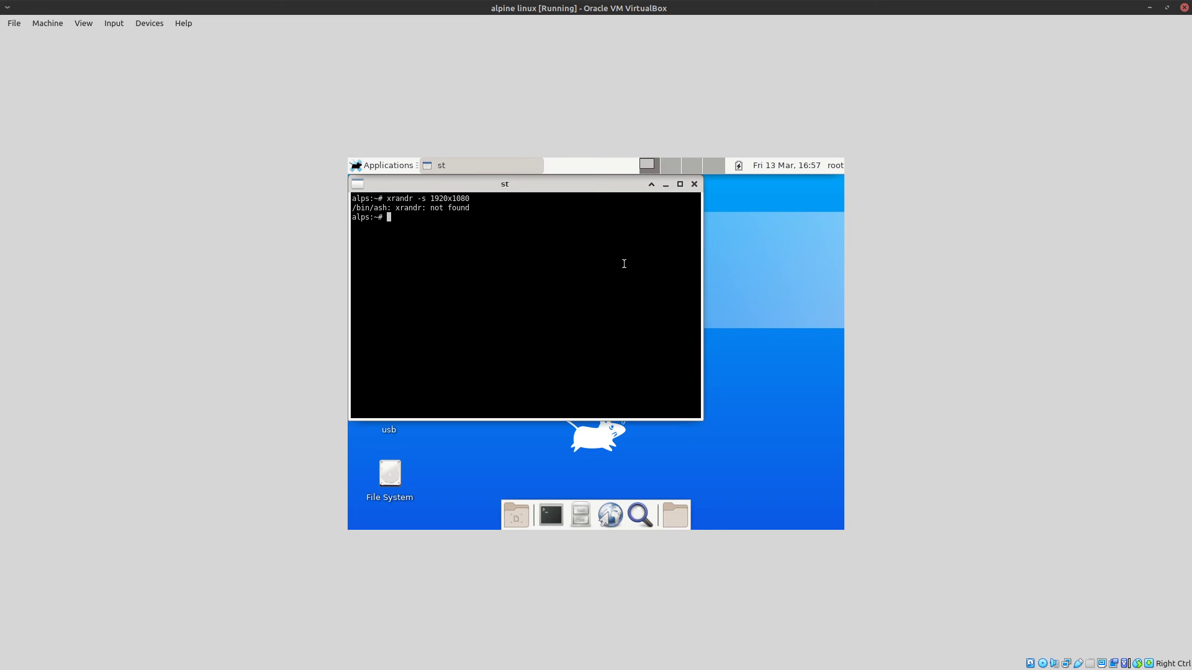
pyautogui.write('apk add xran')
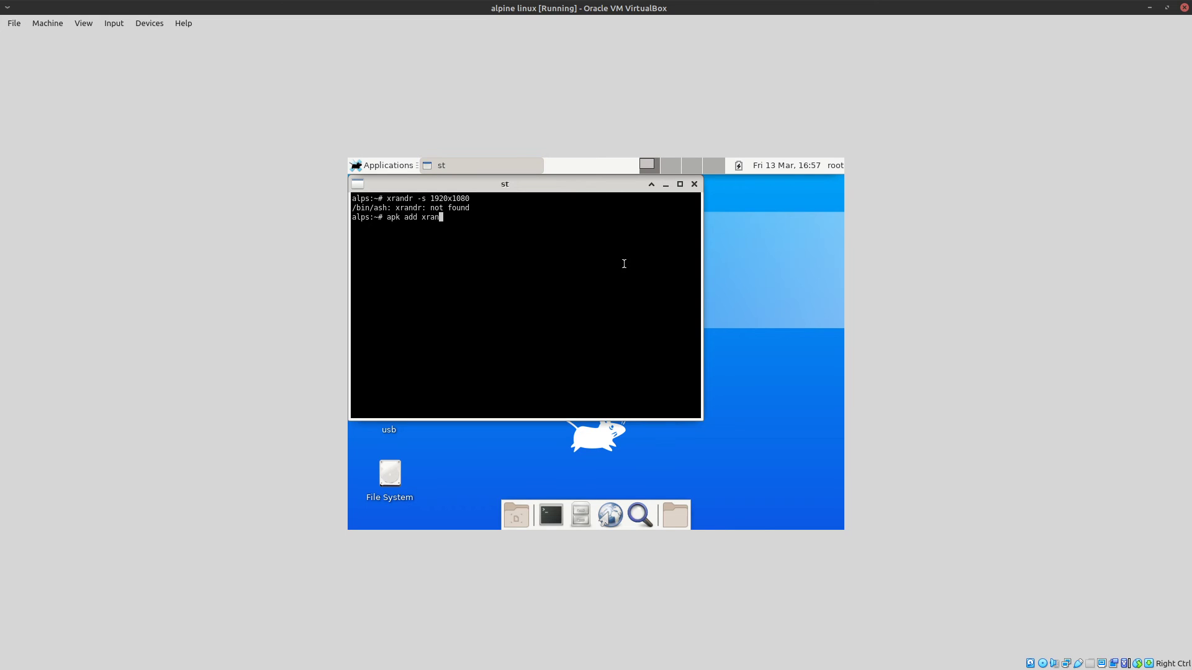
pyautogui.press('Return')
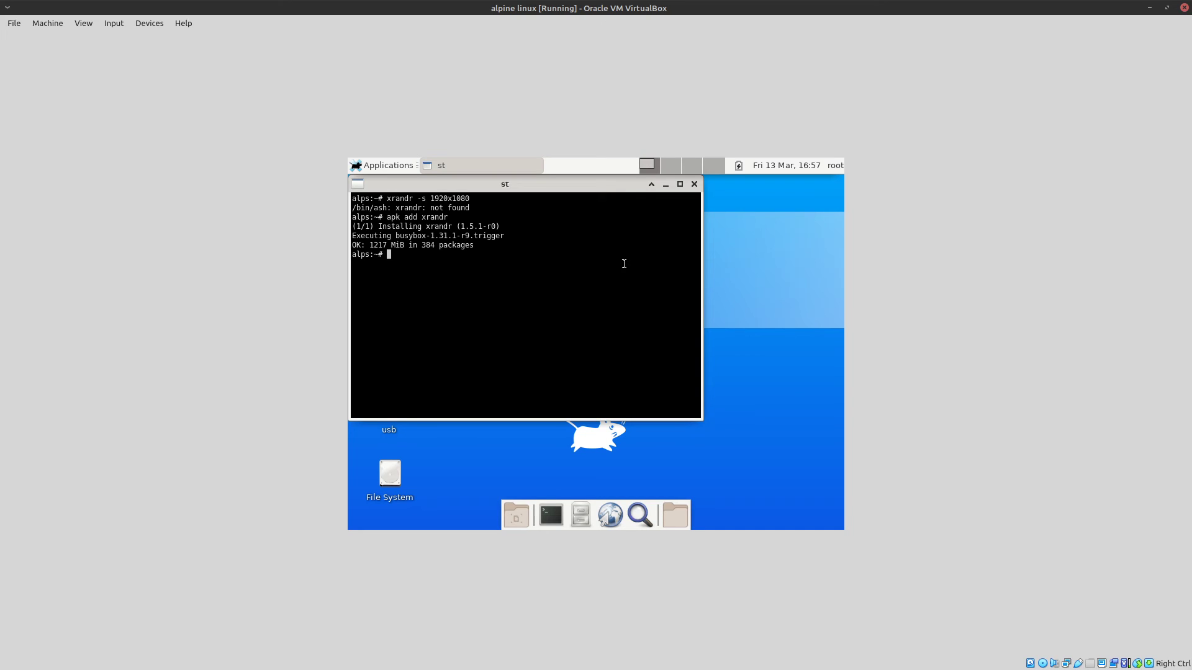
# Switch the display to 1920x1080 with xrandr, close the old terminal and open a fresh st.
pyautogui.write('xrandr -s 1920x1080')
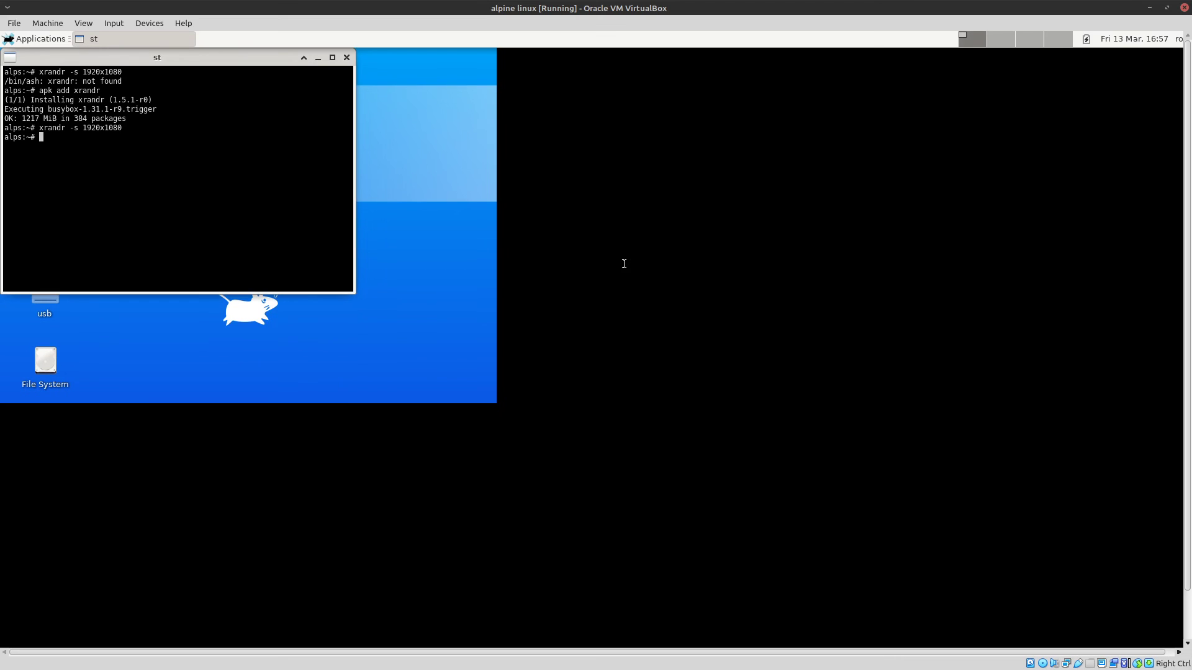
pyautogui.click(84, 23)
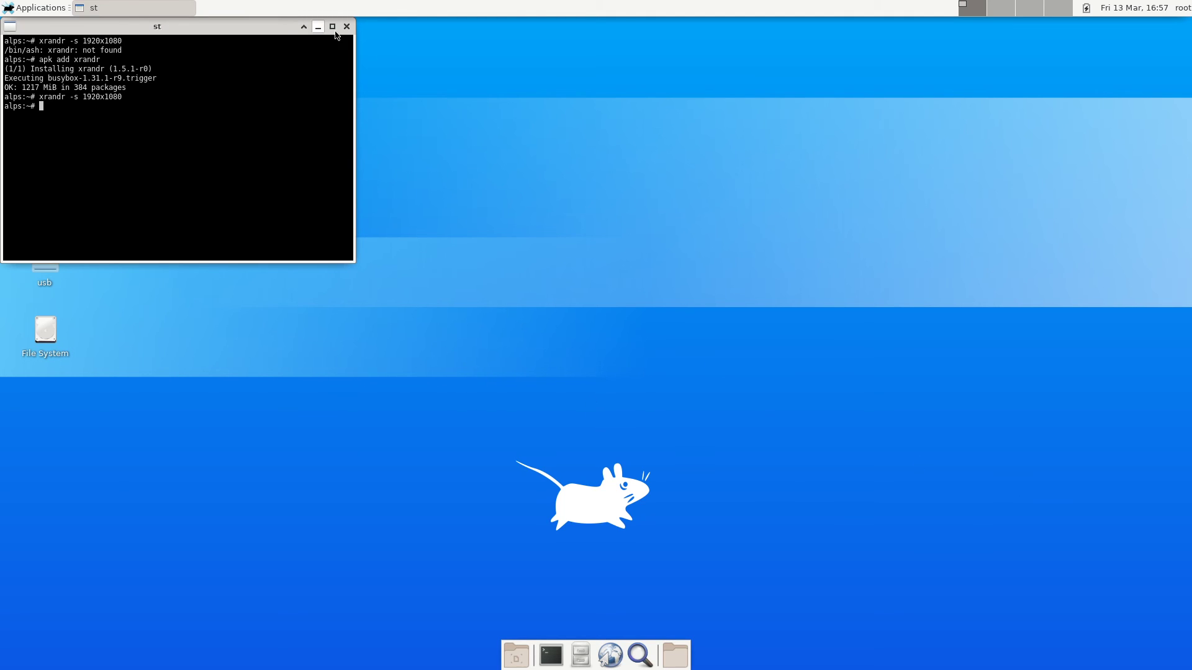
pyautogui.click(346, 26)
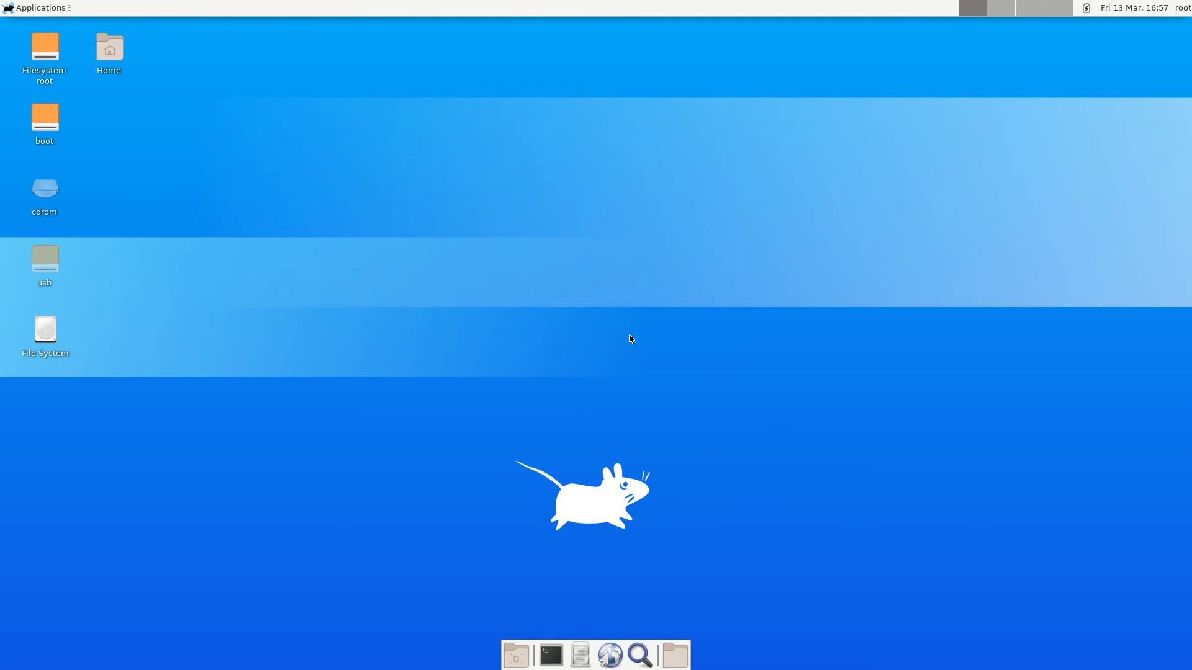
pyautogui.moveTo(530, 211)
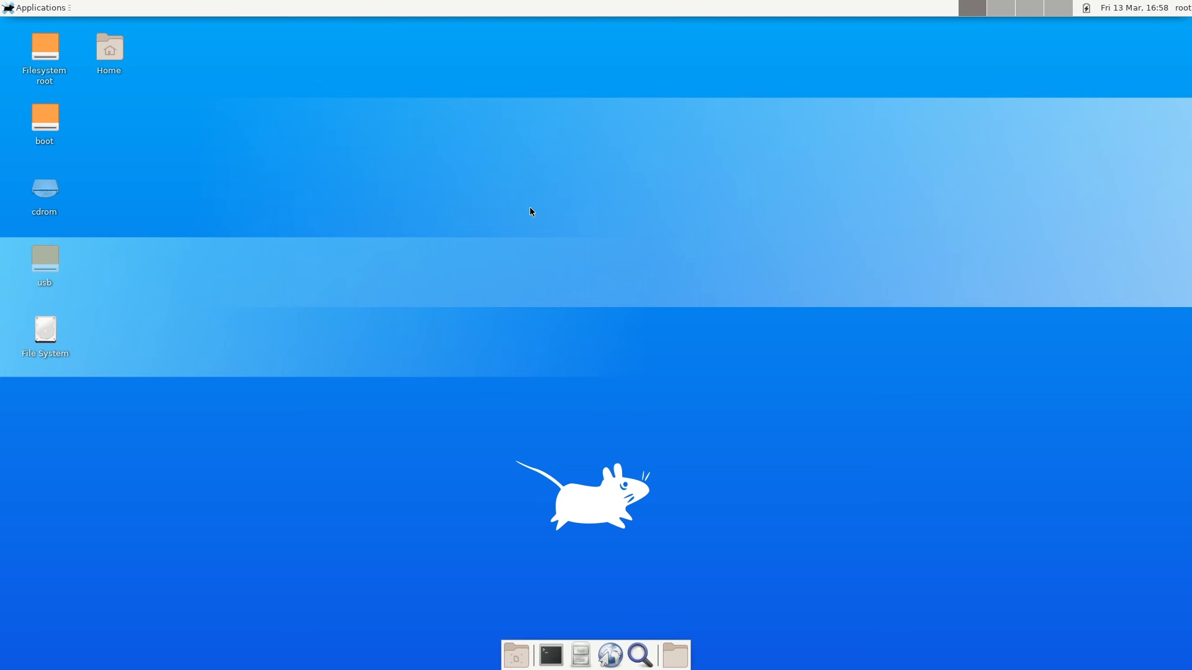
pyautogui.moveTo(279, 184)
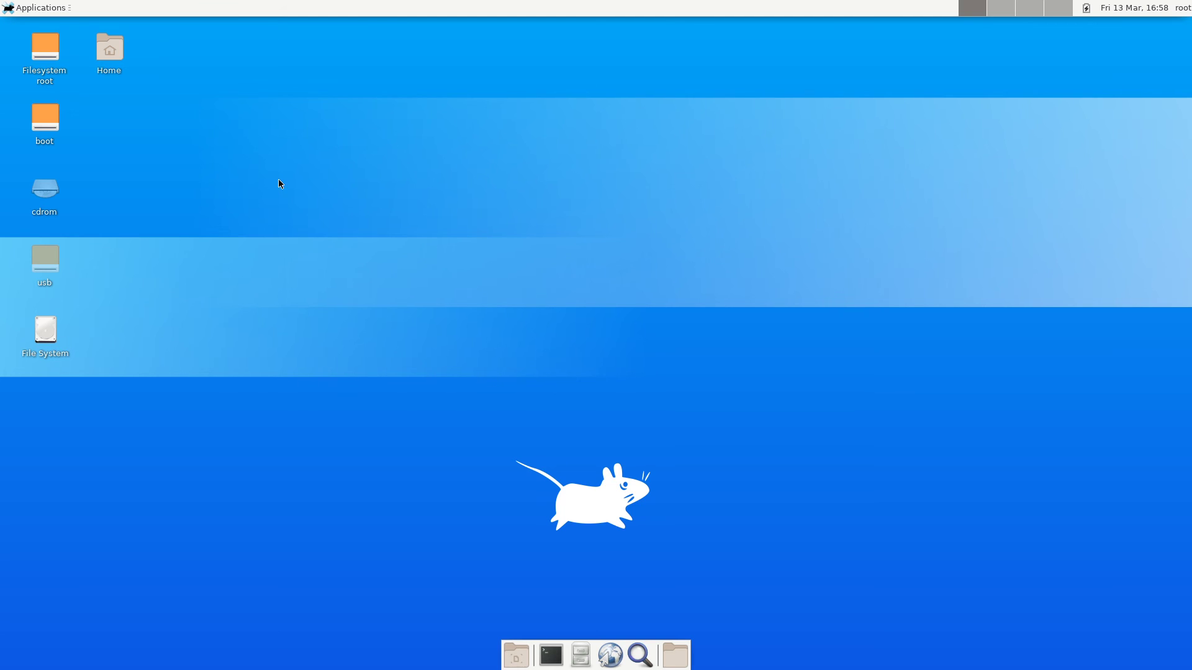
pyautogui.click(550, 655)
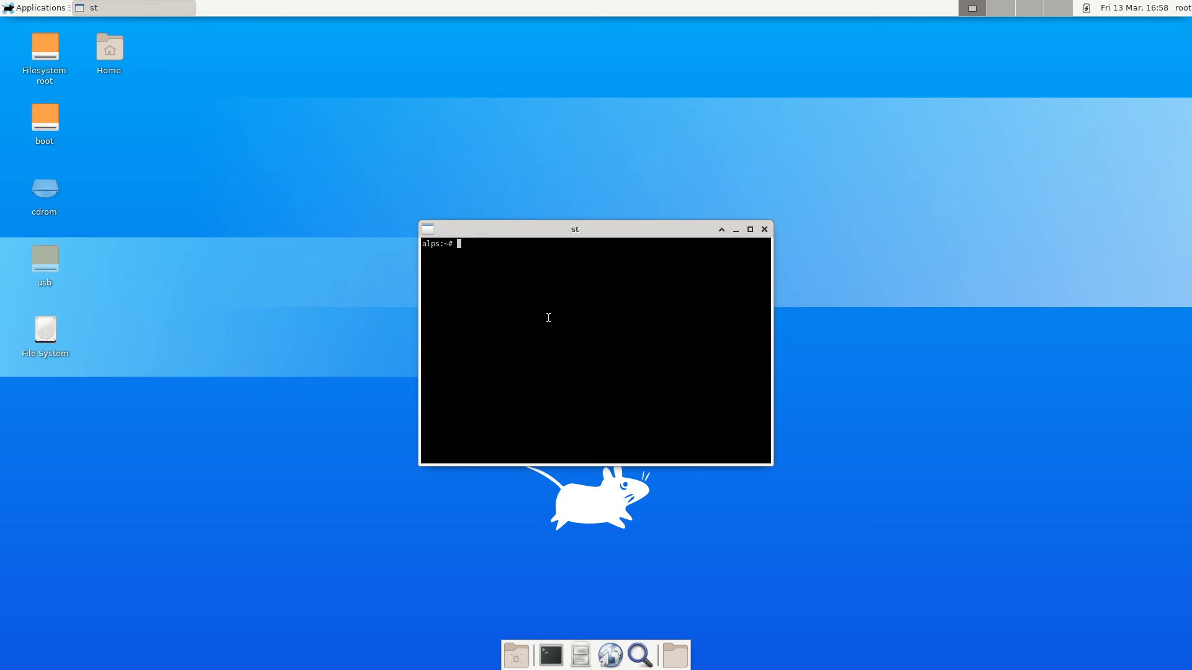
# Install htop with apk, run it and maximize the st terminal to fill the screen.
pyautogui.write('apk add')
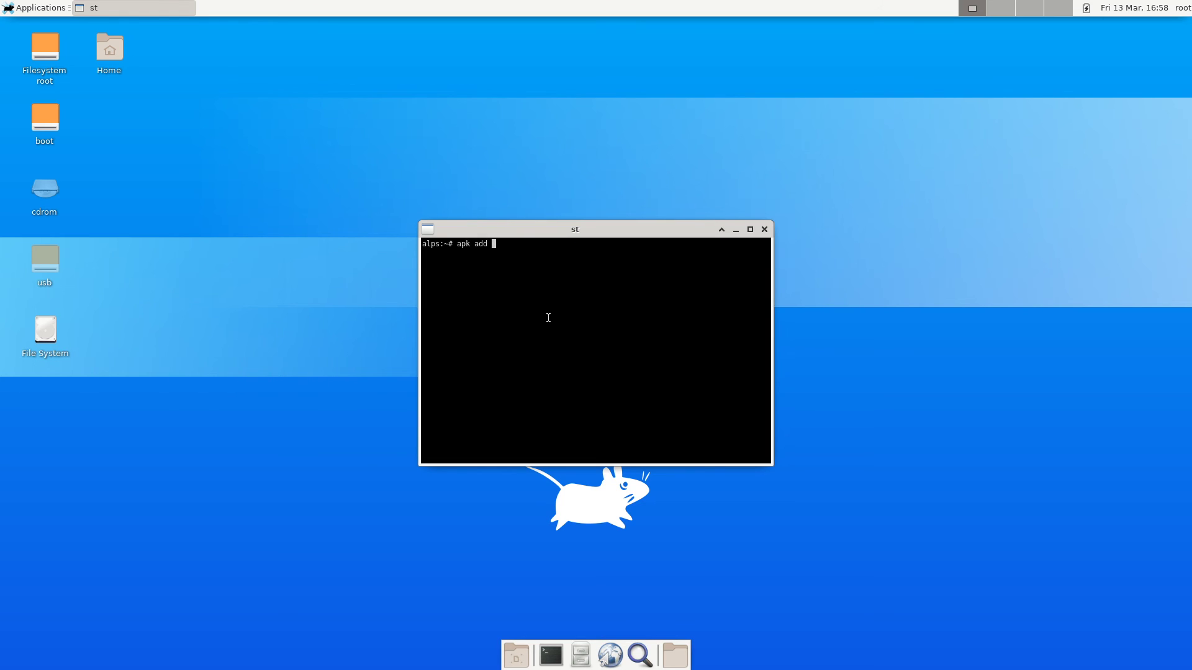
pyautogui.write('htop')
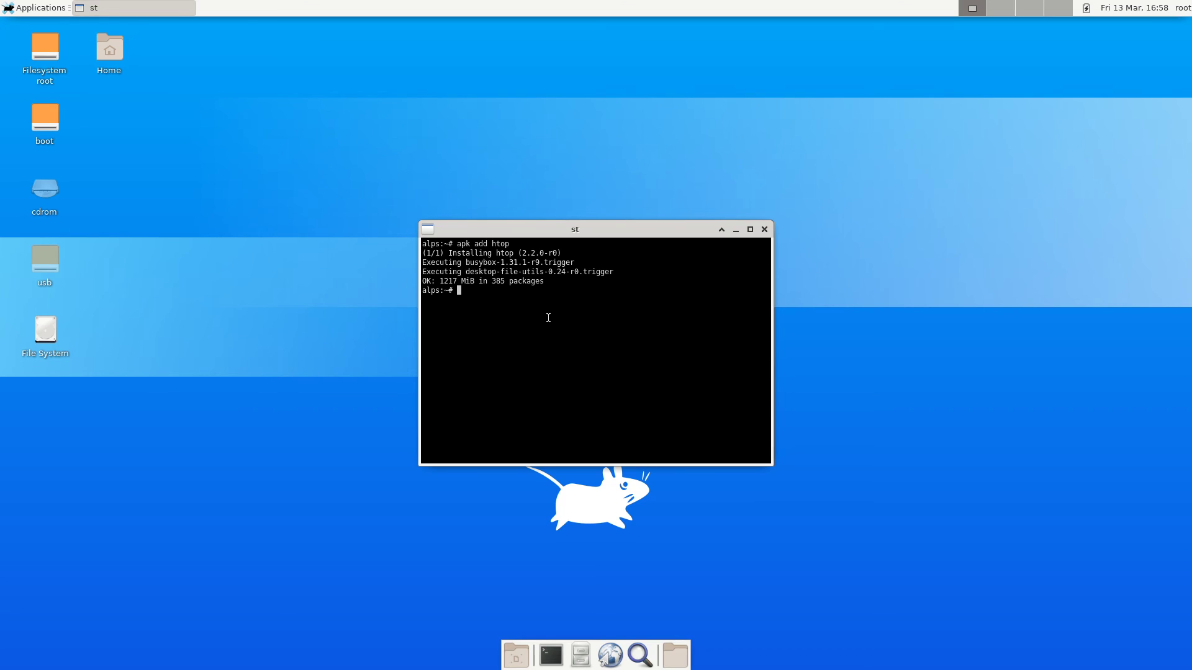
pyautogui.write('htop')
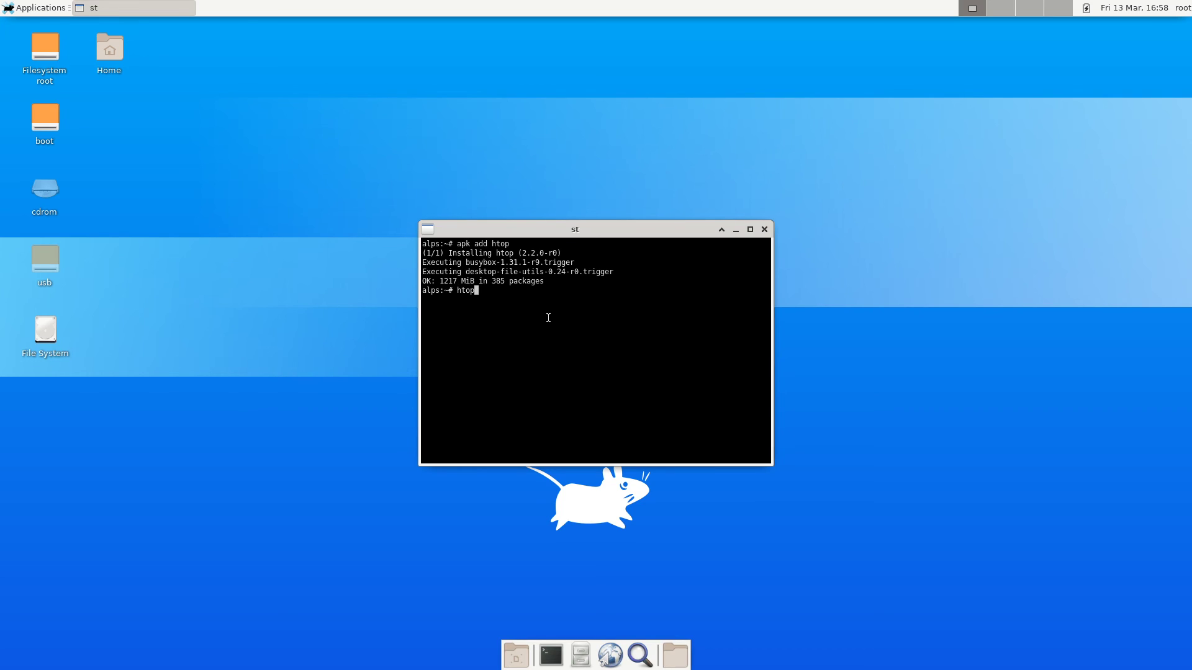
pyautogui.press('Return')
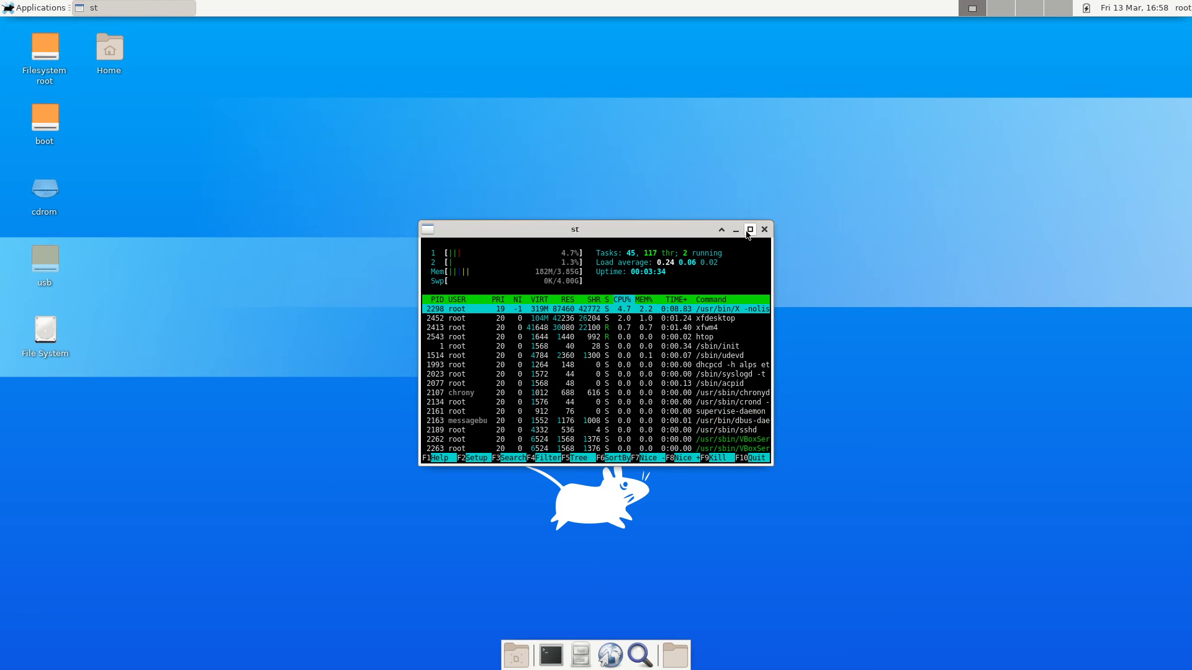
pyautogui.click(748, 230)
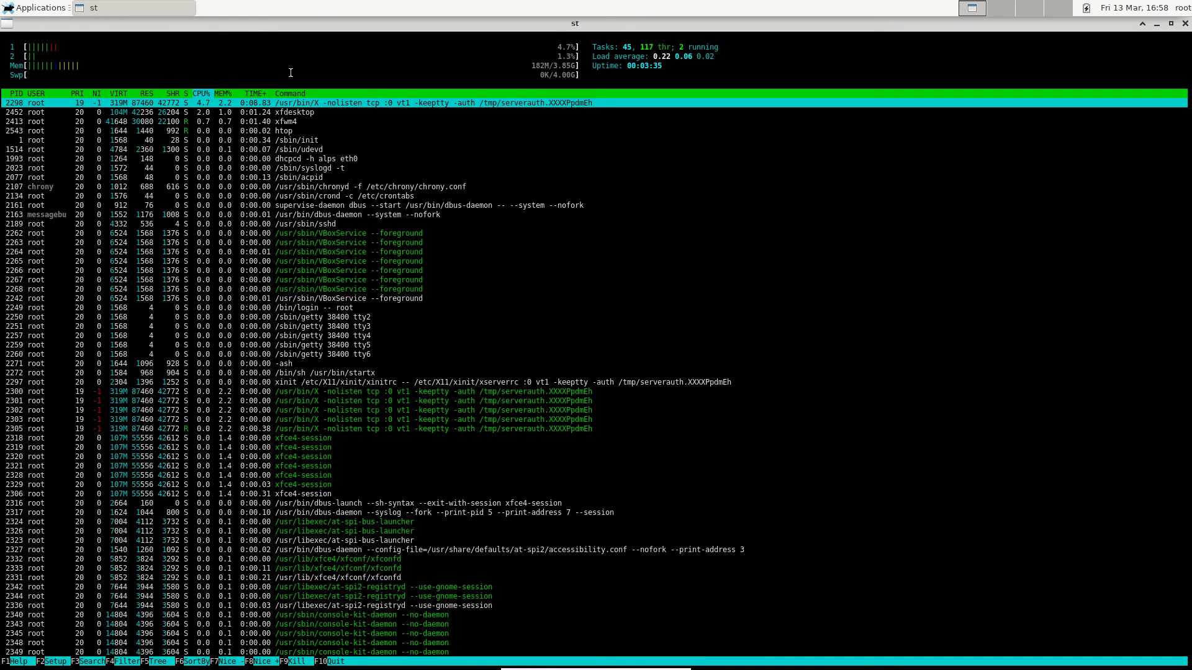